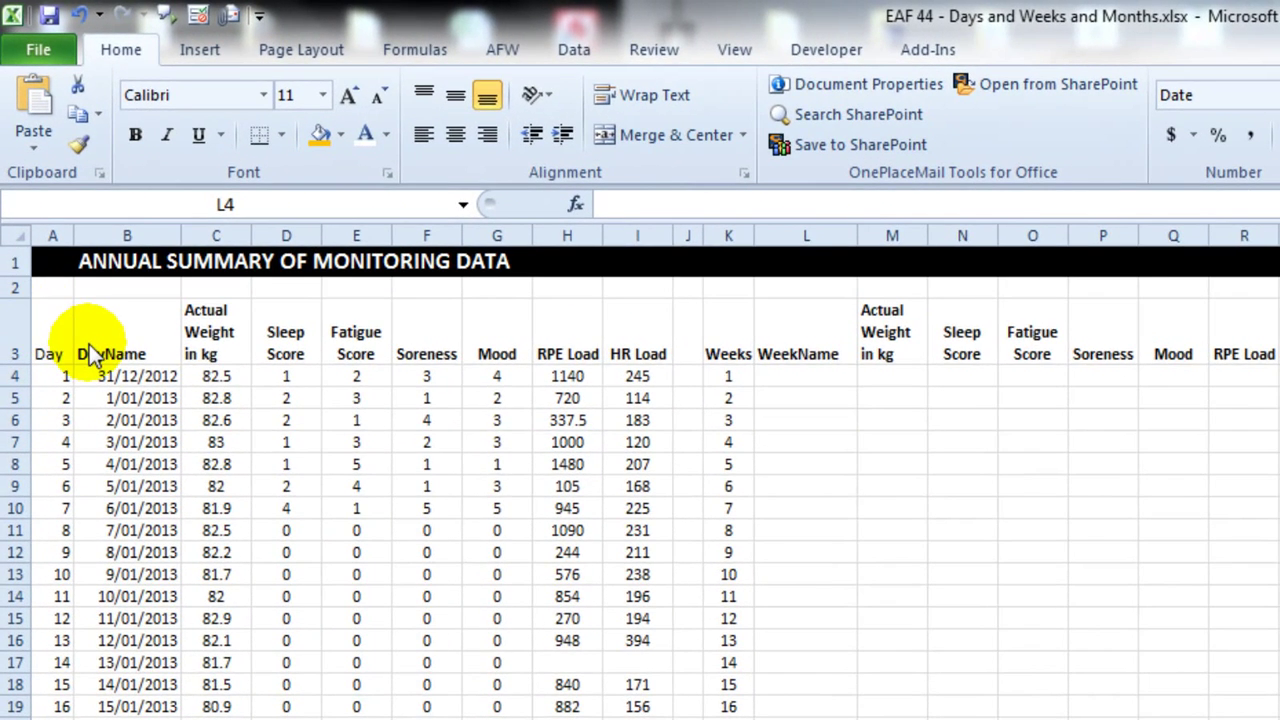
mouse_move(300, 340)
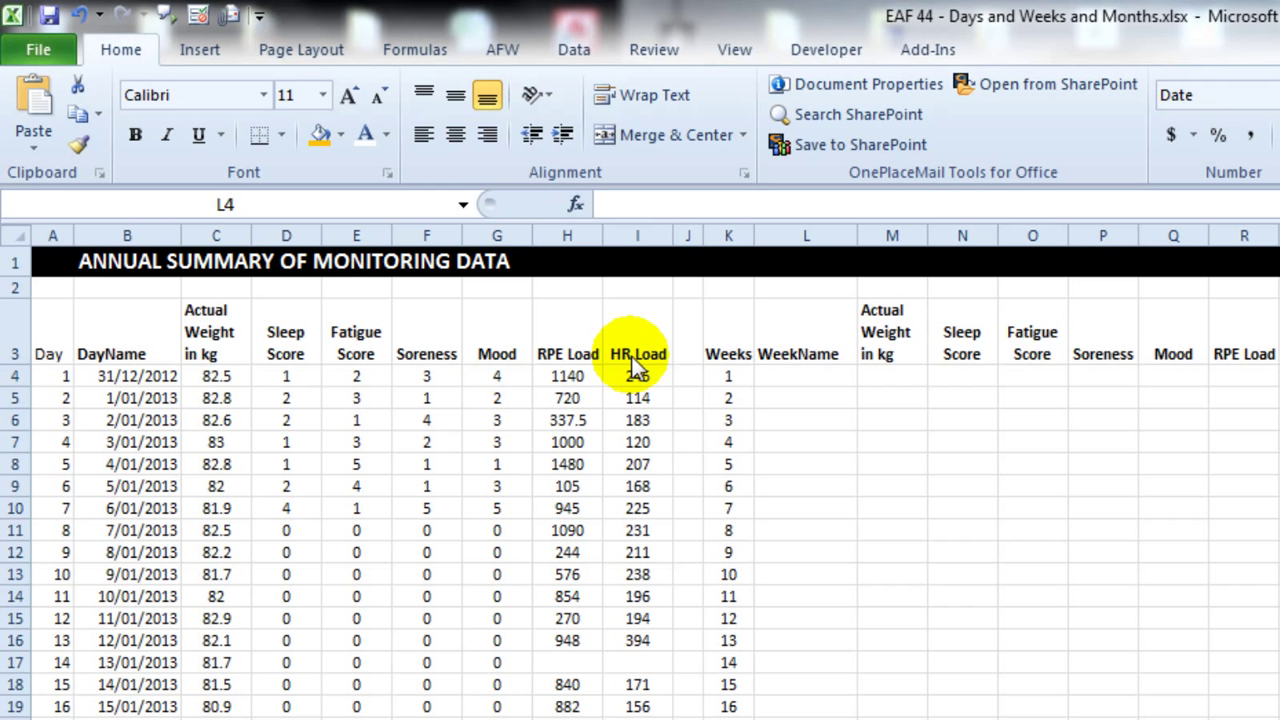
Step: Enter =B4 in L4 as week 1's date and =L4+7 in L5 for week 2
click(806, 376)
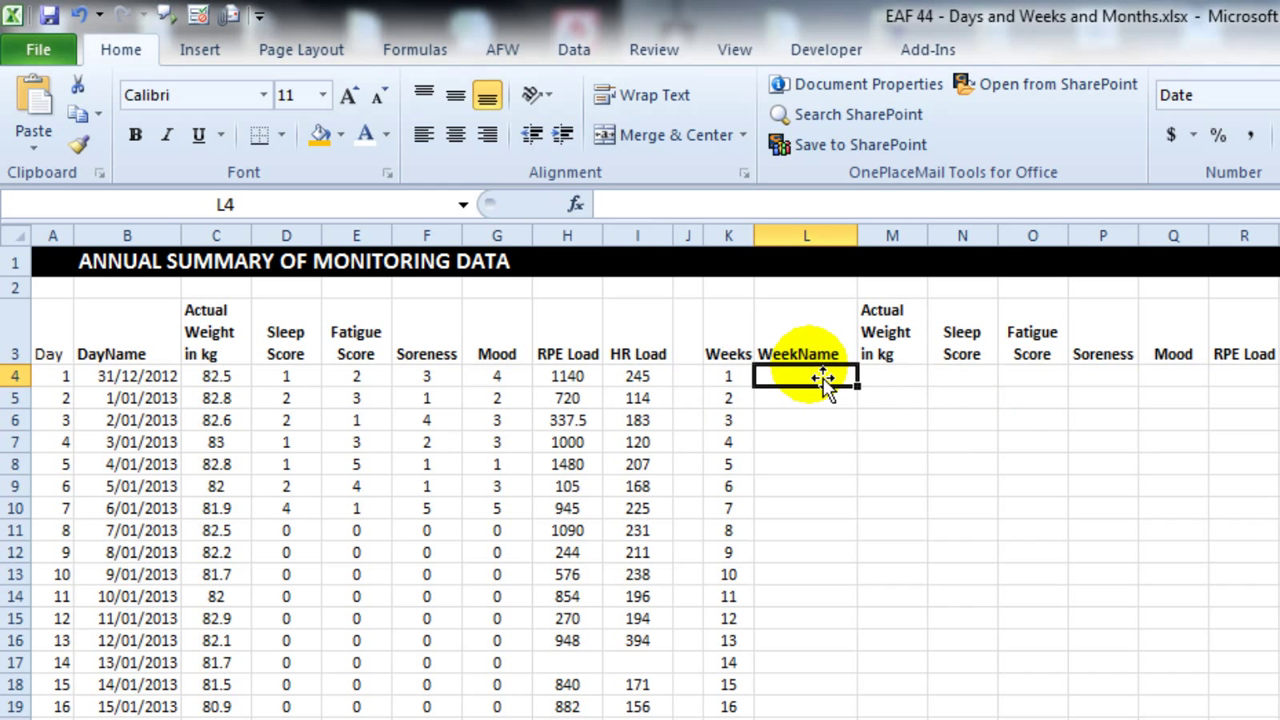
mouse_move(806, 375)
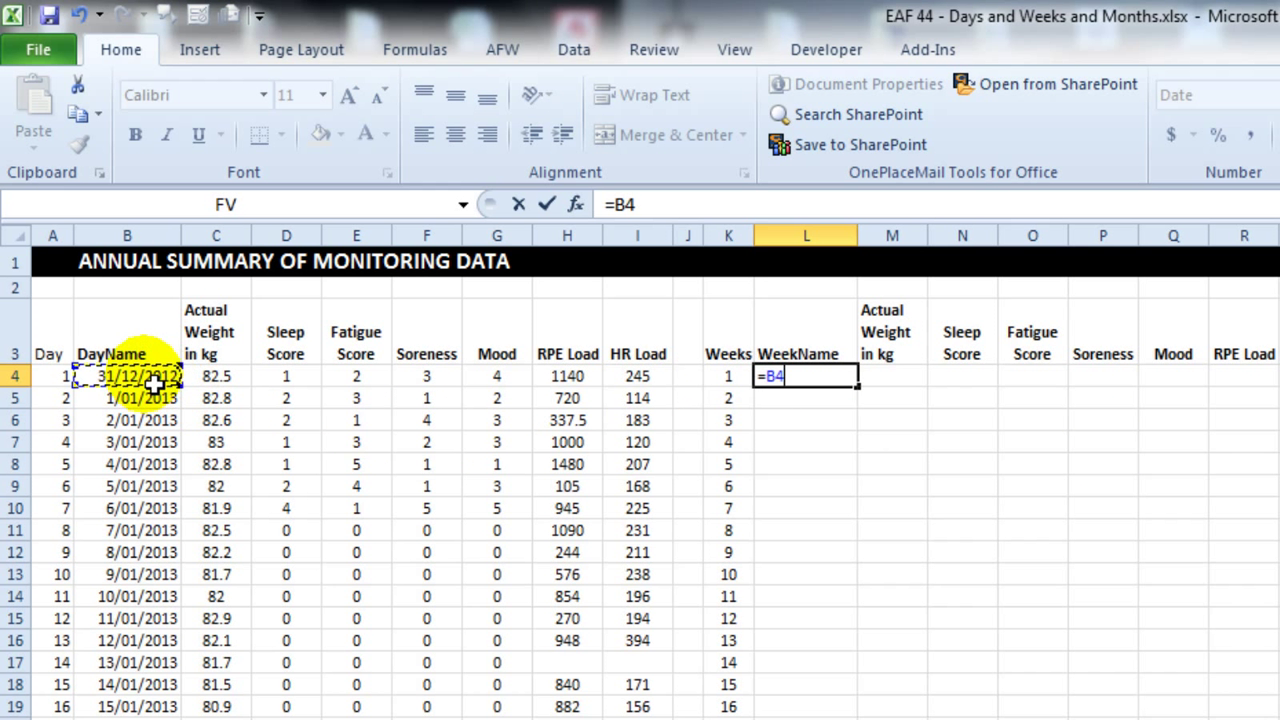
key(Return)
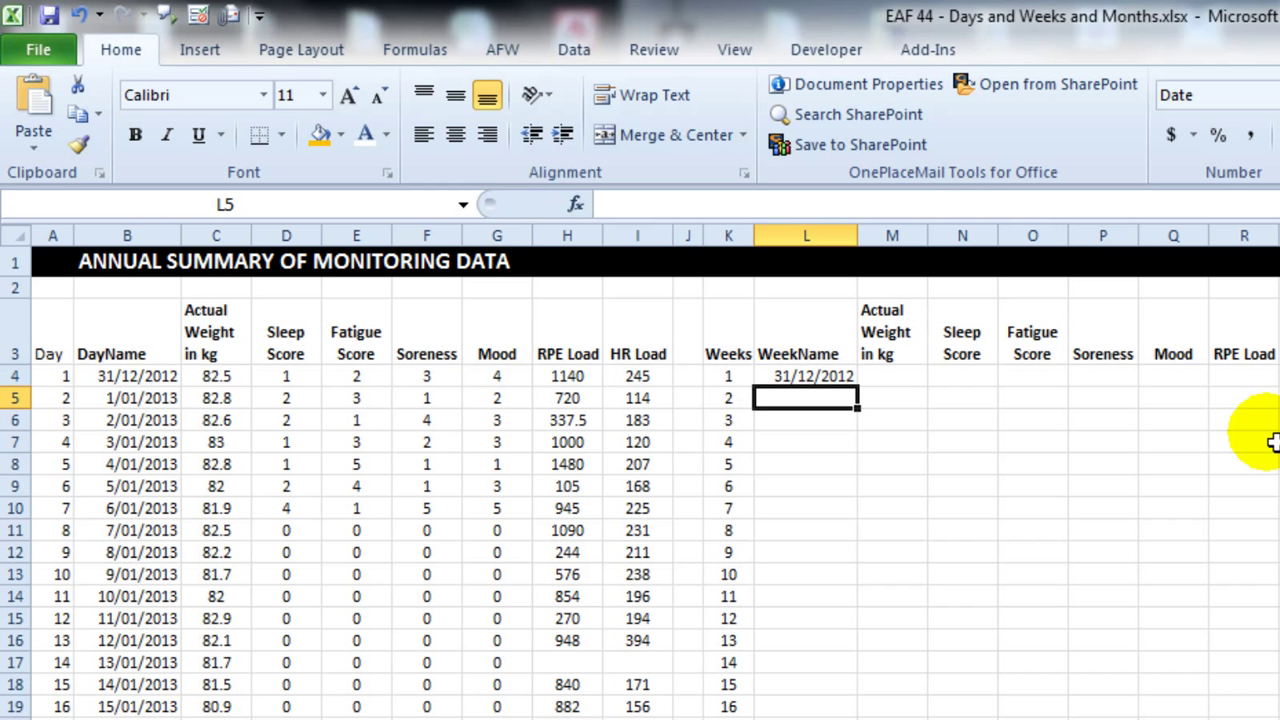
text(=)
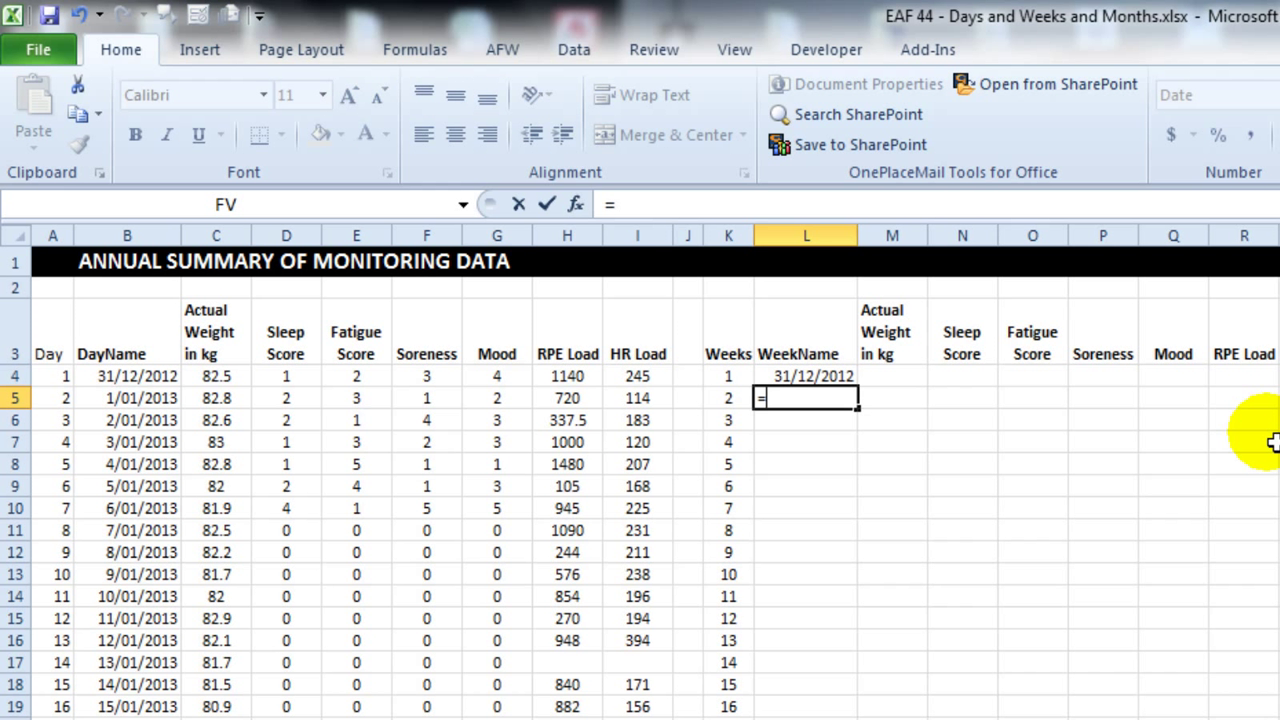
click(807, 375)
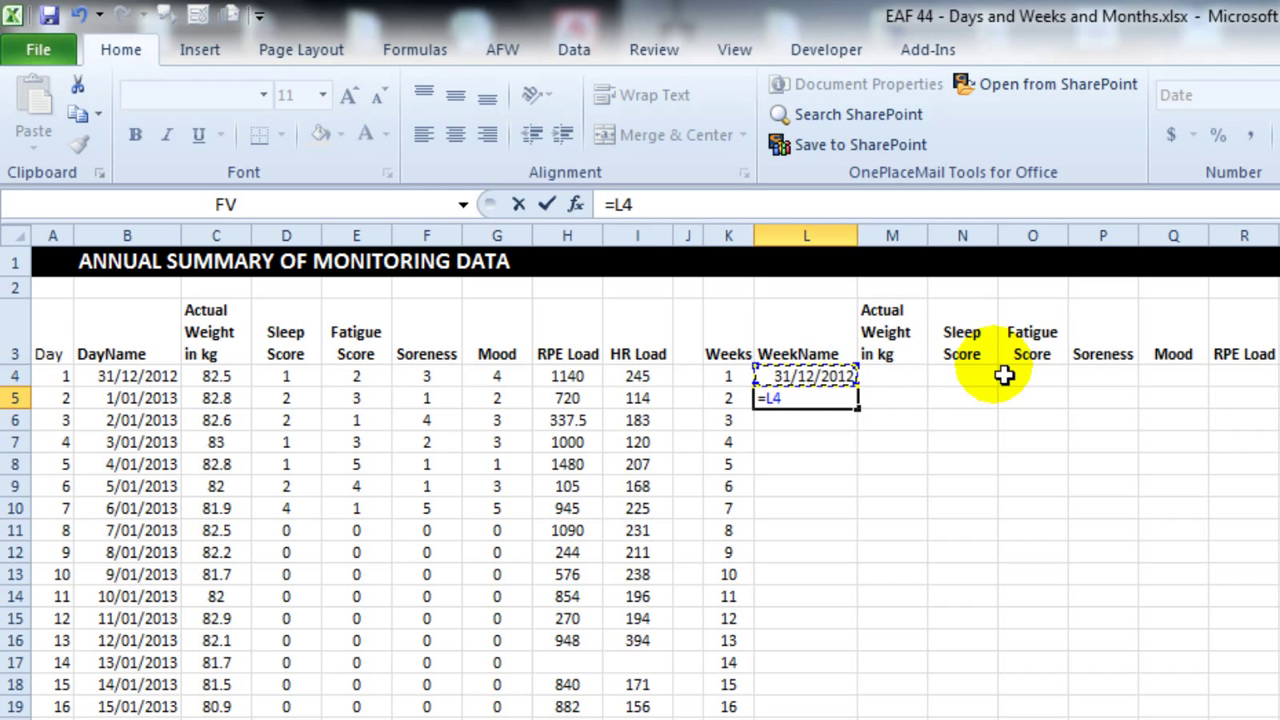
key(Return)
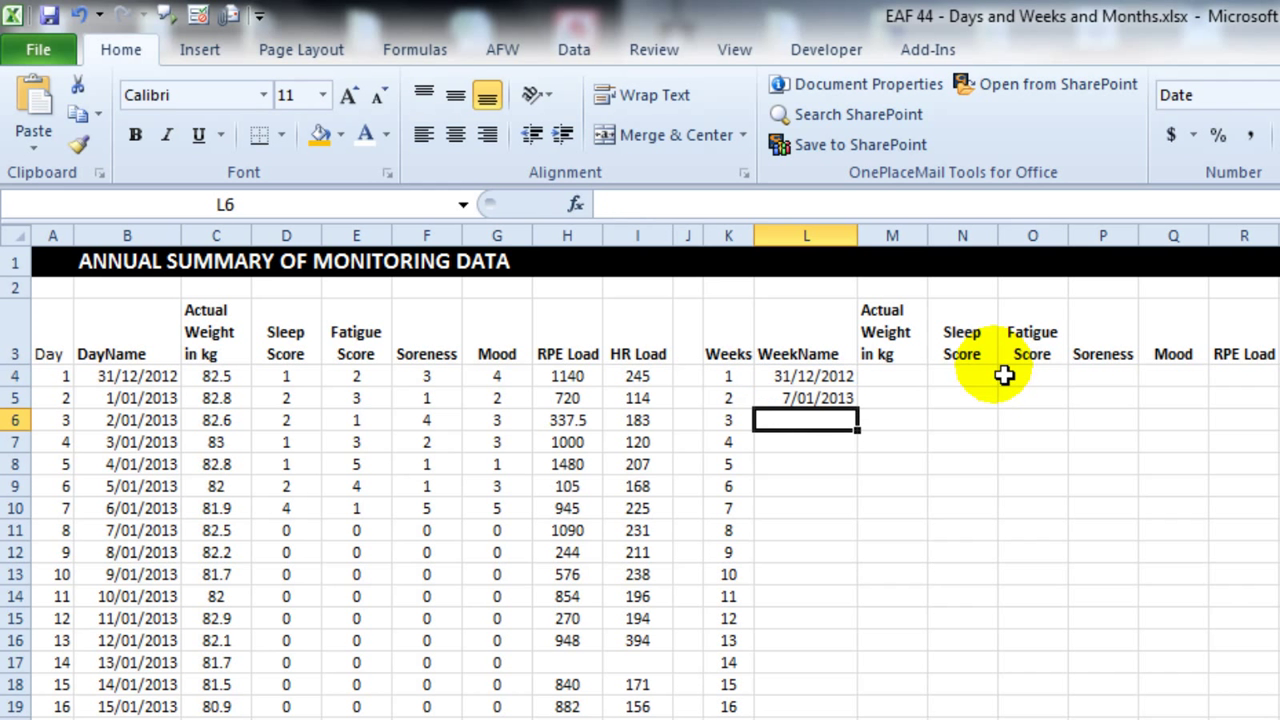
click(806, 398)
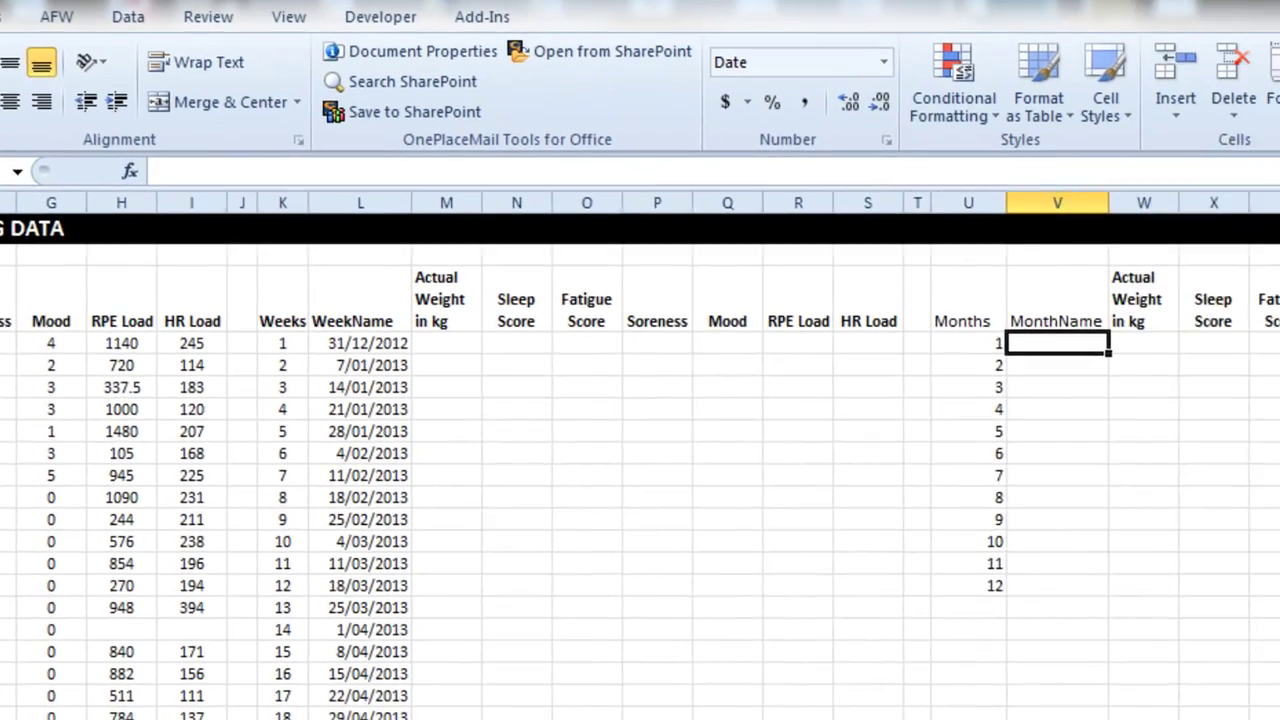
Step: Enter 1/01/2013 and 1/02/2013 as month starts, fill them down, and check dates through week 52
text(1/1)
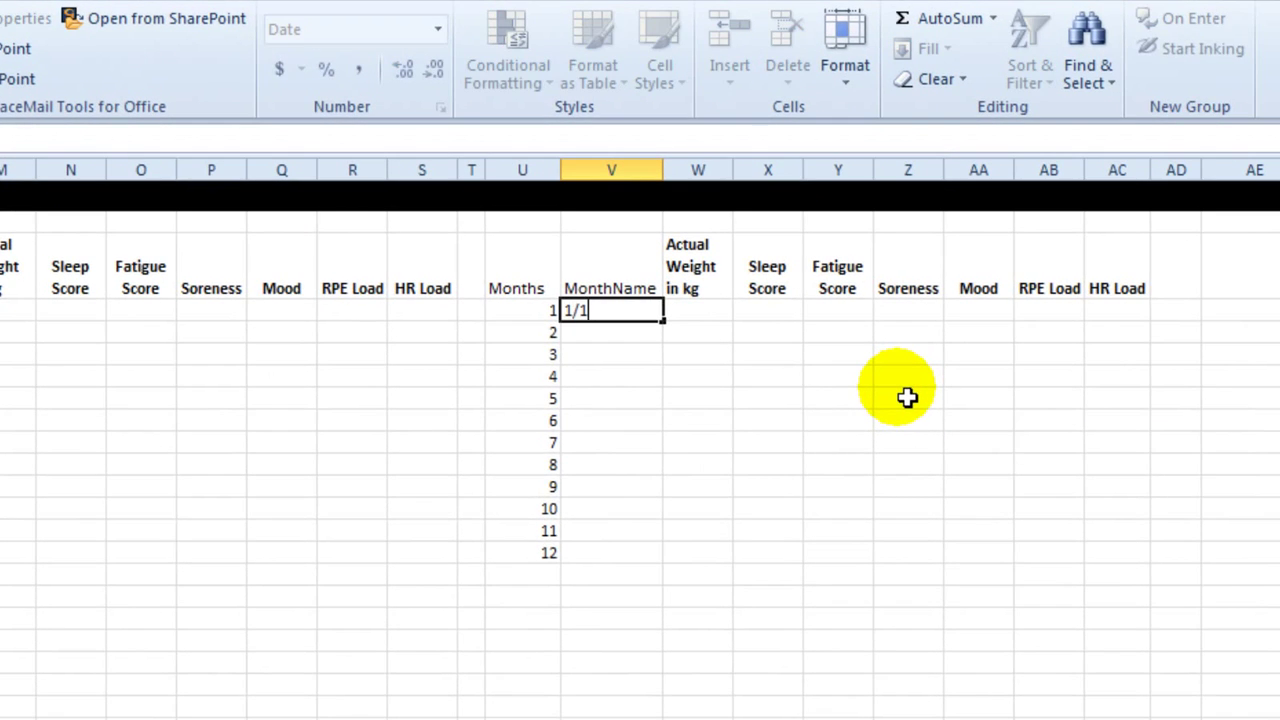
key(Return)
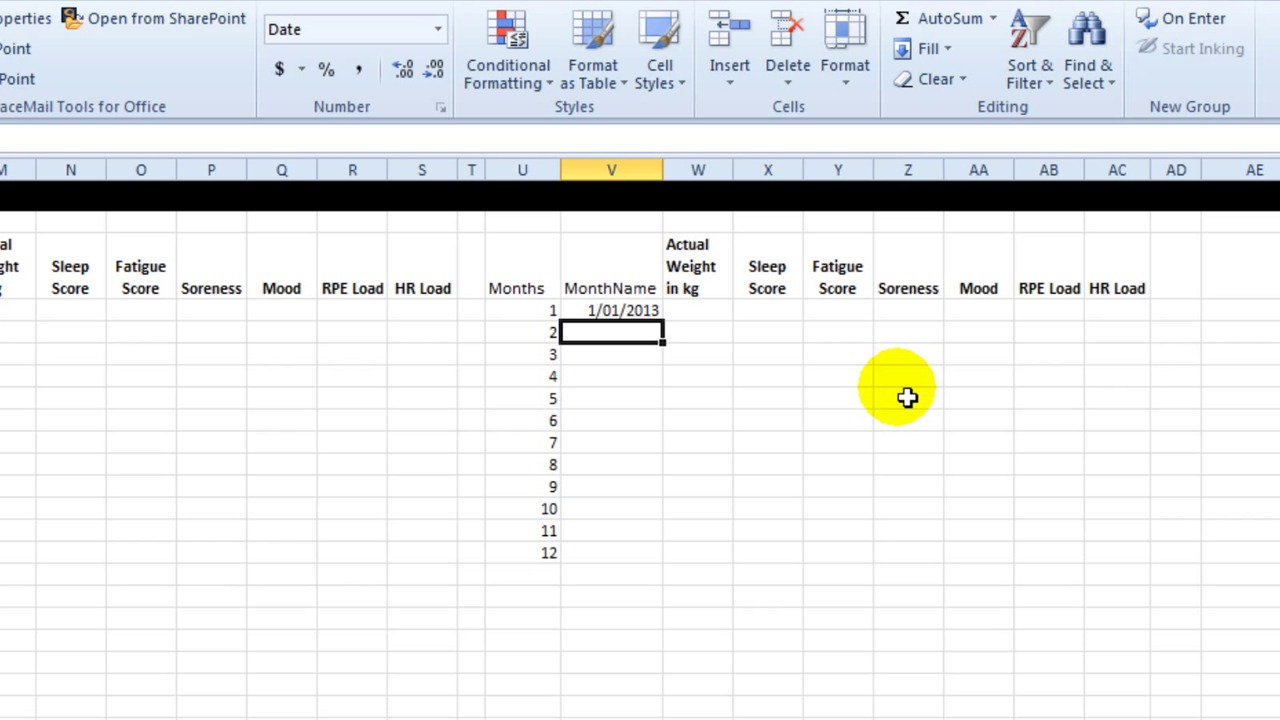
text(1/2/)
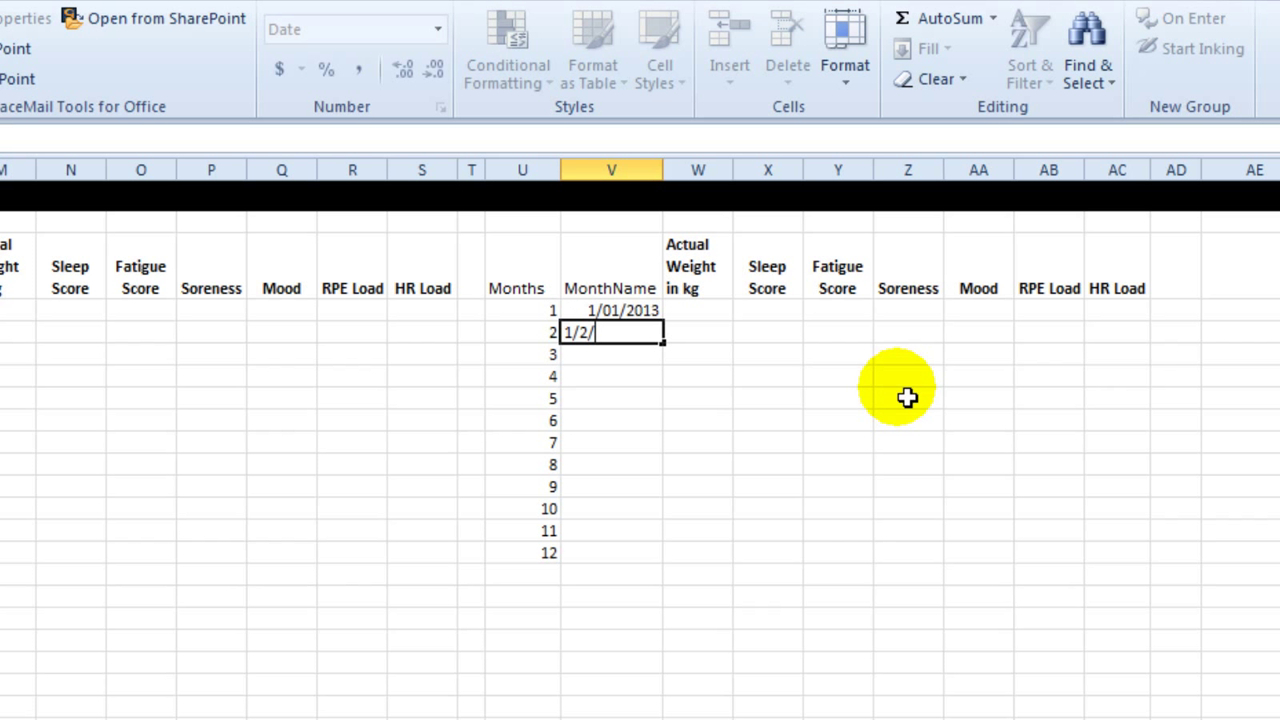
text(2013)
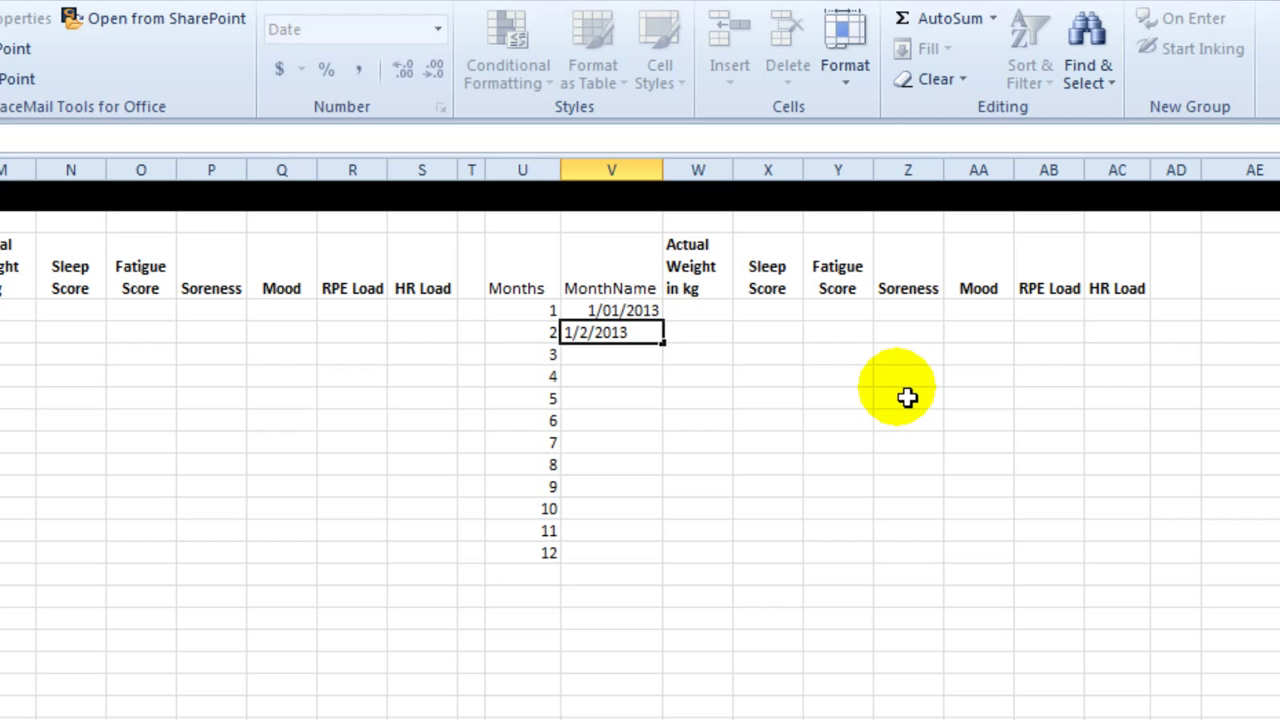
key(Return)
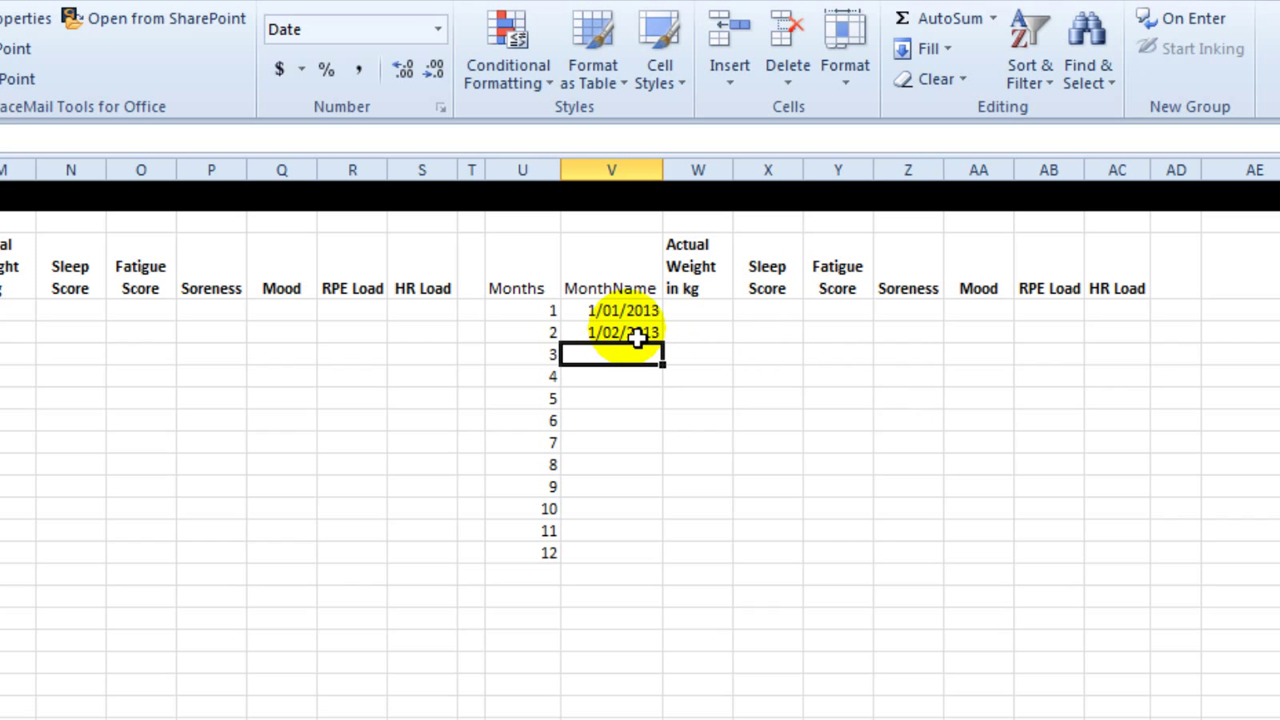
drag(638, 335, 672, 418)
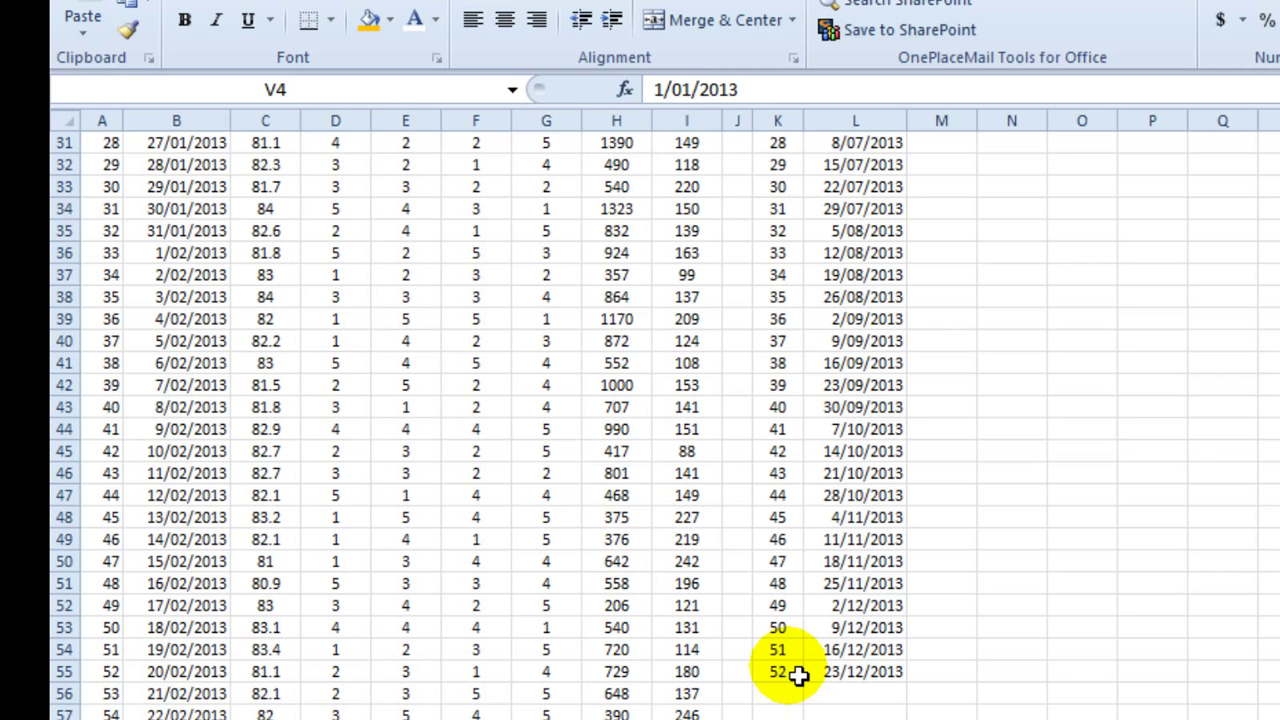
click(855, 671)
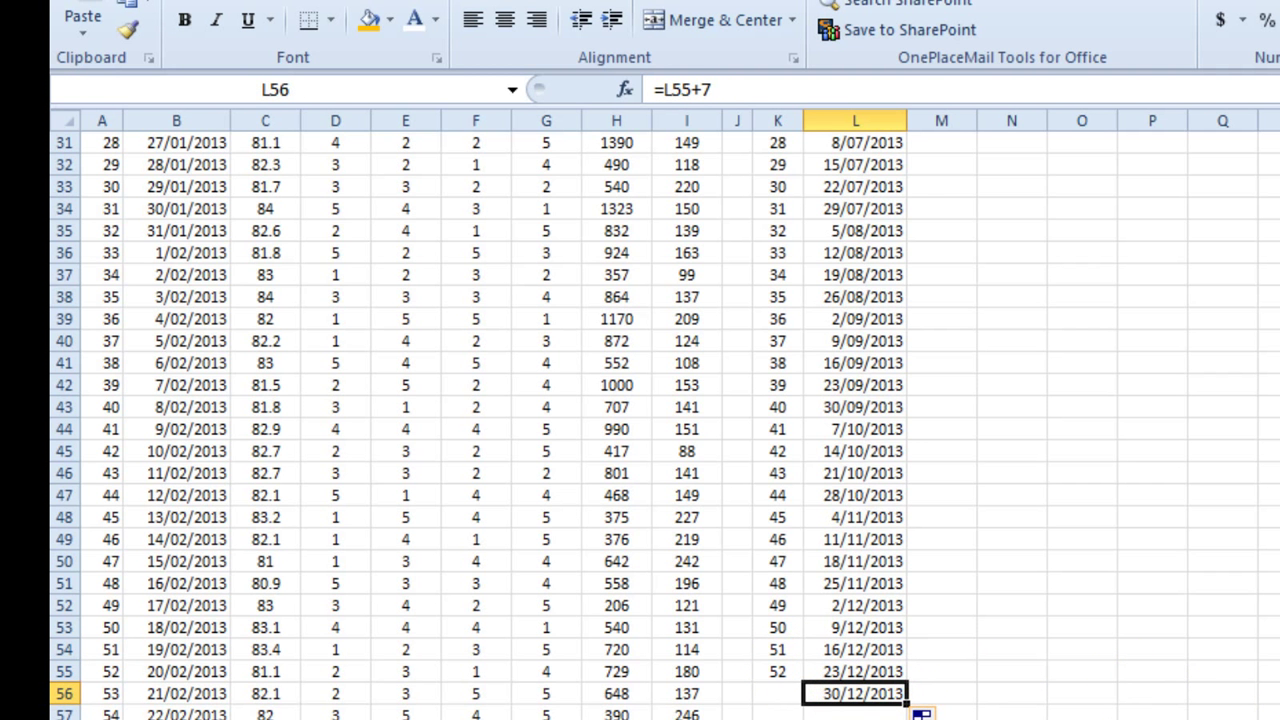
scroll(up, 3)
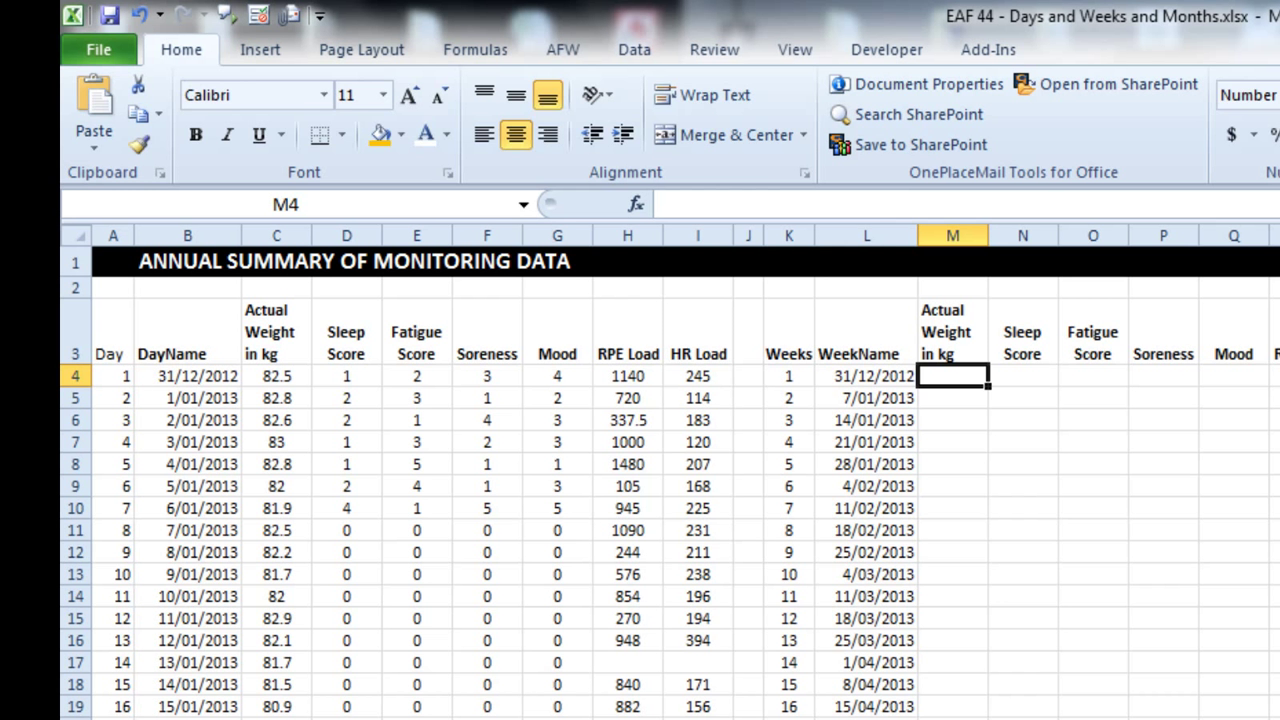
Step: Build an AVERAGEIFS formula in M4 averaging weights between week 1 and week 2 dates
text(=averag)
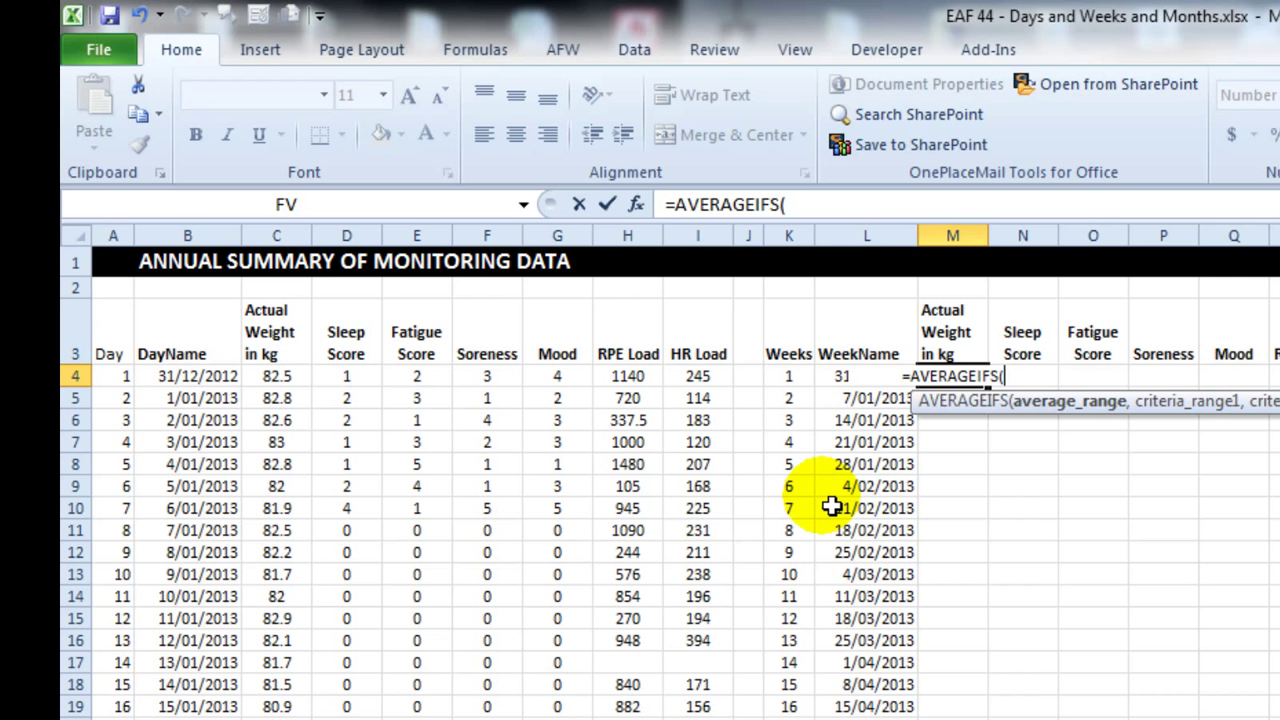
click(276, 375)
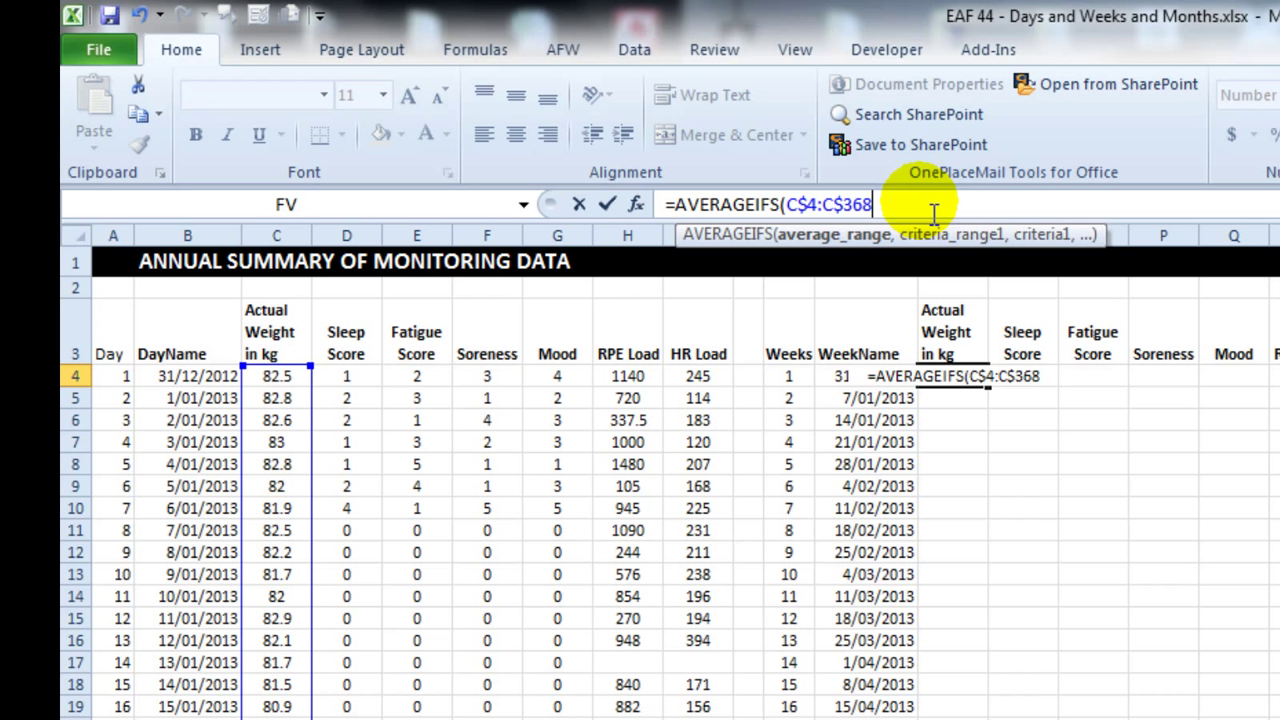
click(187, 375)
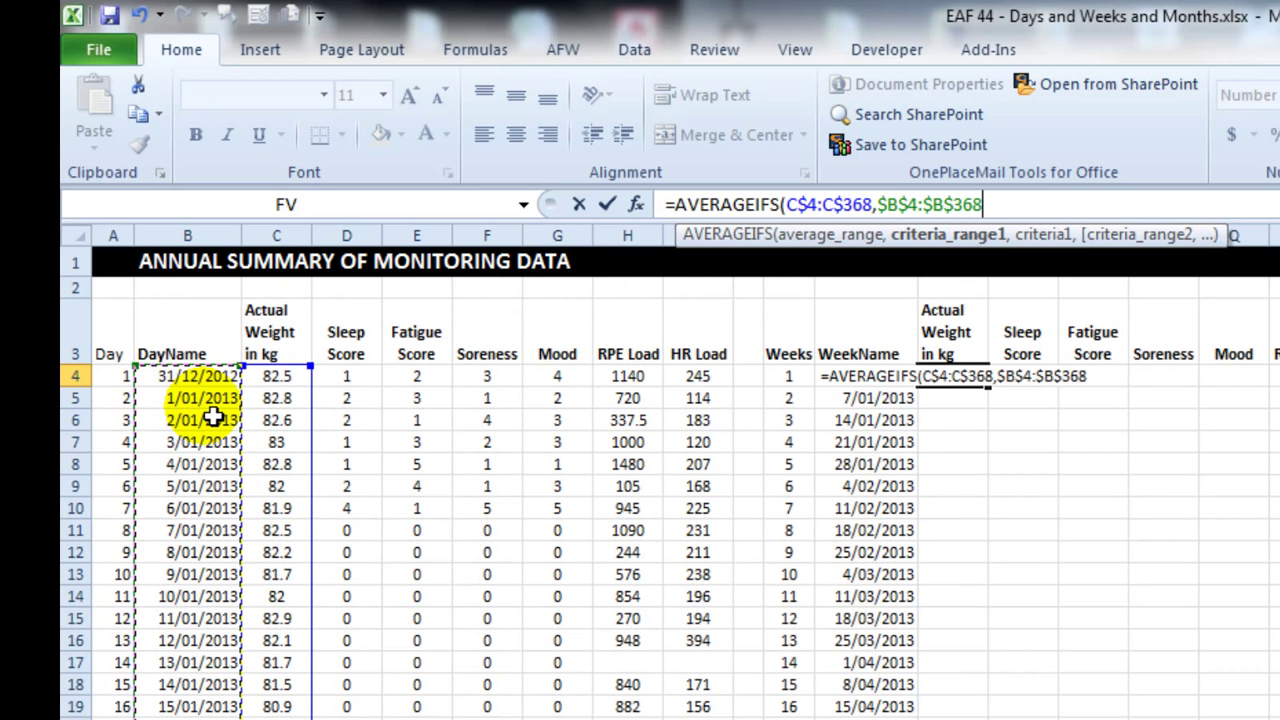
mouse_move(935, 340)
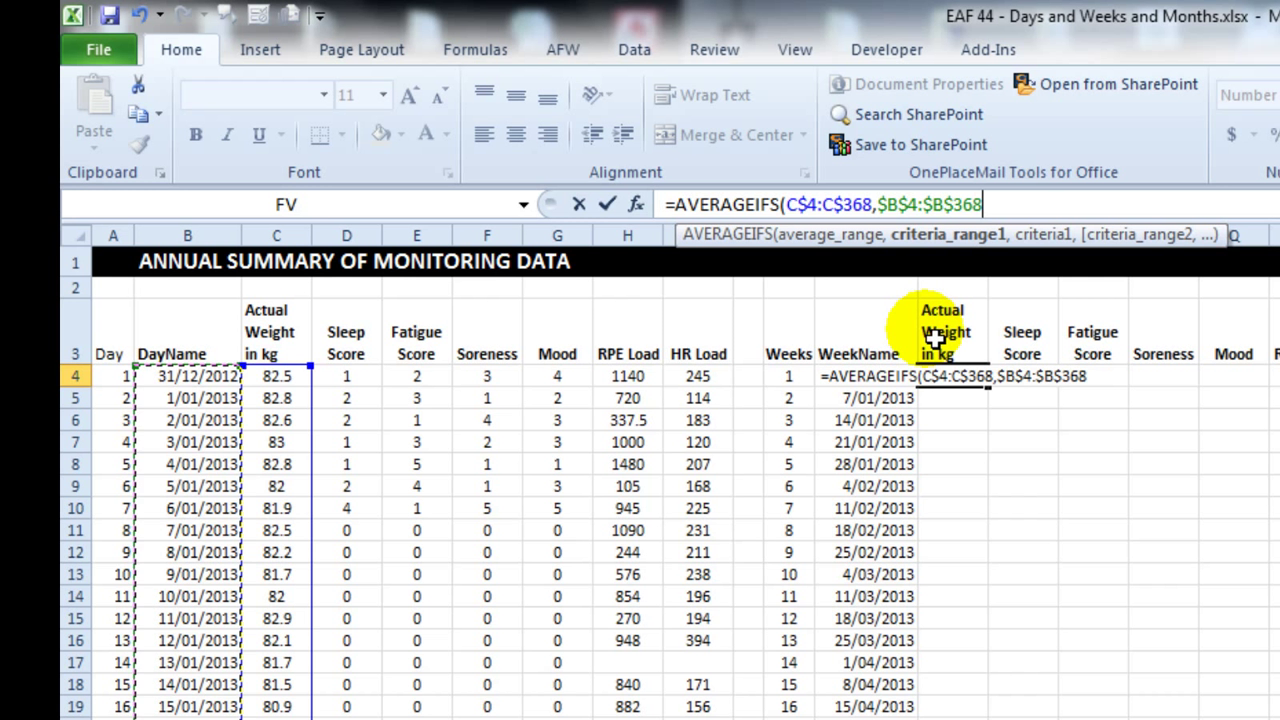
text(,")
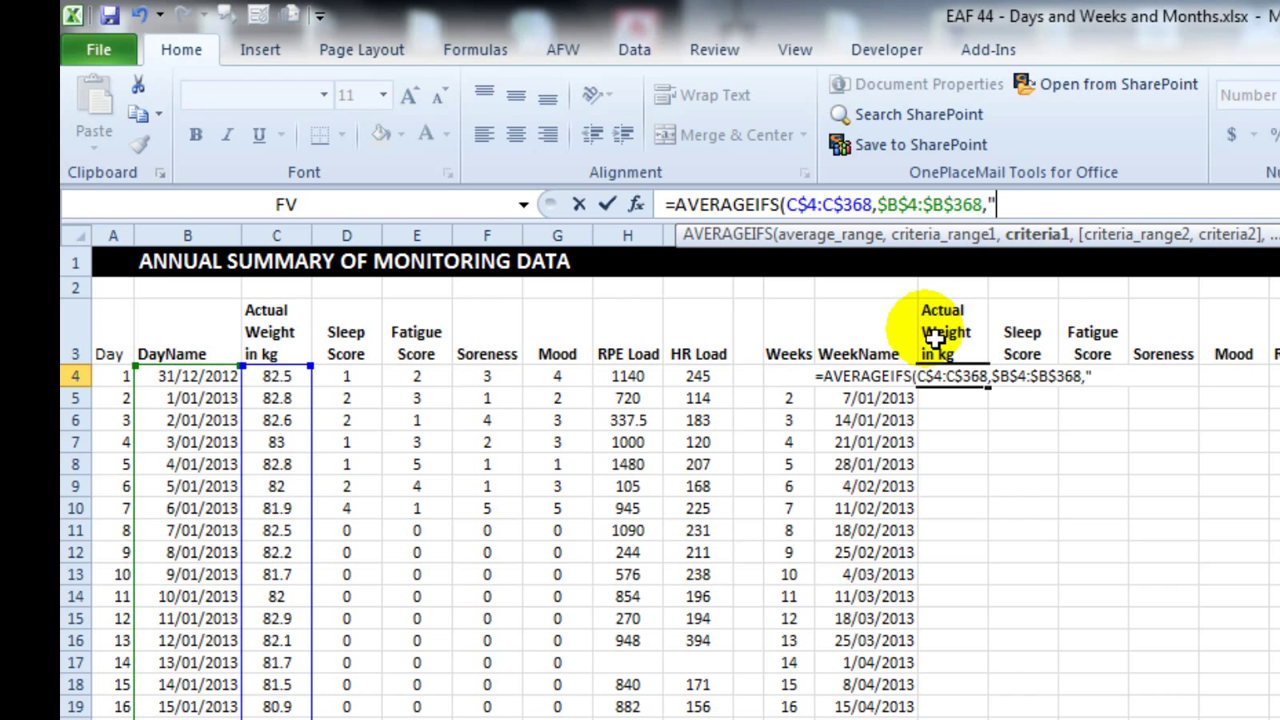
text(>)
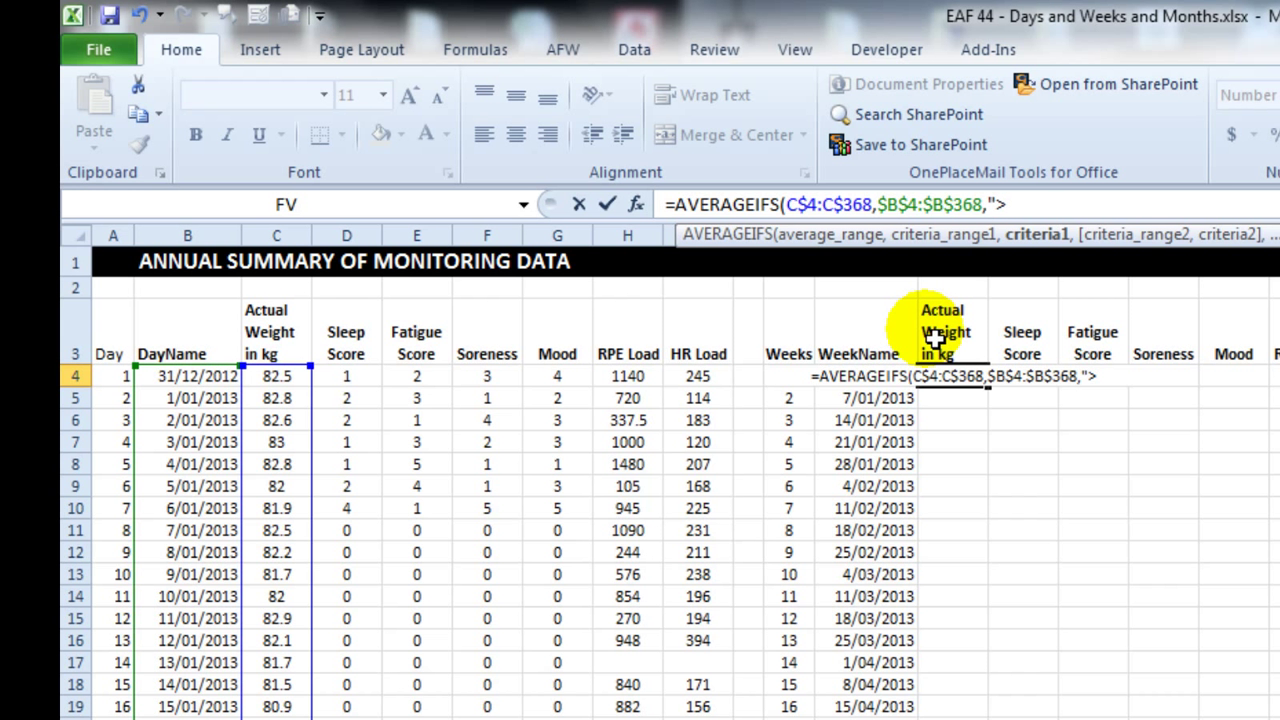
text(=)
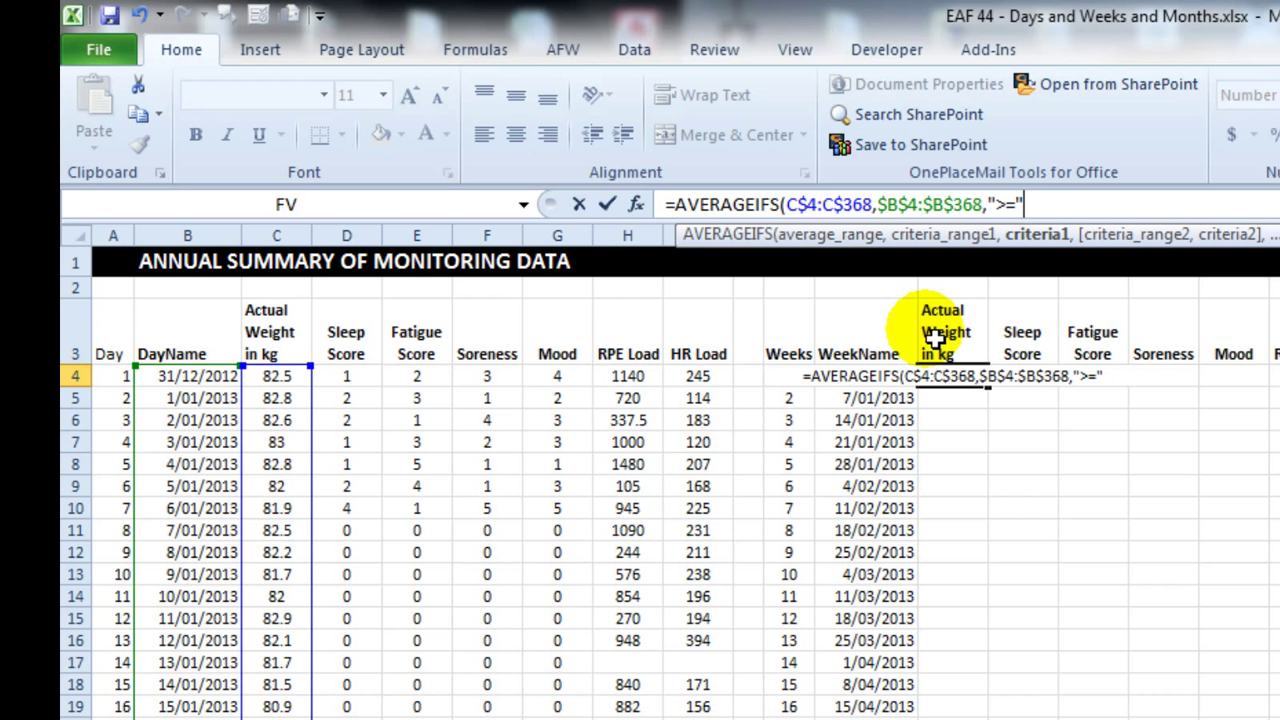
text(&$L4)
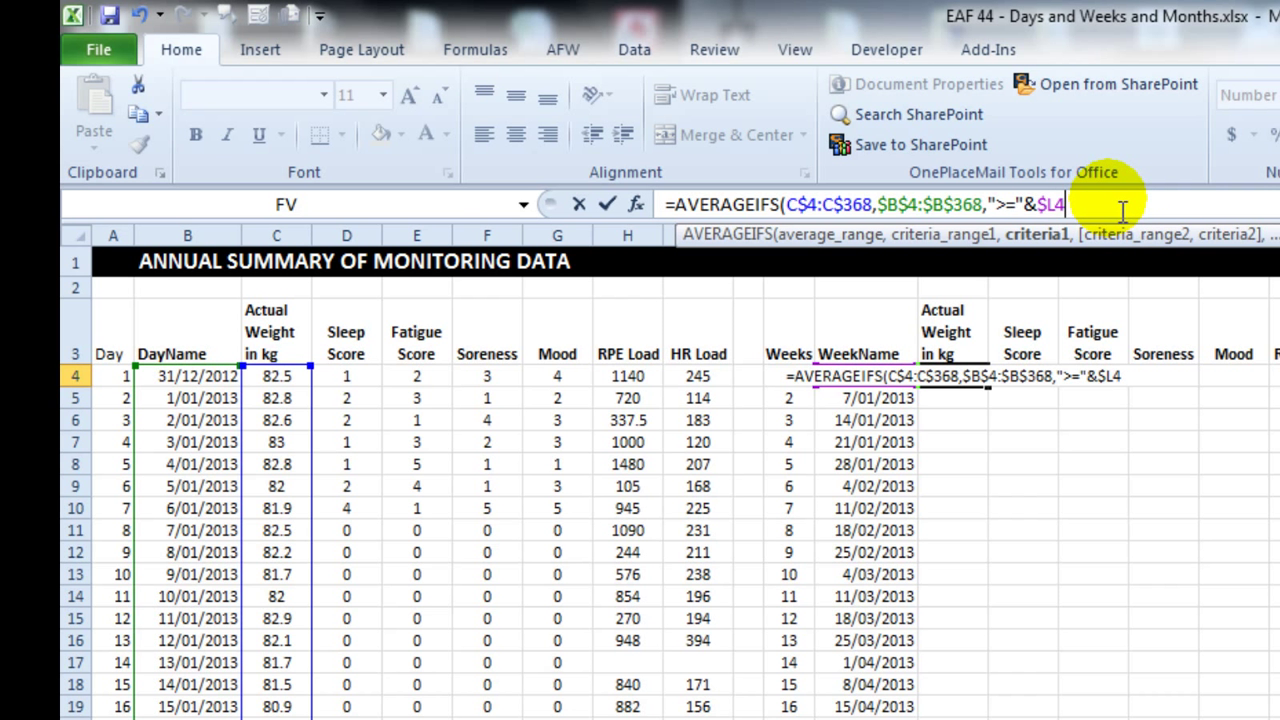
text(,)
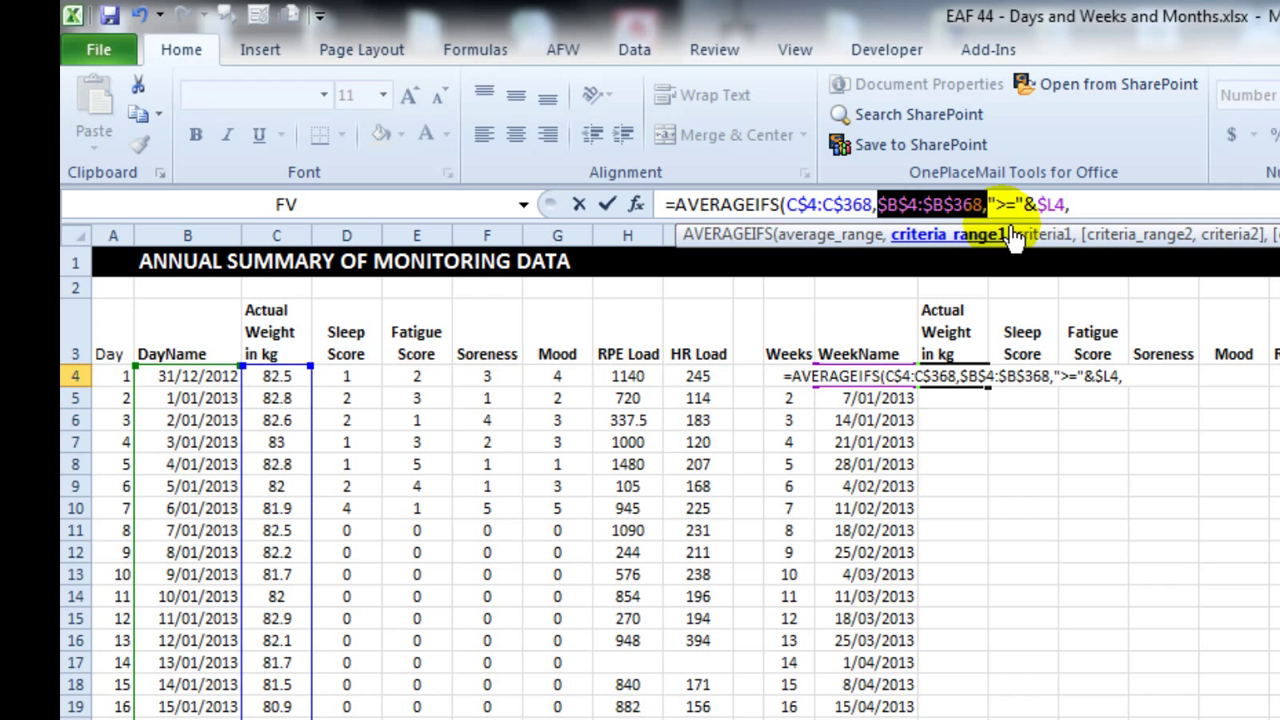
text(,$B$4:$B$368,"<)
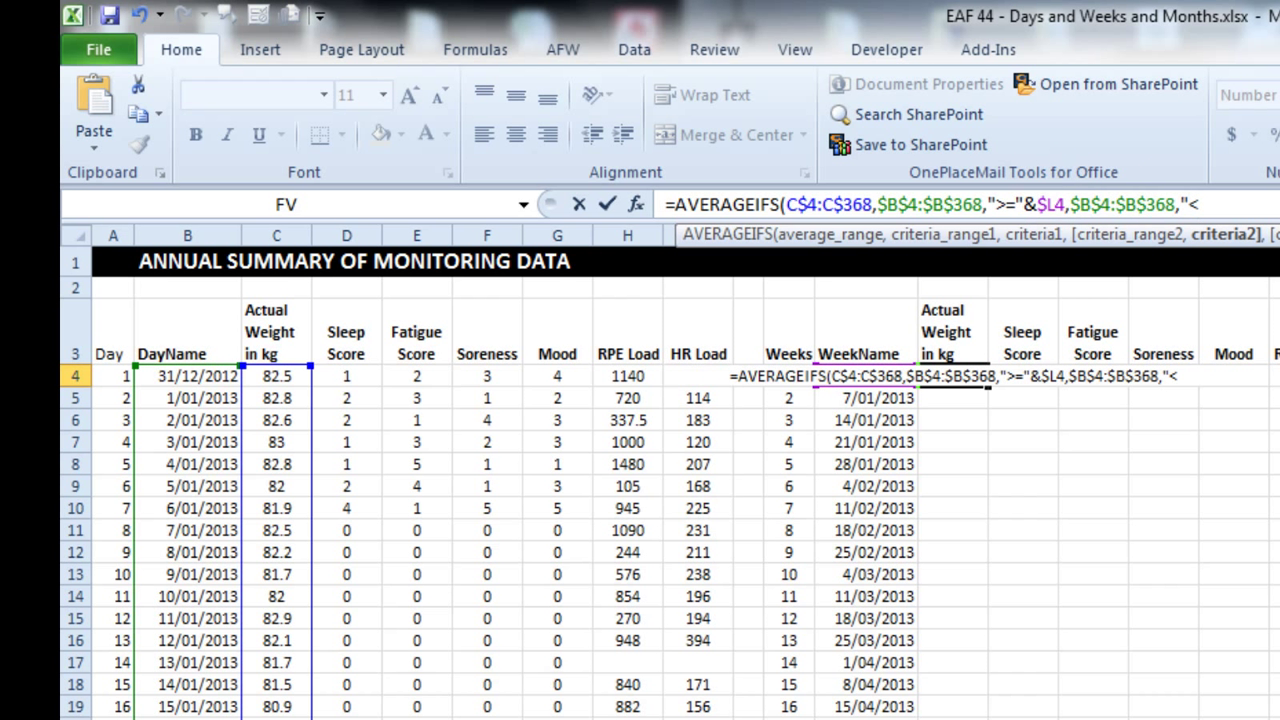
click(873, 398)
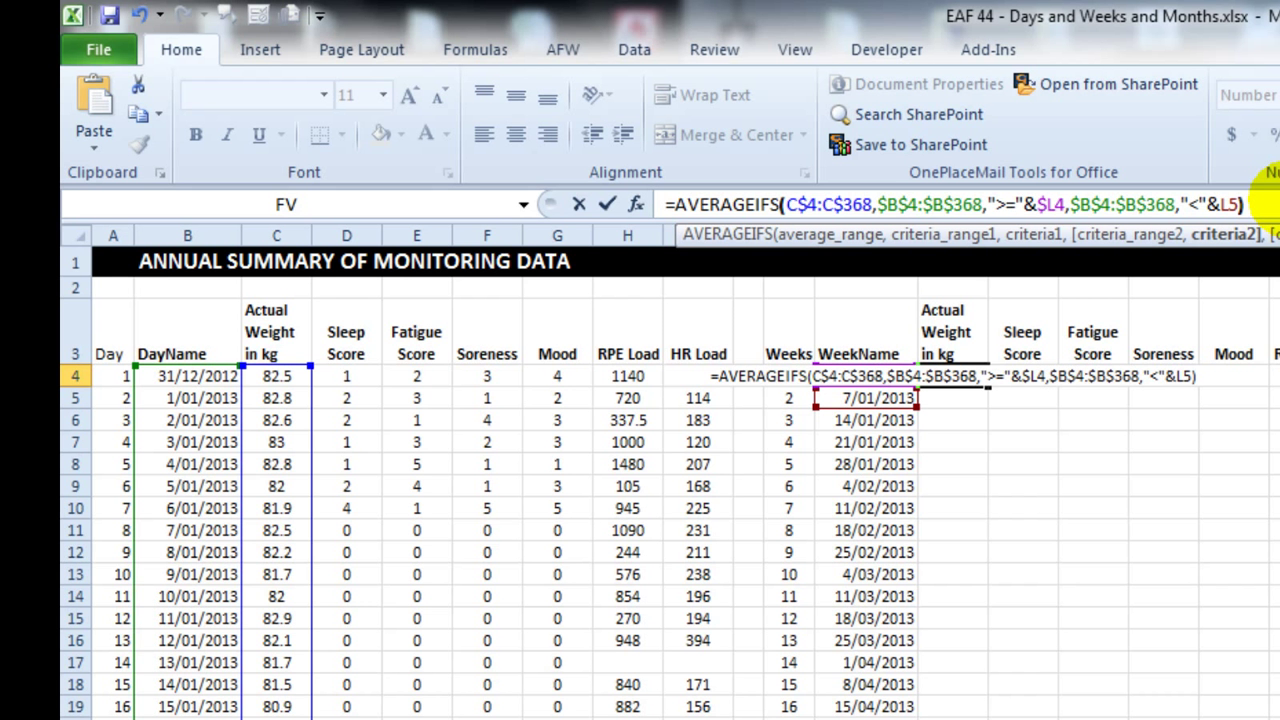
key(Return)
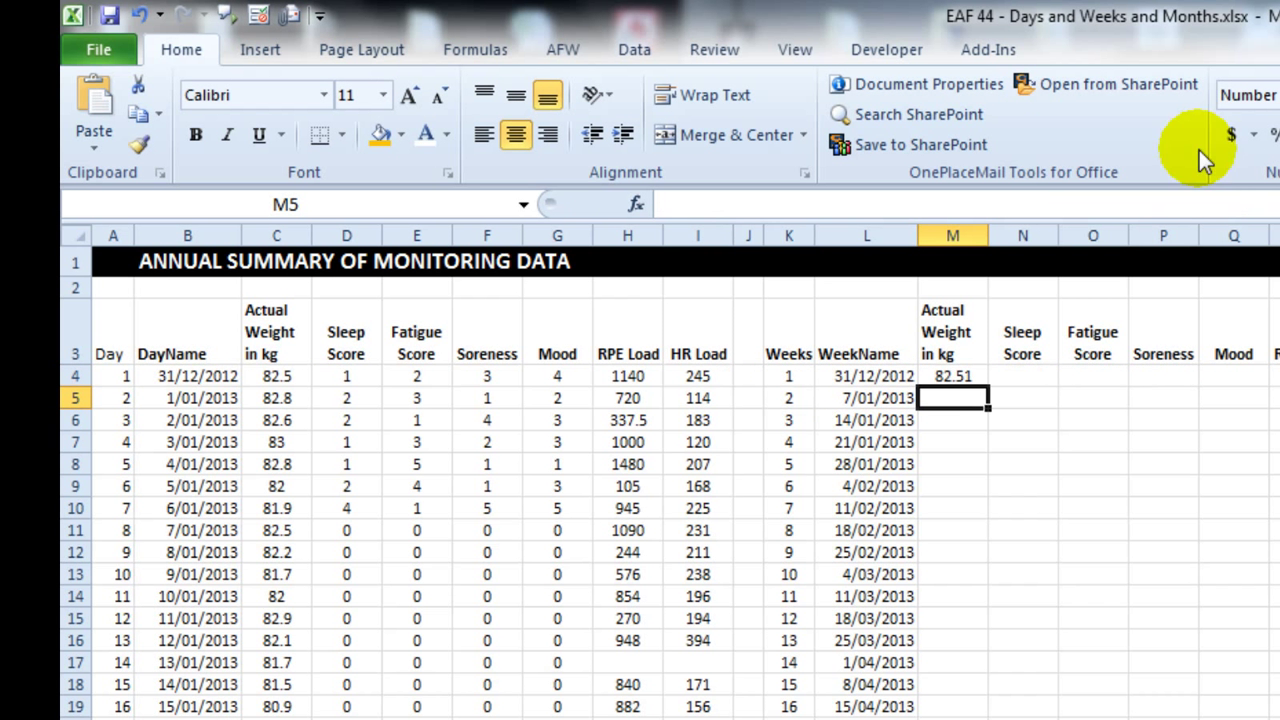
Step: Reopen M4's AVERAGEIFS formula, check its ranges, and confirm it still gives 82.51
click(952, 375)
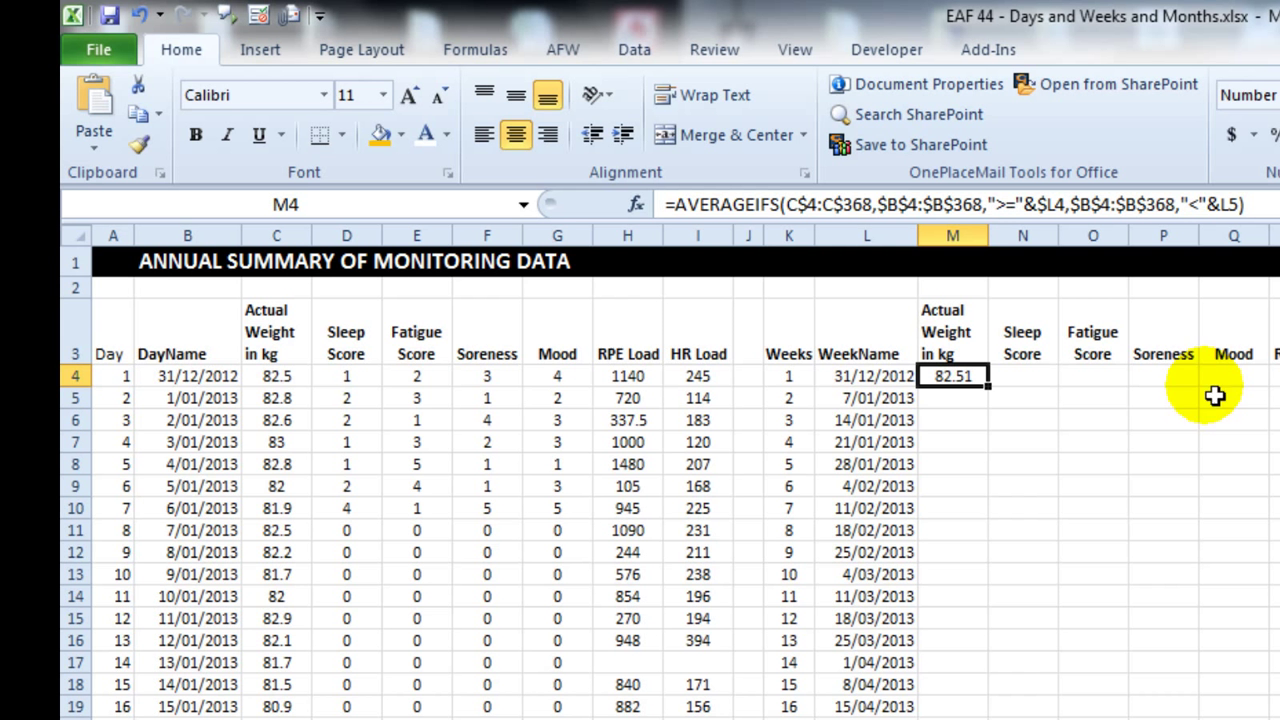
double_click(952, 375)
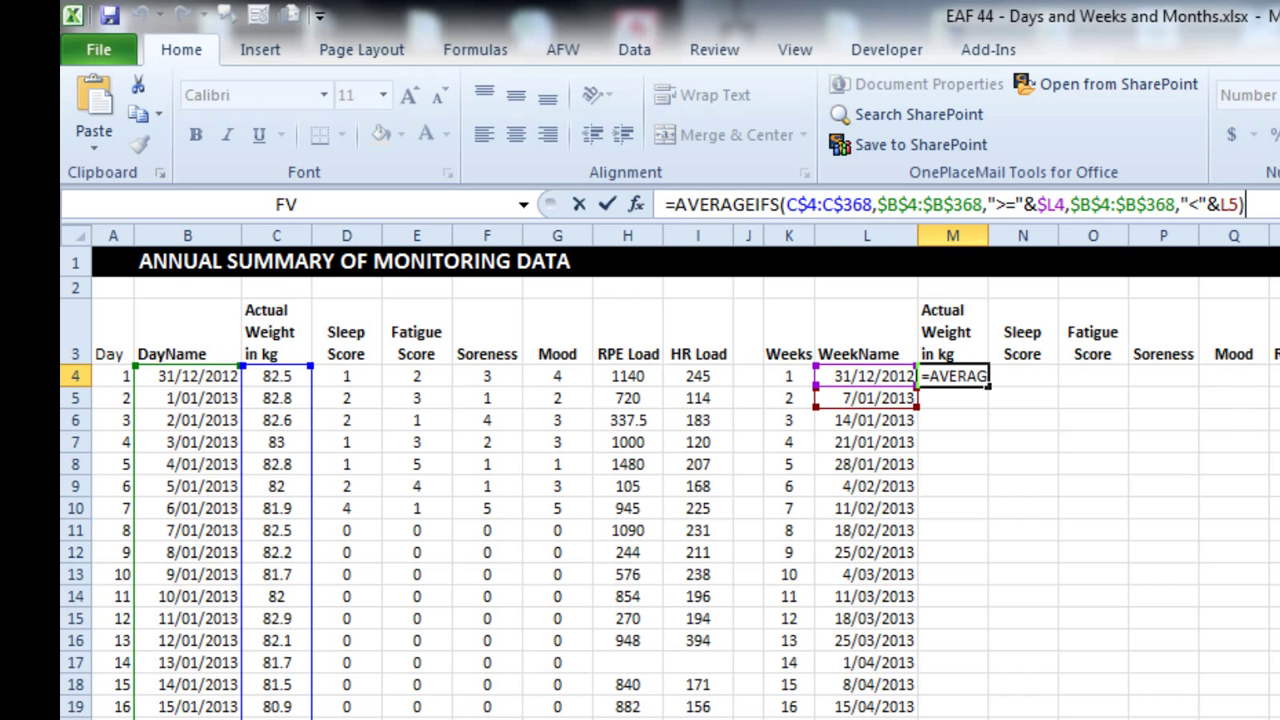
mouse_move(718, 467)
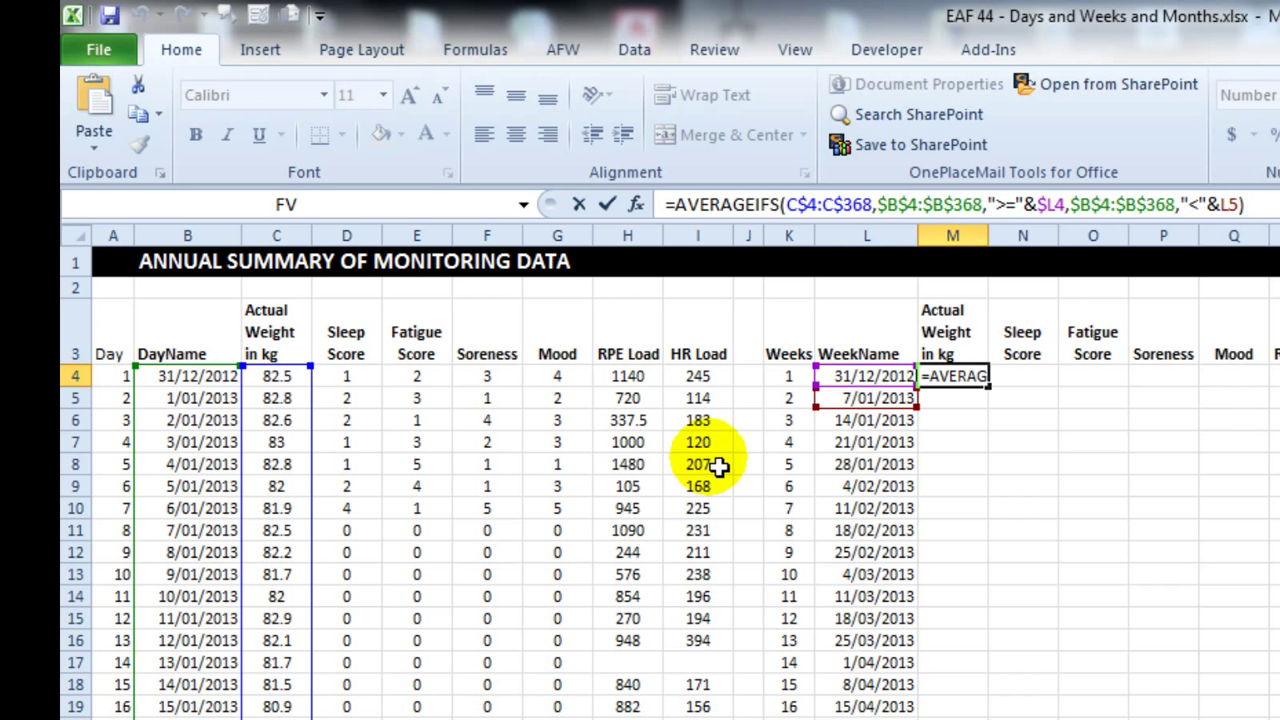
mouse_move(905, 430)
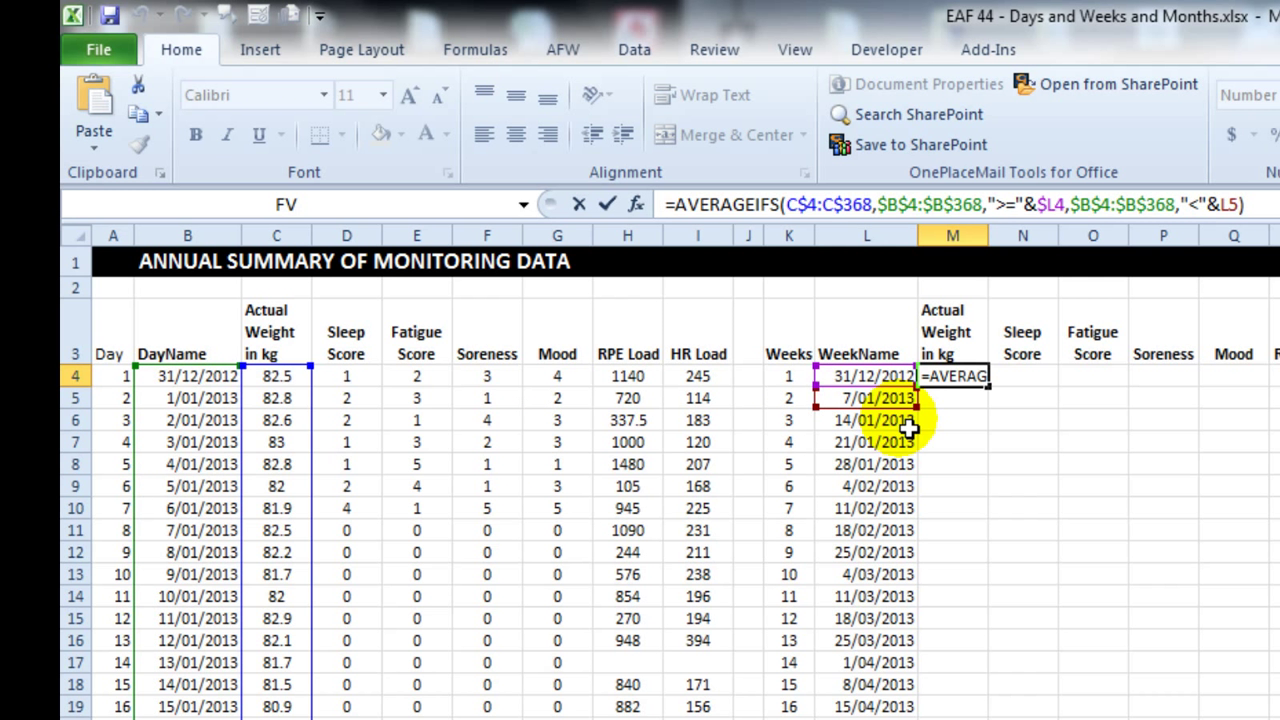
mouse_move(898, 320)
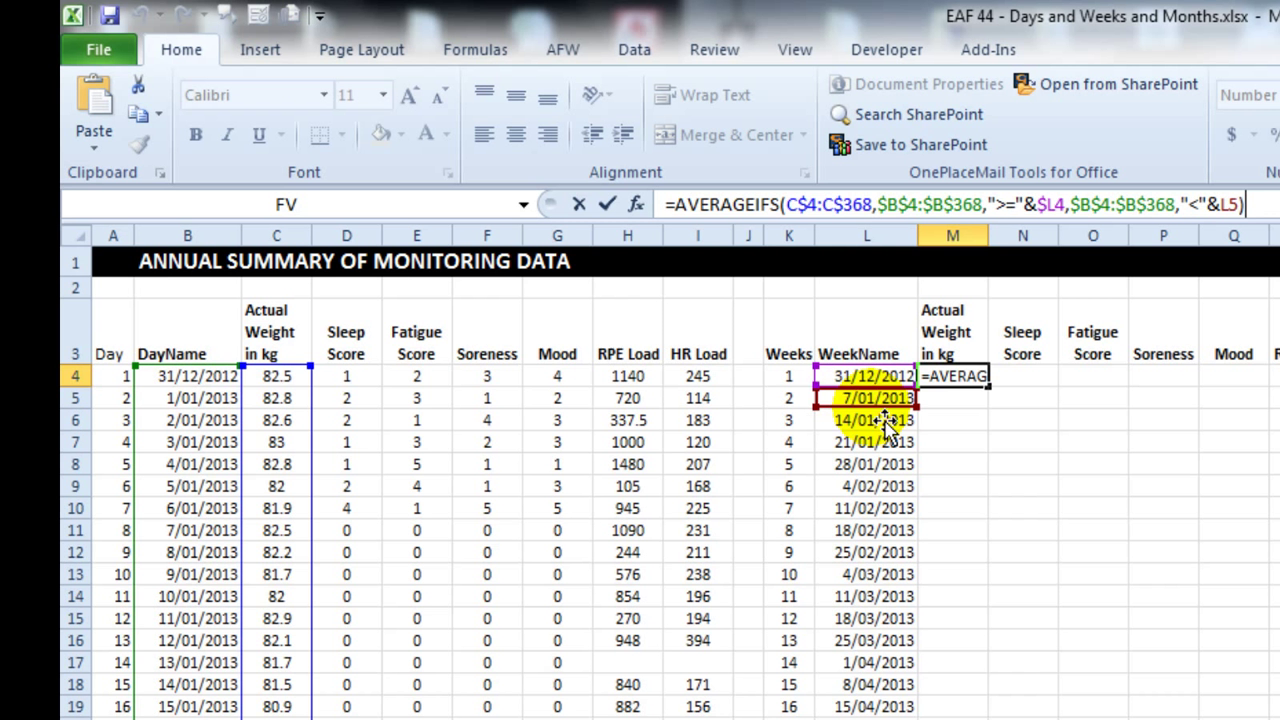
key(Return)
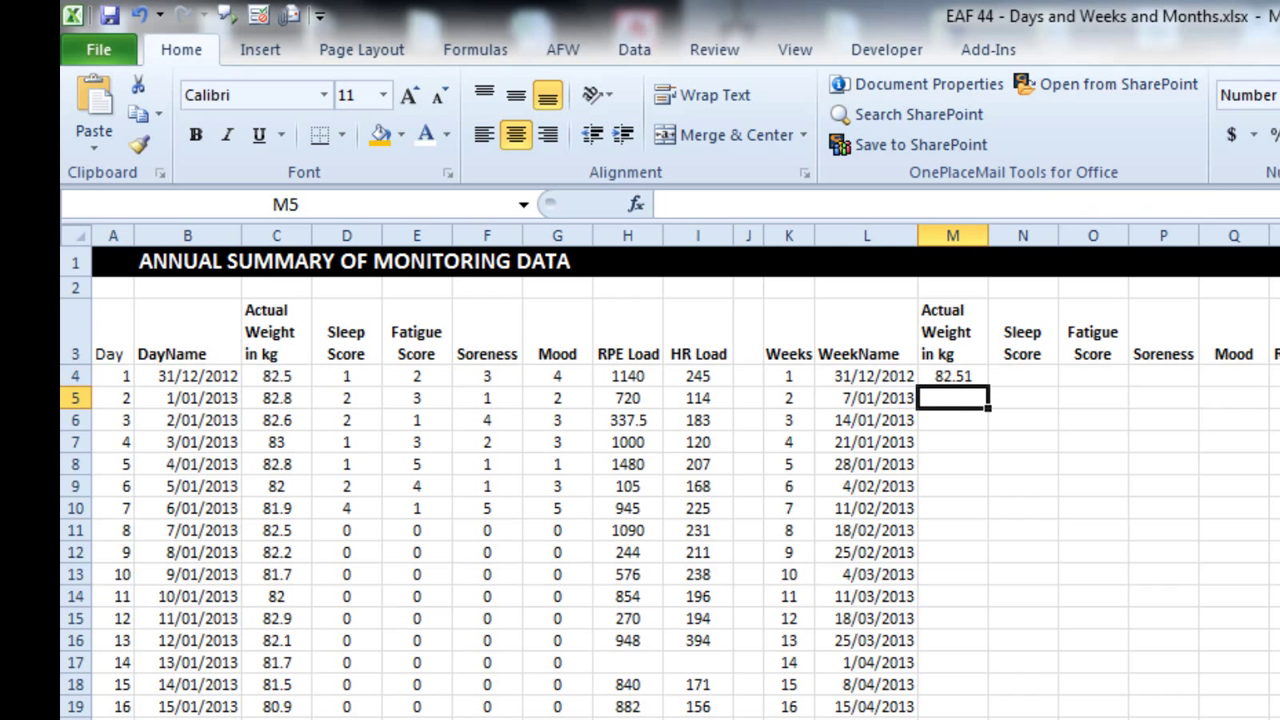
Step: Copy the week 1 weight average across all variables and down through week 52
click(952, 376)
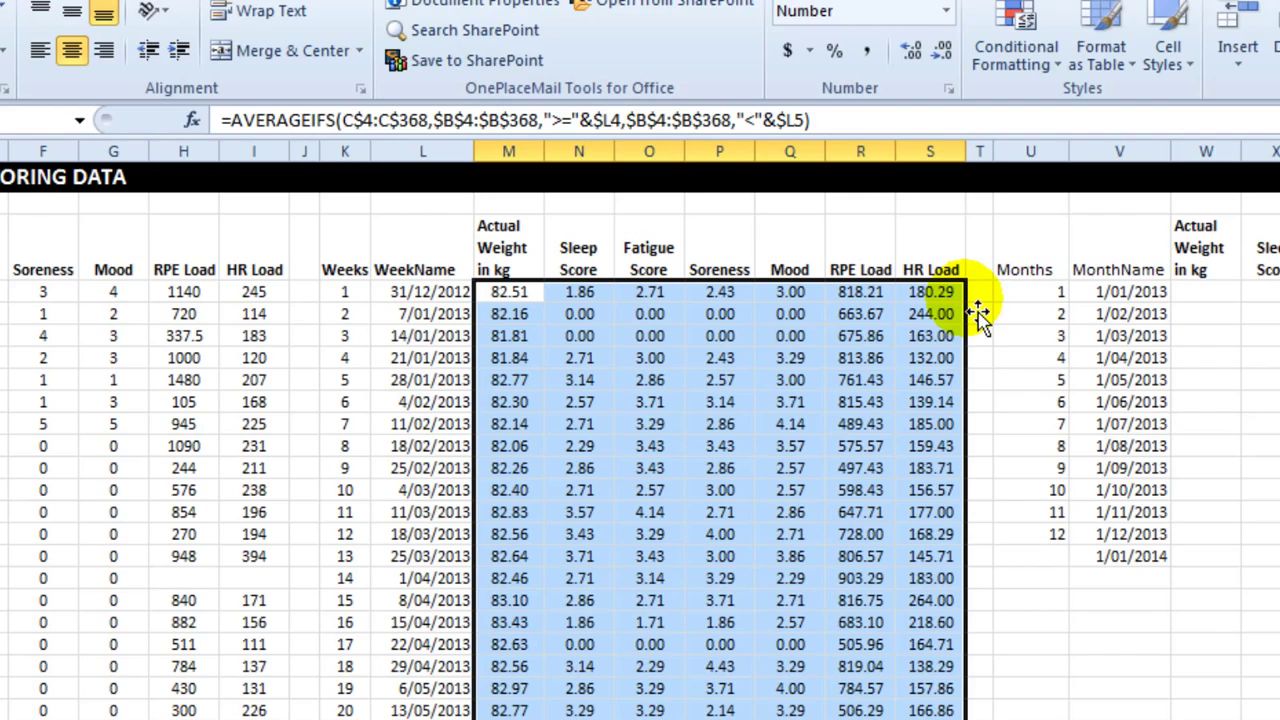
scroll(down, 3)
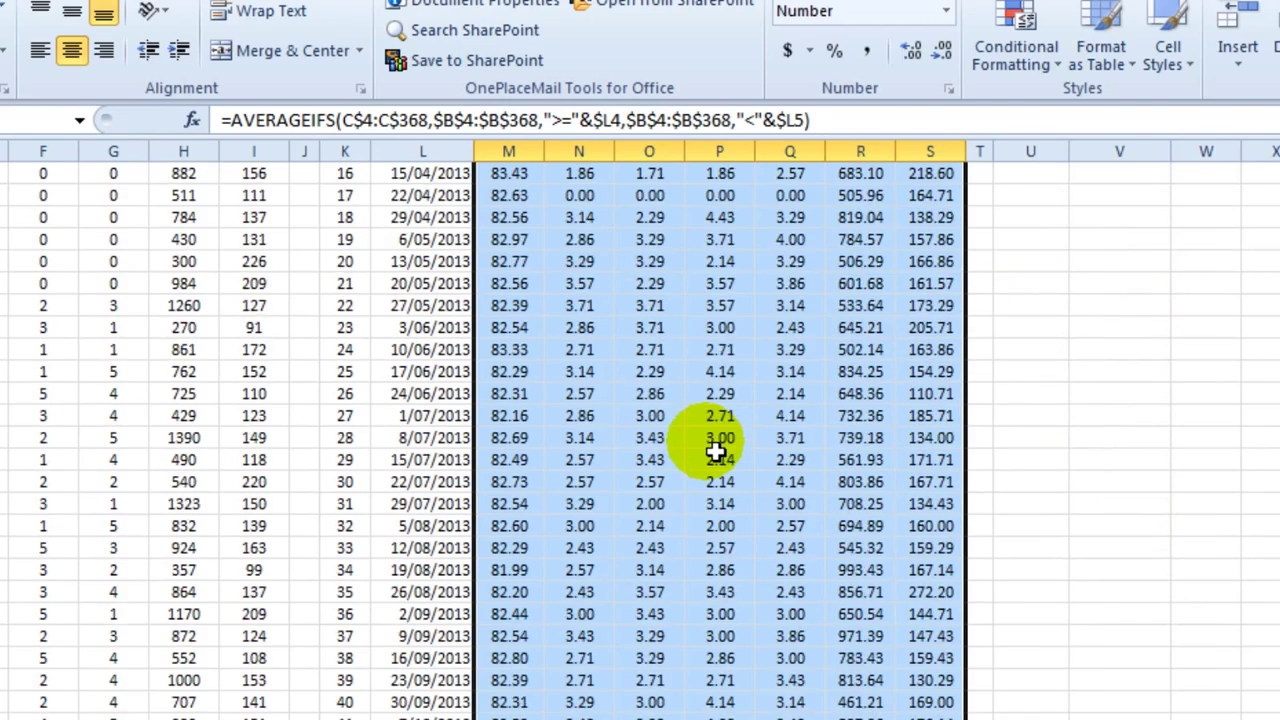
scroll(down, 3)
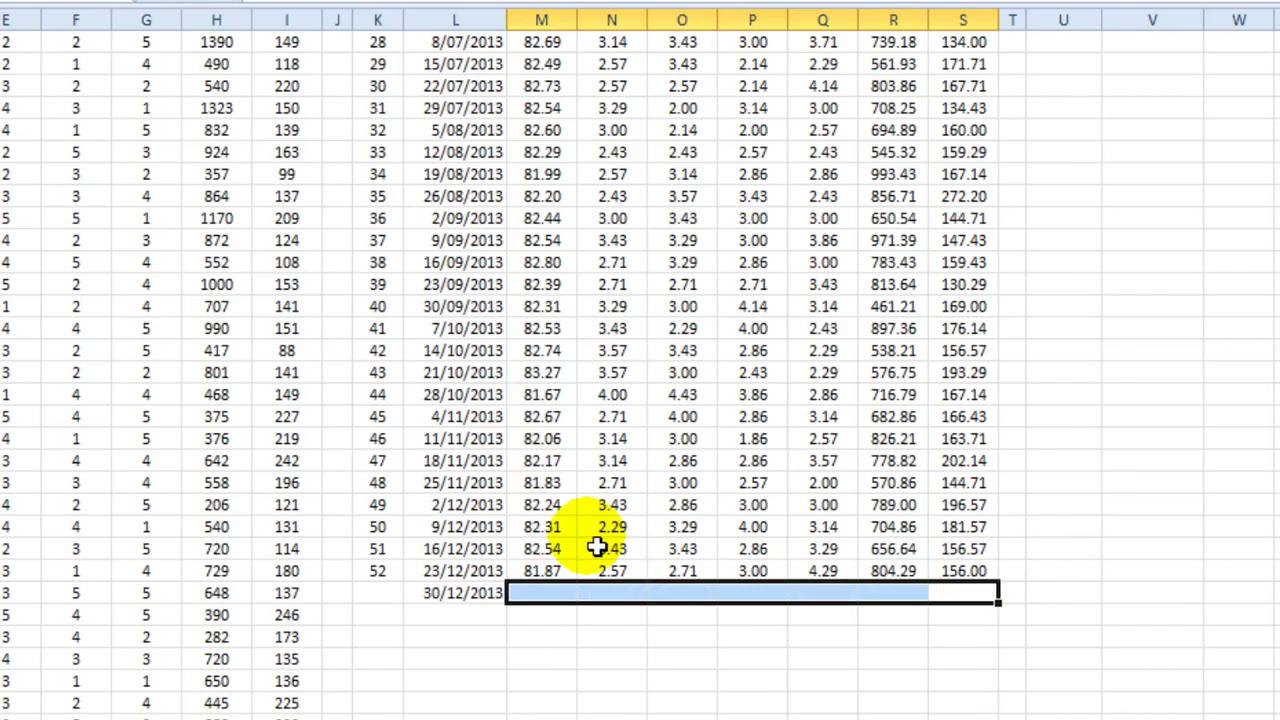
Step: Enter the monthly AVERAGEIFS formula in W4 and fill it down to month 12 and across to AC
scroll(up, 3)
text(=AVERAGEIFS(C$4:C$368,$B$4:$B$368,">="&$V4,$B$4:$B$368,"<"&$V5))
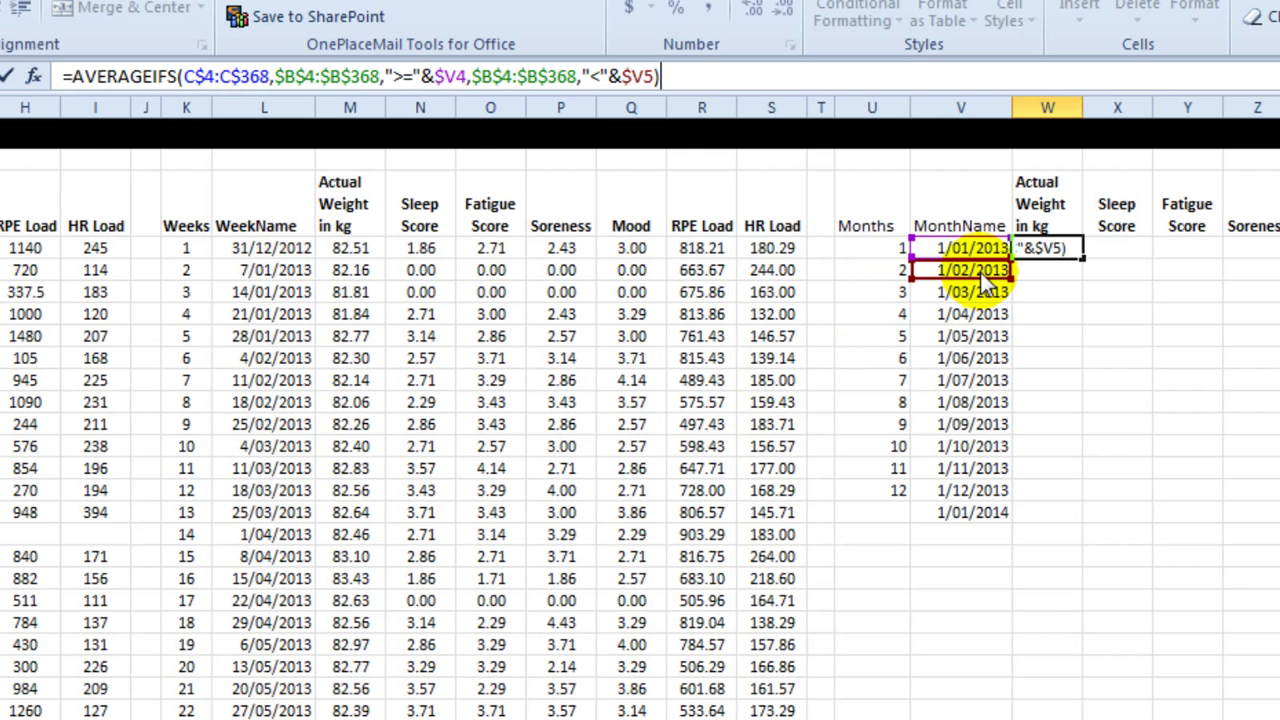
key(Return)
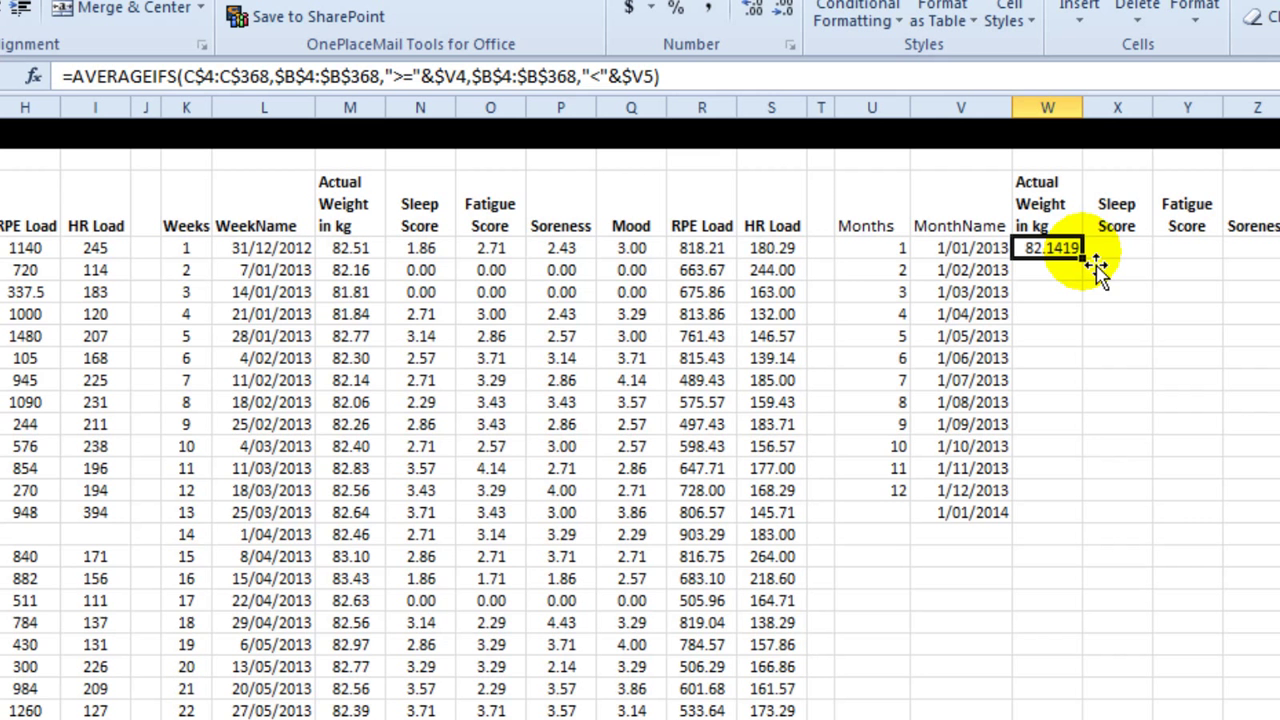
drag(1097, 258, 1097, 518)
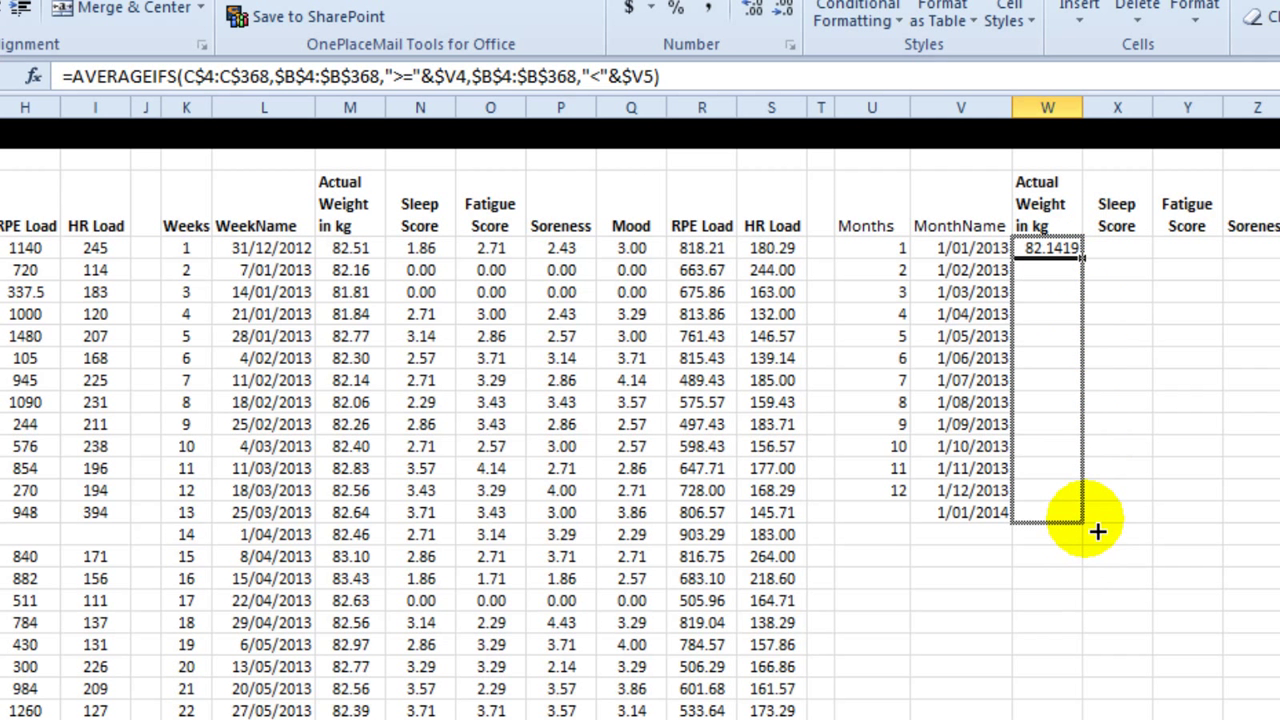
drag(1047, 248, 1047, 512)
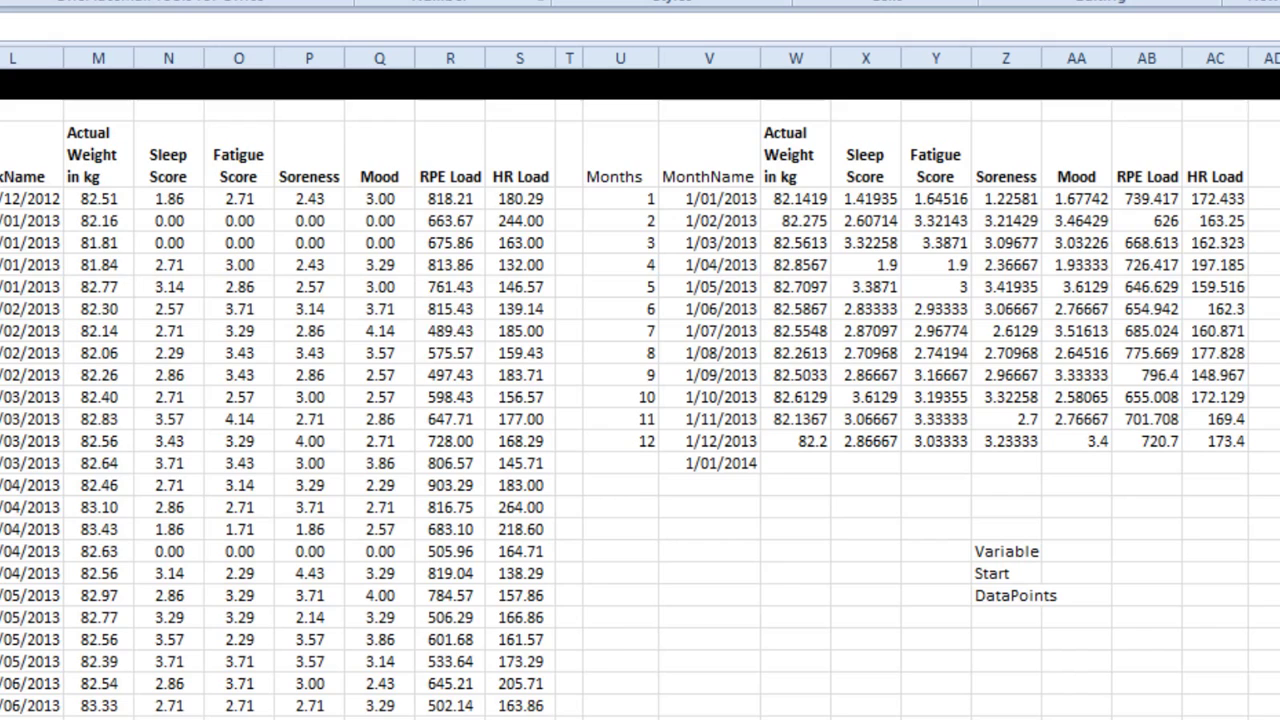
mouse_move(590, 630)
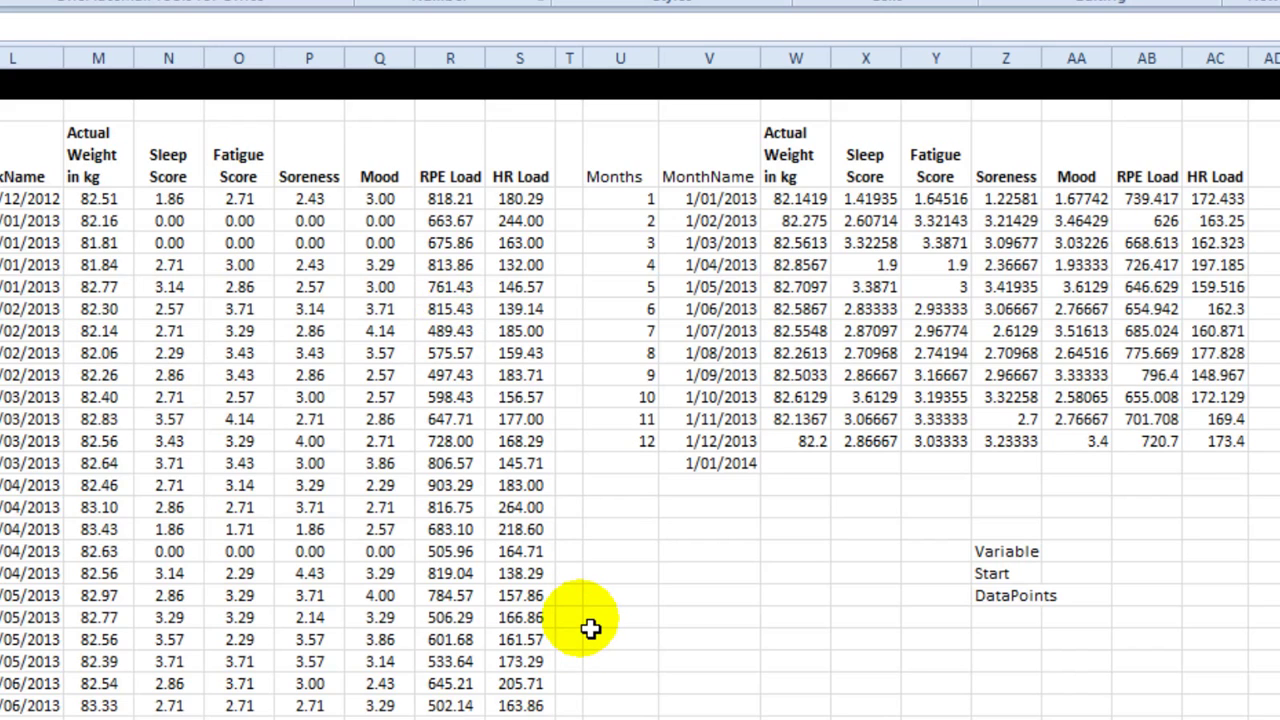
scroll(left, 3)
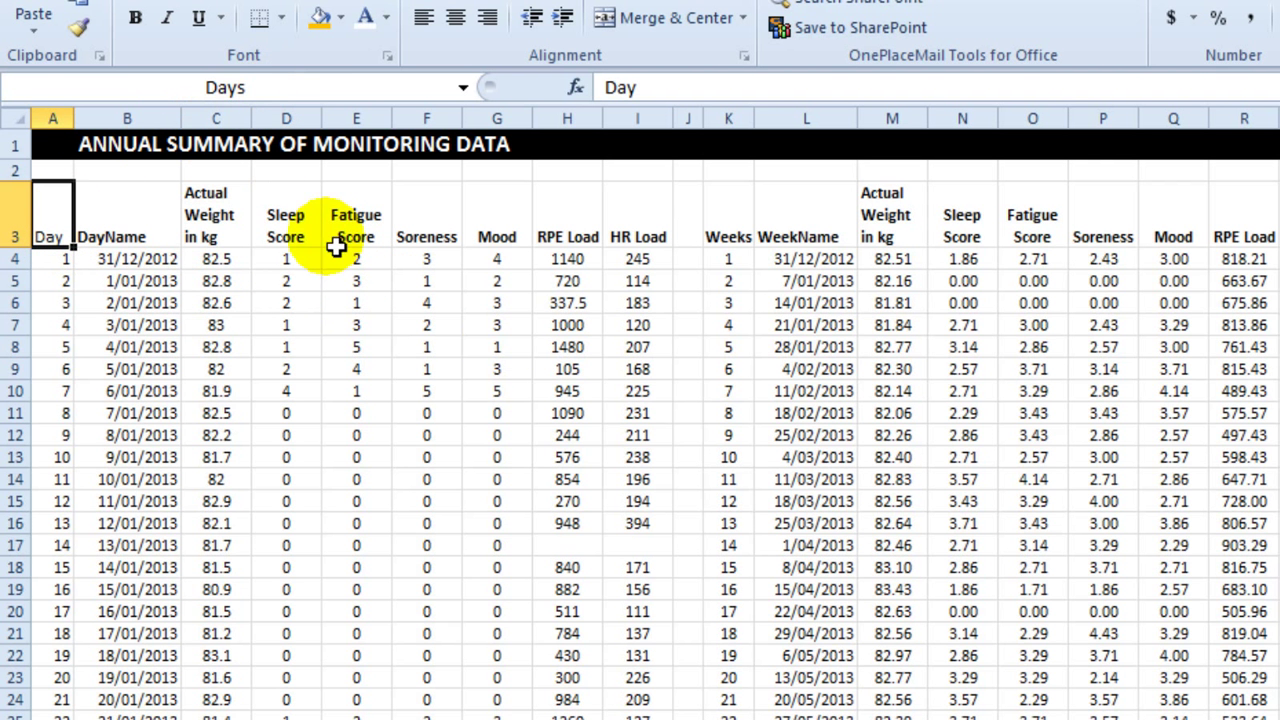
Step: Name the Weeks and Months header cells, then name the seven variable headers as a range
click(728, 214)
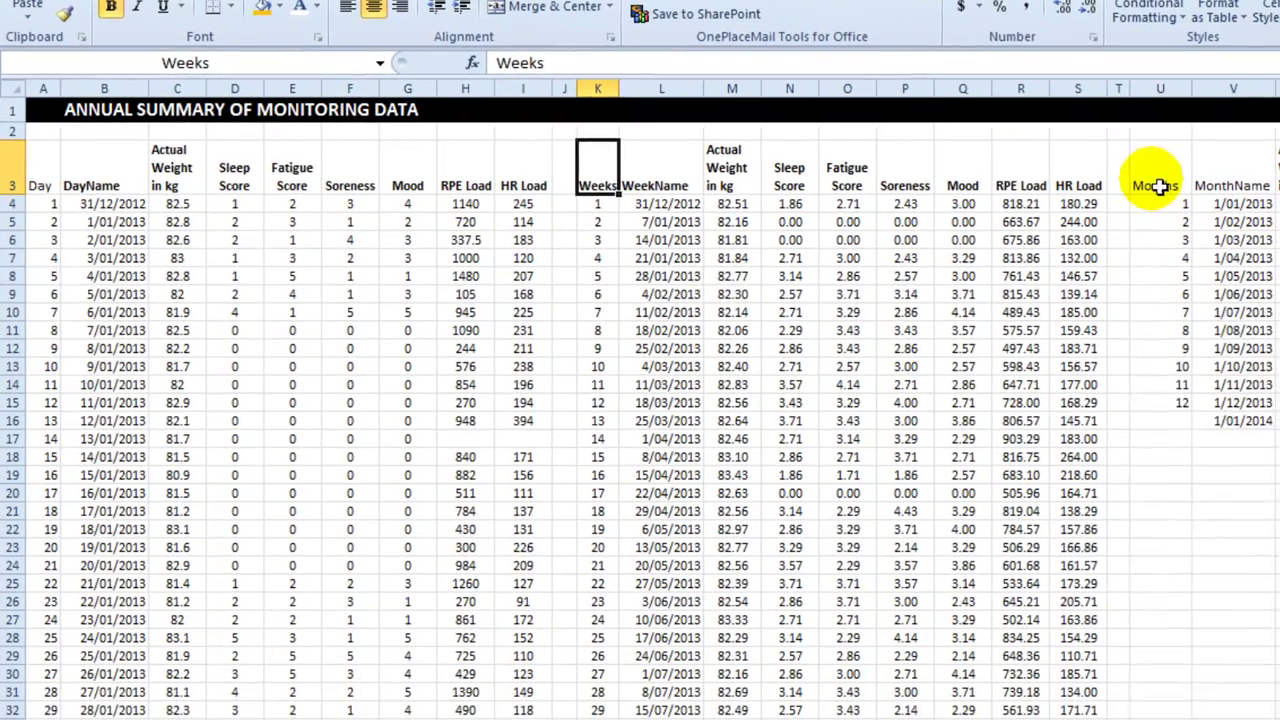
click(1151, 184)
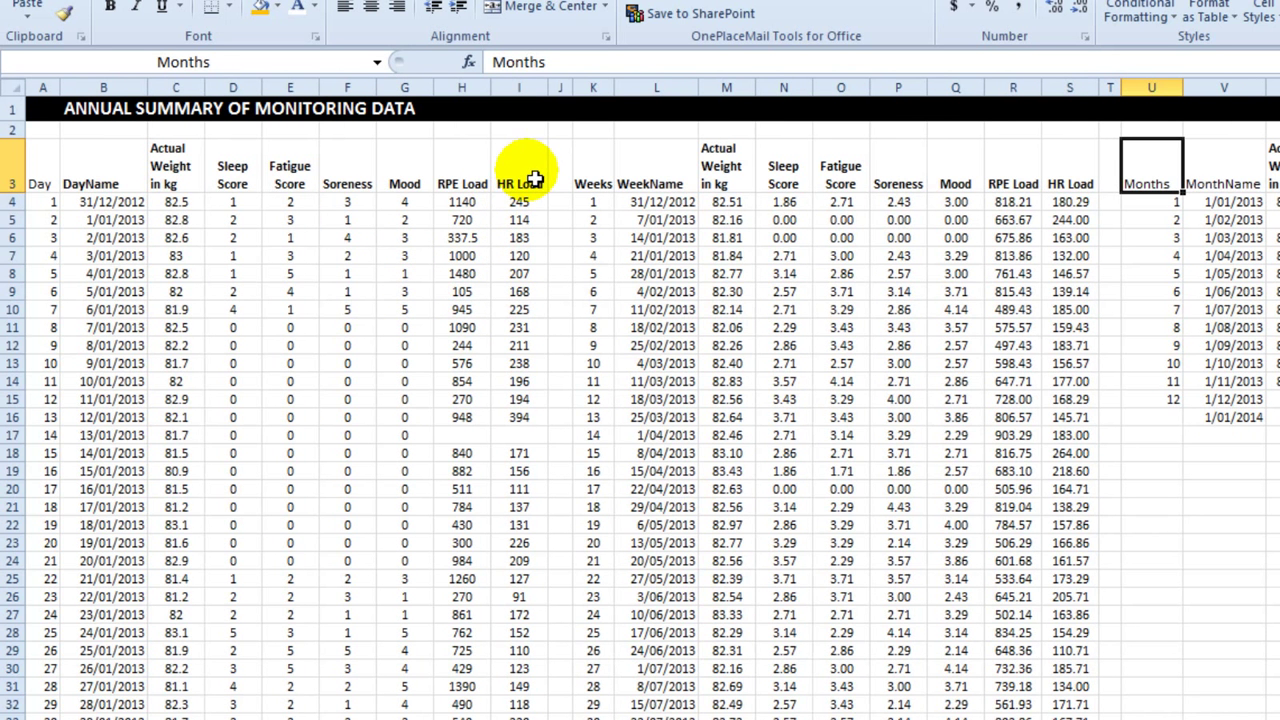
drag(518, 170, 168, 167)
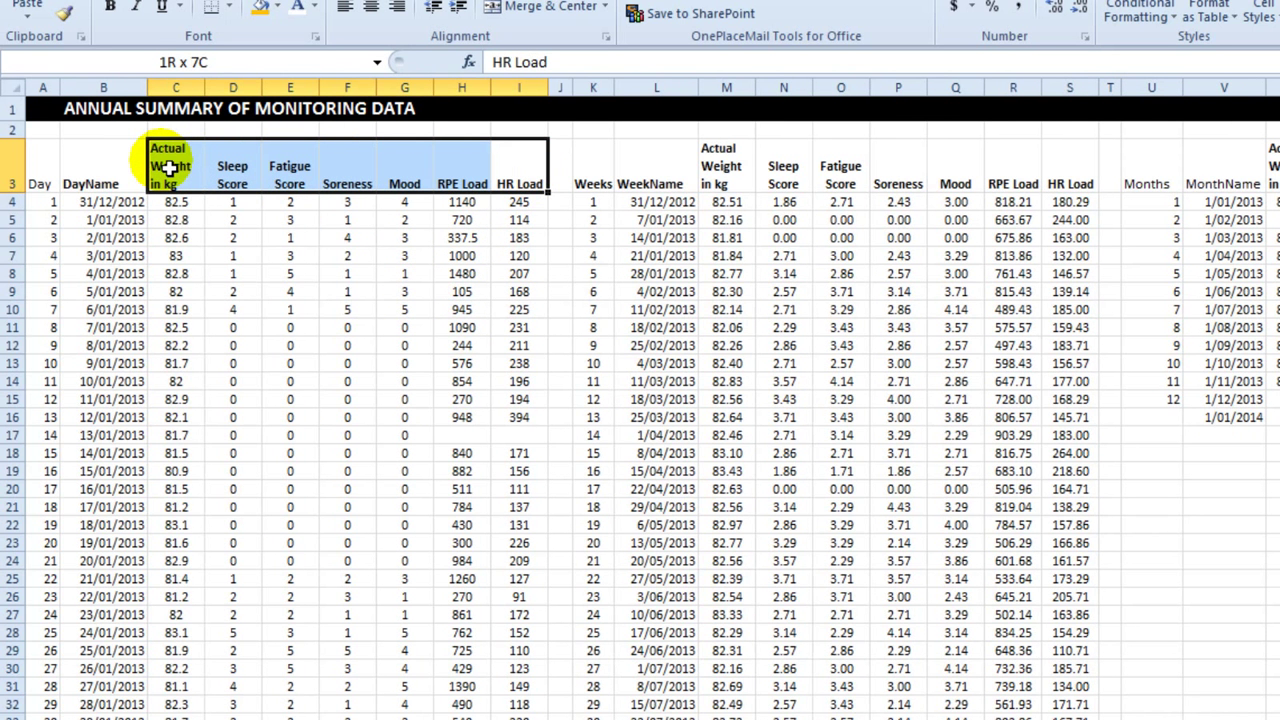
click(730, 202)
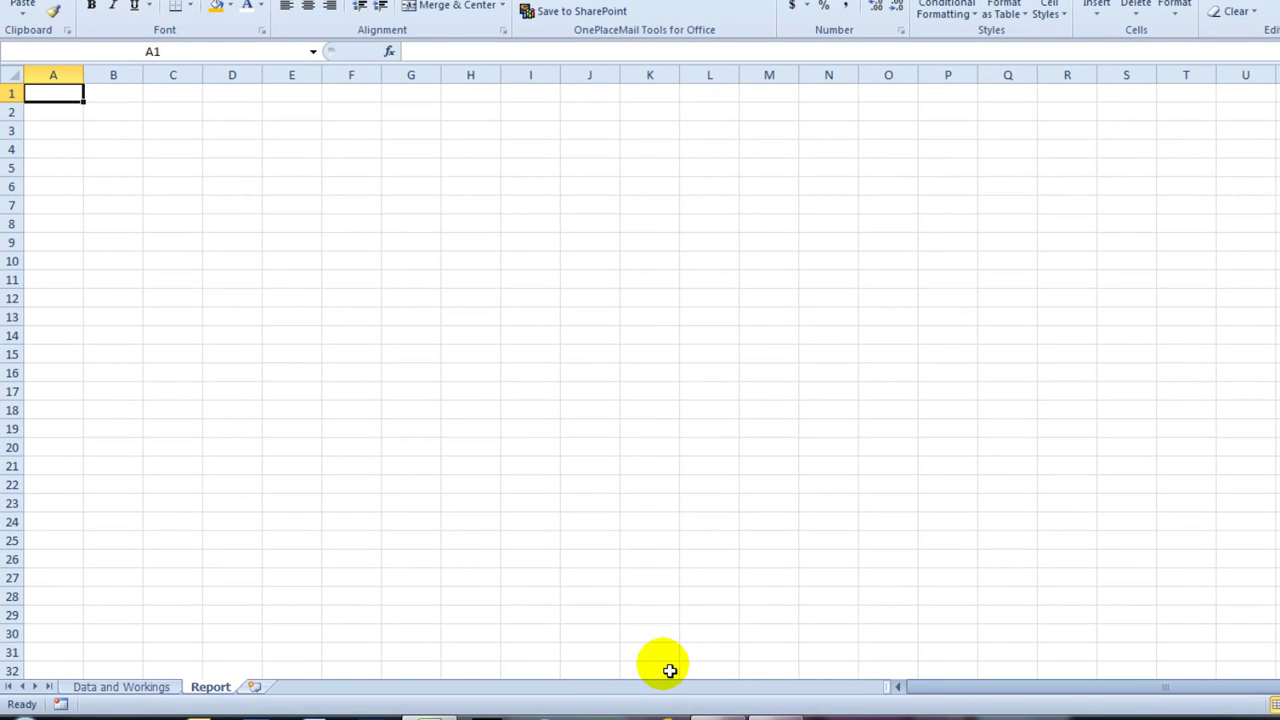
Step: Give Report cell B3 a list validation with source Days,Weeks,Months
click(113, 130)
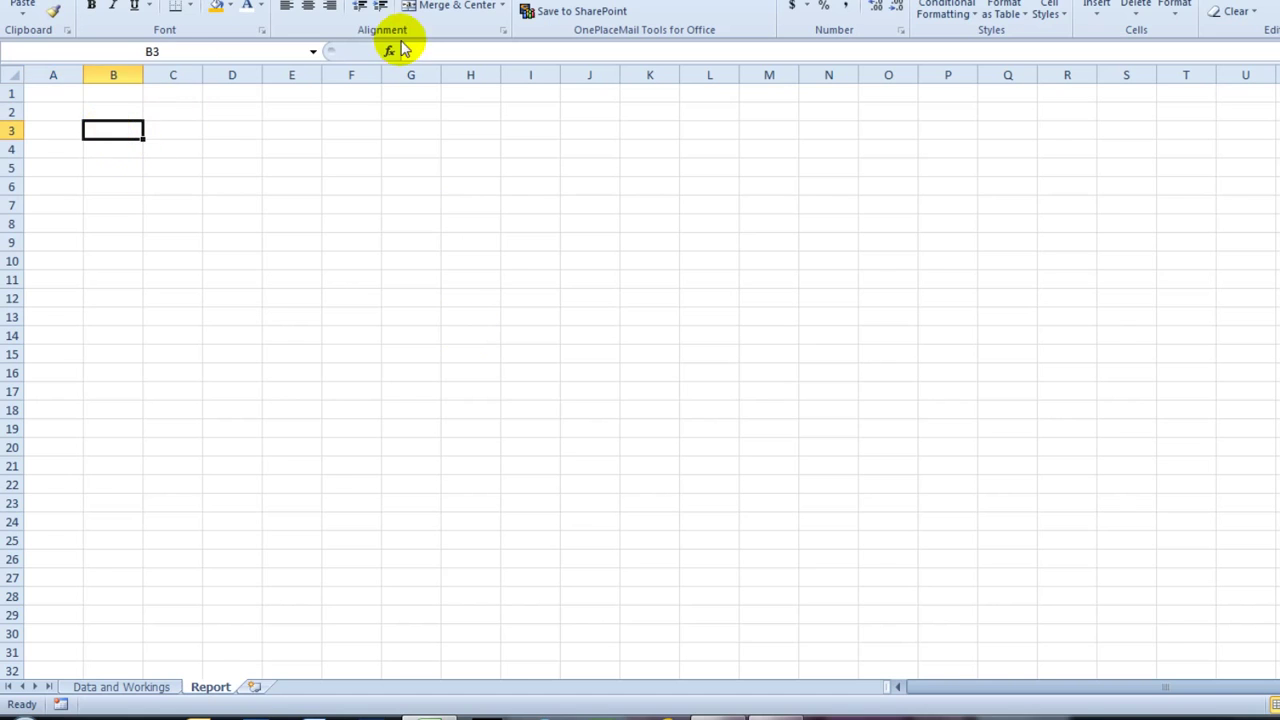
click(1073, 115)
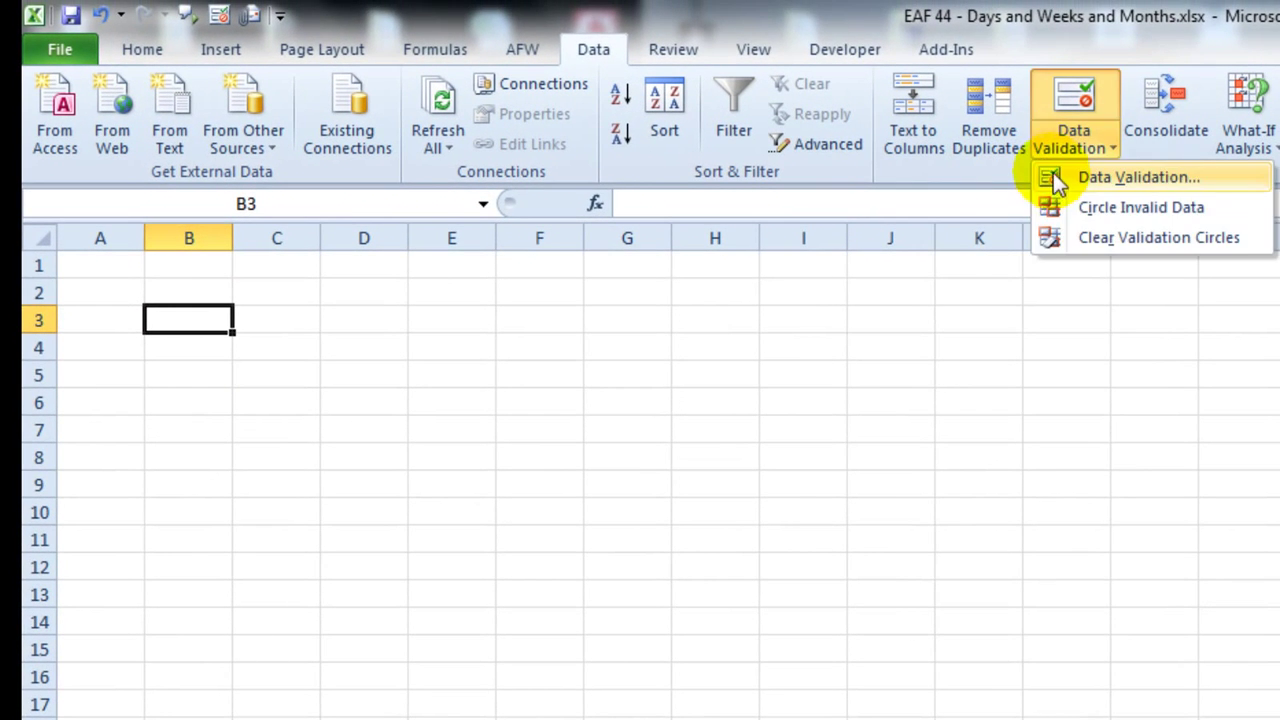
click(1137, 177)
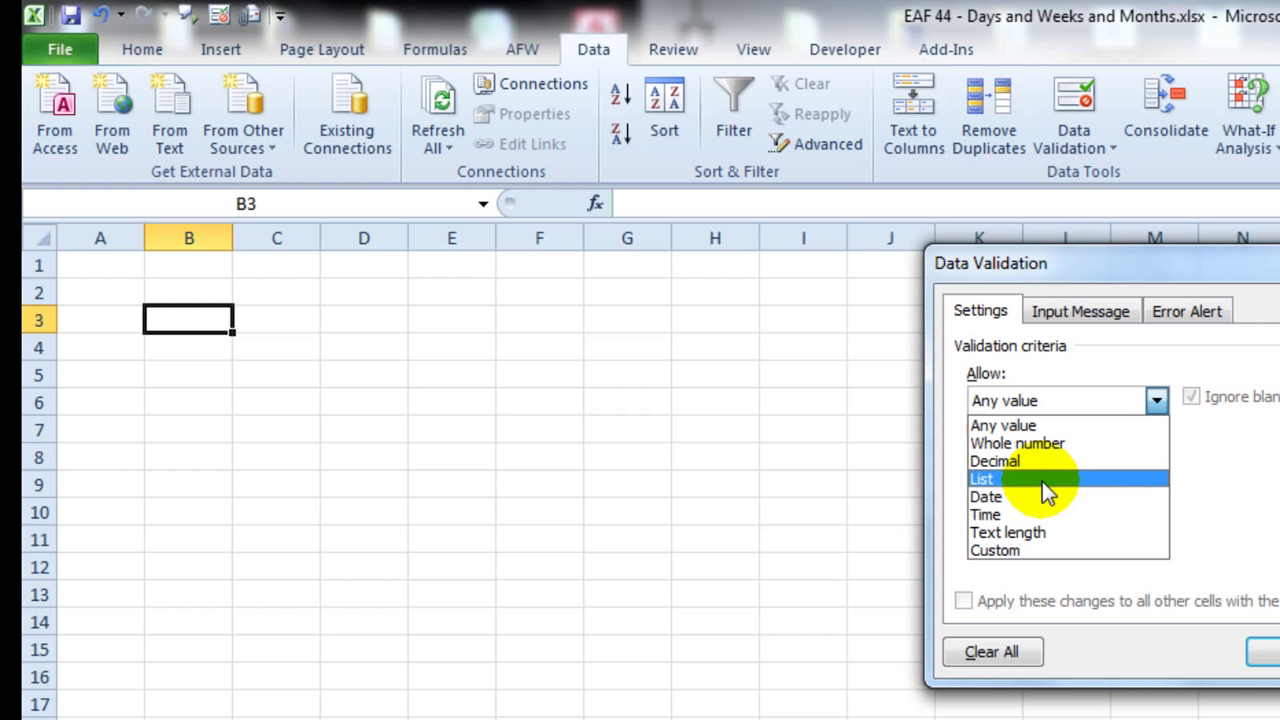
click(982, 479)
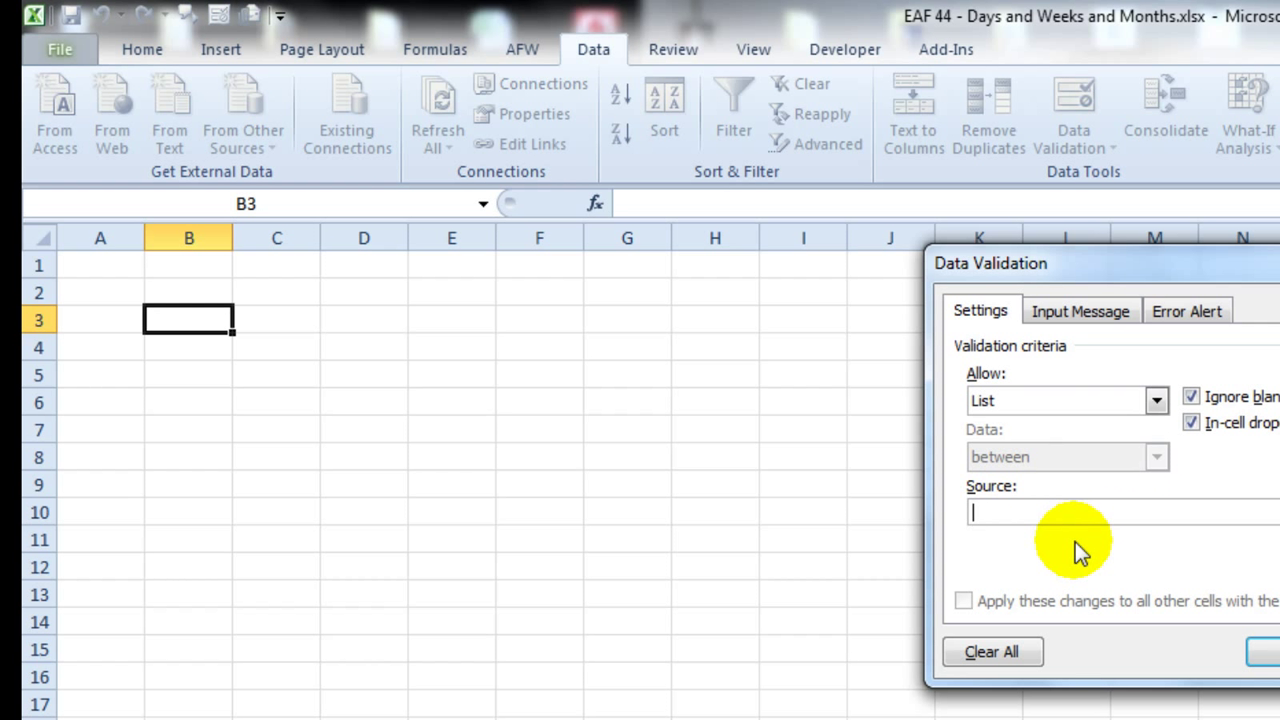
text(Days)
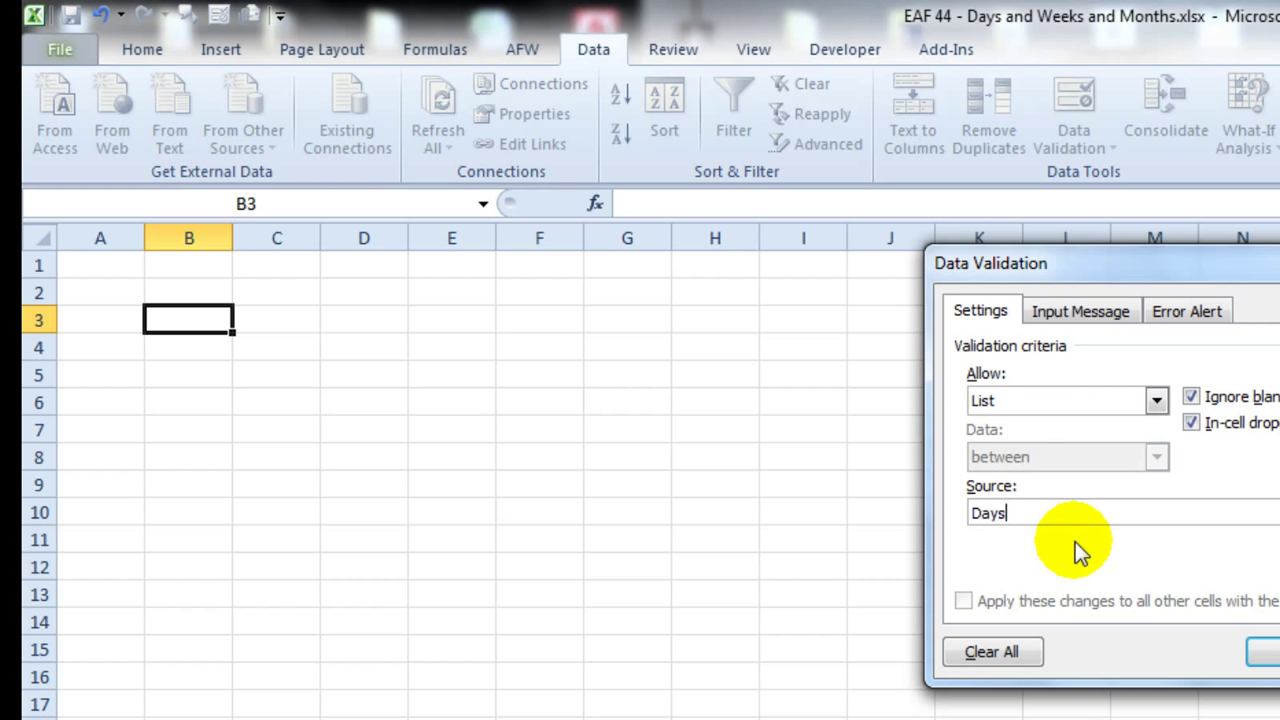
text(,Weeks)
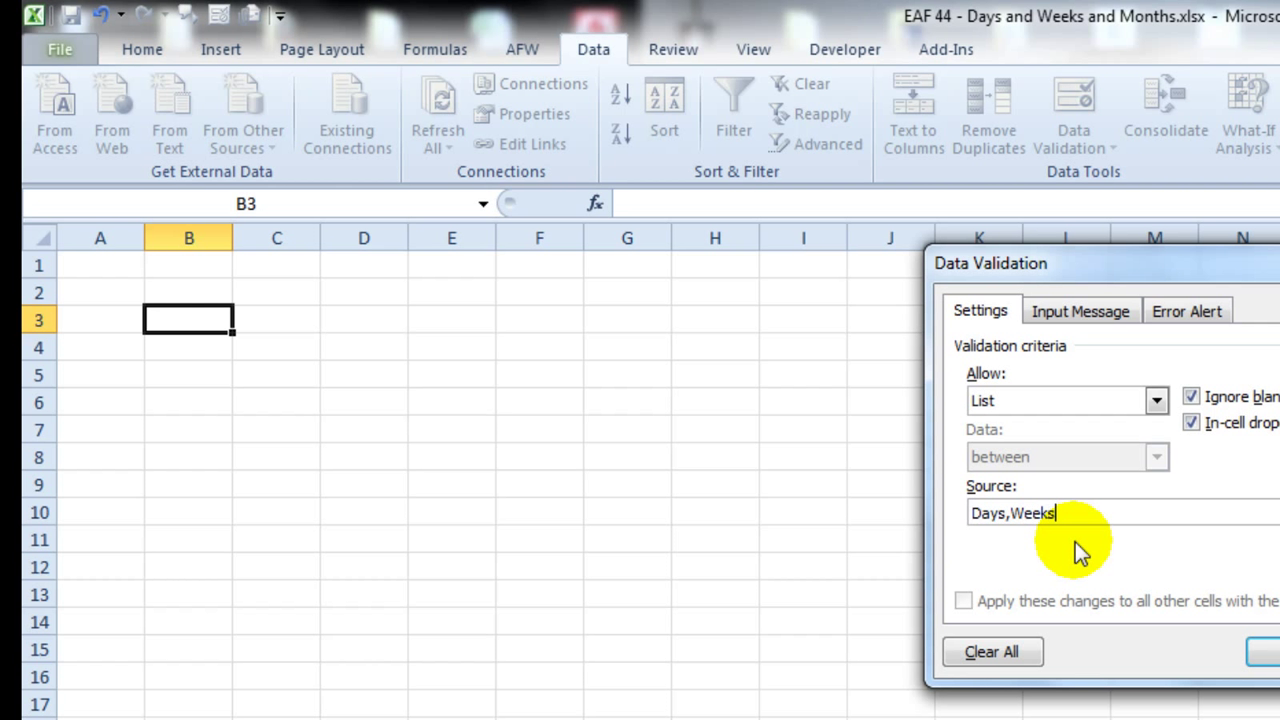
text(,Months)
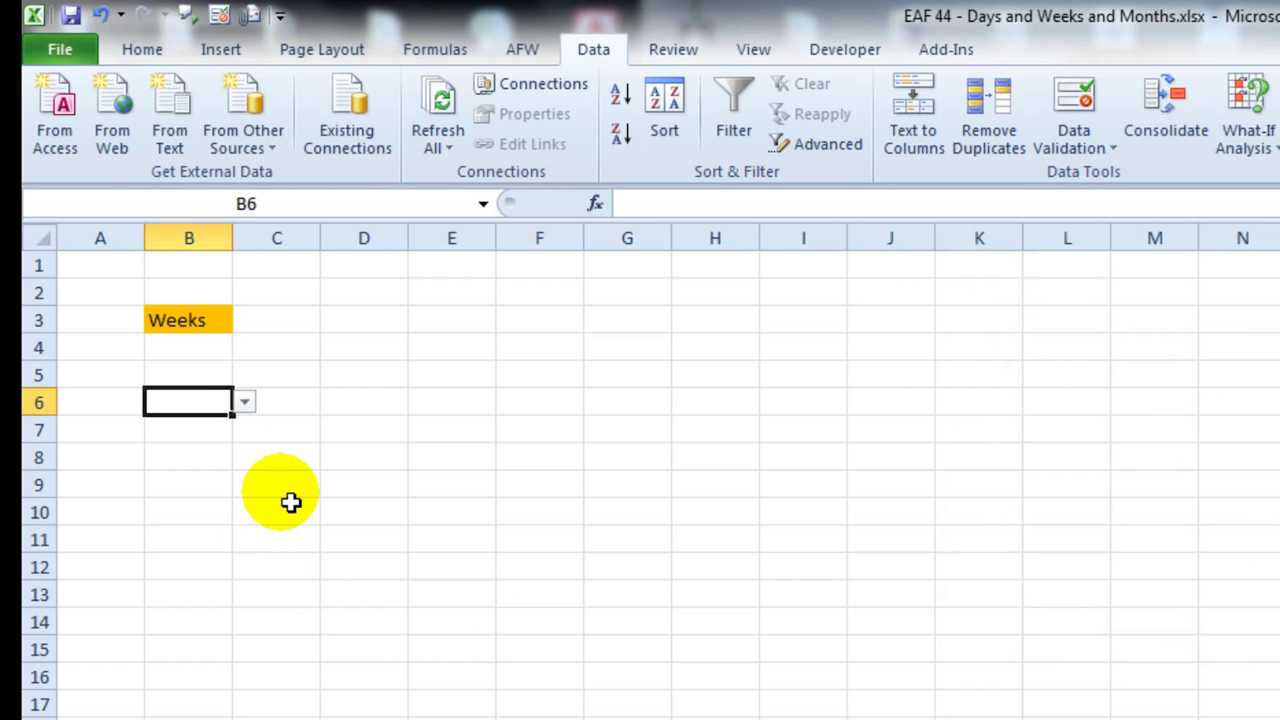
Step: Choose Soreness in B6, shade it orange, and glance at Developer controls without inserting
click(244, 401)
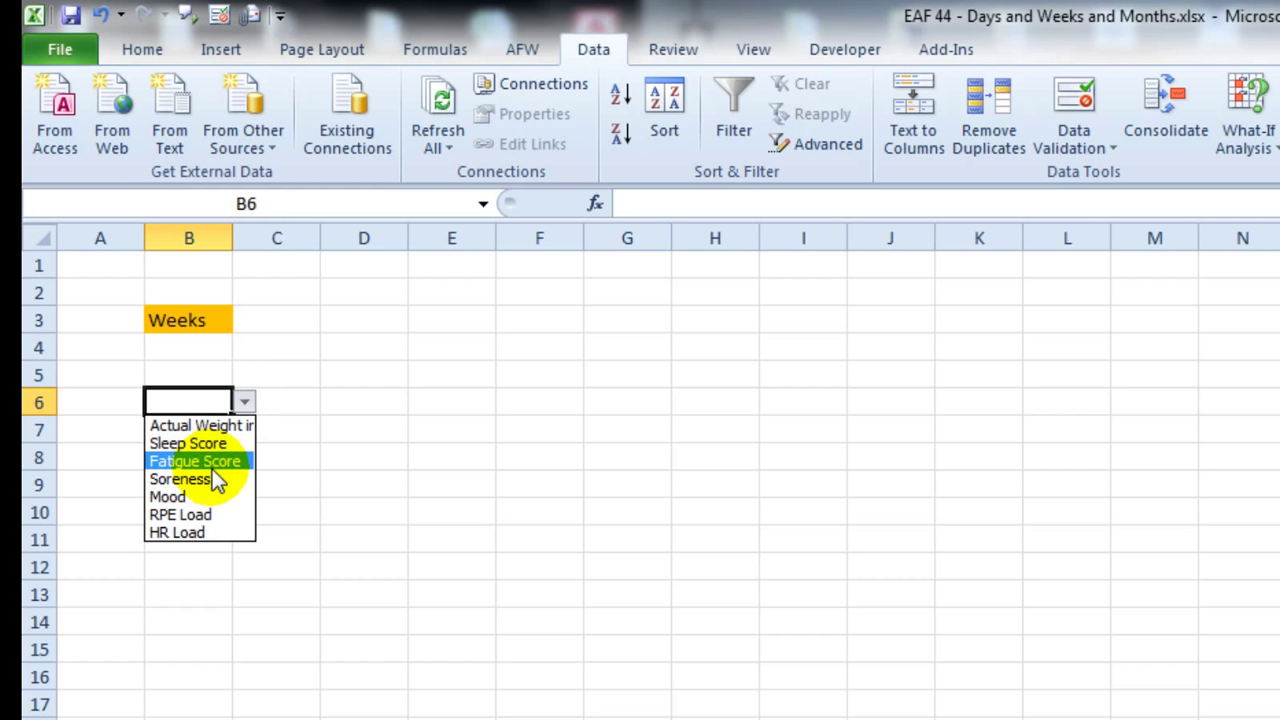
click(180, 478)
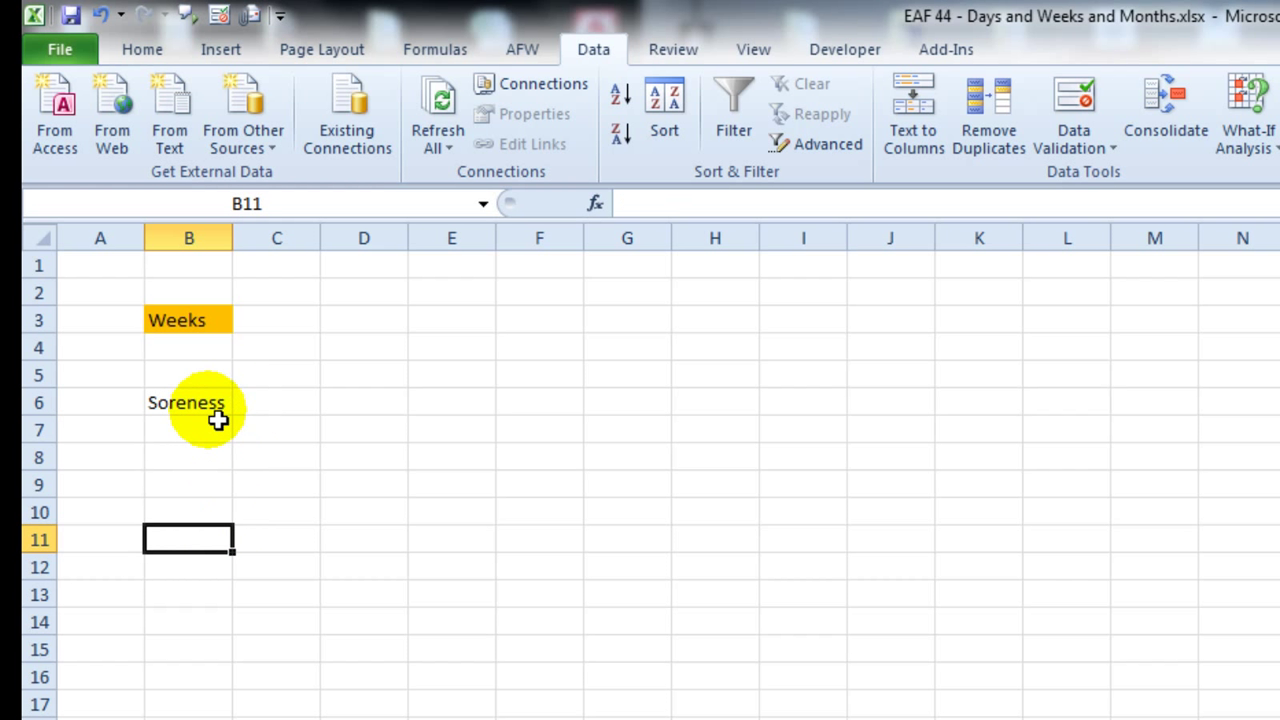
click(188, 402)
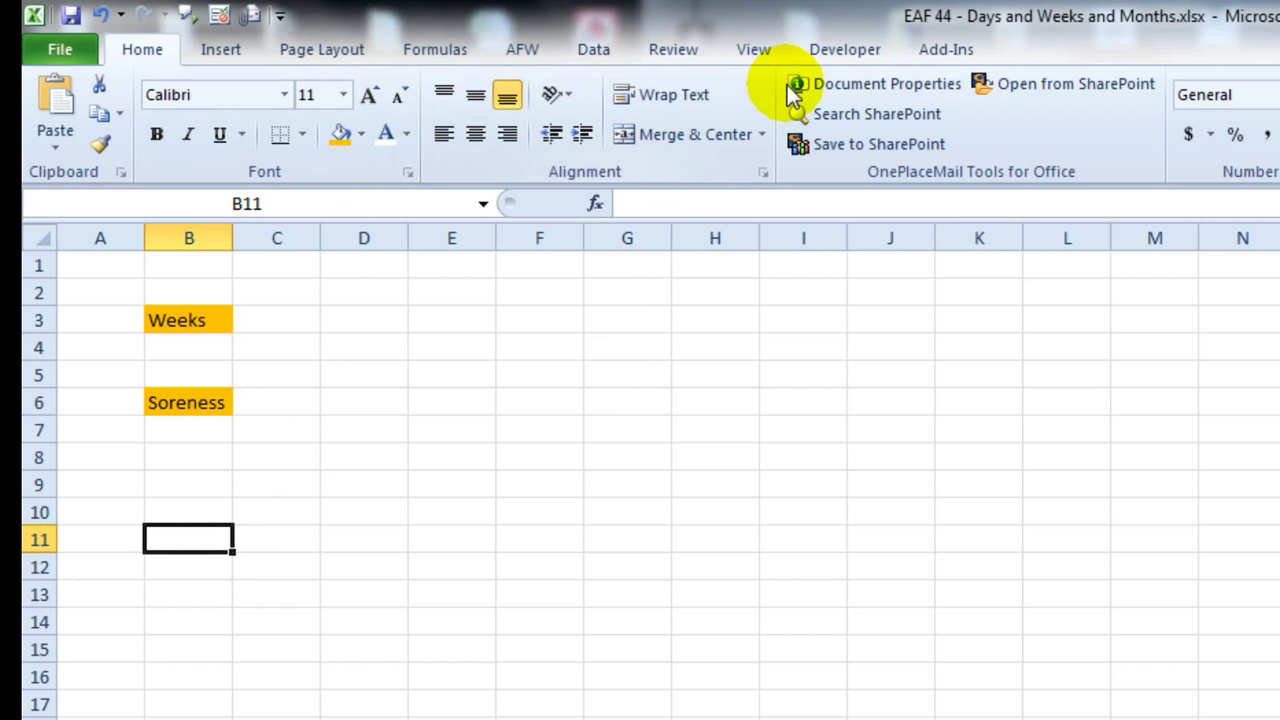
click(845, 49)
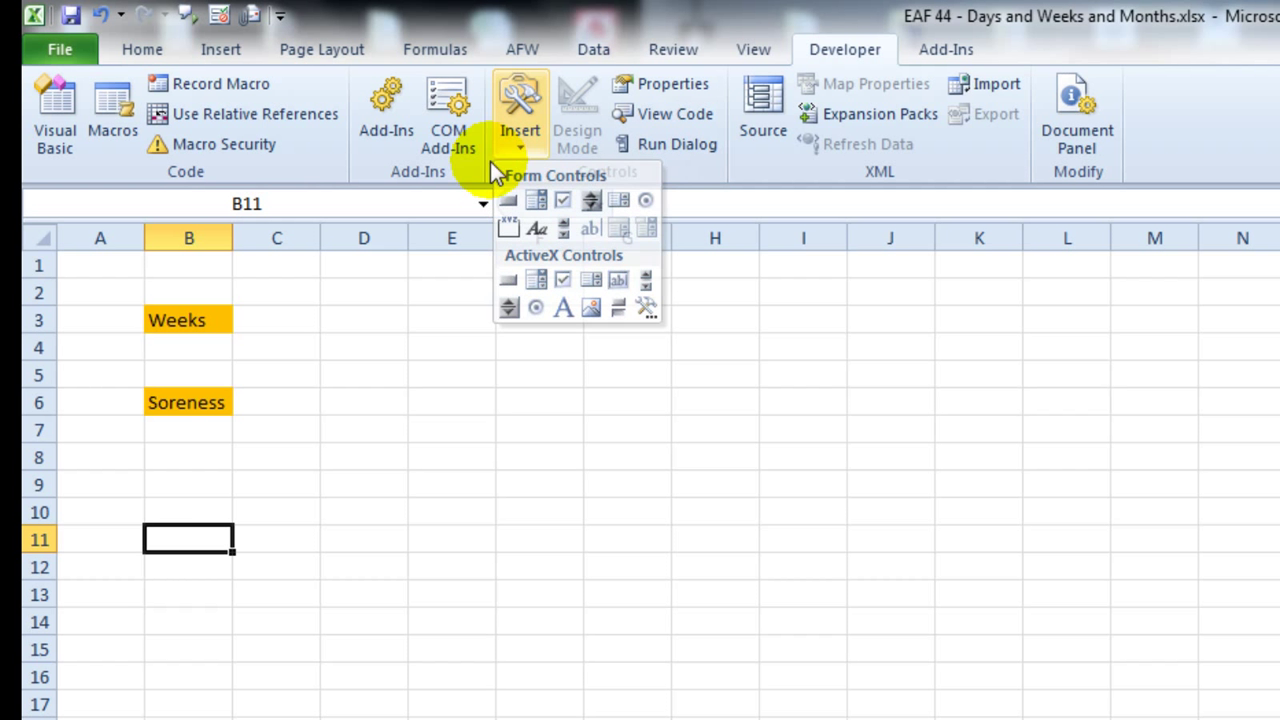
click(101, 456)
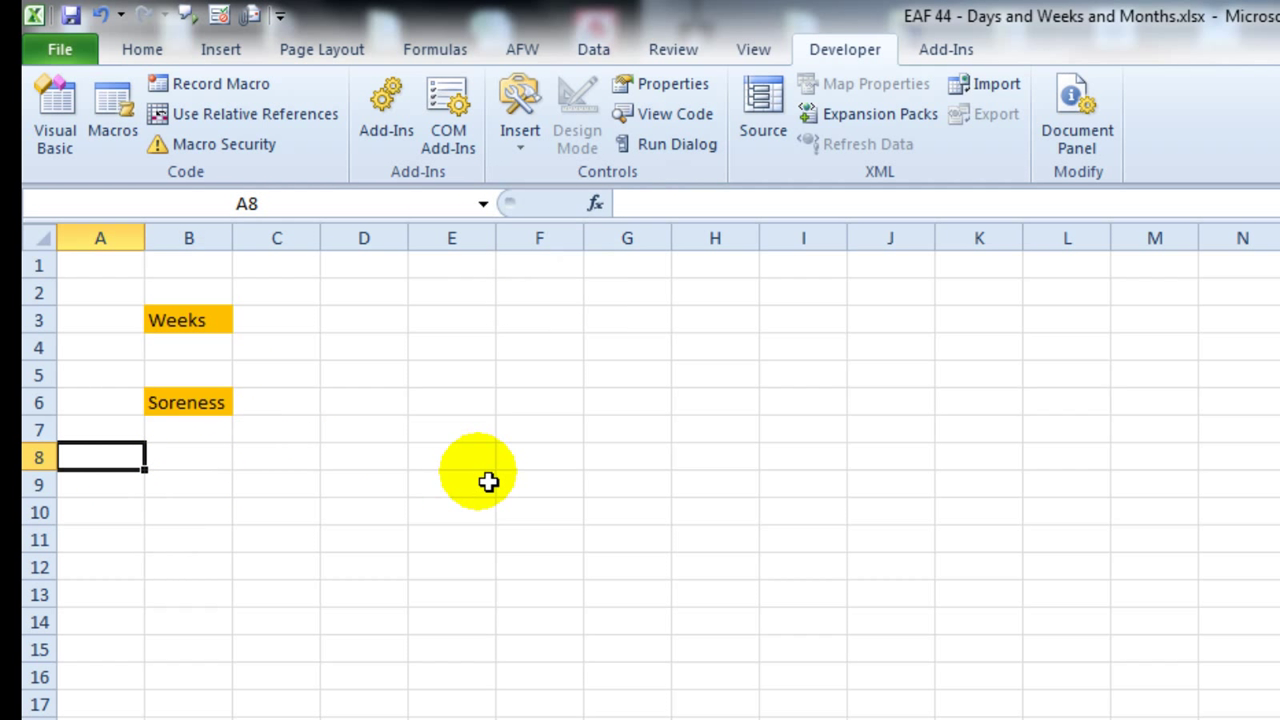
mouse_move(194, 460)
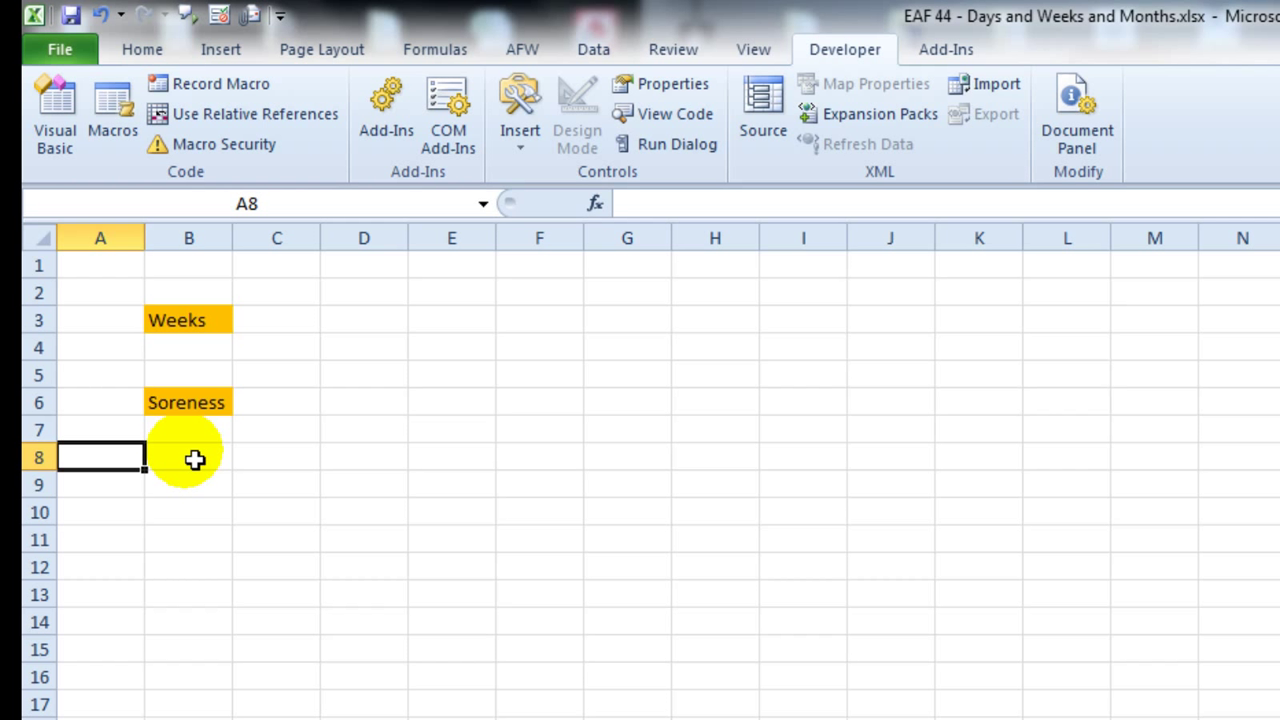
mouse_move(659, 493)
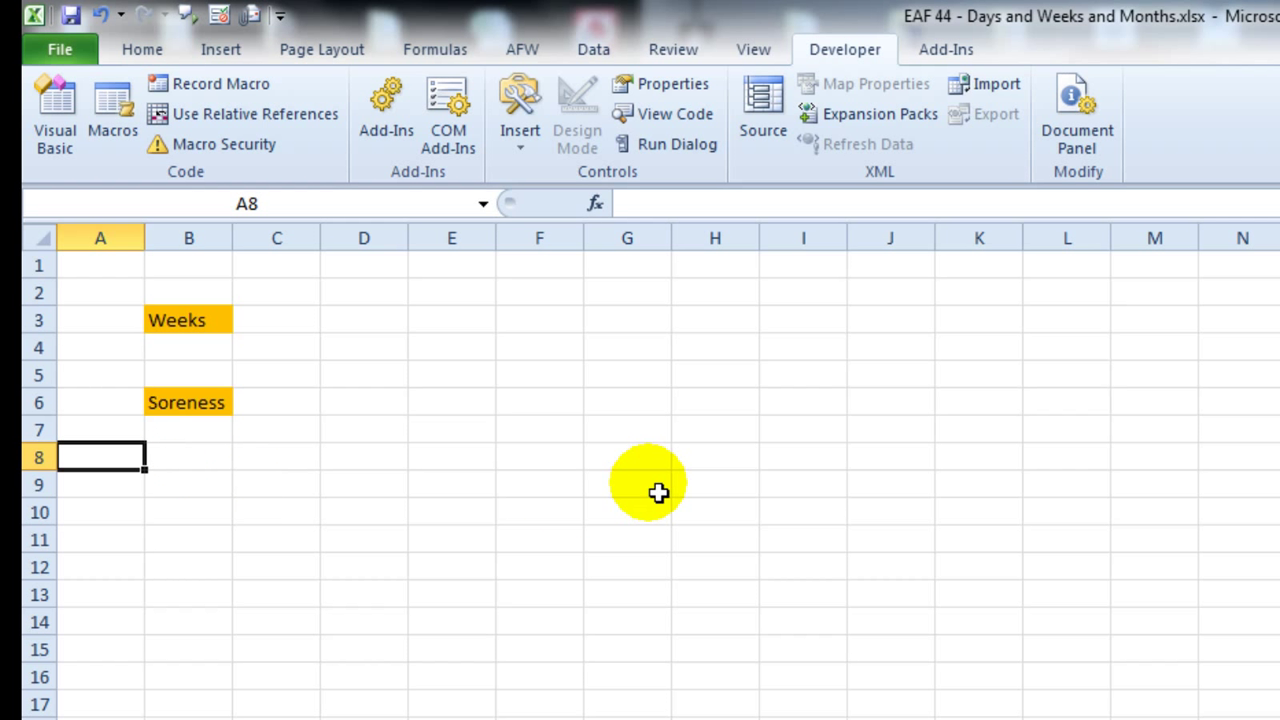
Step: Label A8:A9 Start and Data, and enter 1 in B8 and 20 in B9
text(Start)
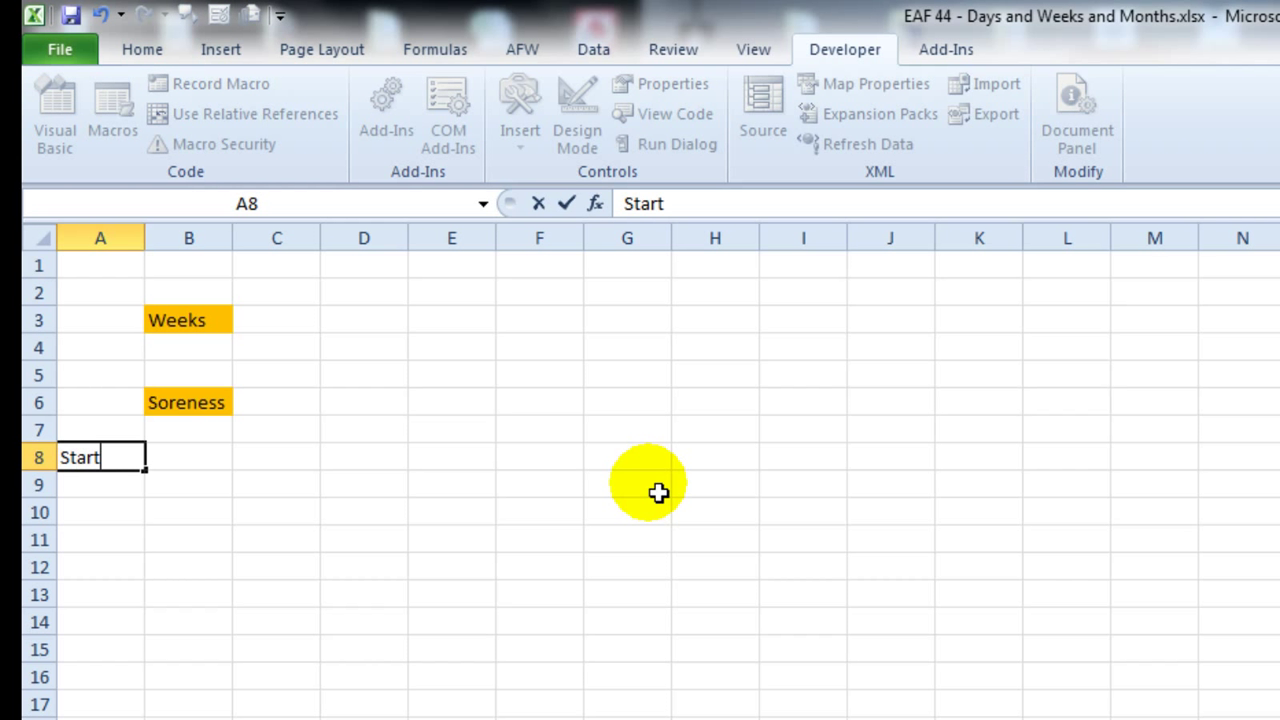
key(Return)
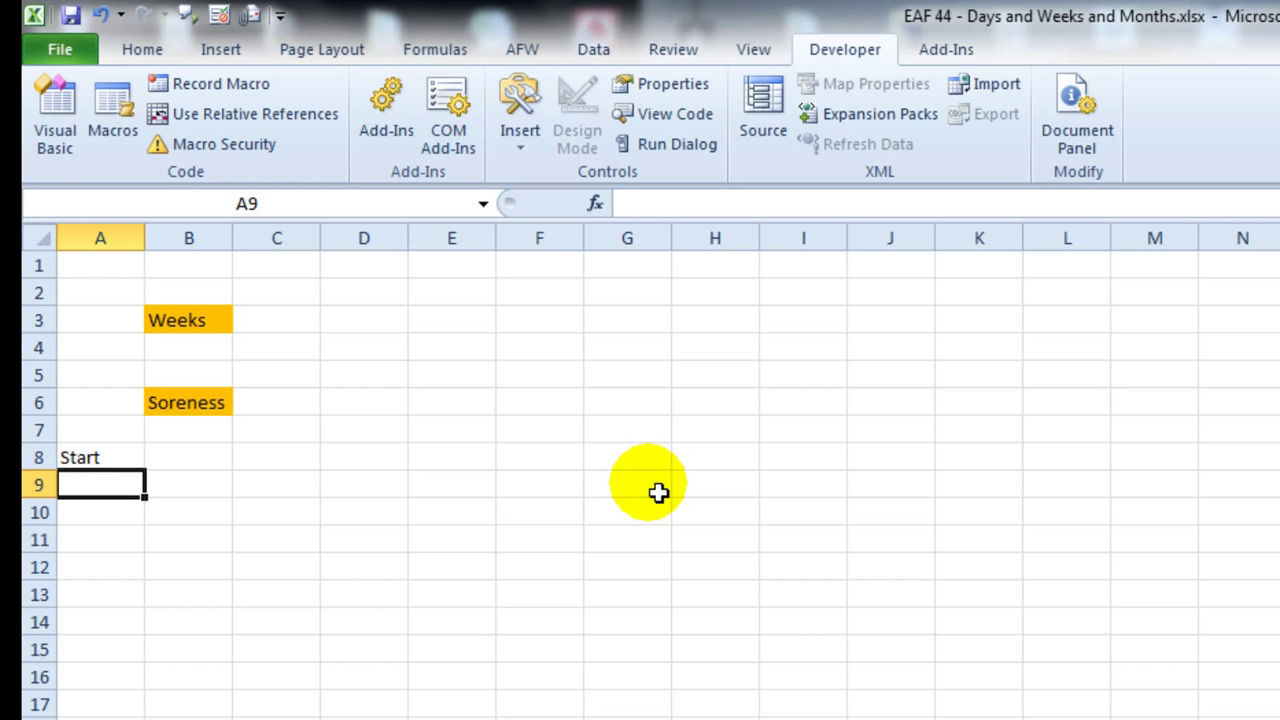
text(Data)
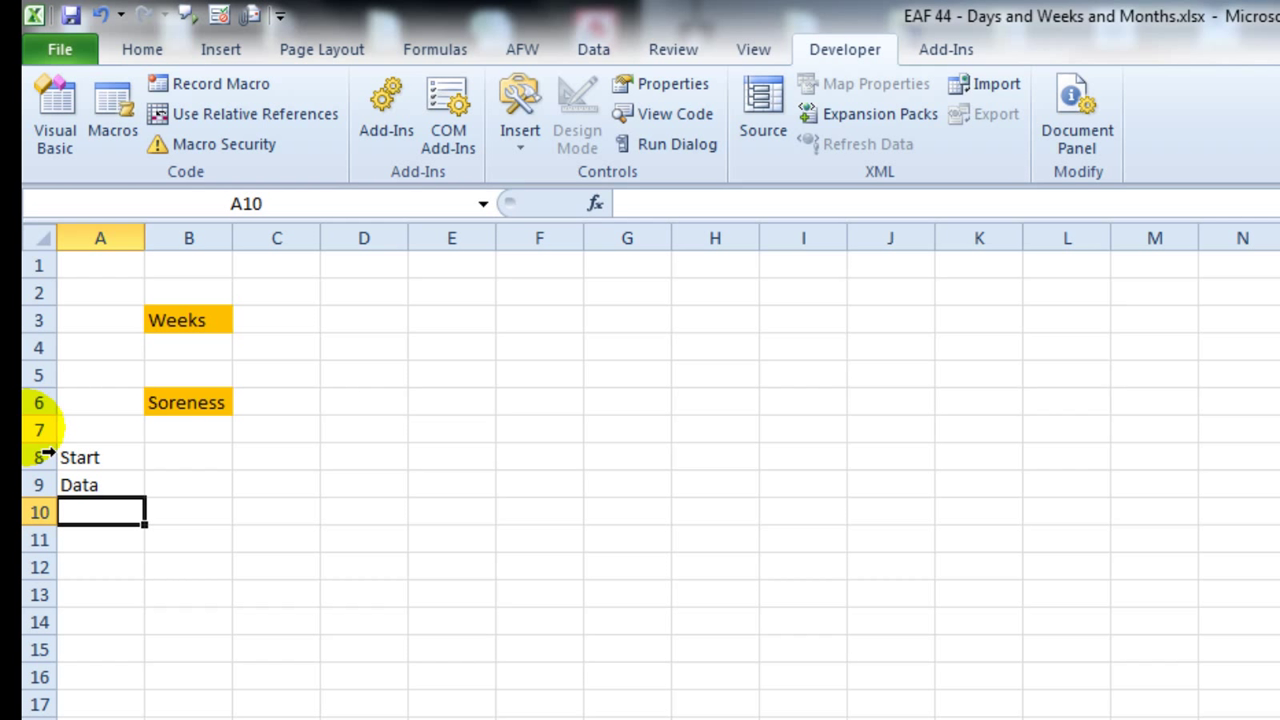
click(188, 457)
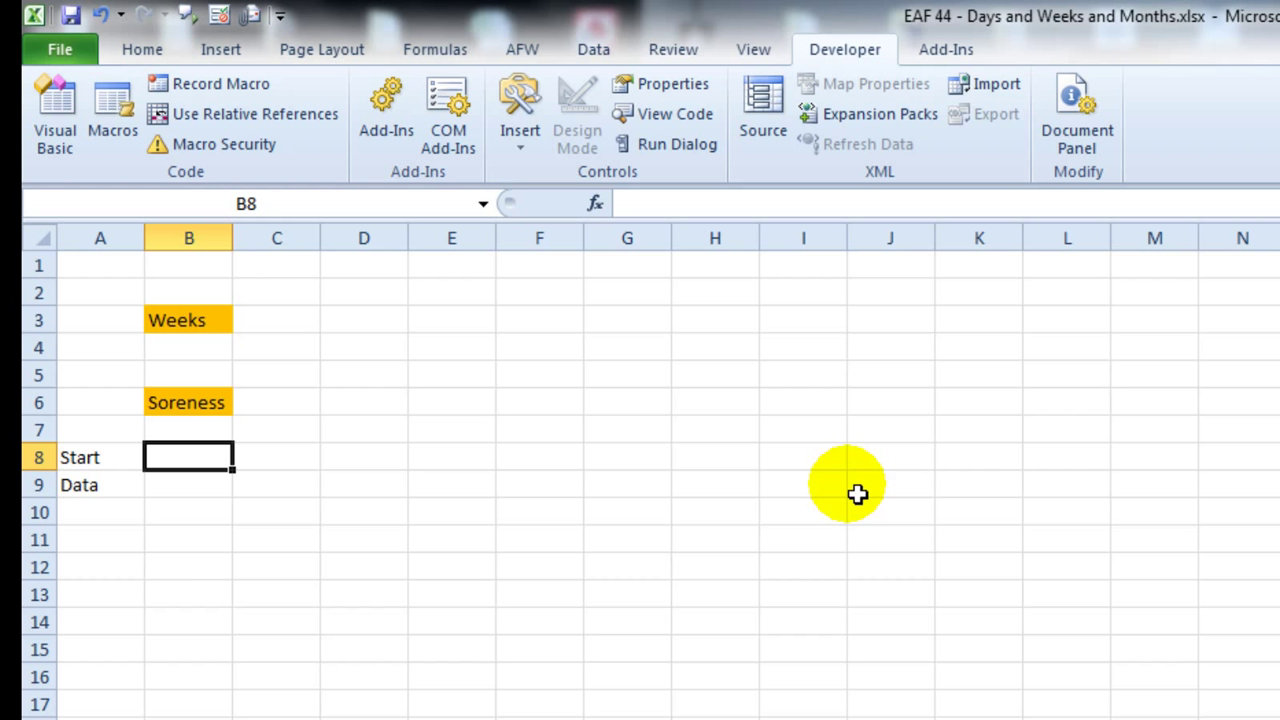
text(1)
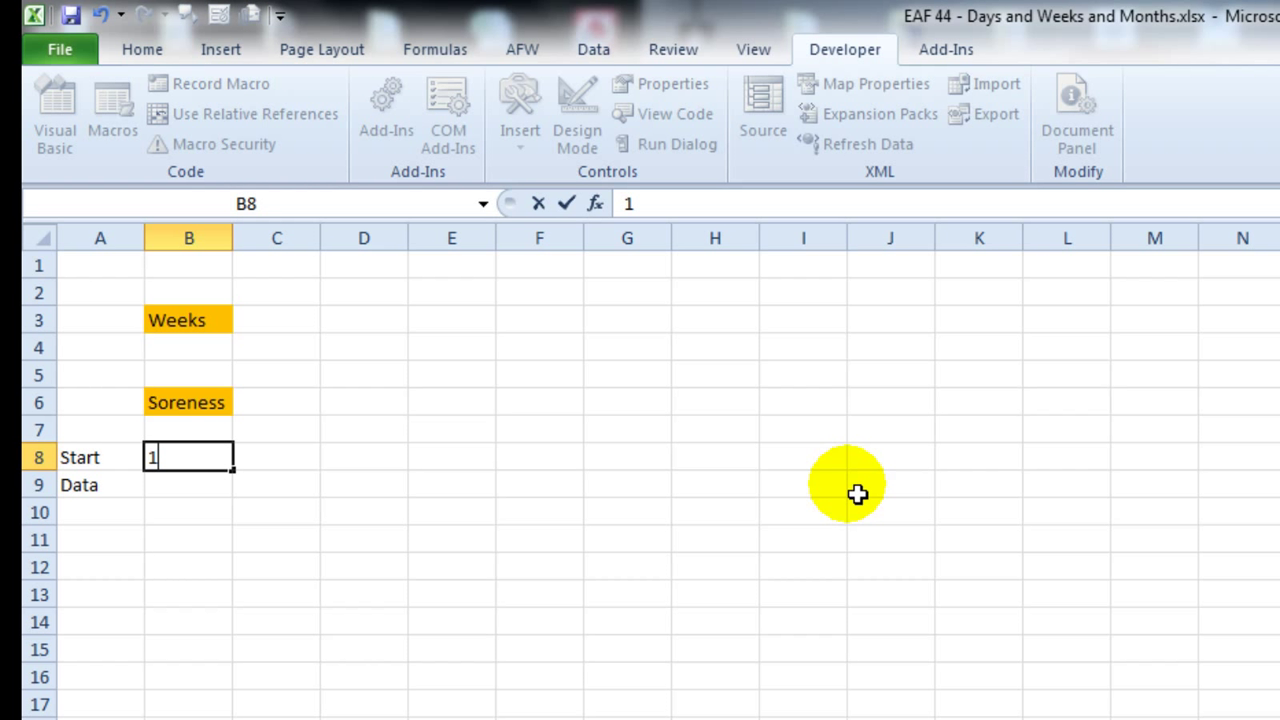
text(50)
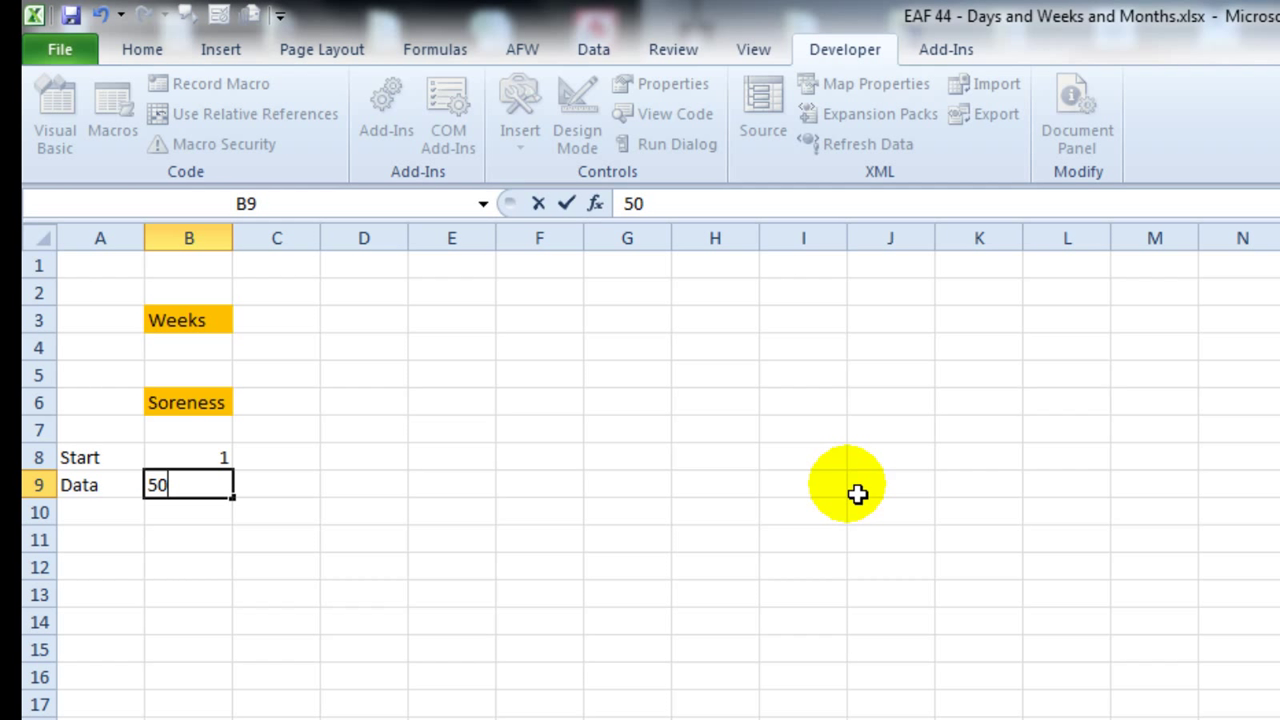
text(20)
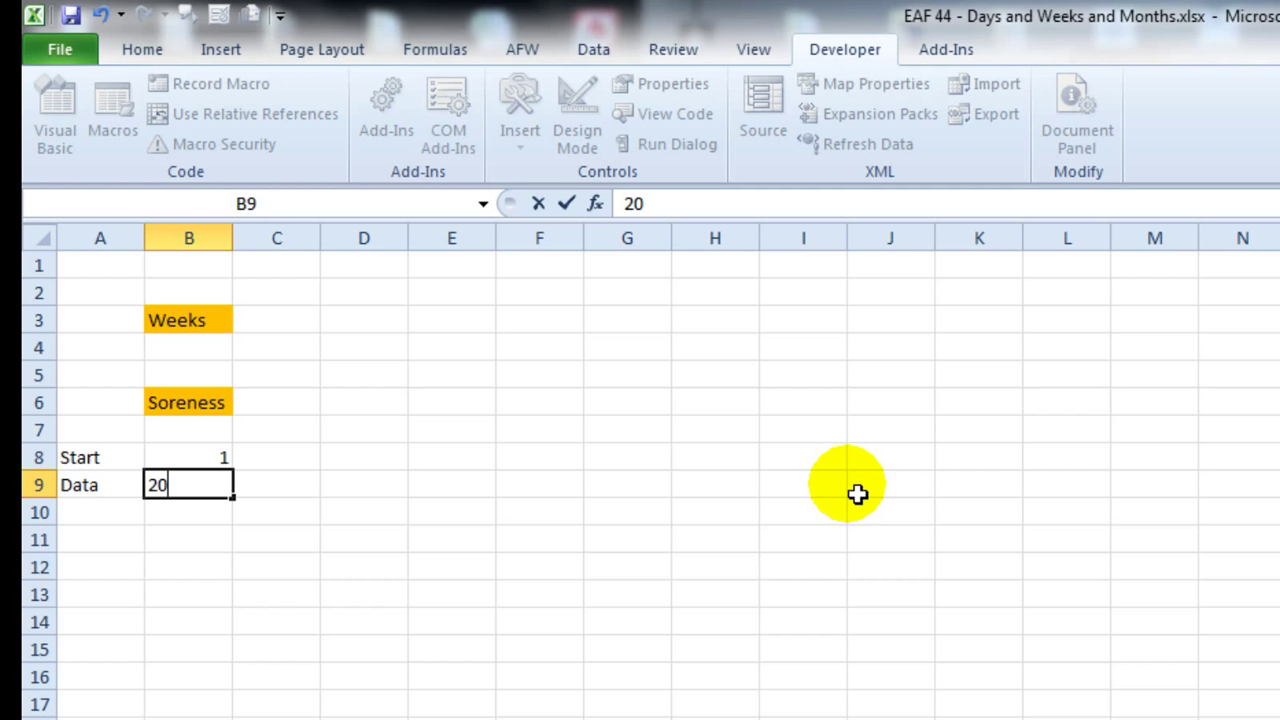
key(Return)
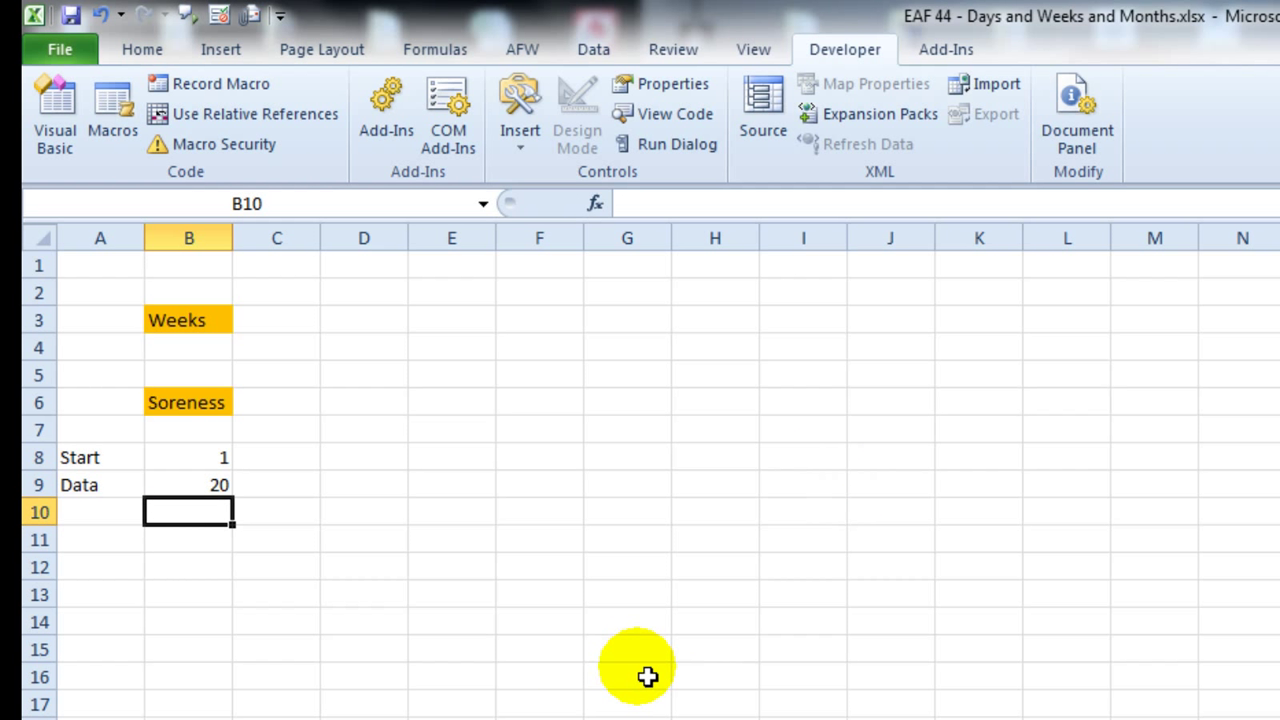
mouse_move(402, 629)
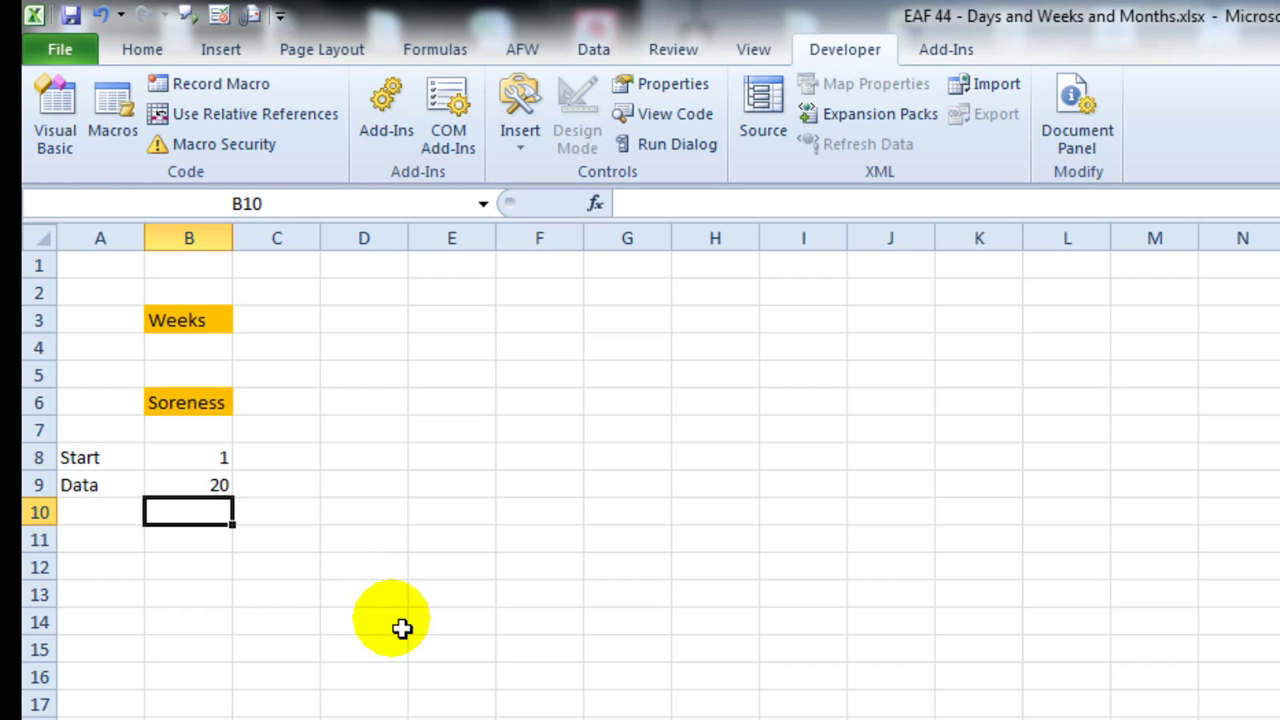
mouse_move(392, 628)
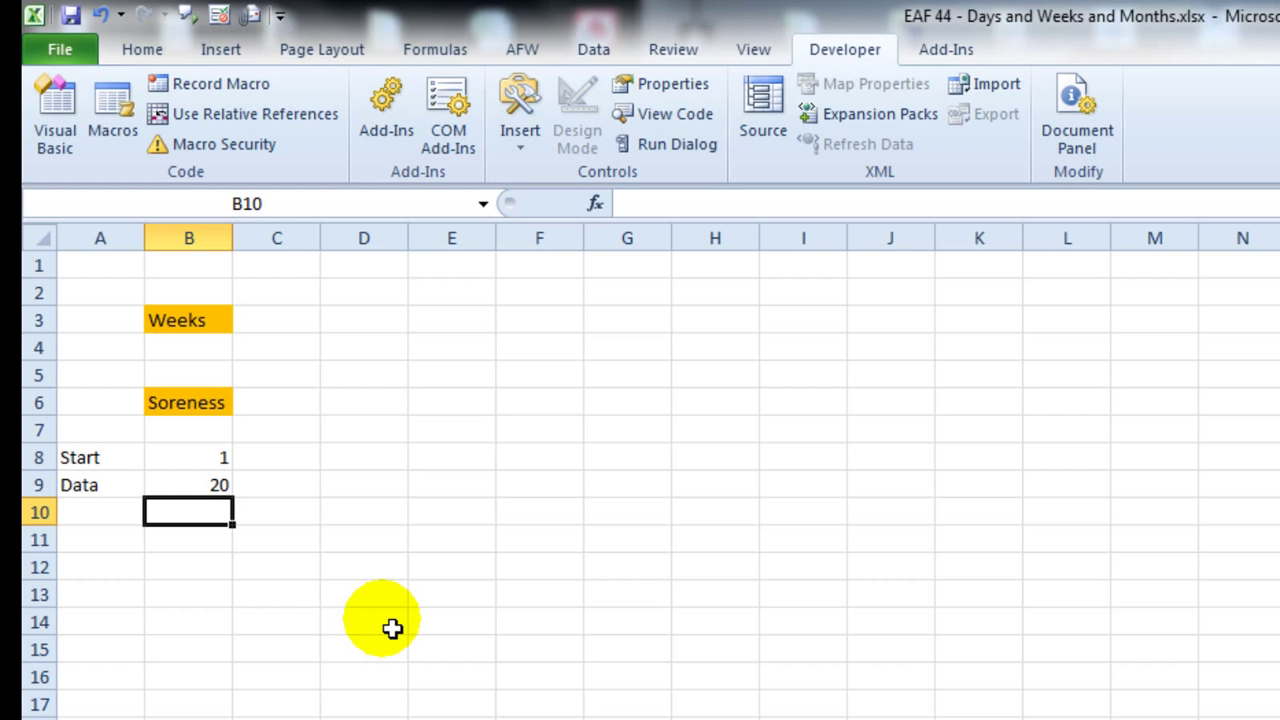
mouse_move(333, 403)
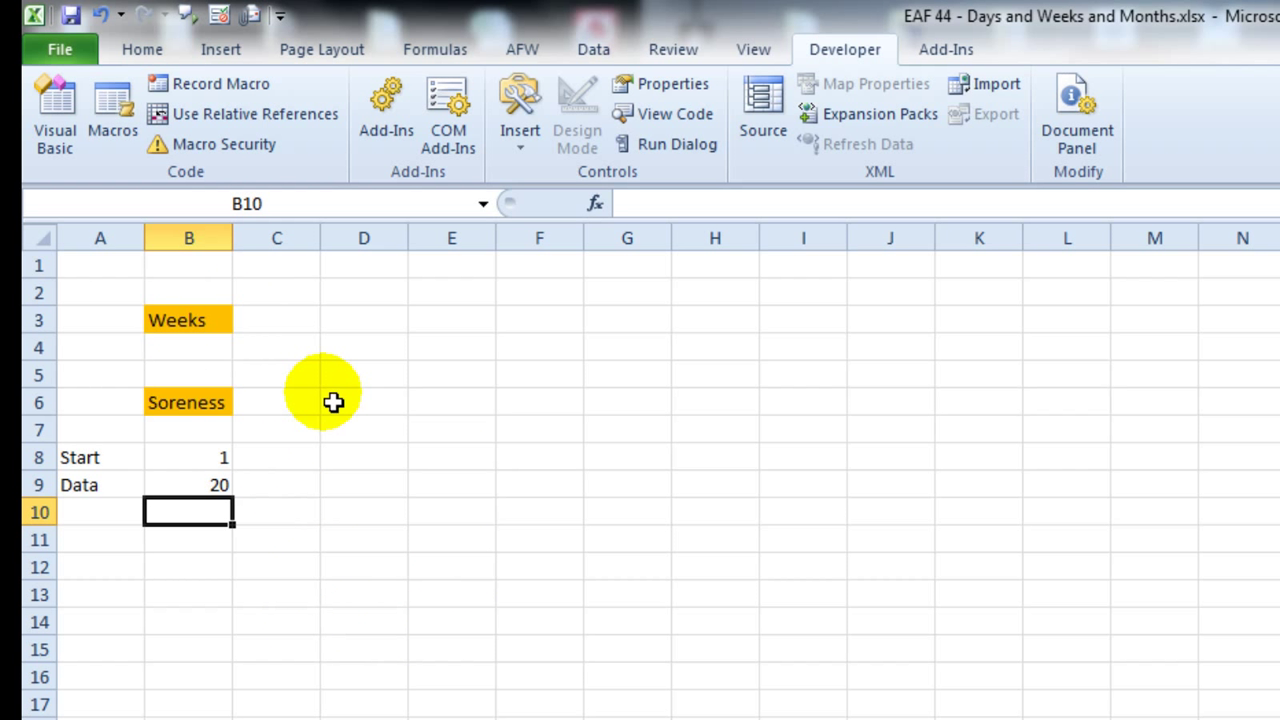
mouse_move(607, 650)
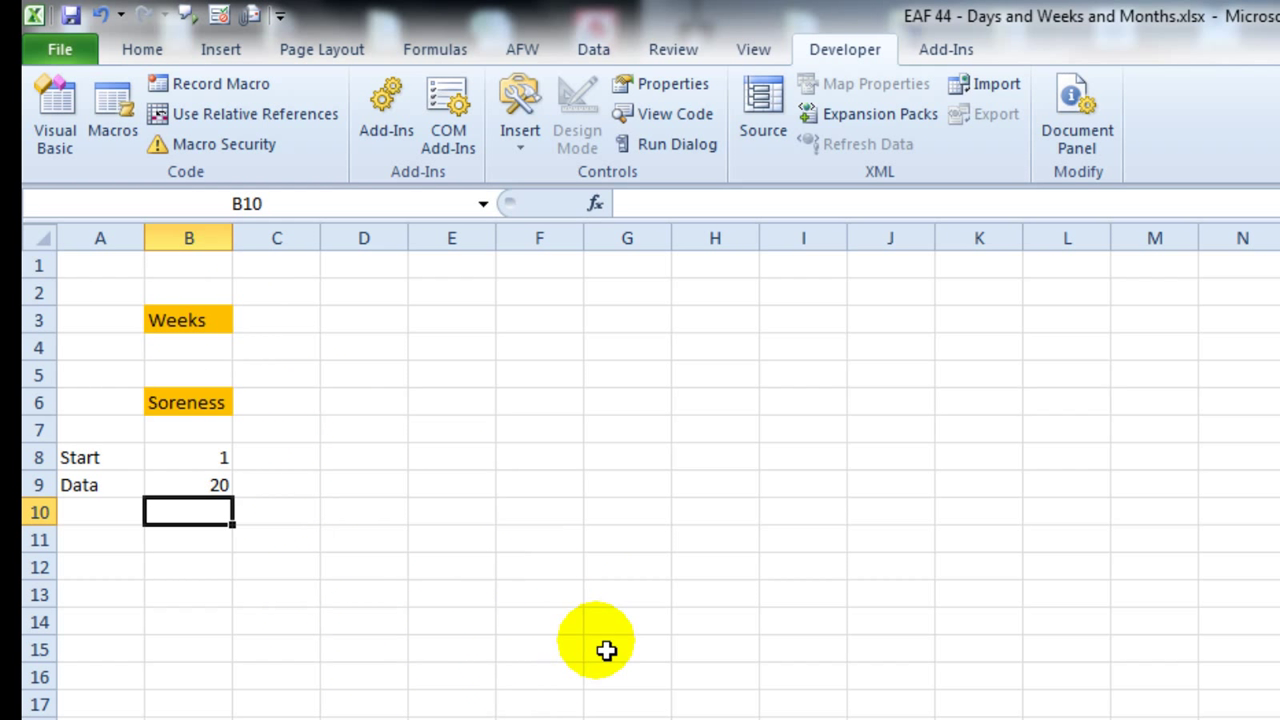
mouse_move(607, 650)
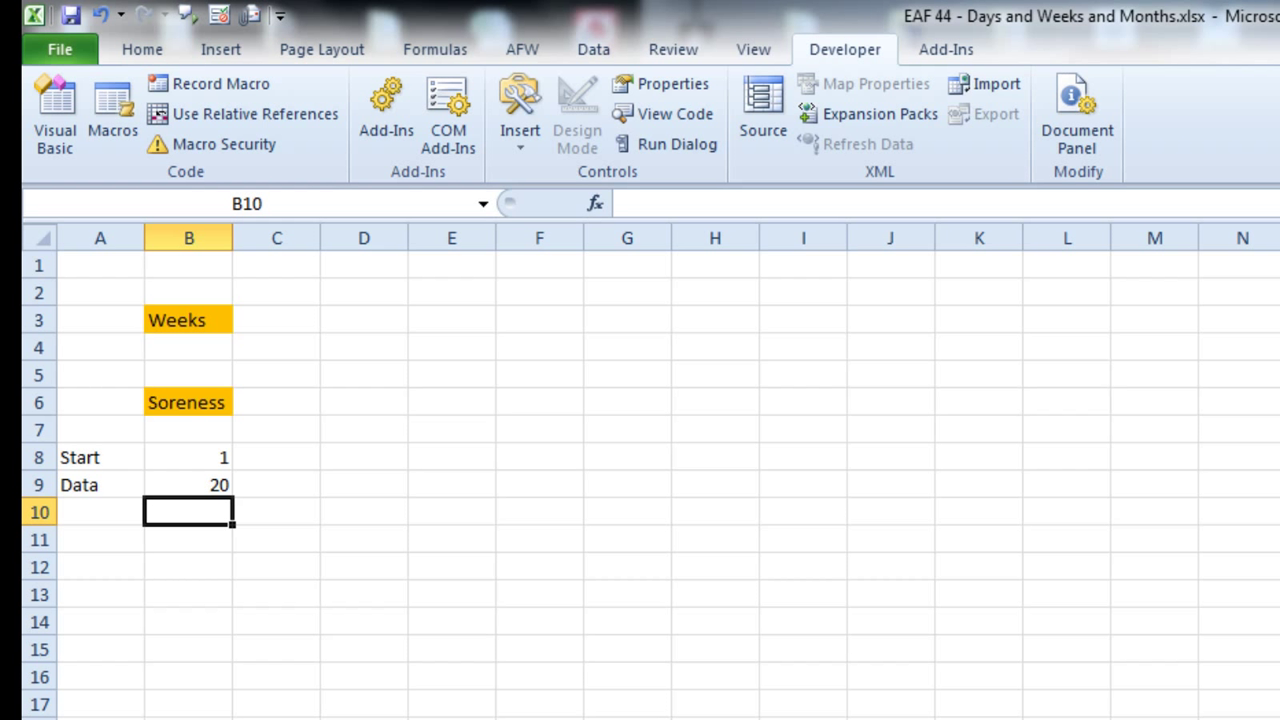
mouse_move(322, 55)
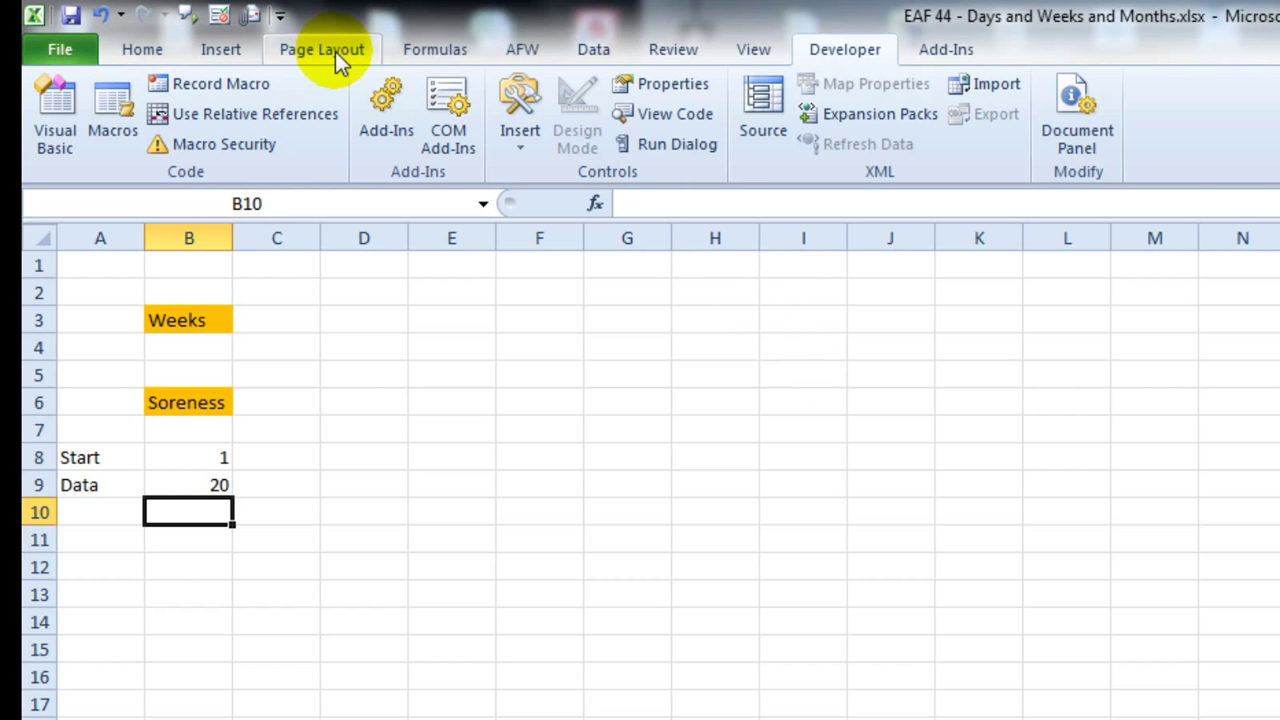
Step: Start defining a new workbook name called chartdates
click(435, 49)
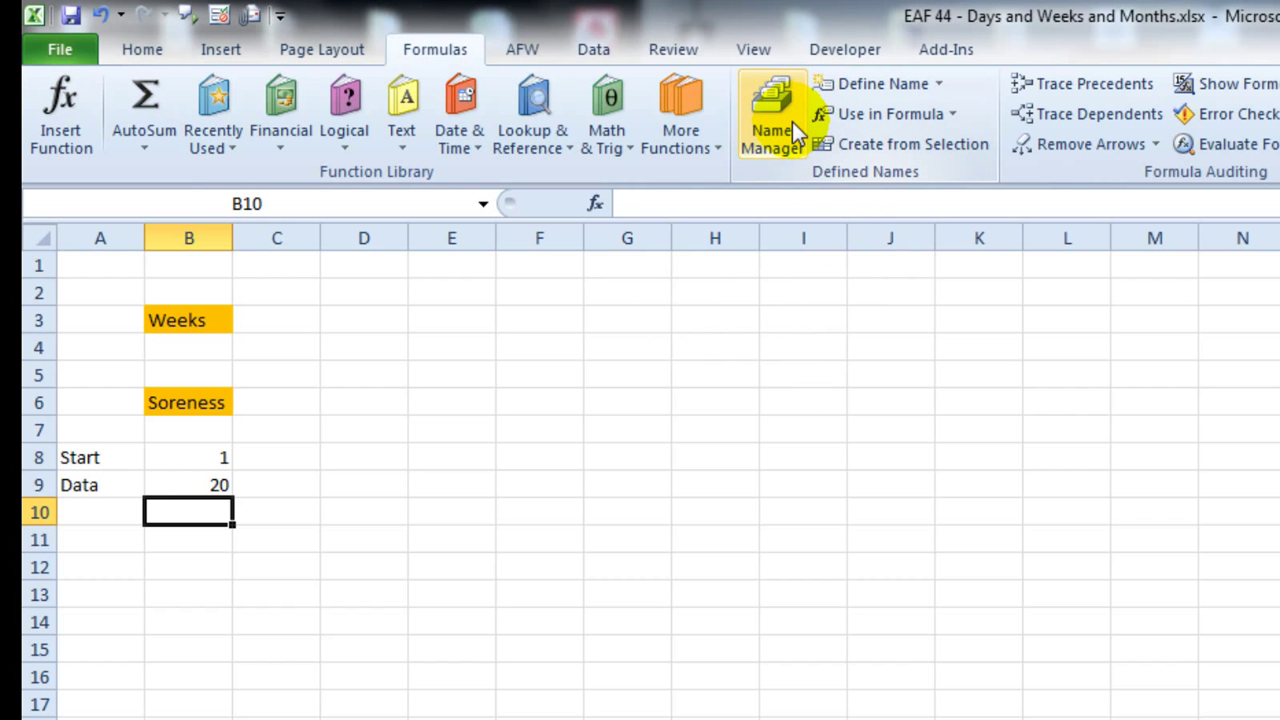
click(880, 83)
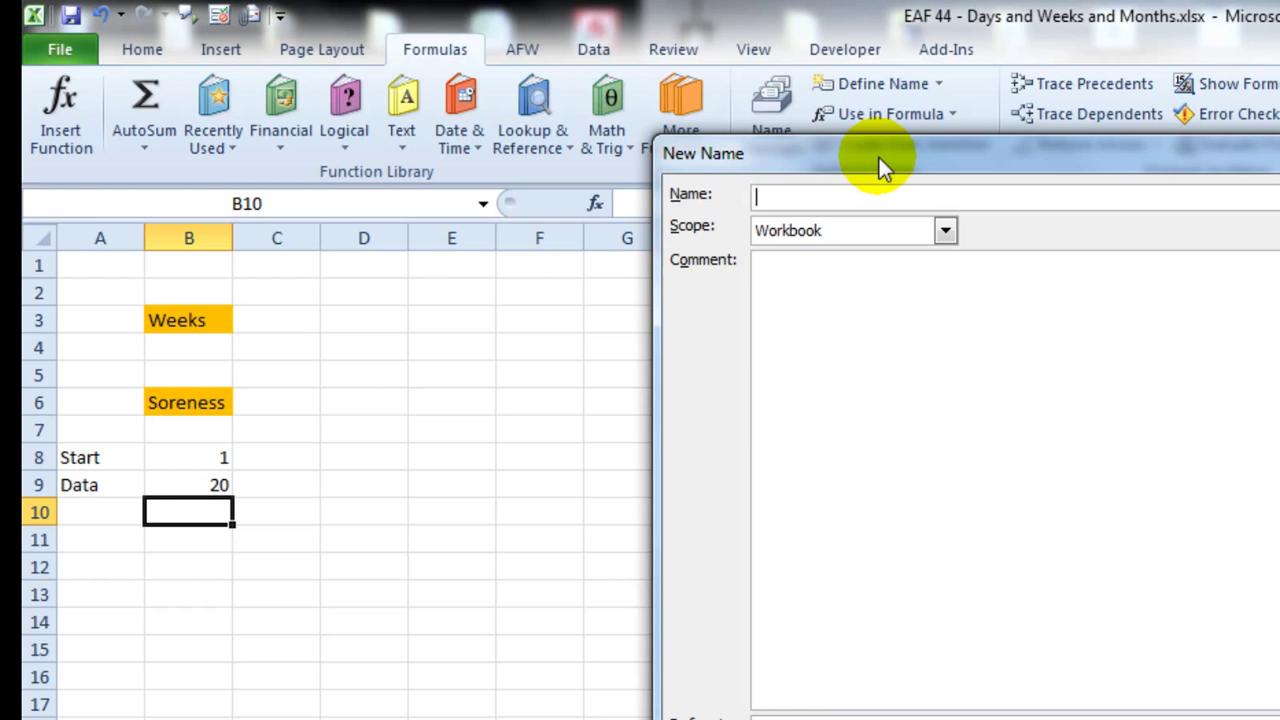
text(c)
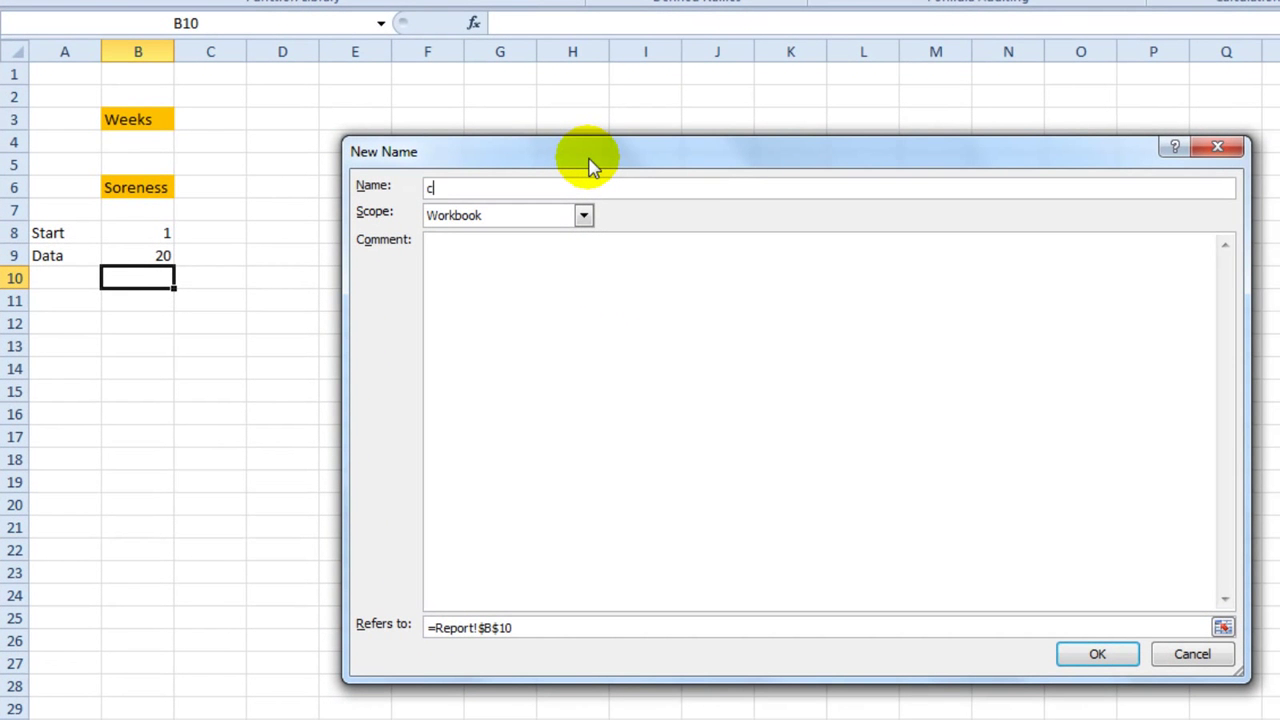
text(hartdates)
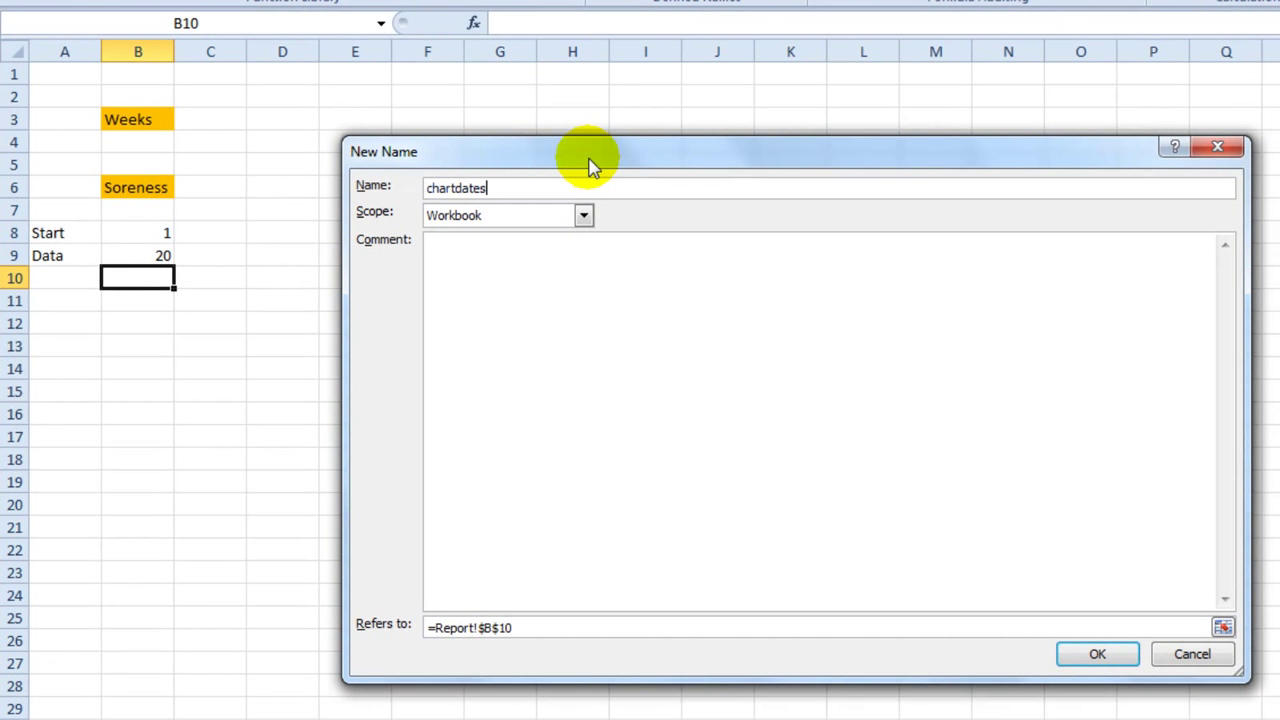
mouse_move(520, 640)
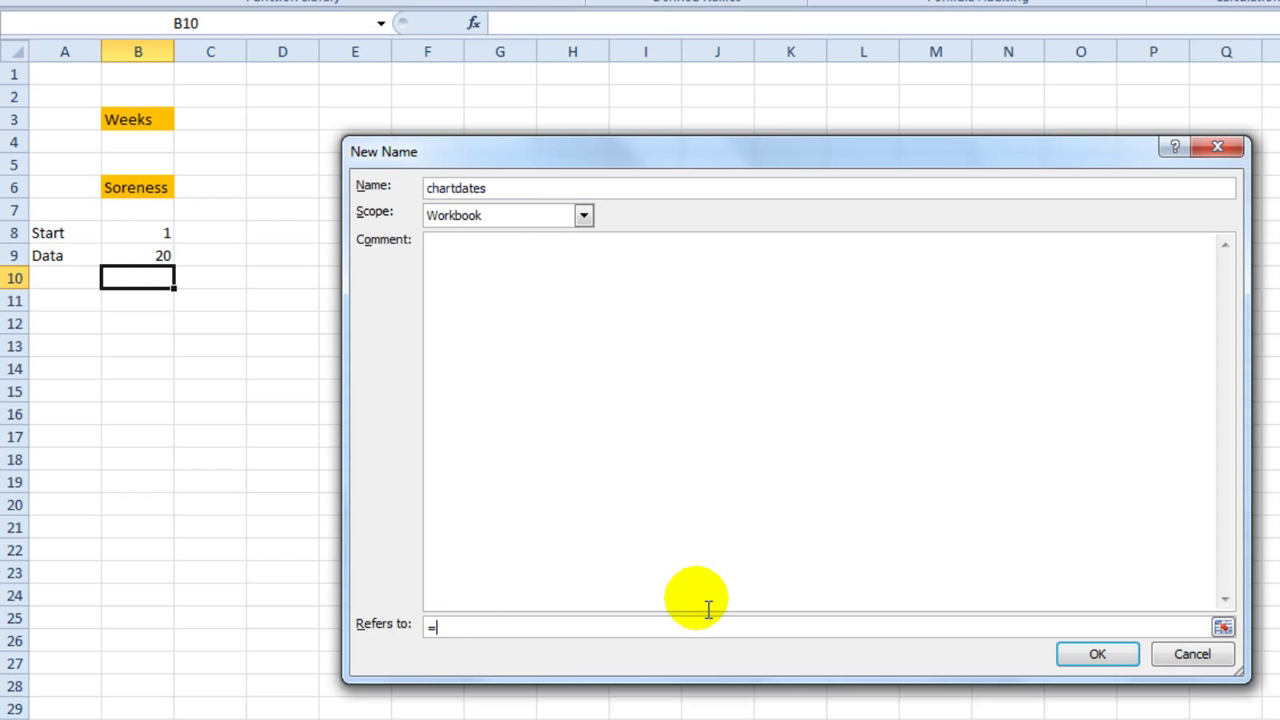
Step: Begin its Refers to formula as =offset(indirect(Report!$B$3)
text(offset)
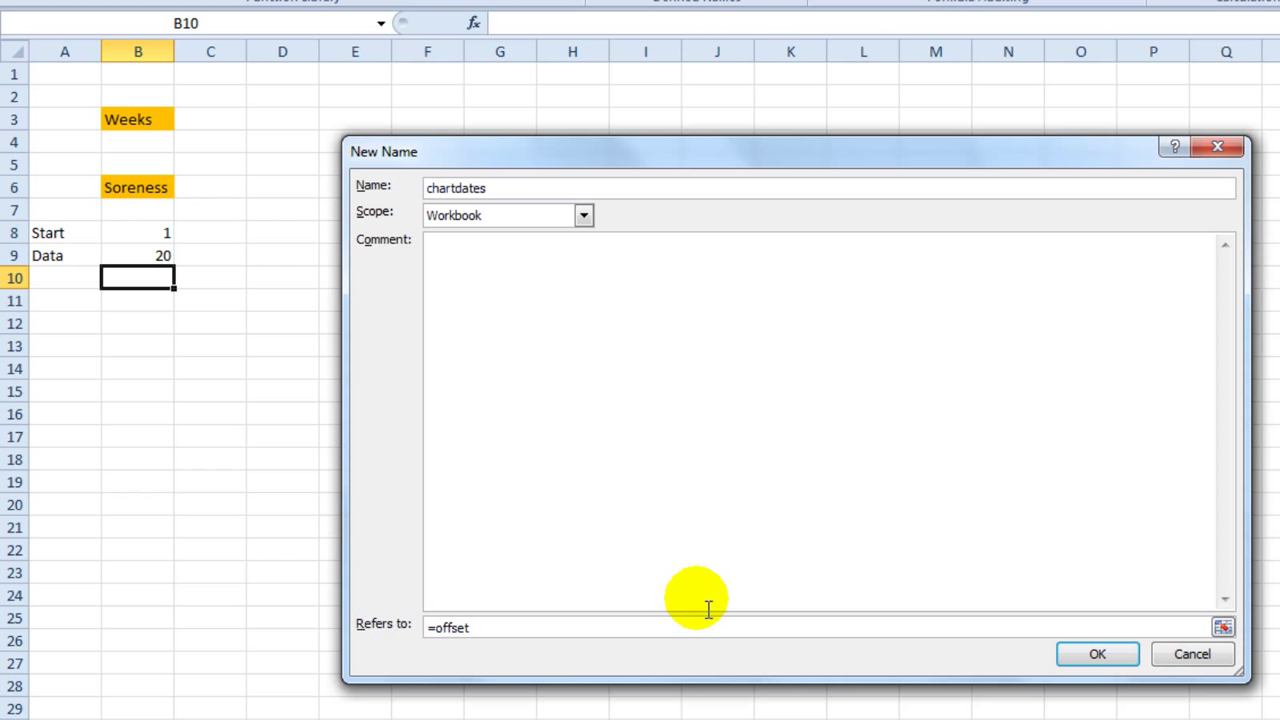
text(()
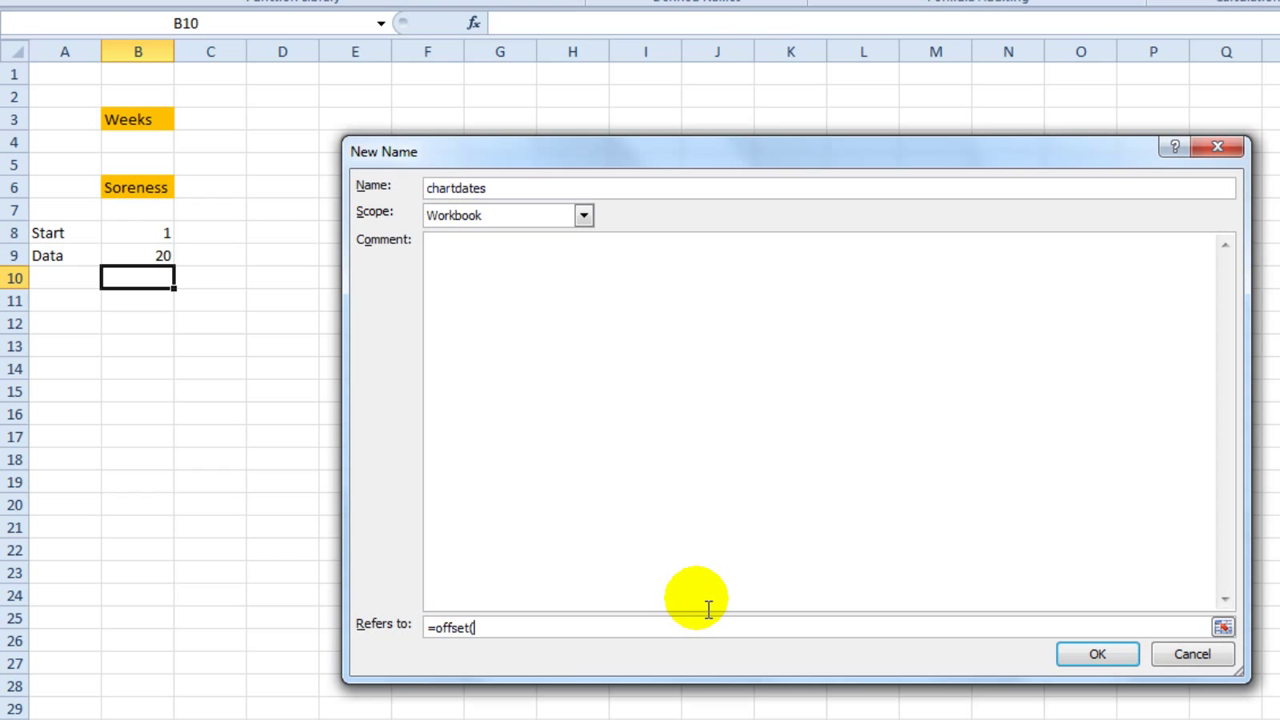
text(indirect)
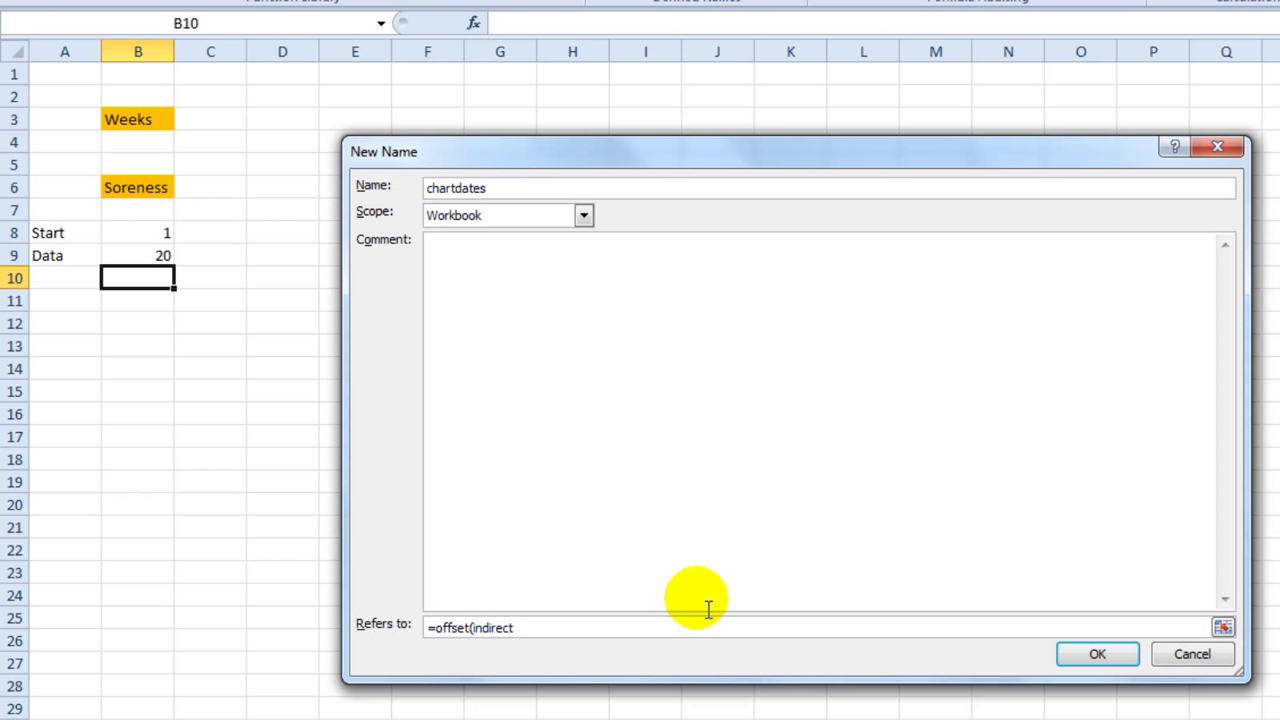
text((Report!$B$3)
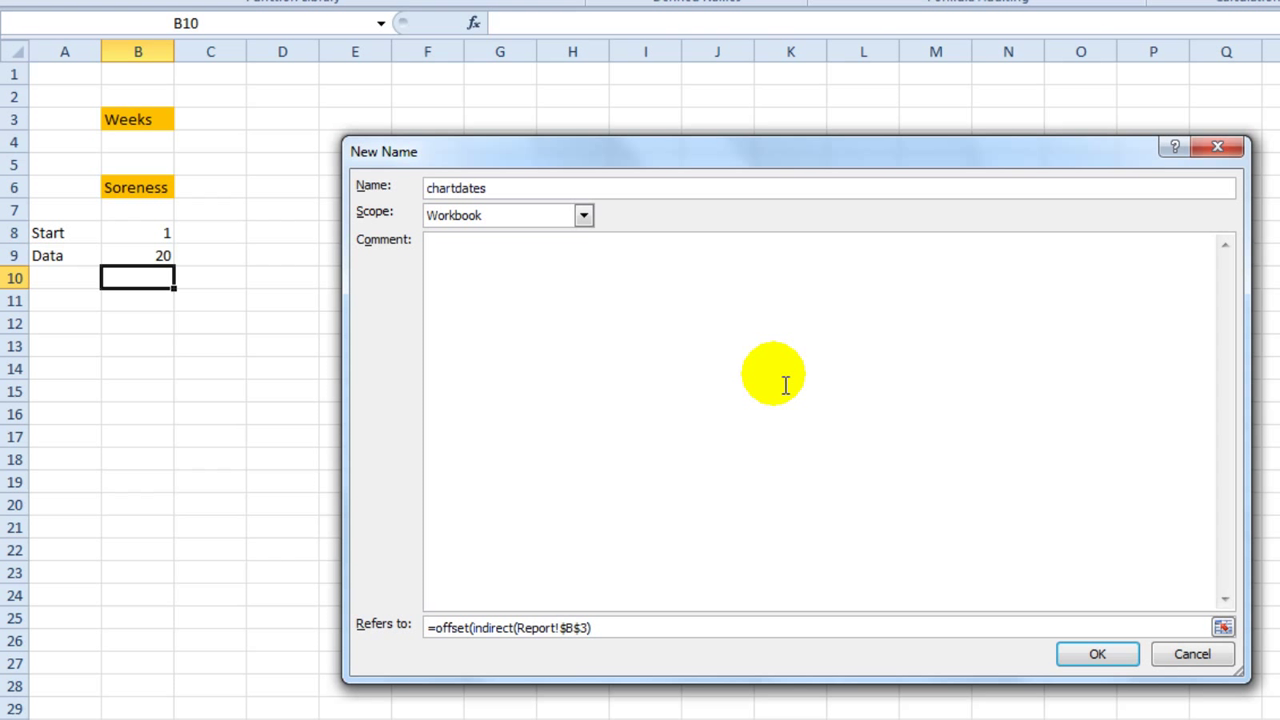
Step: Add a comma to the chartdates formula for the next OFFSET argument
text(,)
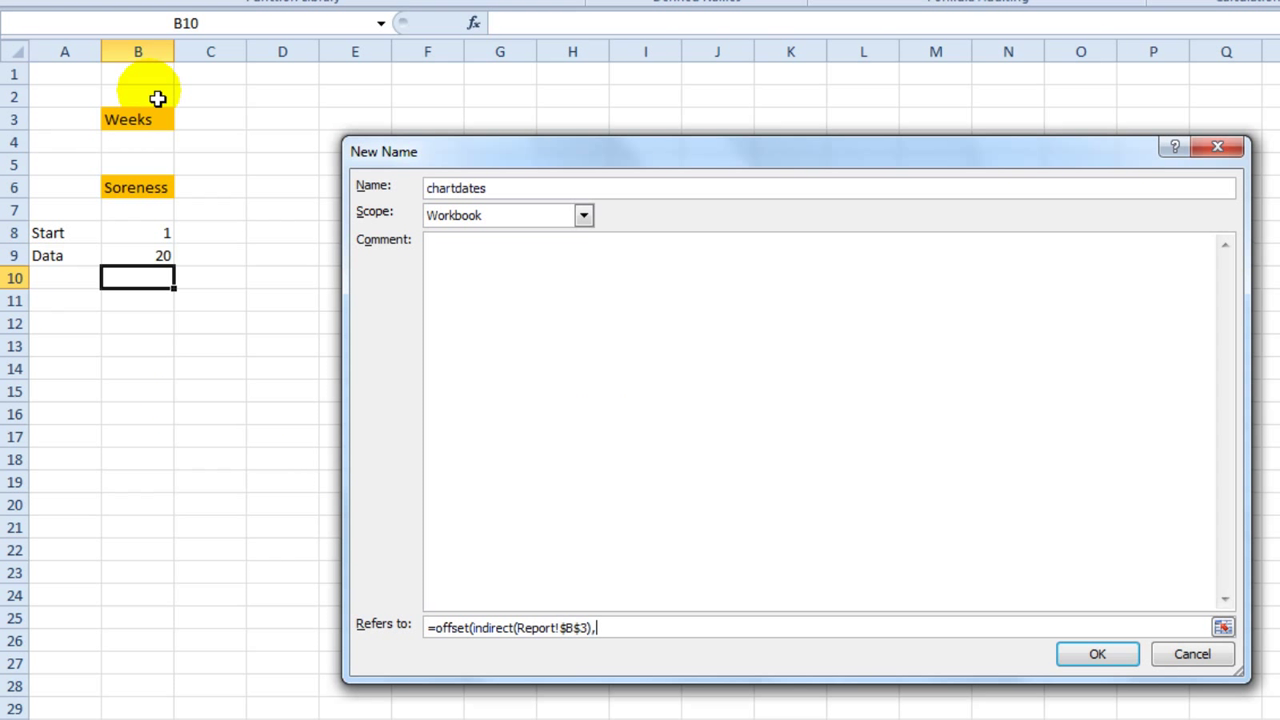
mouse_move(191, 130)
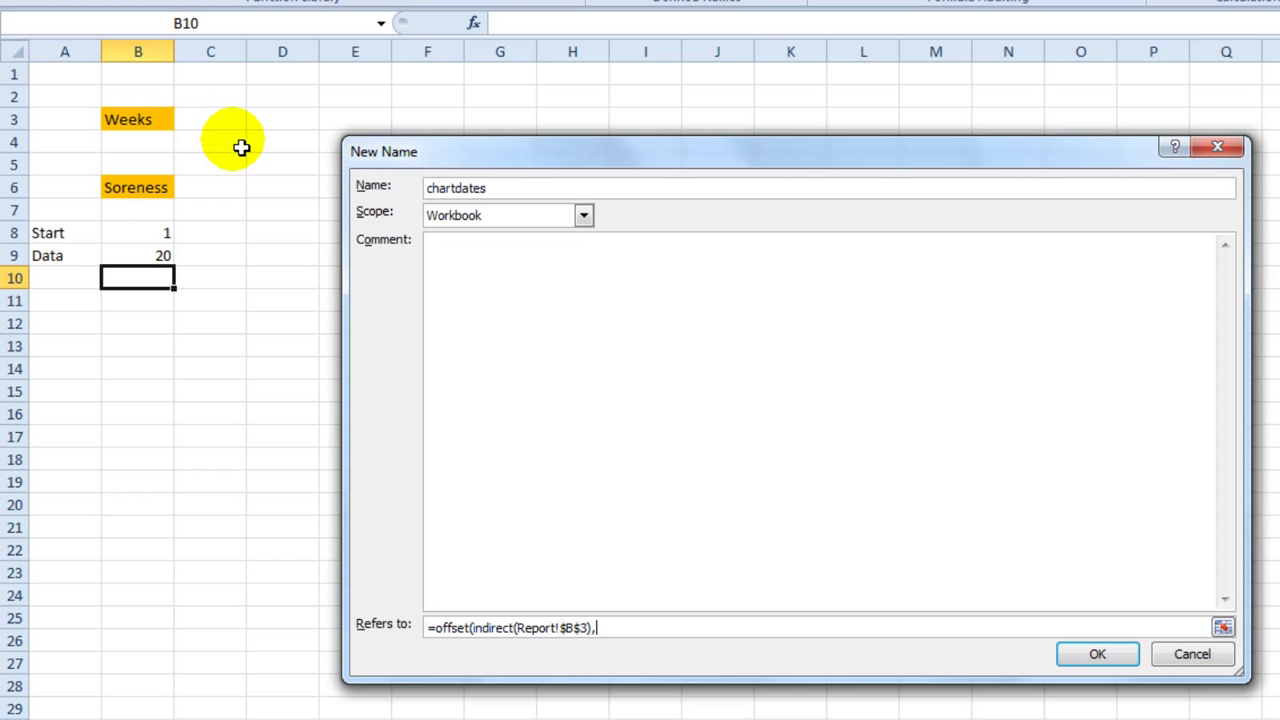
mouse_move(1068, 310)
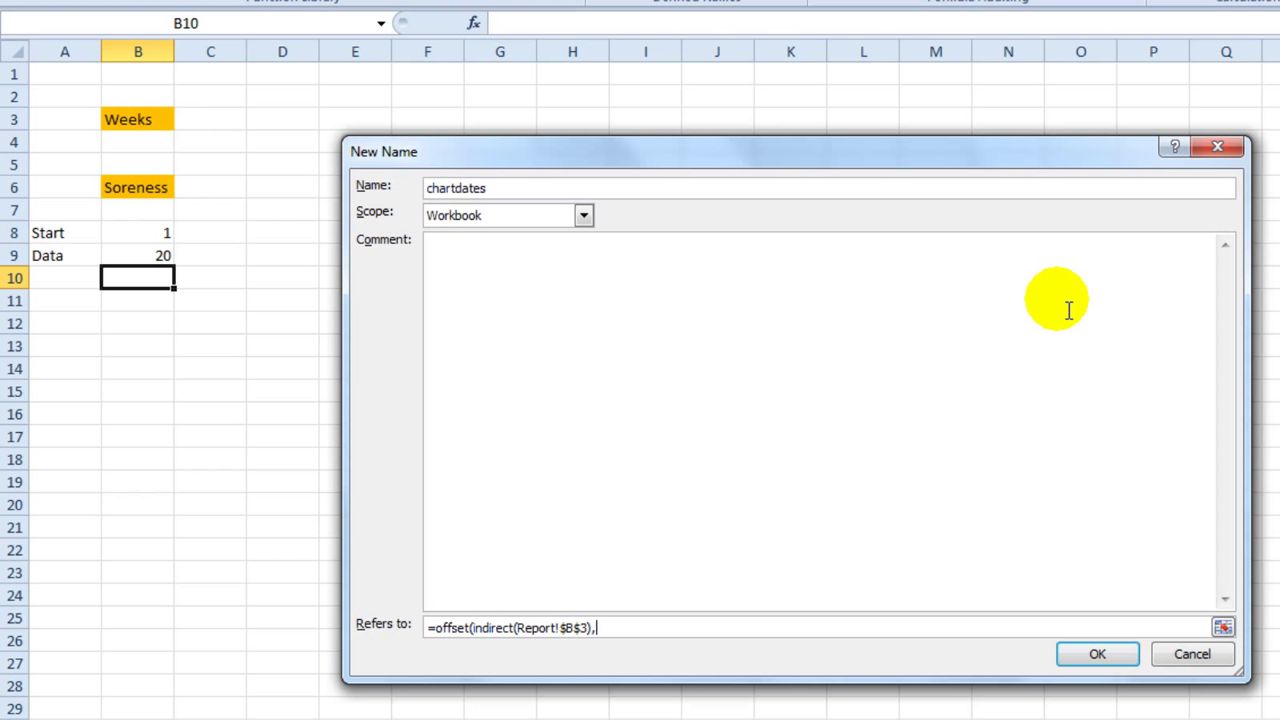
mouse_move(1115, 400)
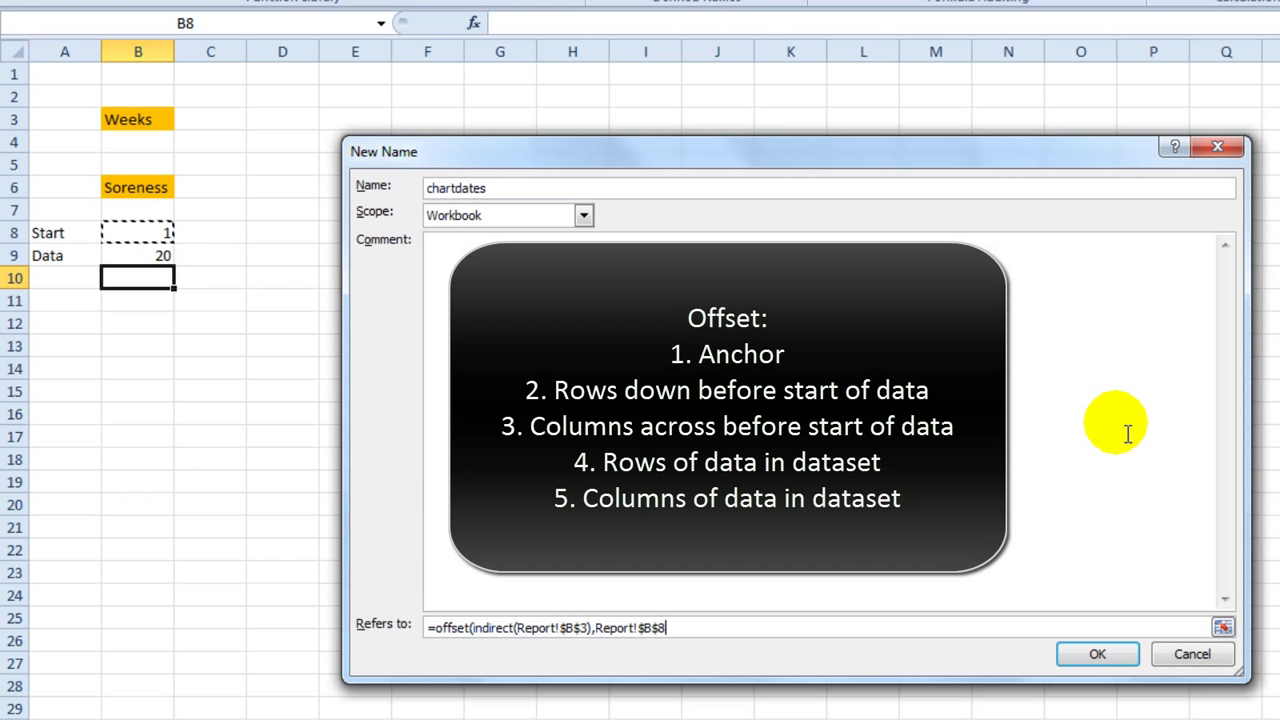
Step: Complete chartdates as =OFFSET(INDIRECT(Report!$B$3),Report!$B$8,1,Report!$B$9,1), removing a stray plus
text(,)
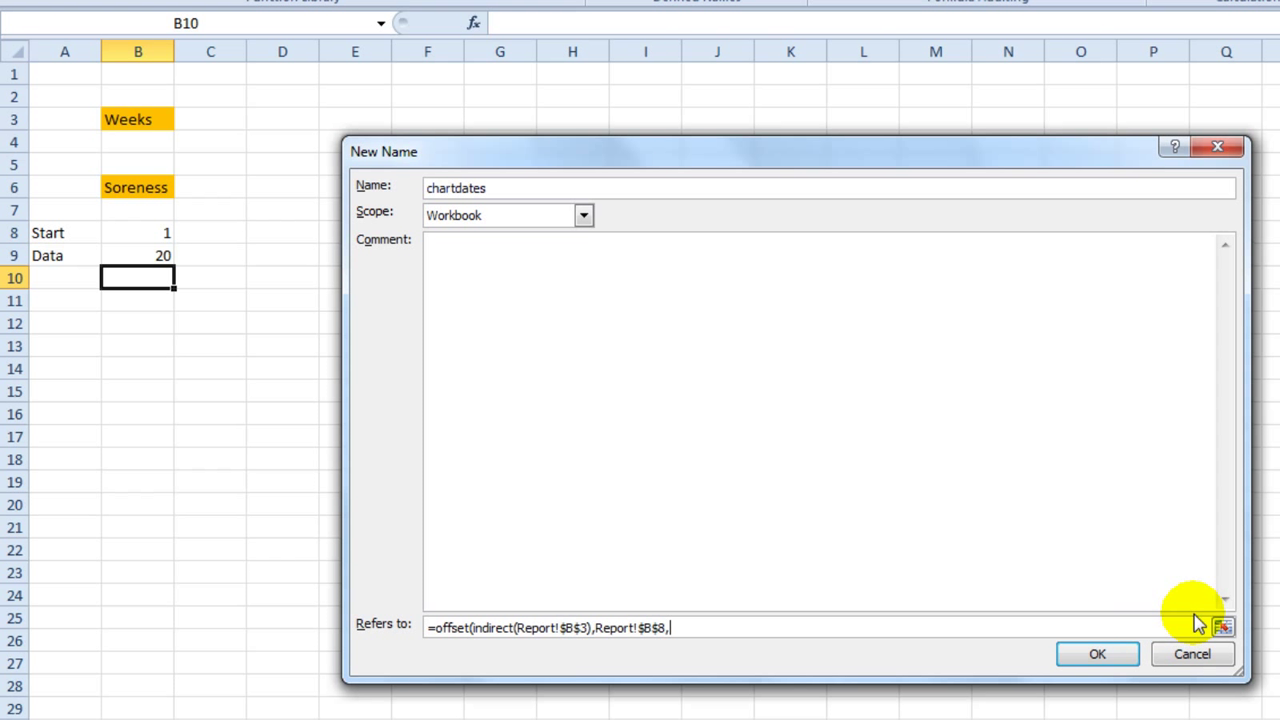
text(1)
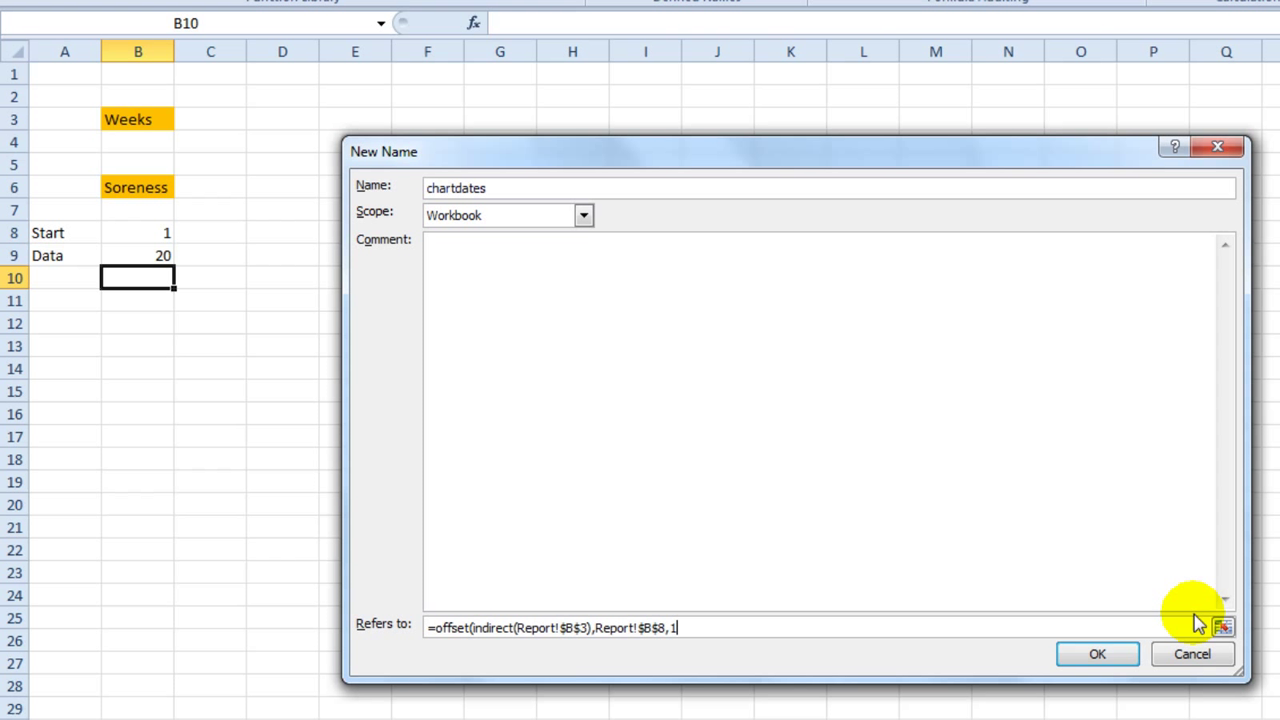
text(+)
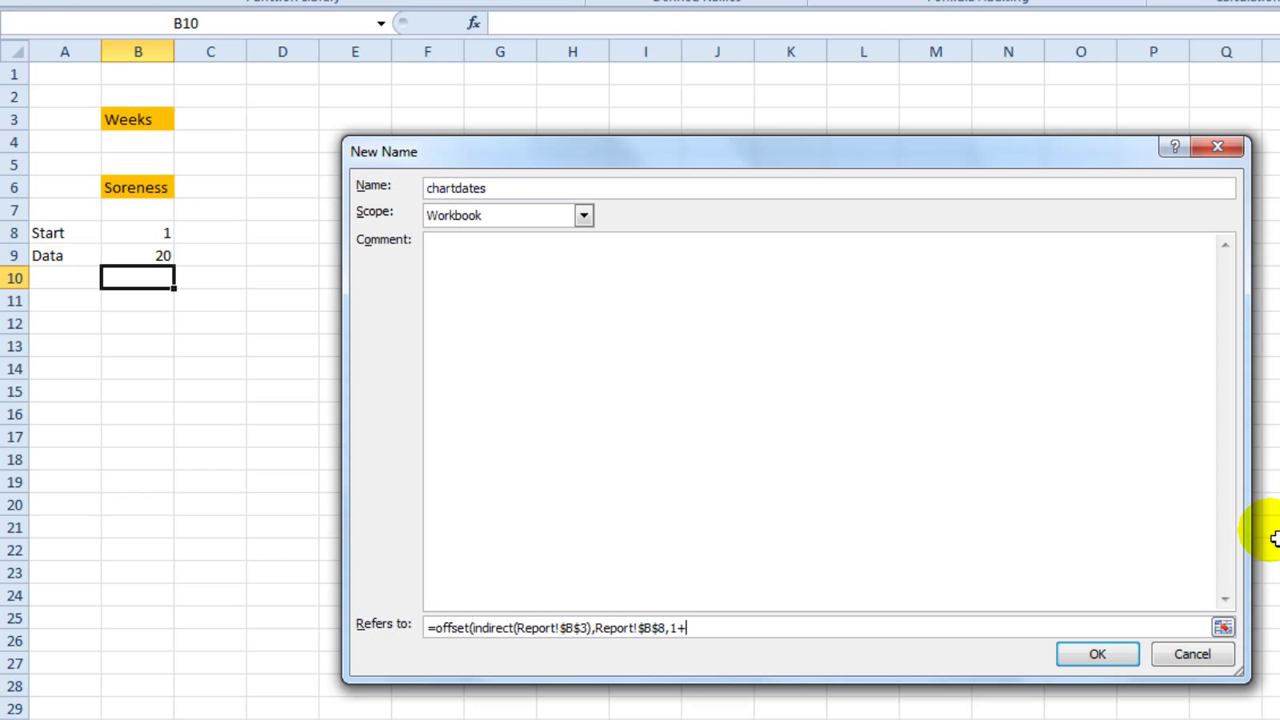
key(Backspace)
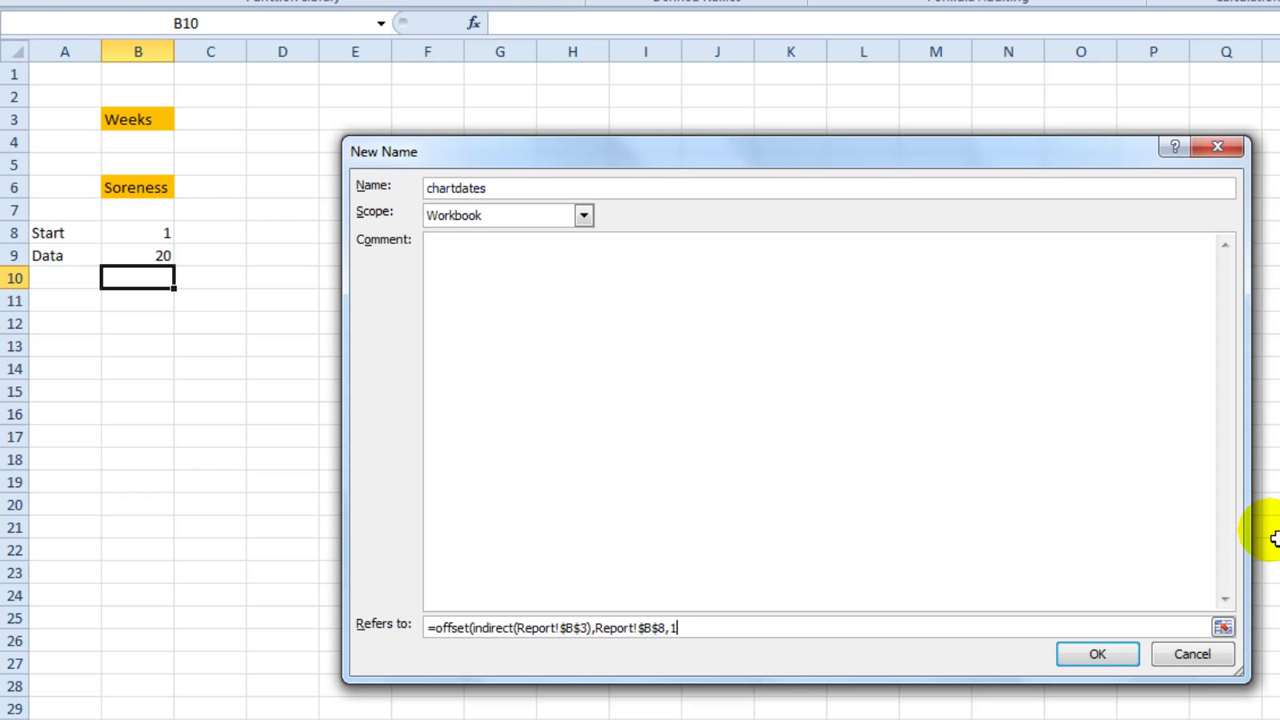
text(,)
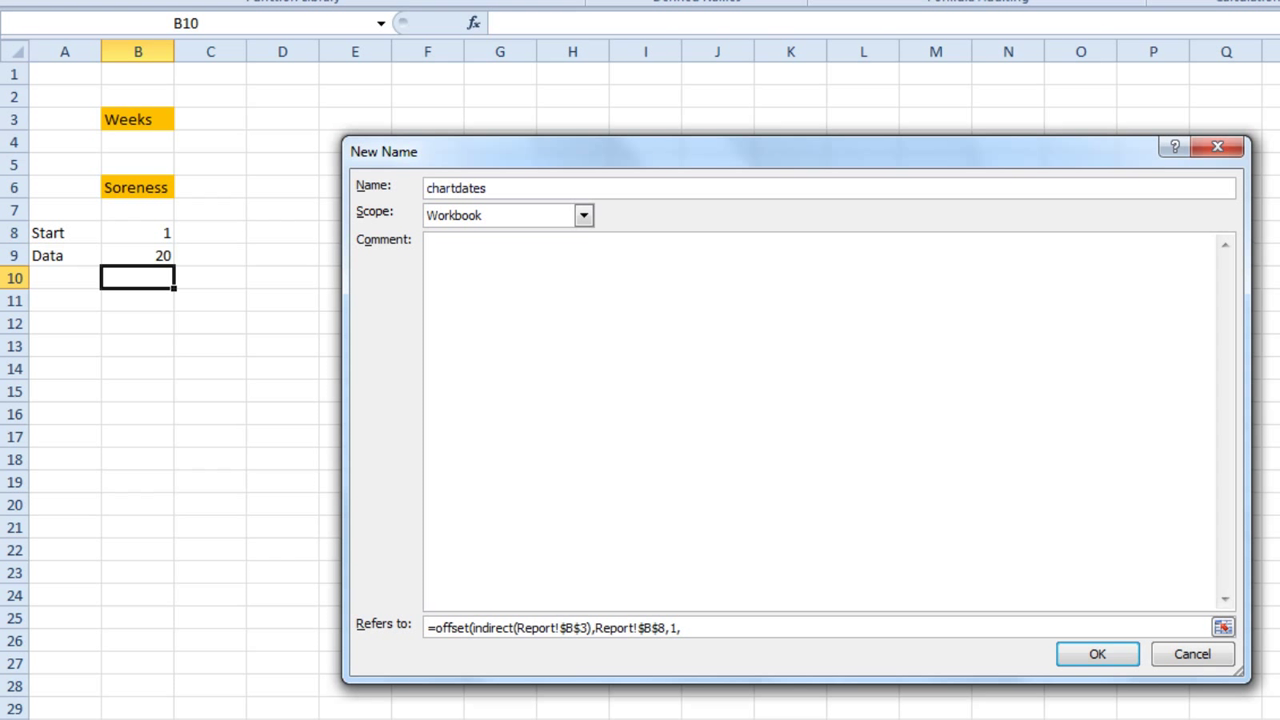
mouse_move(205, 283)
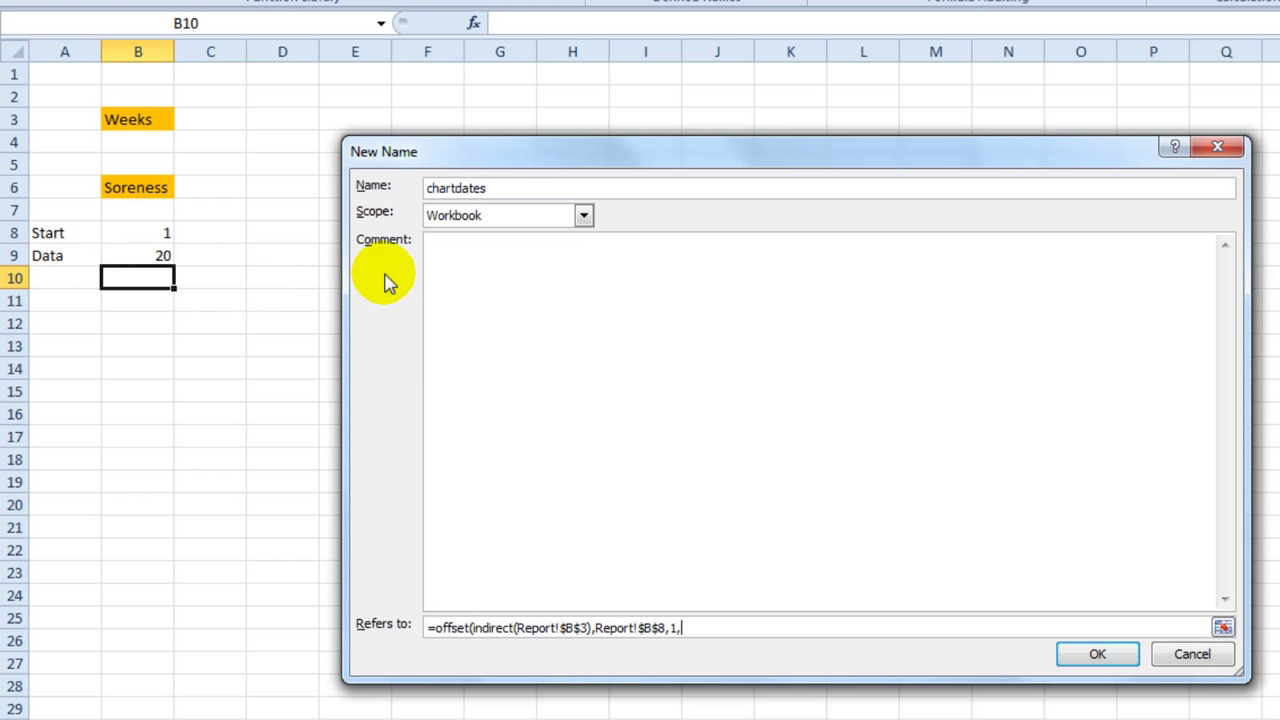
mouse_move(160, 255)
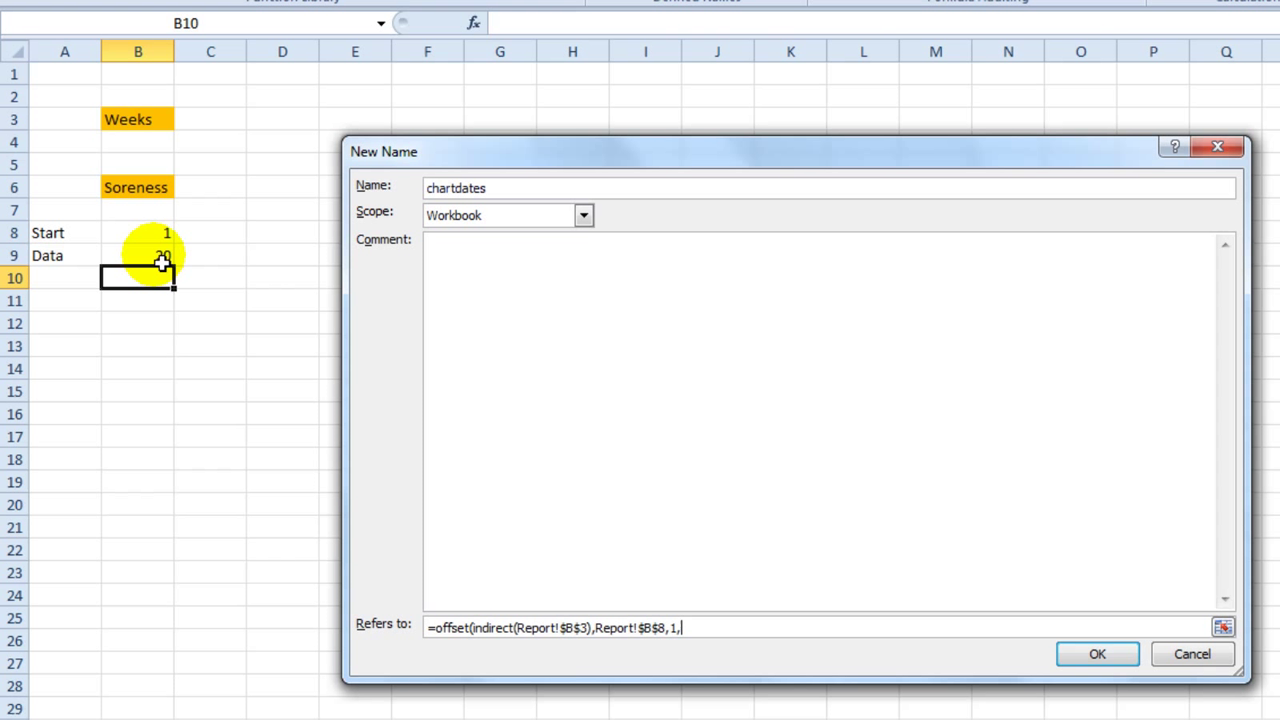
mouse_move(163, 240)
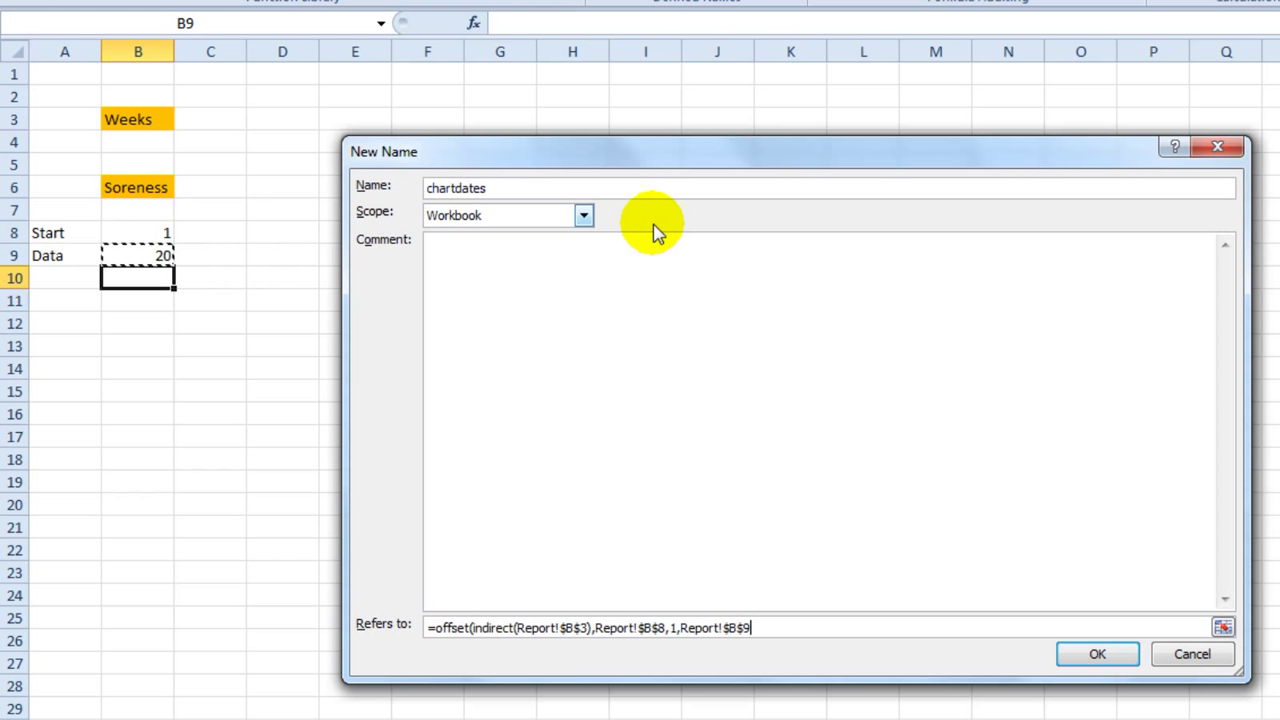
text(,1)
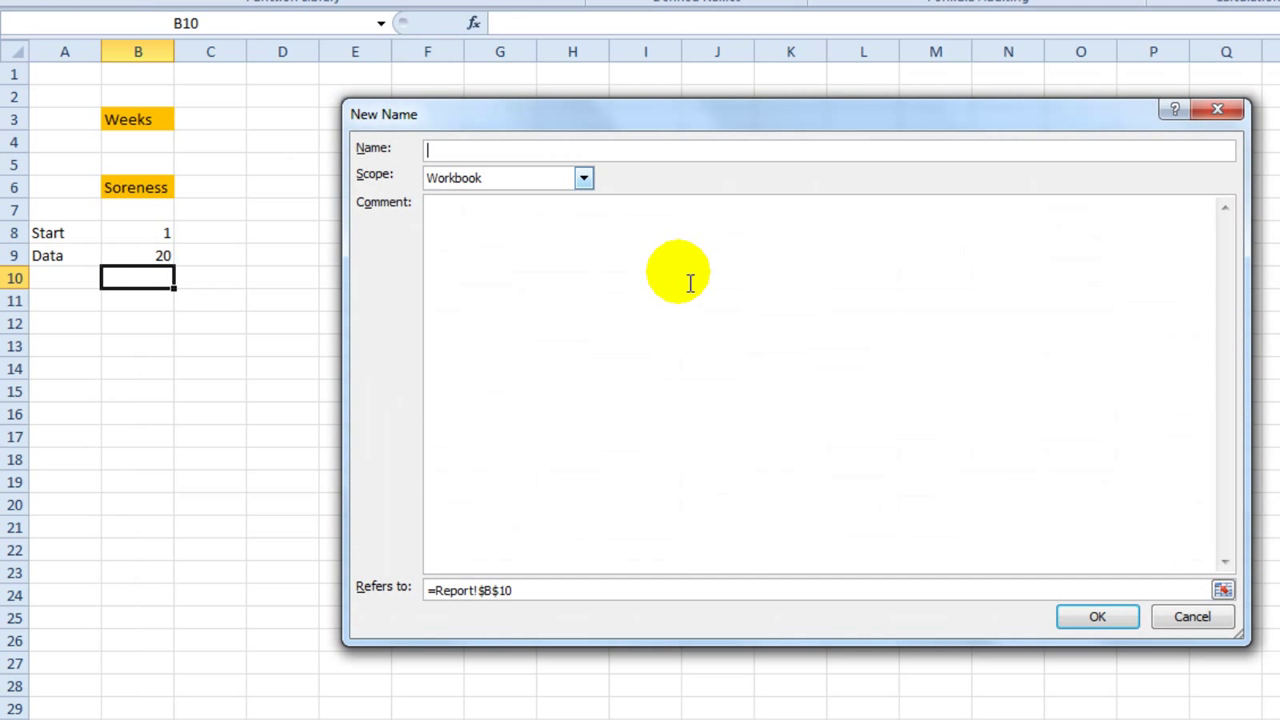
Step: Name a new range chartdata using the same OFFSET formula as chartdates
text(cha)
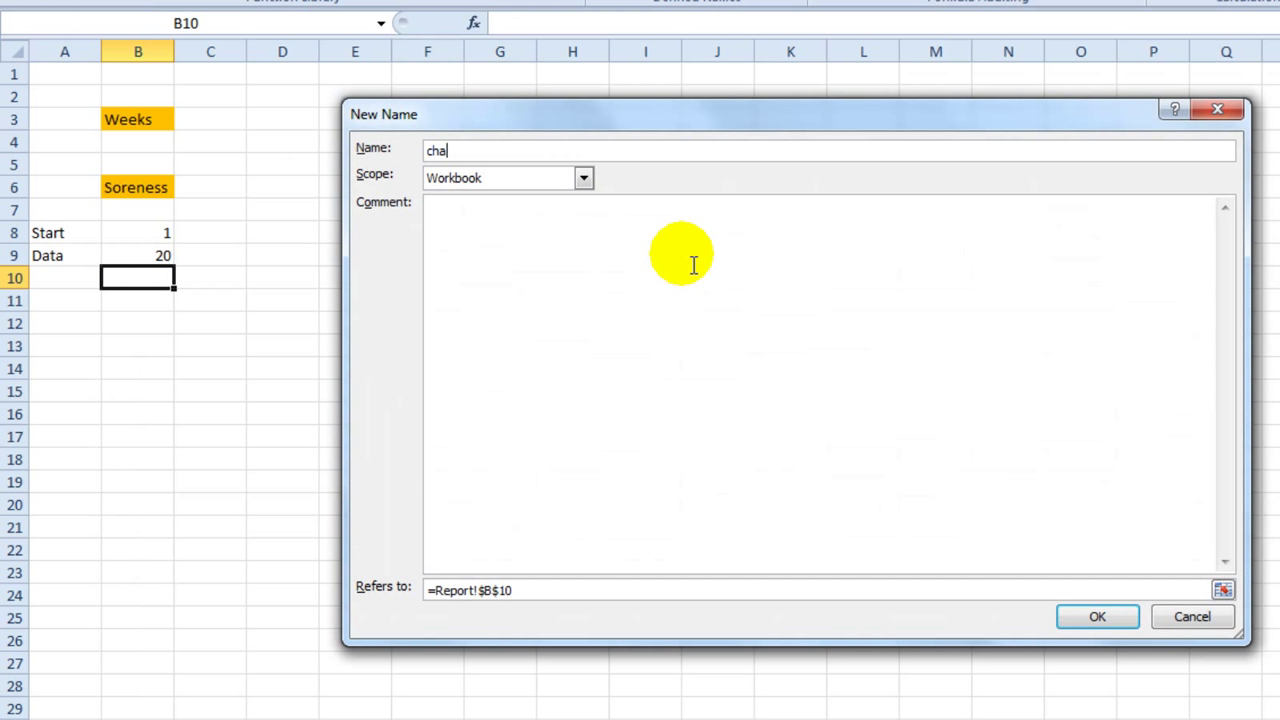
text(rtdata)
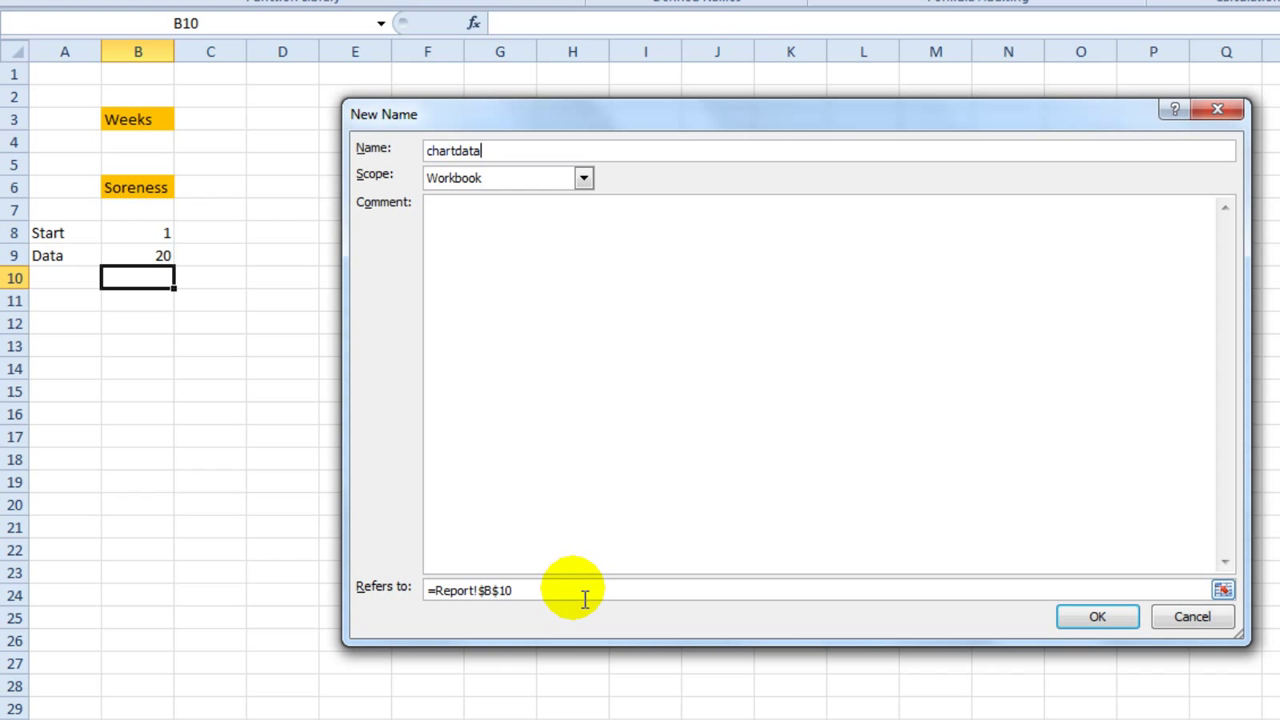
text(=OFFSET(INDIRECT(Report!$B$3),Report!$B$8,1,Report!$B$9,1))
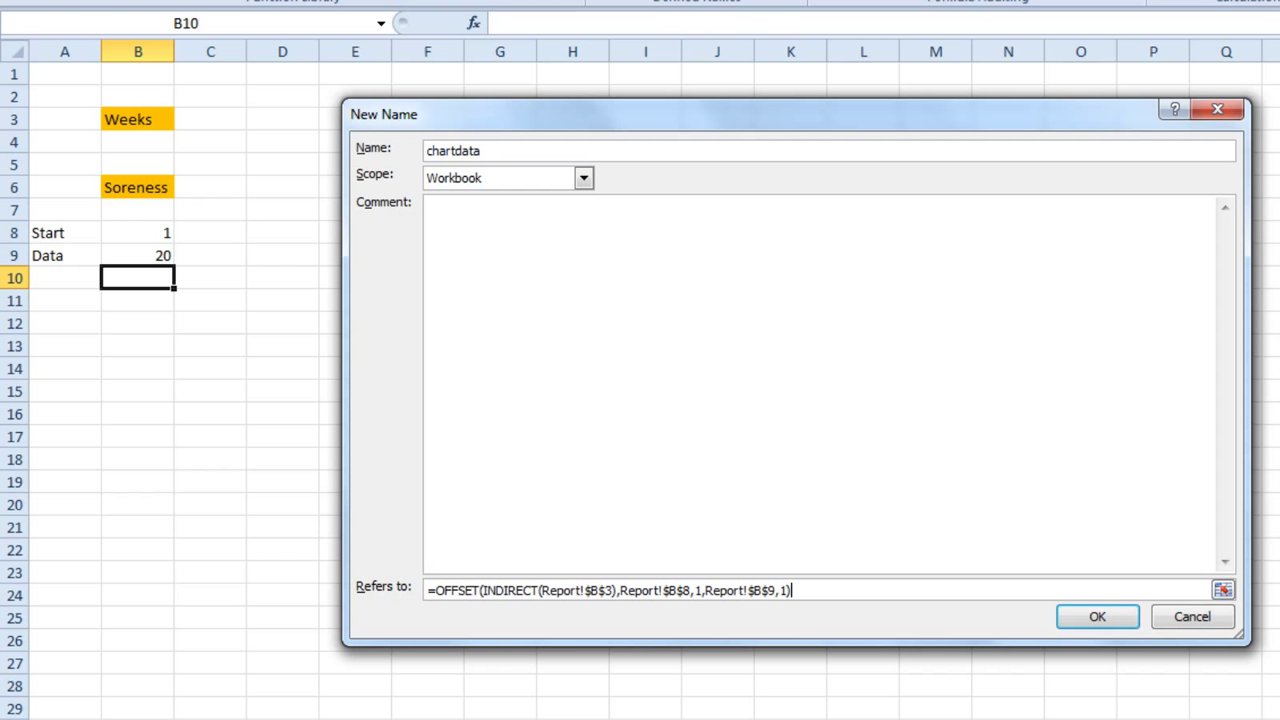
mouse_move(1183, 682)
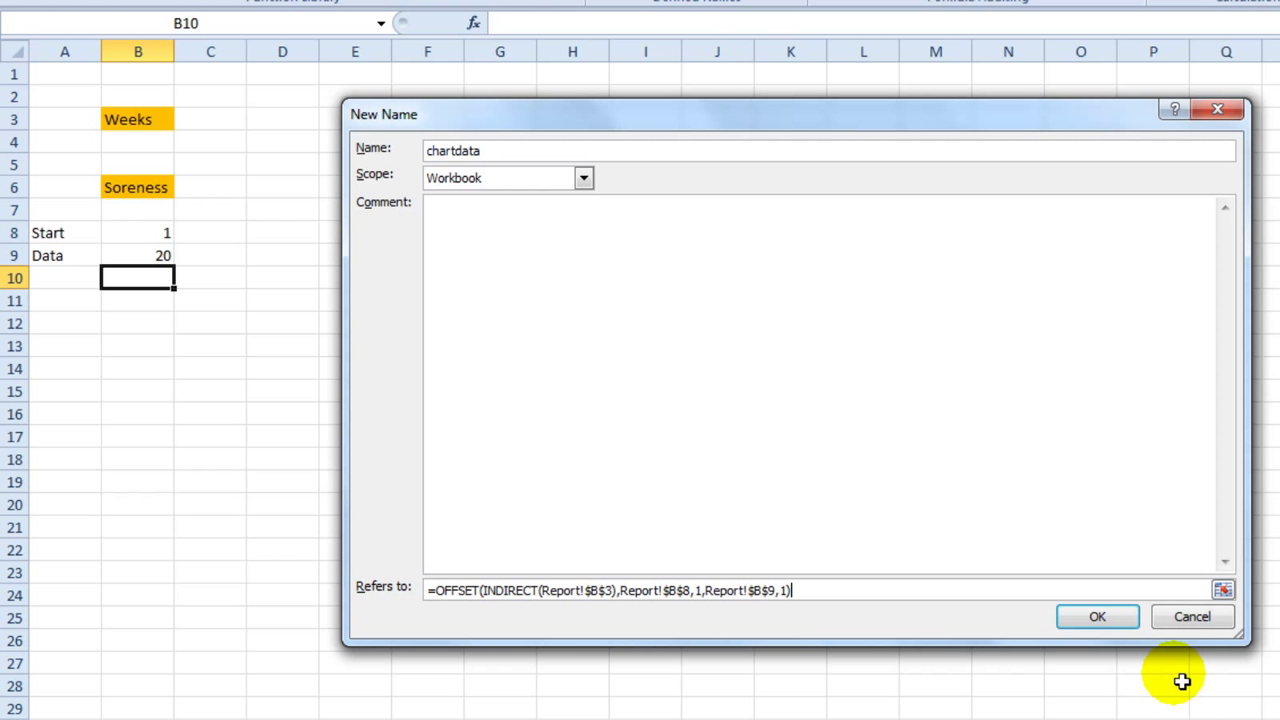
mouse_move(1012, 657)
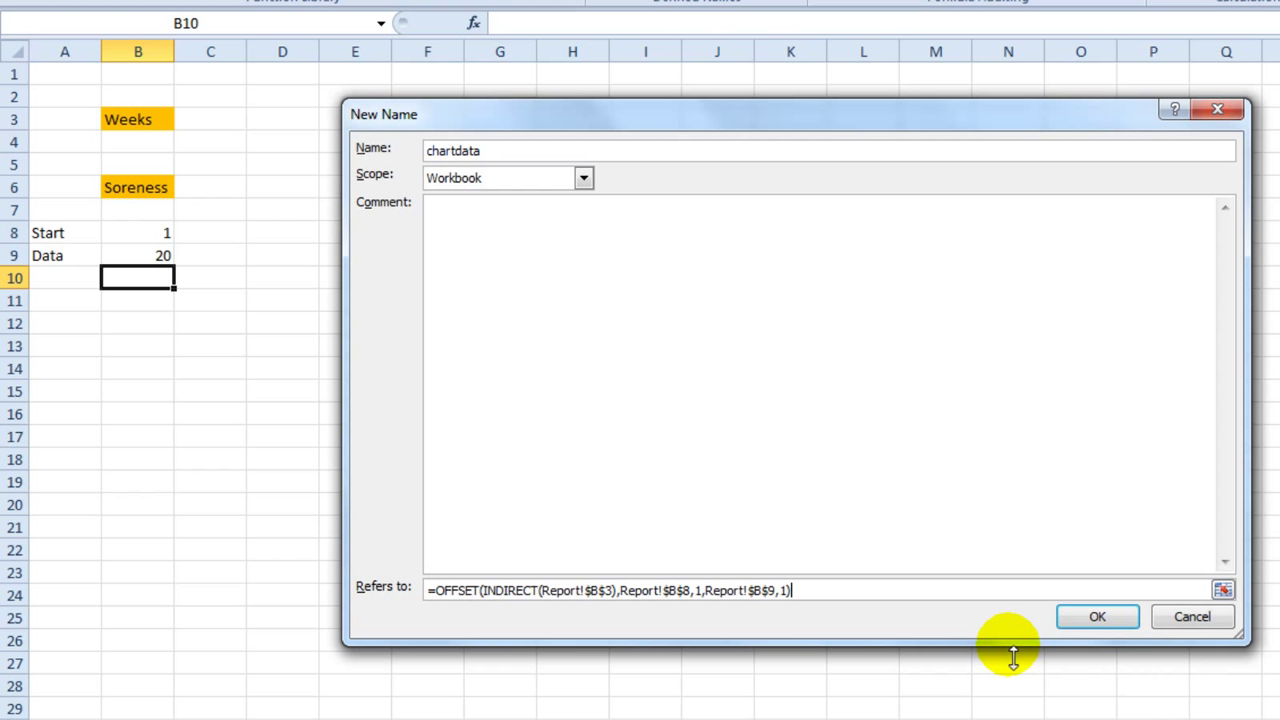
mouse_move(797, 666)
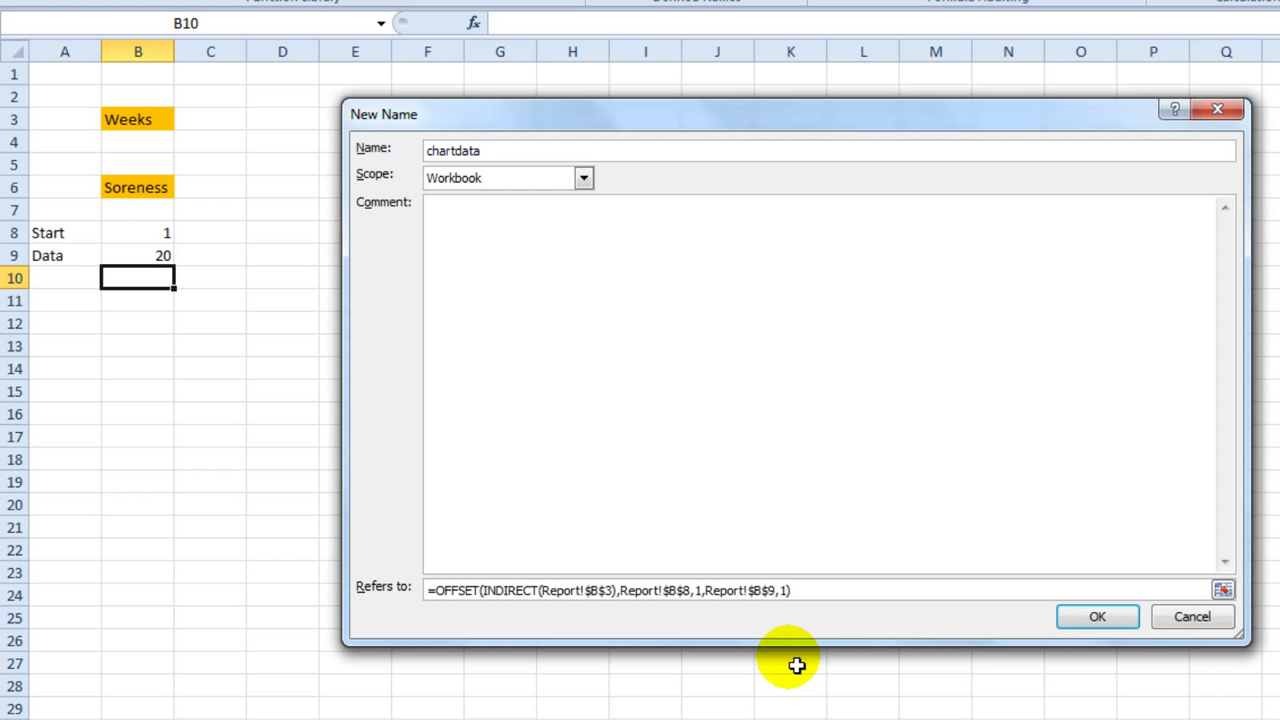
mouse_move(700, 612)
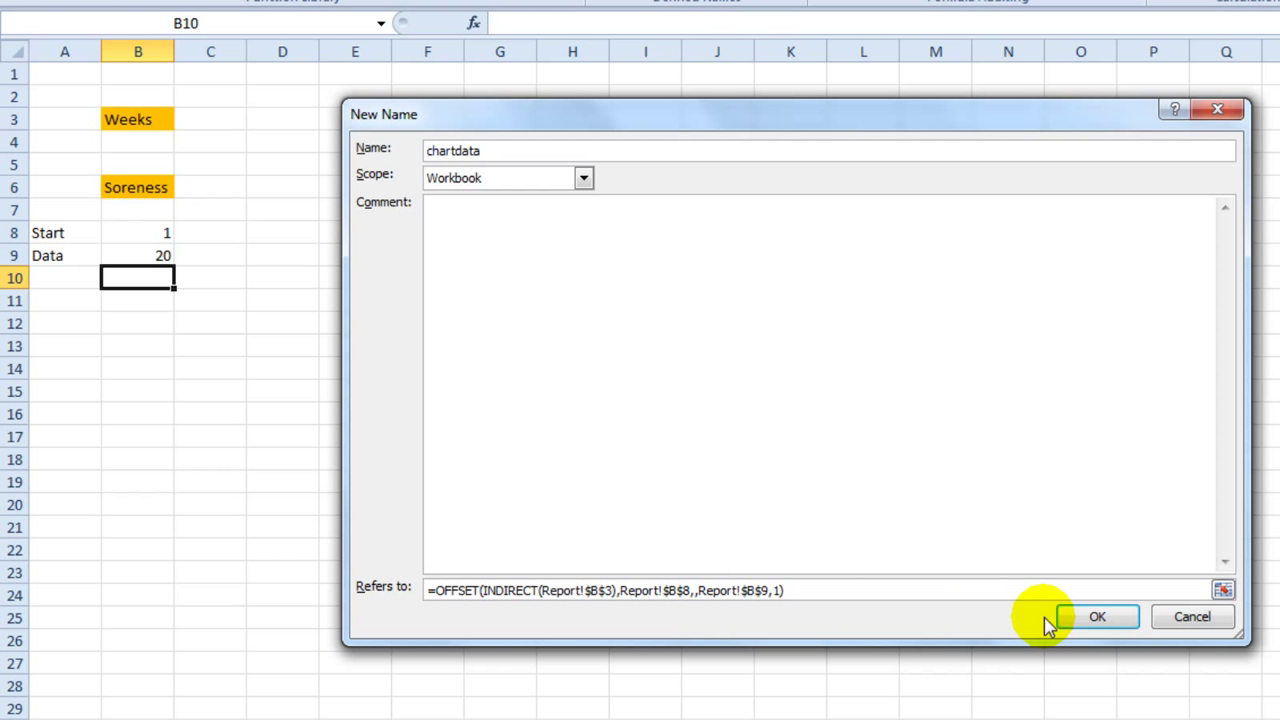
mouse_move(157, 188)
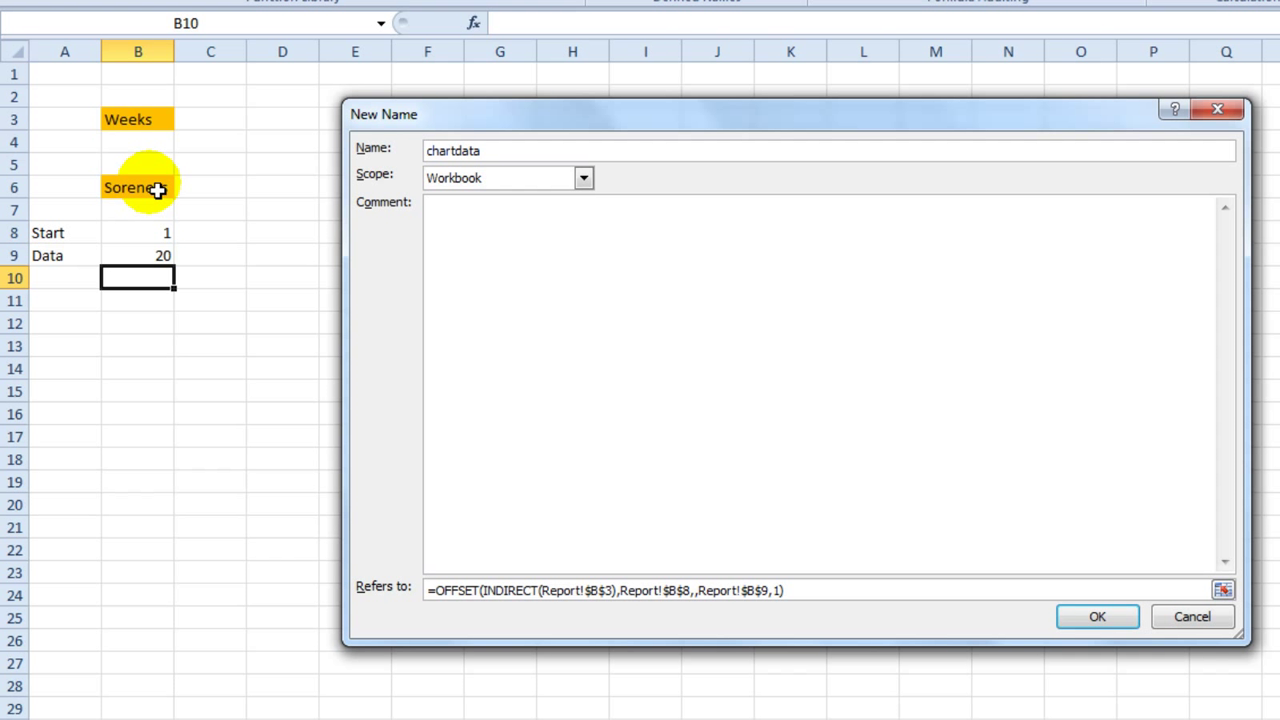
mouse_move(1071, 416)
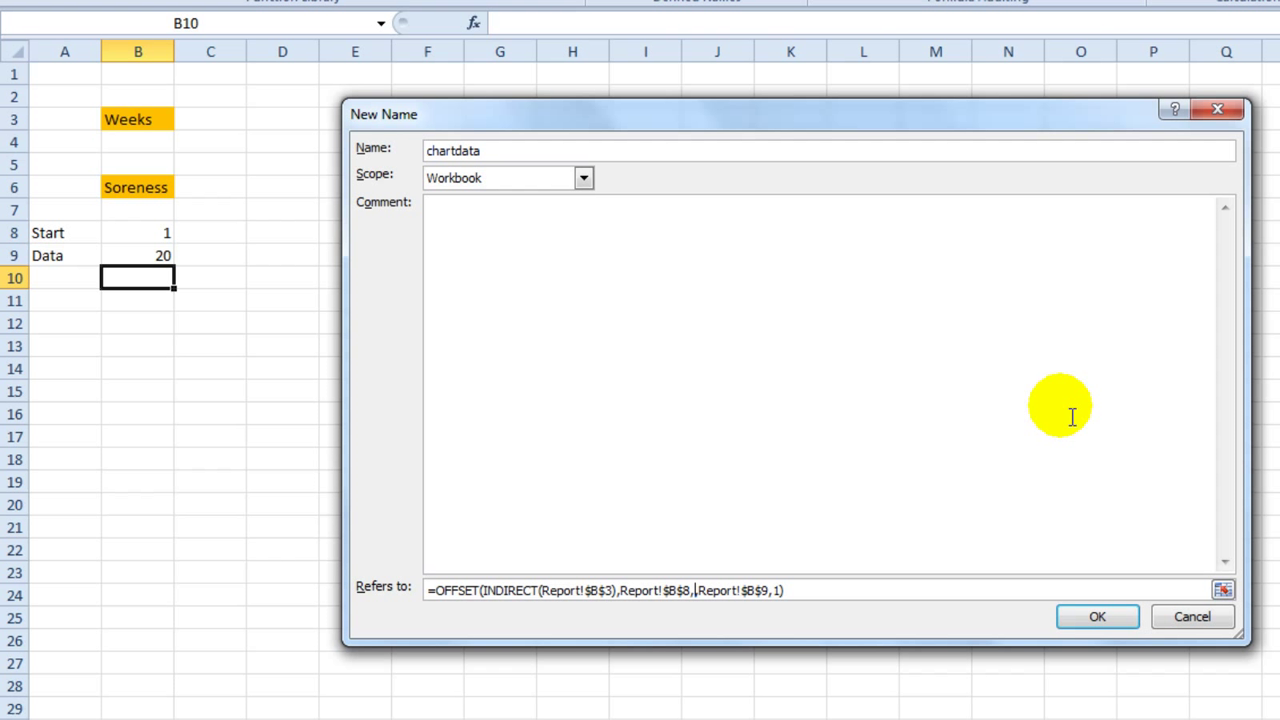
Step: Change chartdata's column offset to 2+MATCH(Report!$B$6,Variables,0)
text(2+)
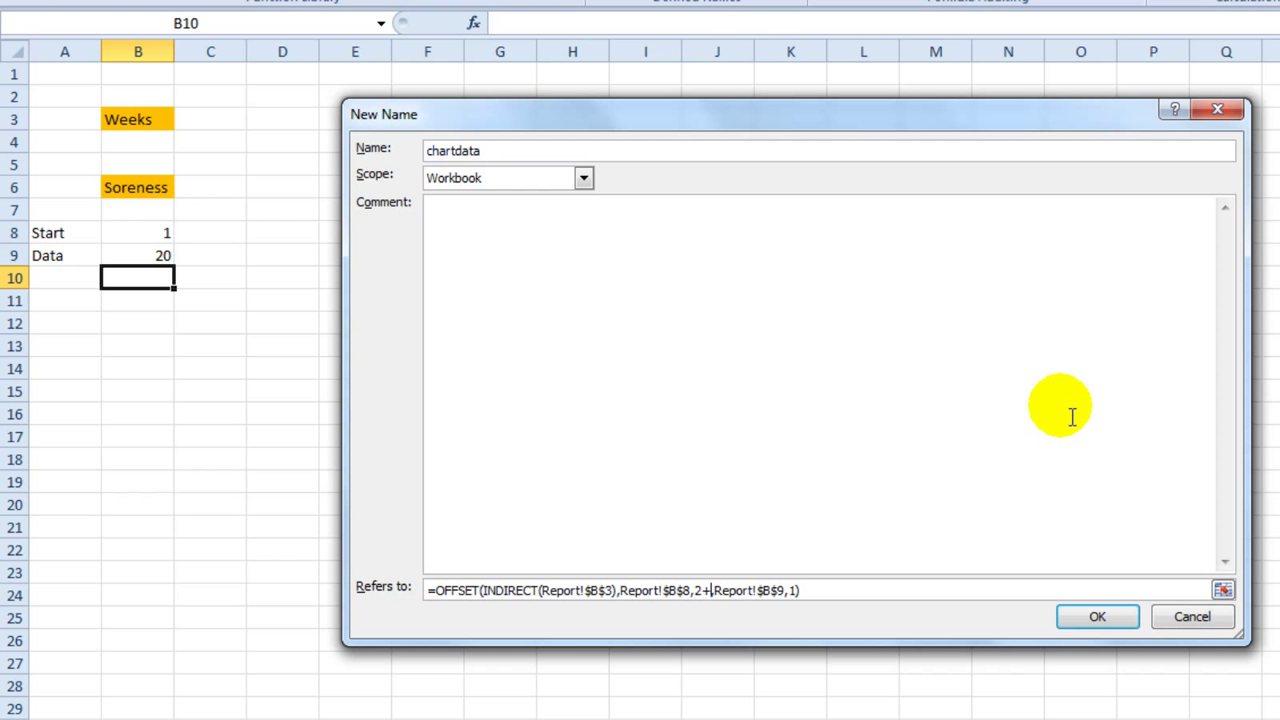
text(match)
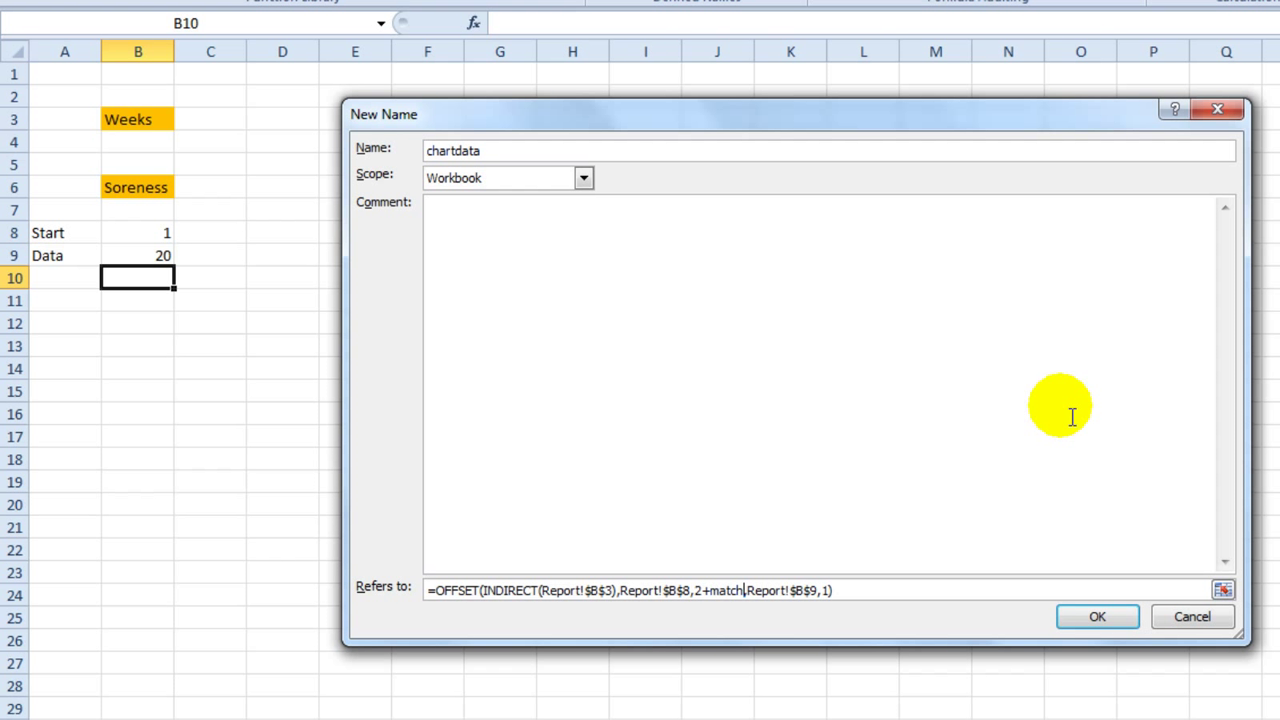
click(134, 188)
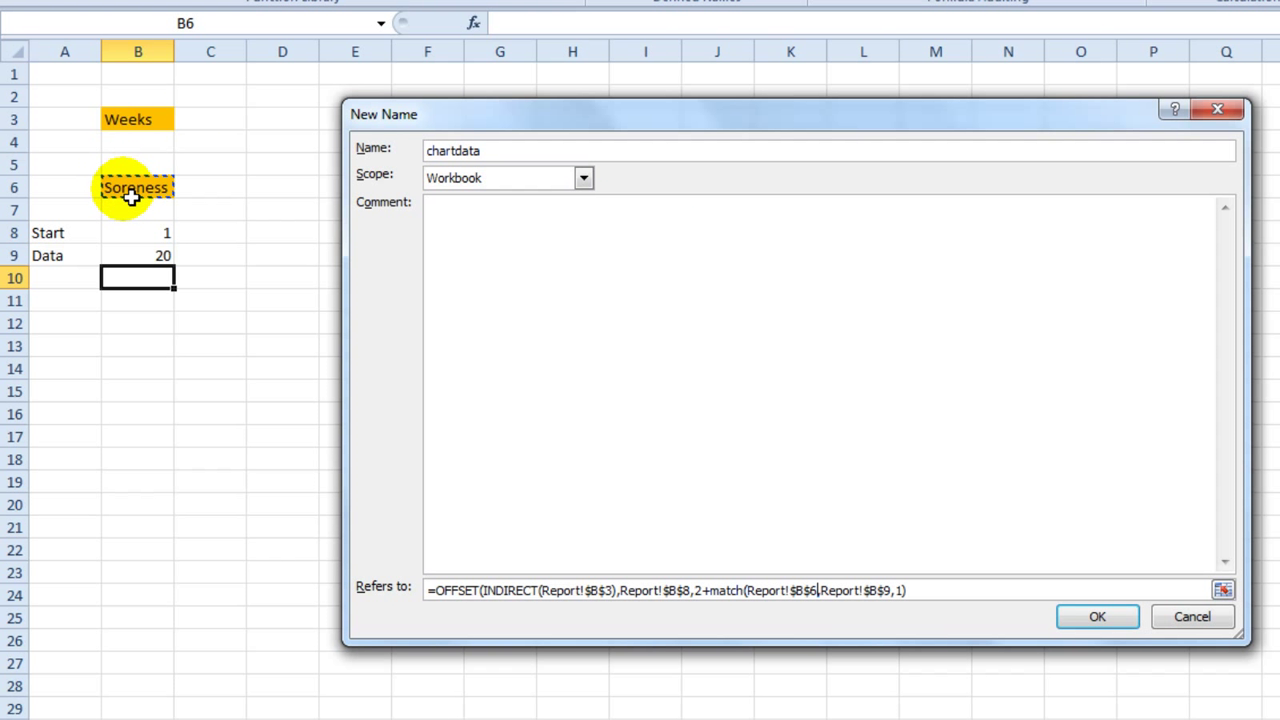
mouse_move(1020, 277)
text(,v)
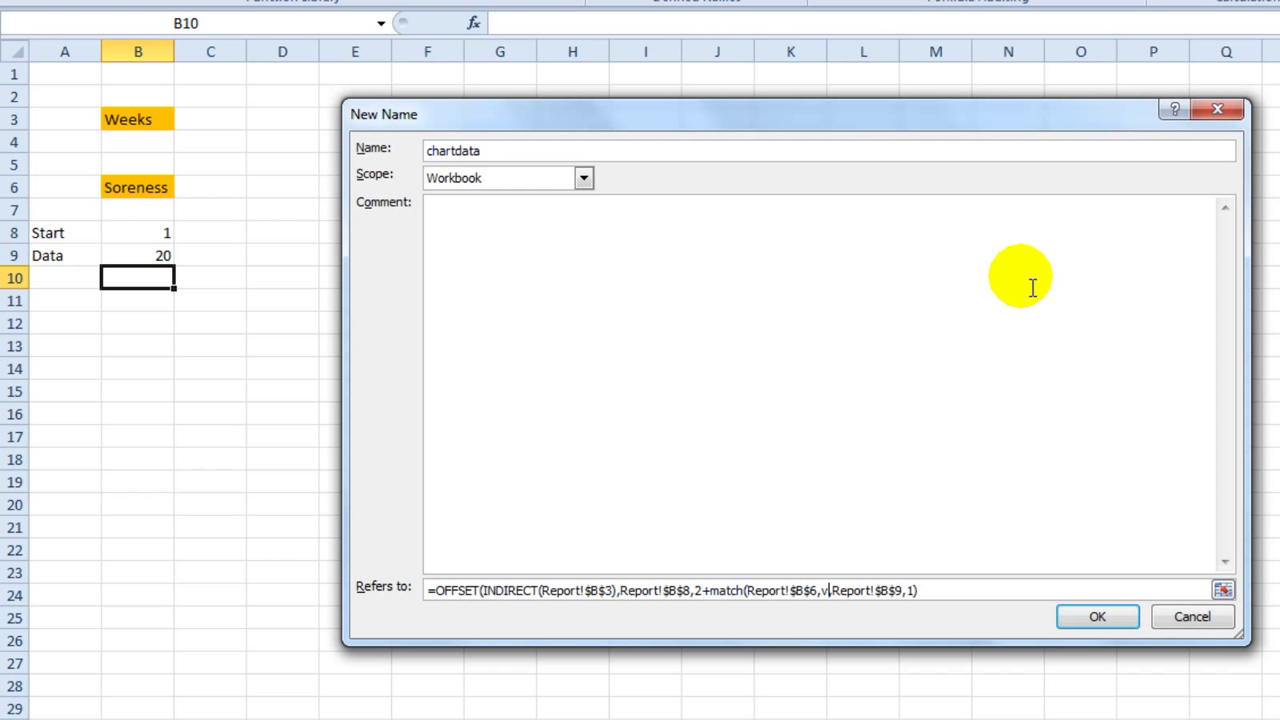
text(ariables)
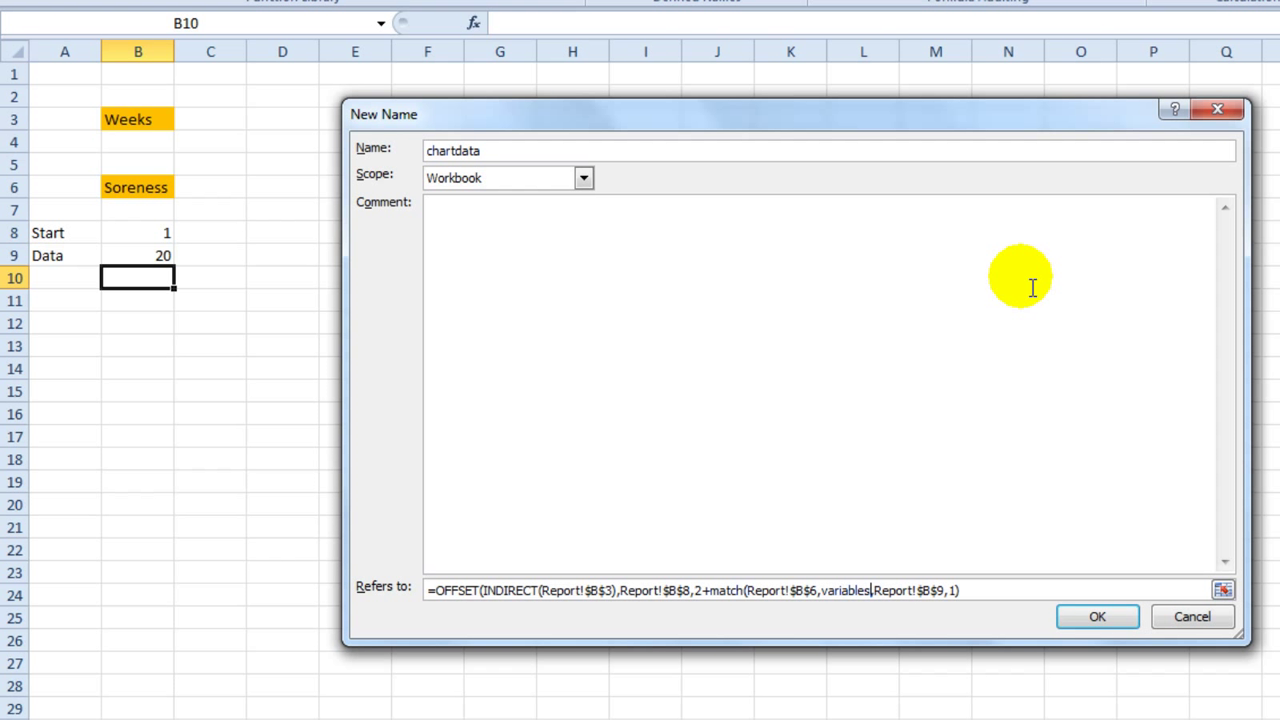
text(,0))
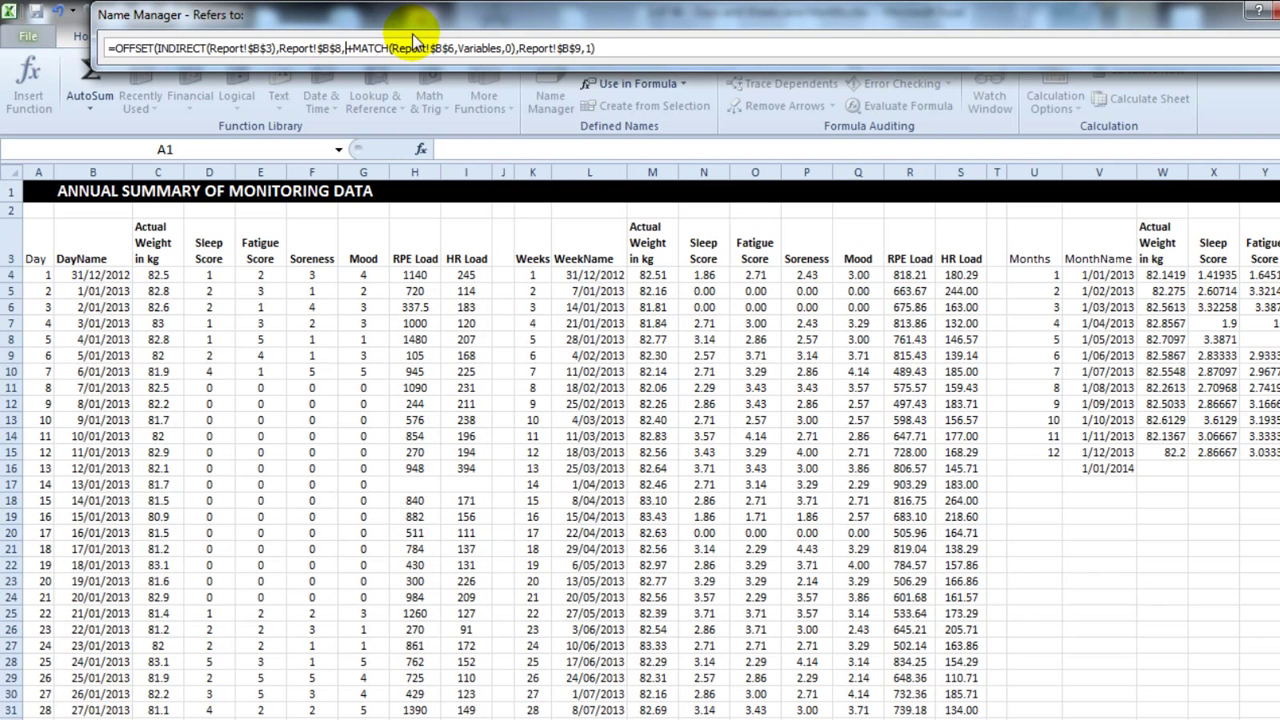
Step: Confirm the chartdata name and show the Variables header range
click(549, 95)
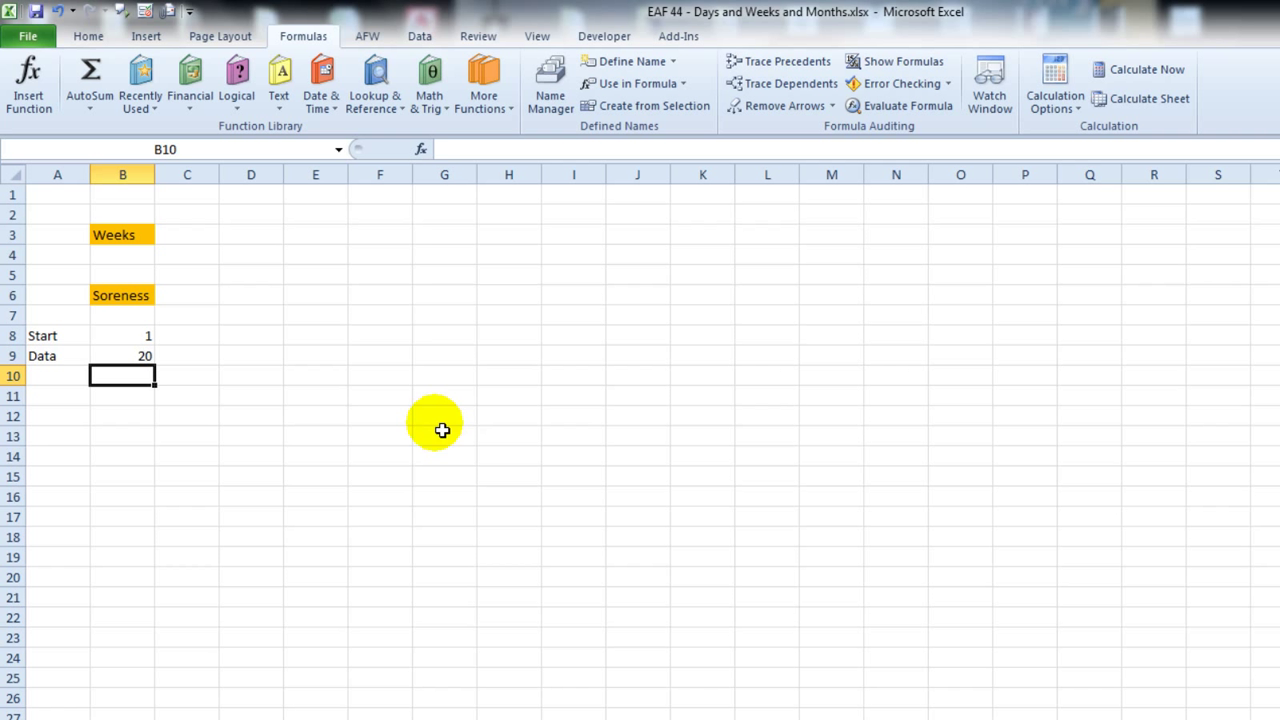
mouse_move(146, 235)
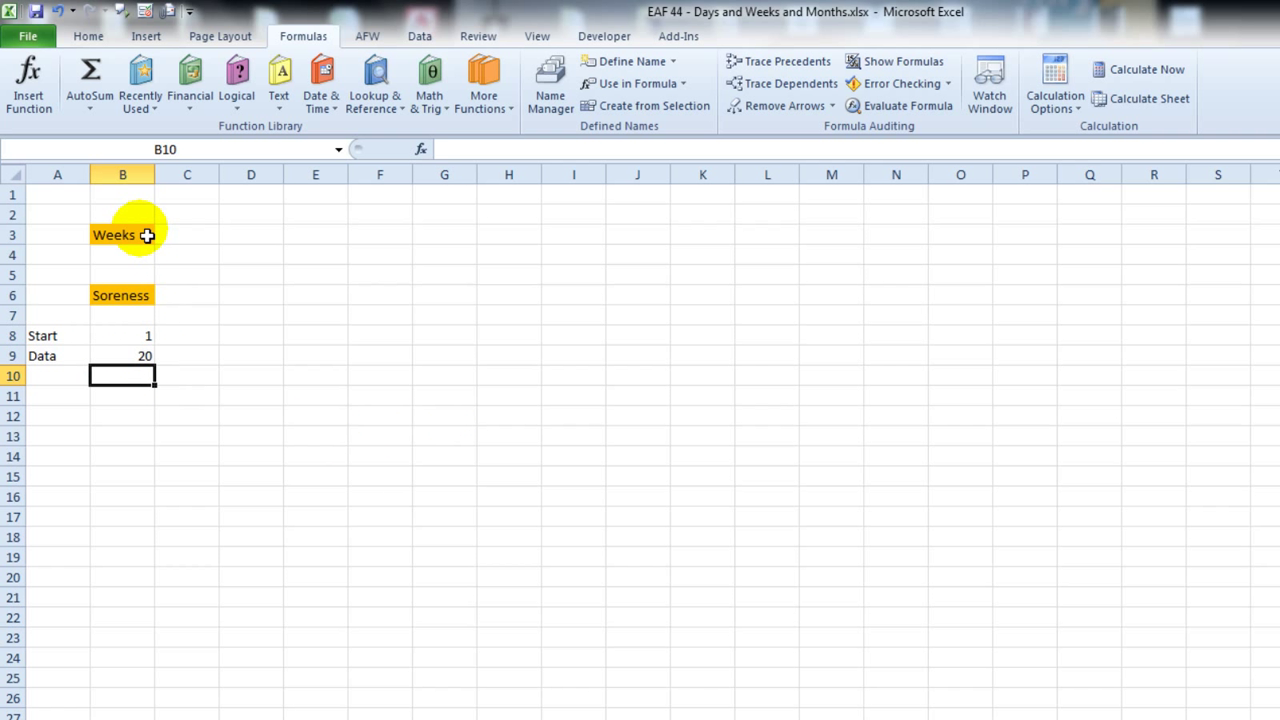
mouse_move(145, 375)
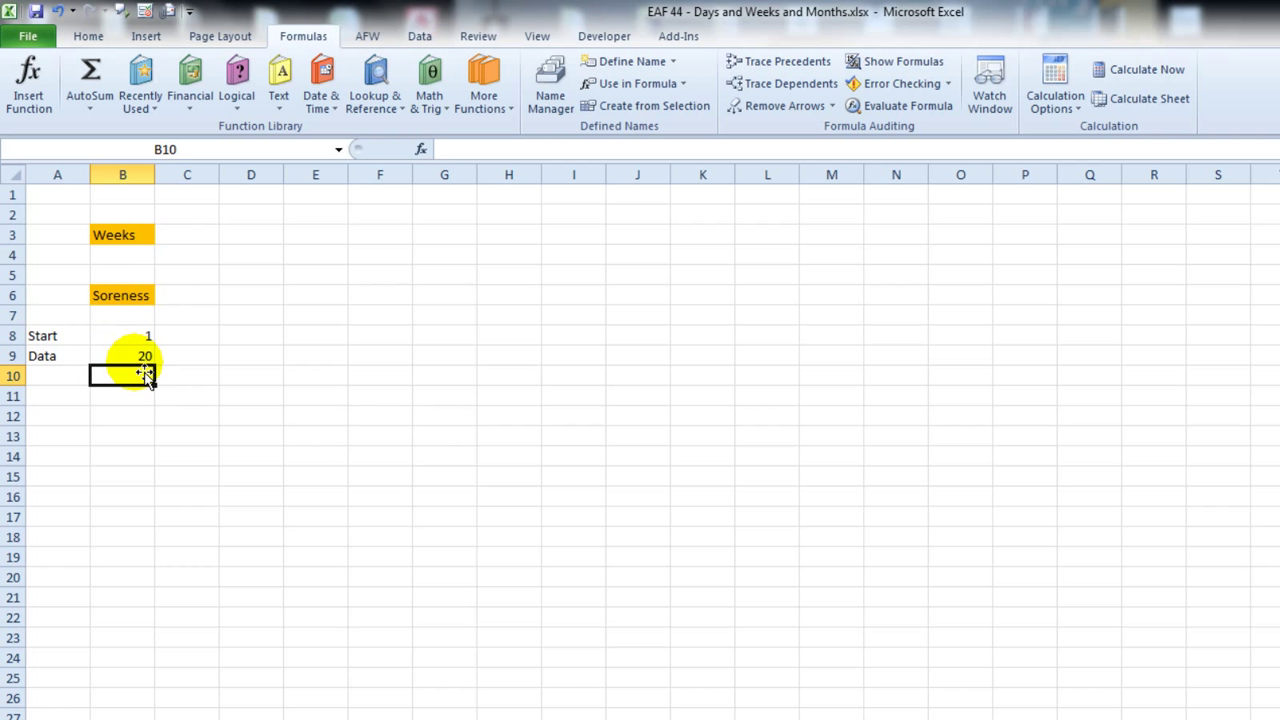
click(251, 274)
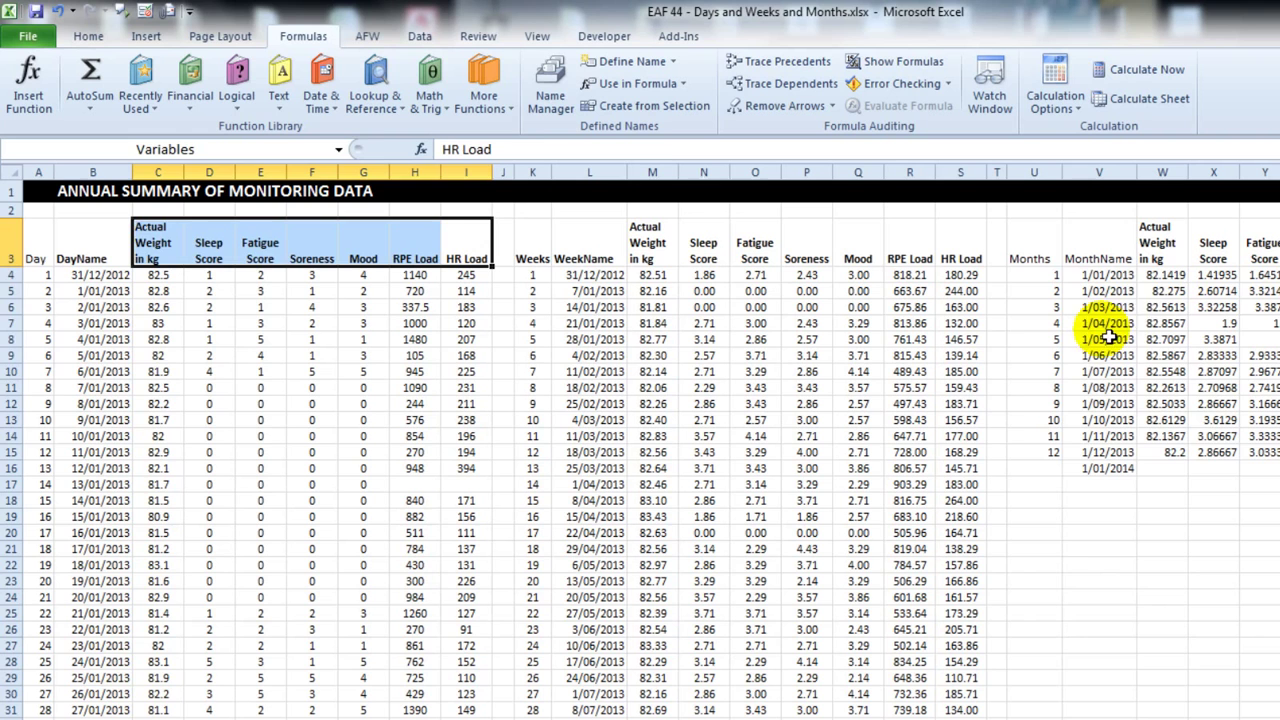
Step: Insert a clustered column chart of W4:W13, move it to Report beside column B, enlarge it
click(145, 36)
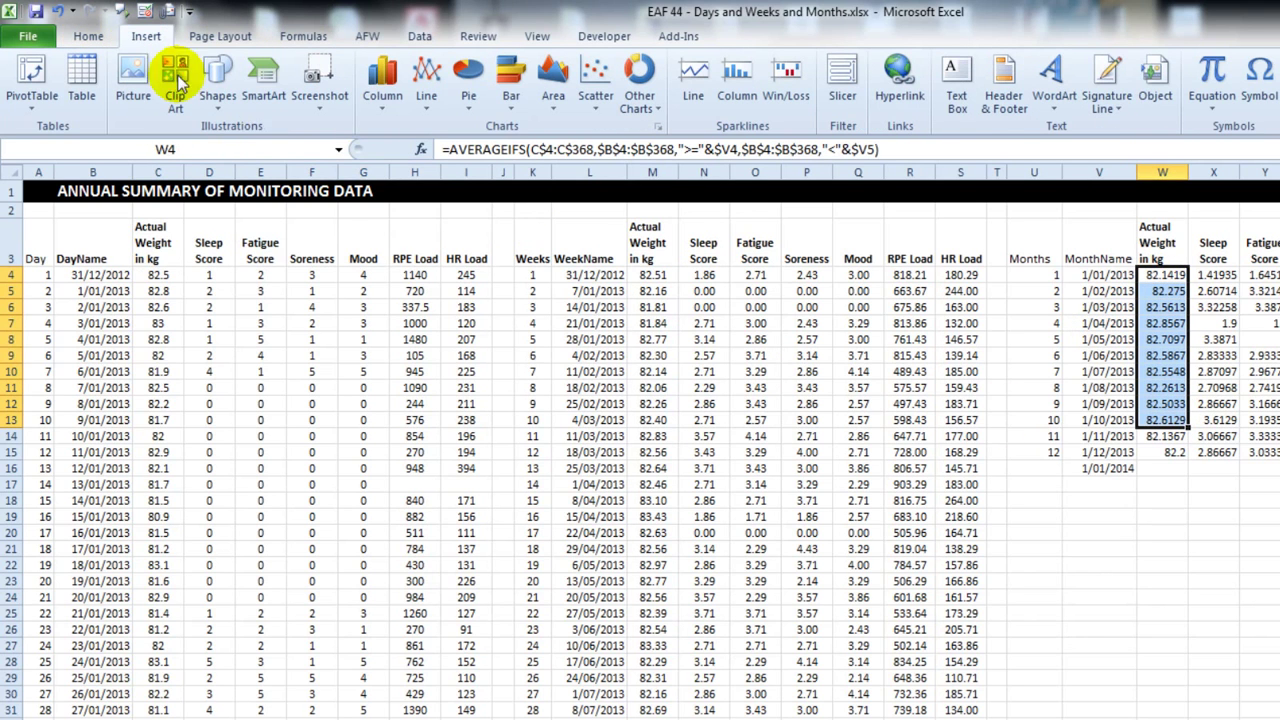
click(381, 85)
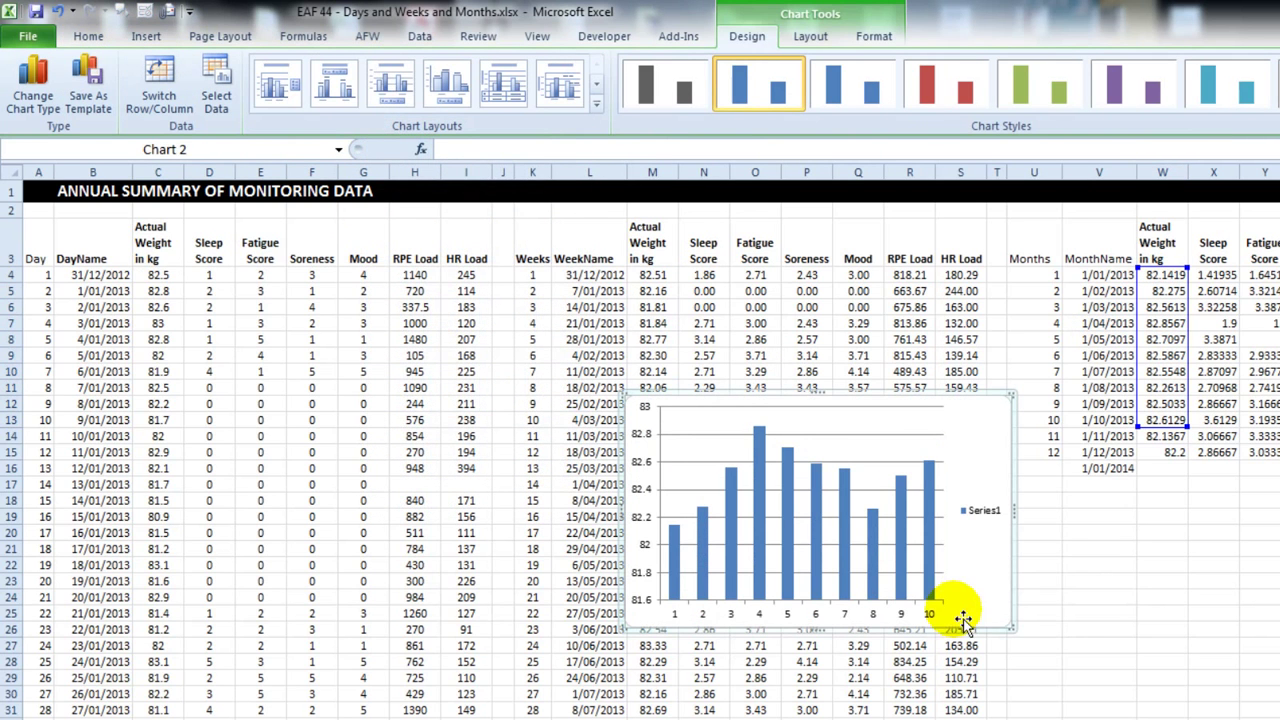
mouse_move(975, 425)
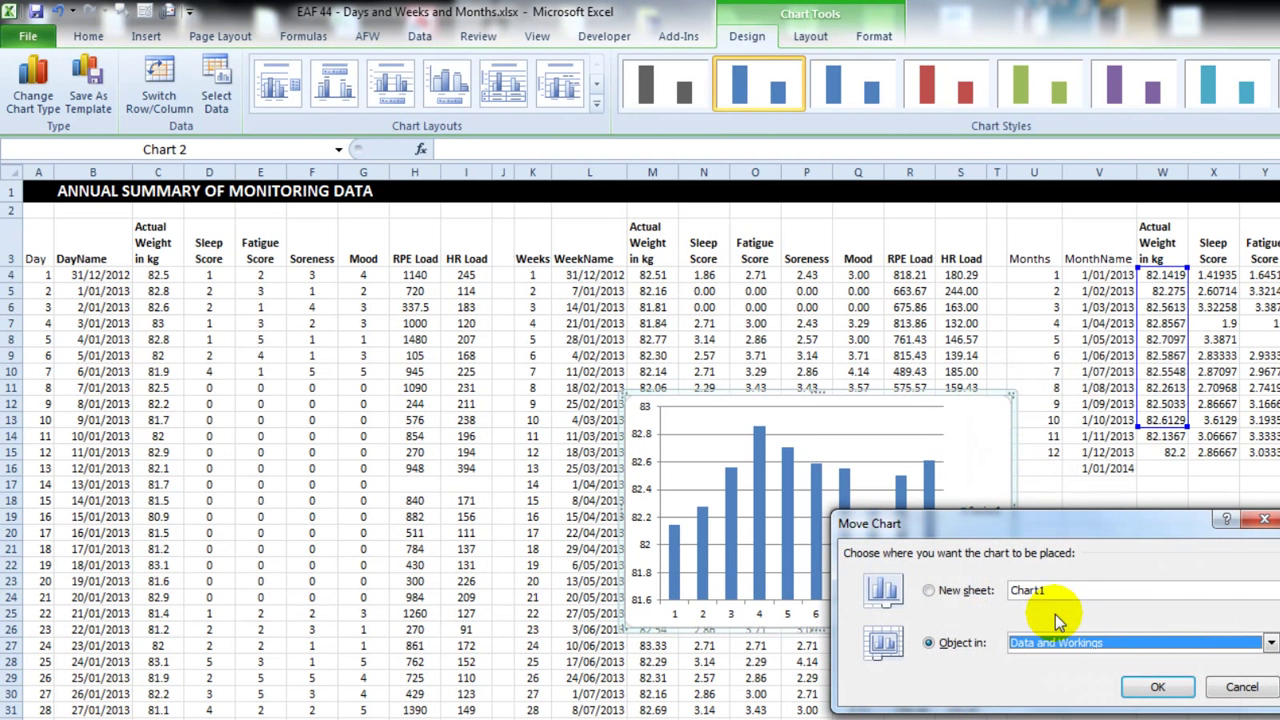
click(1270, 642)
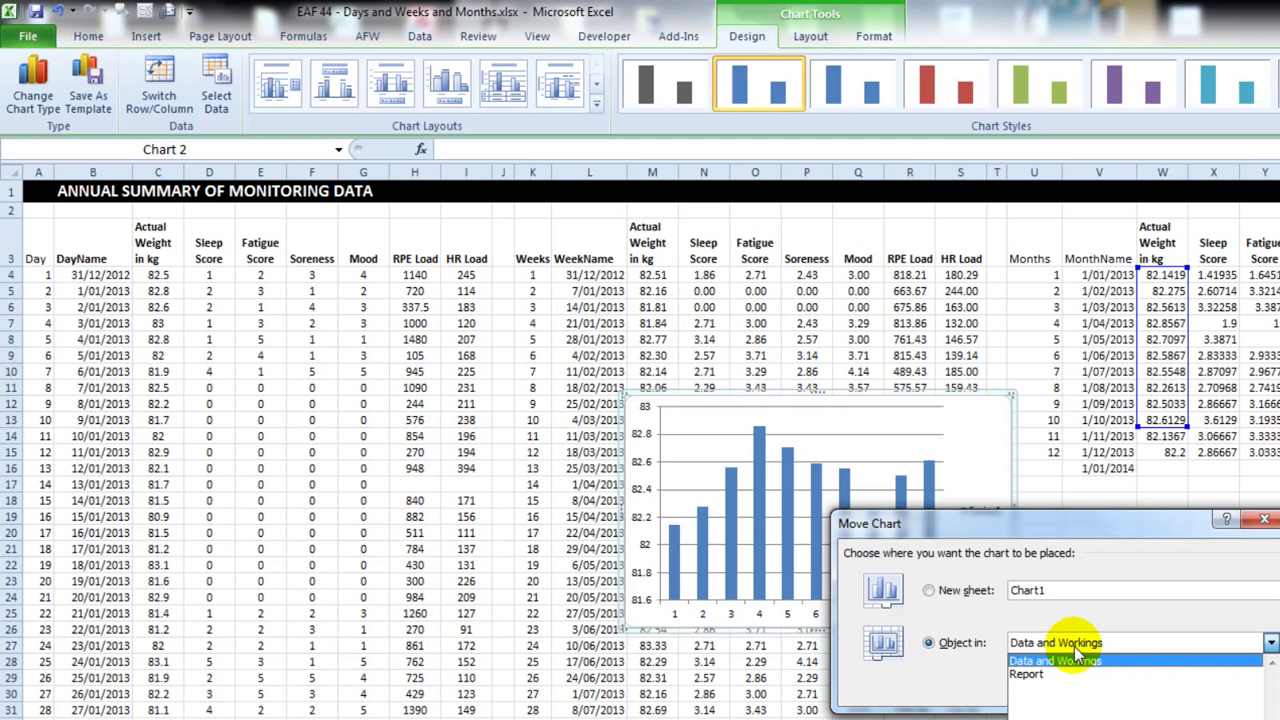
click(1026, 673)
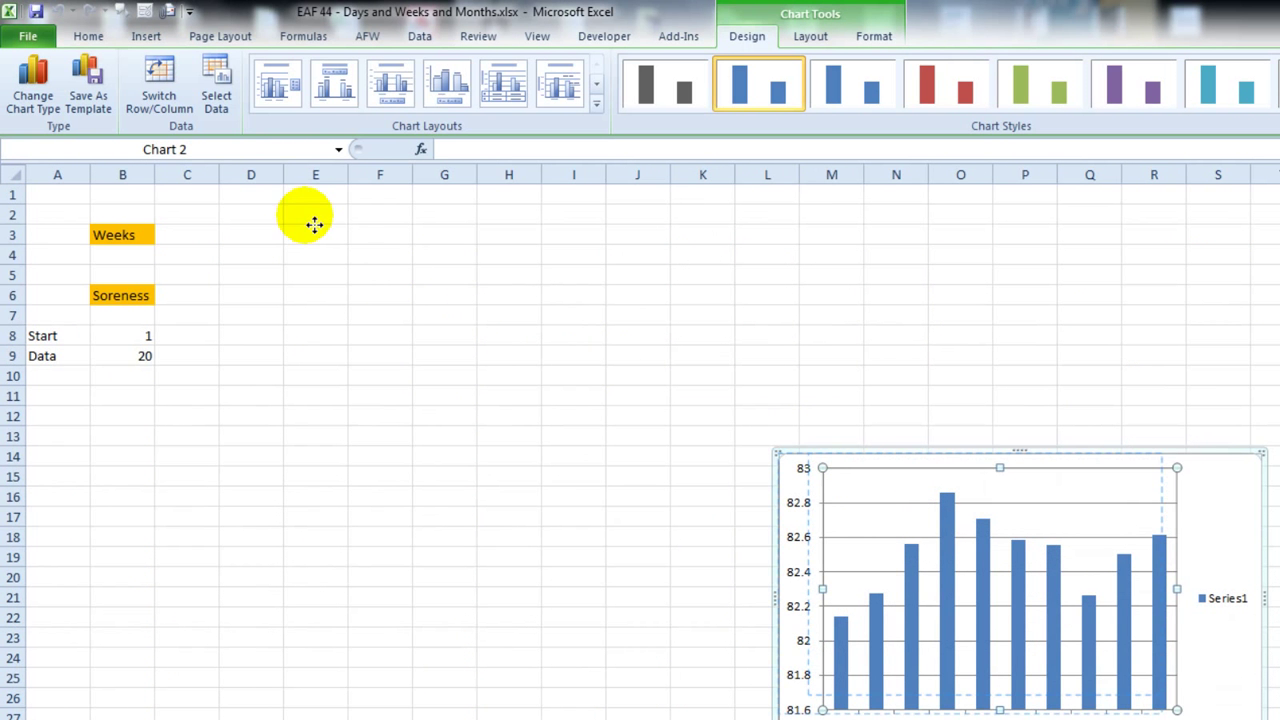
drag(1000, 580, 435, 365)
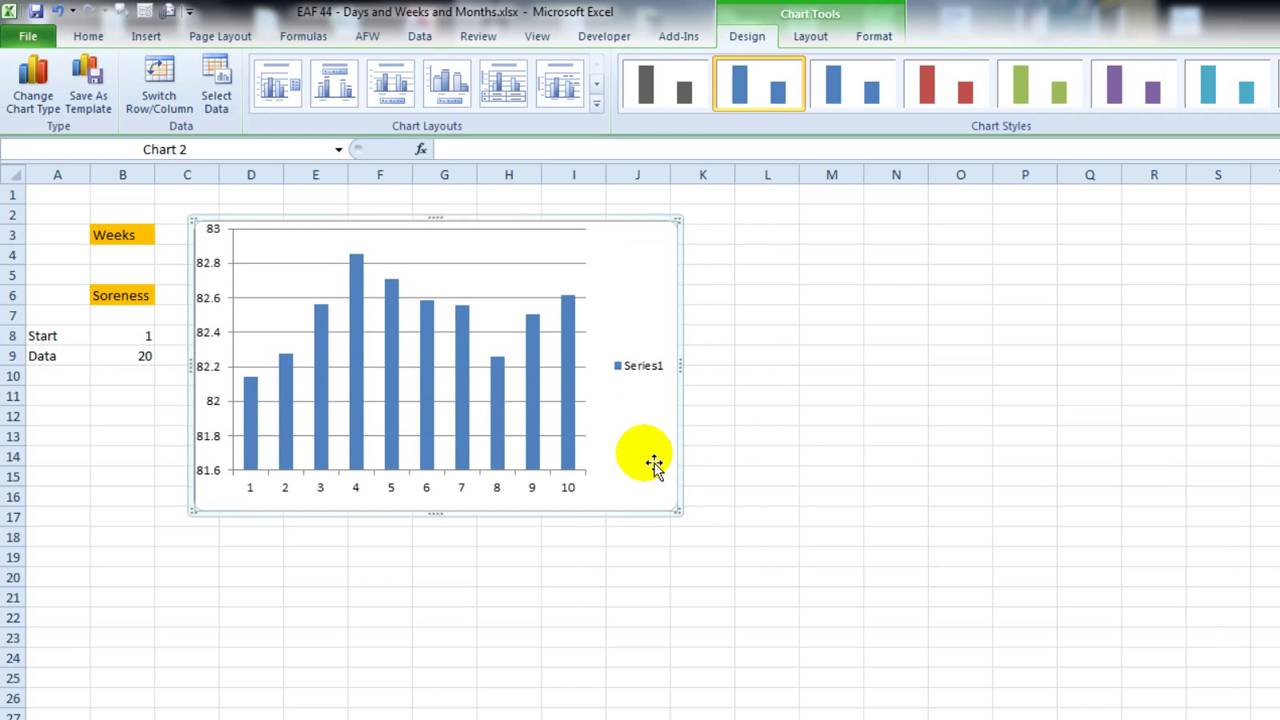
drag(655, 465, 1085, 635)
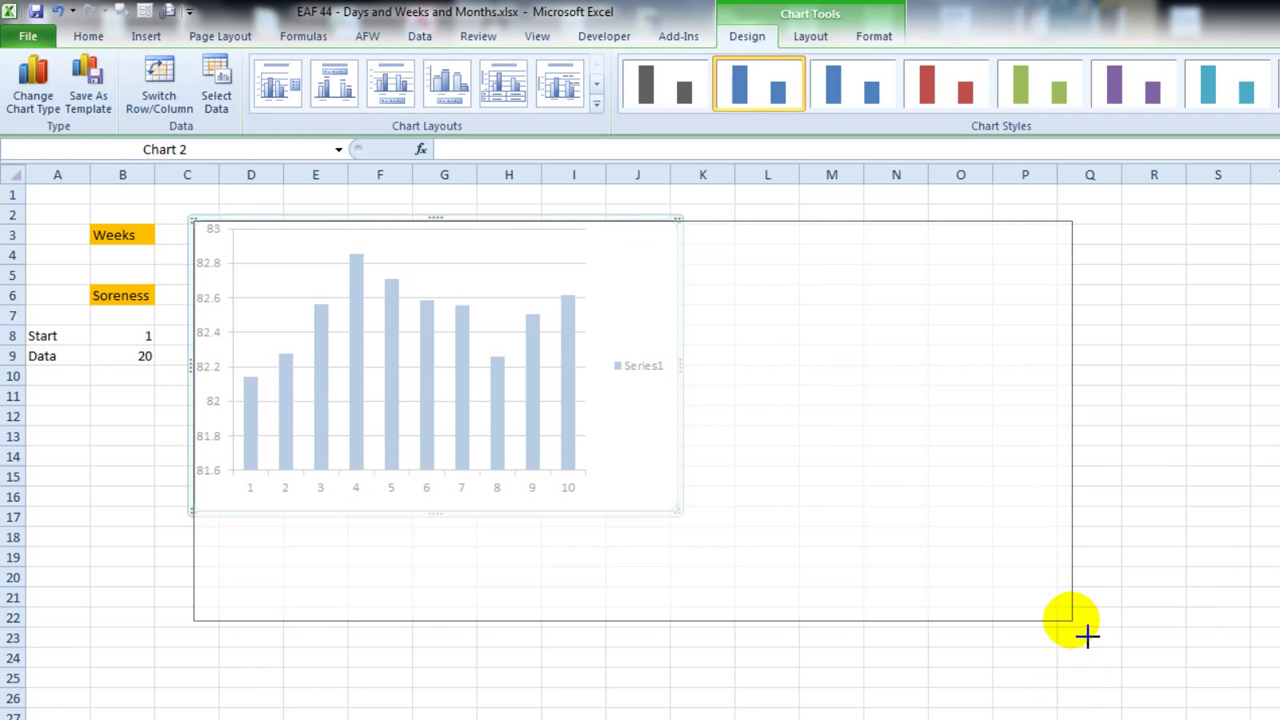
Step: Set Series1's values to the chartdata name in Select Data
right_click(450, 400)
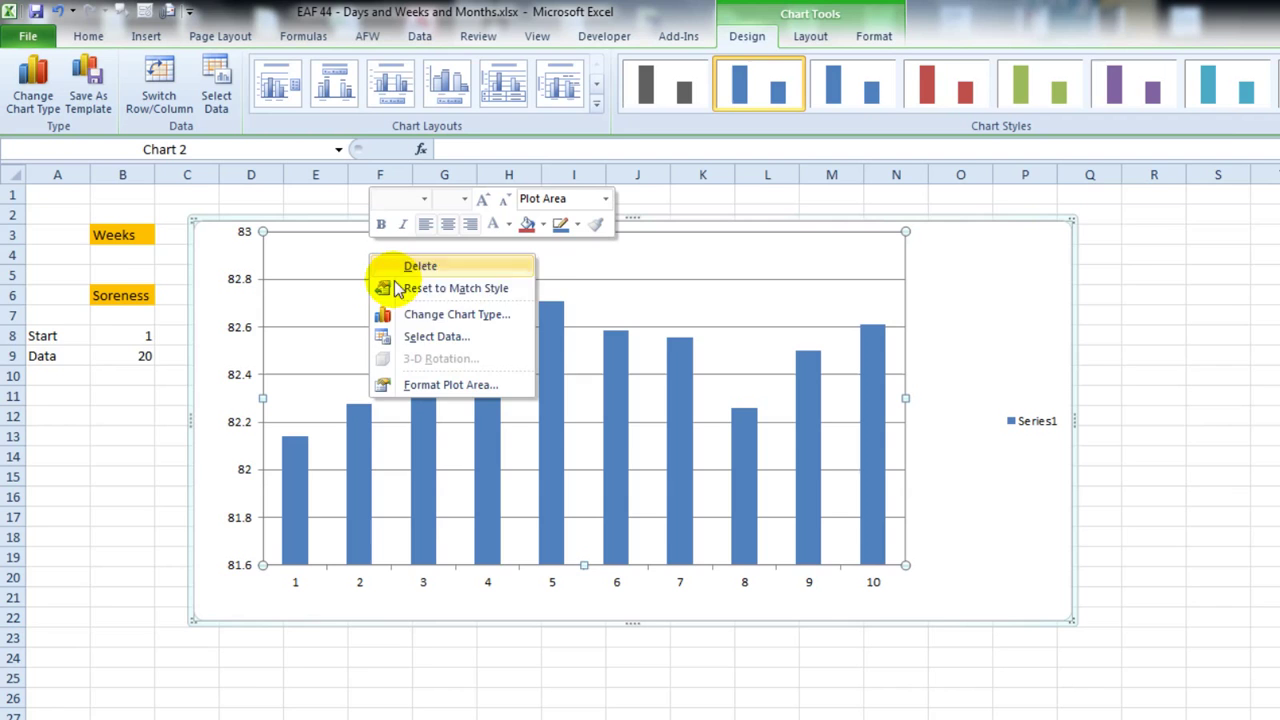
click(436, 336)
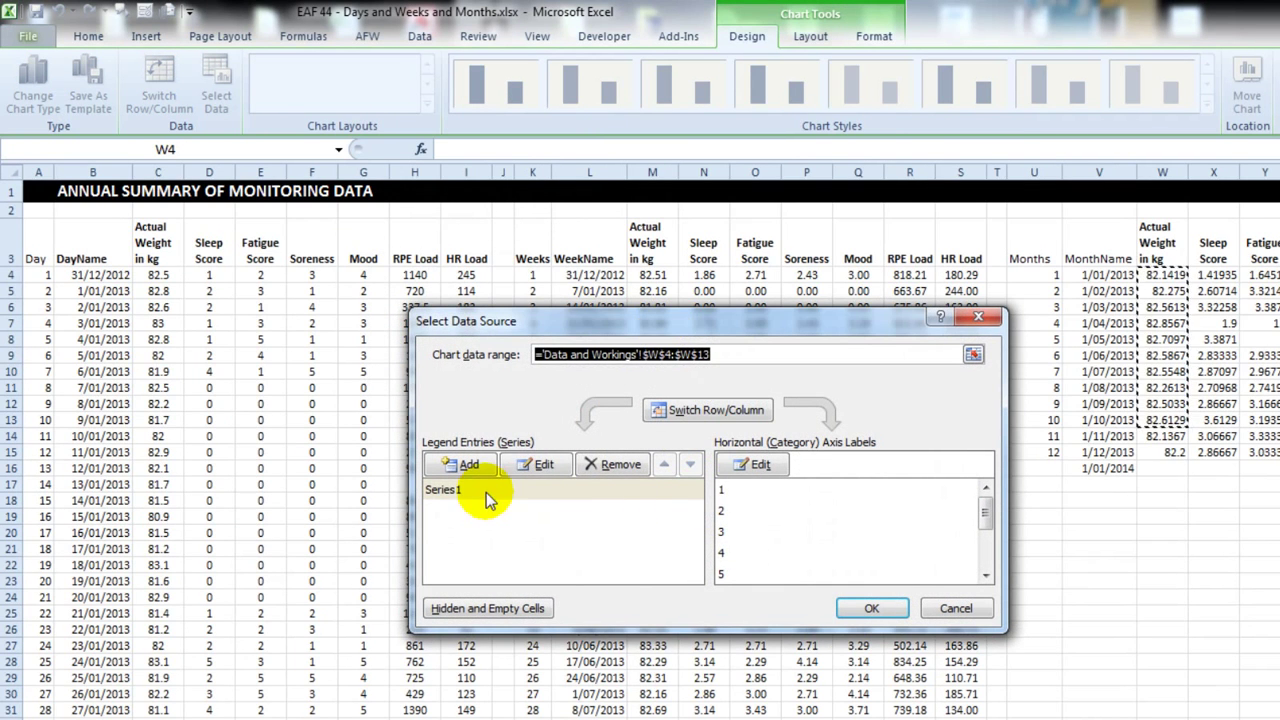
click(543, 463)
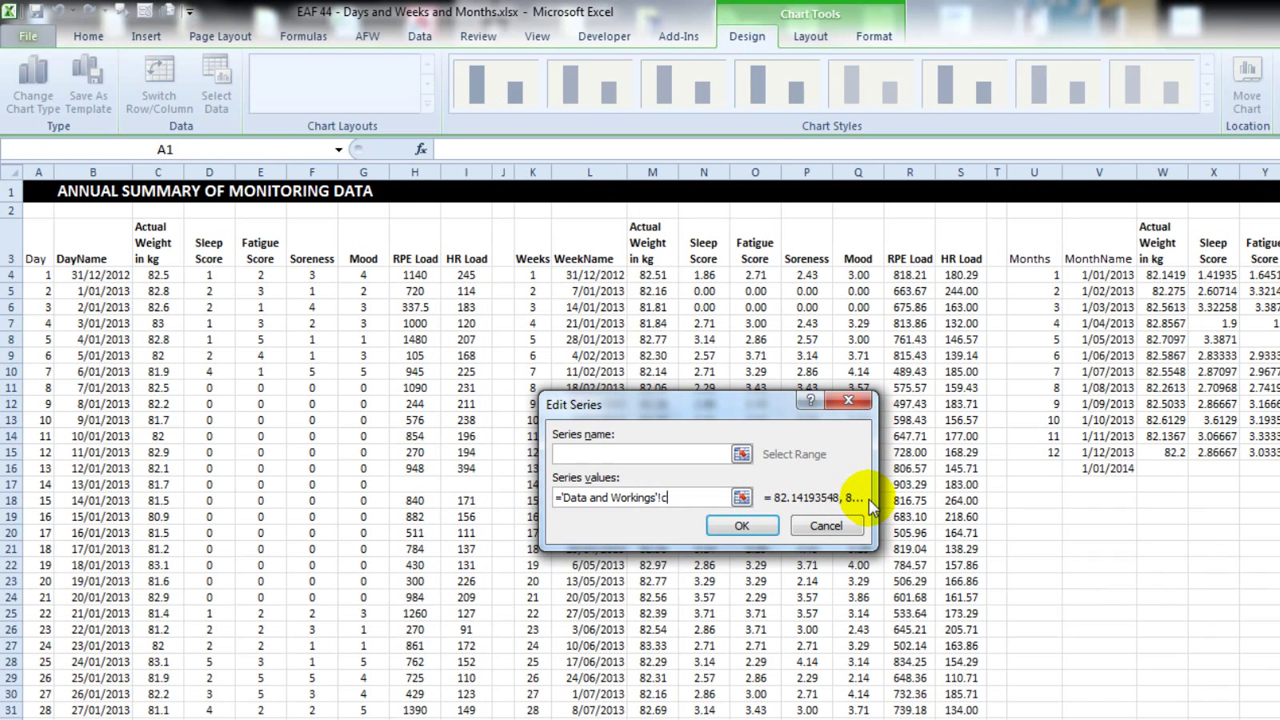
text(hartdata)
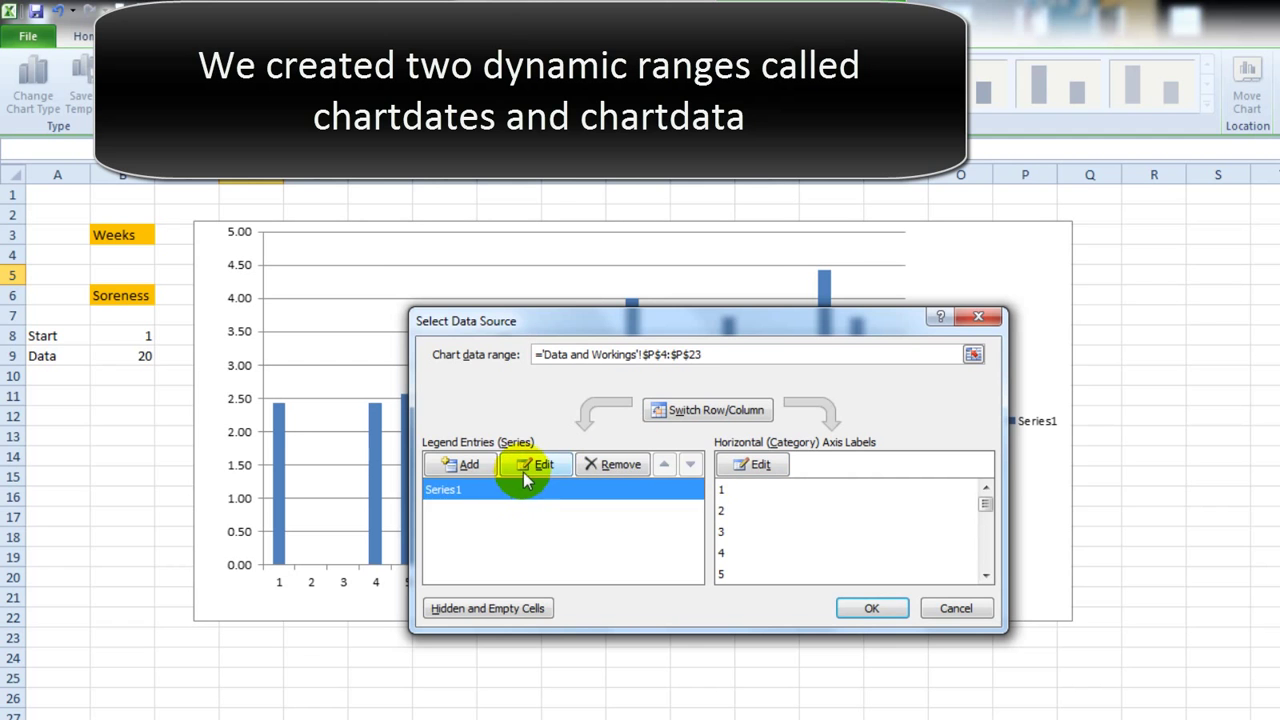
Step: Check Series1 uses chartdata, then set the horizontal axis labels to chartdates
click(535, 463)
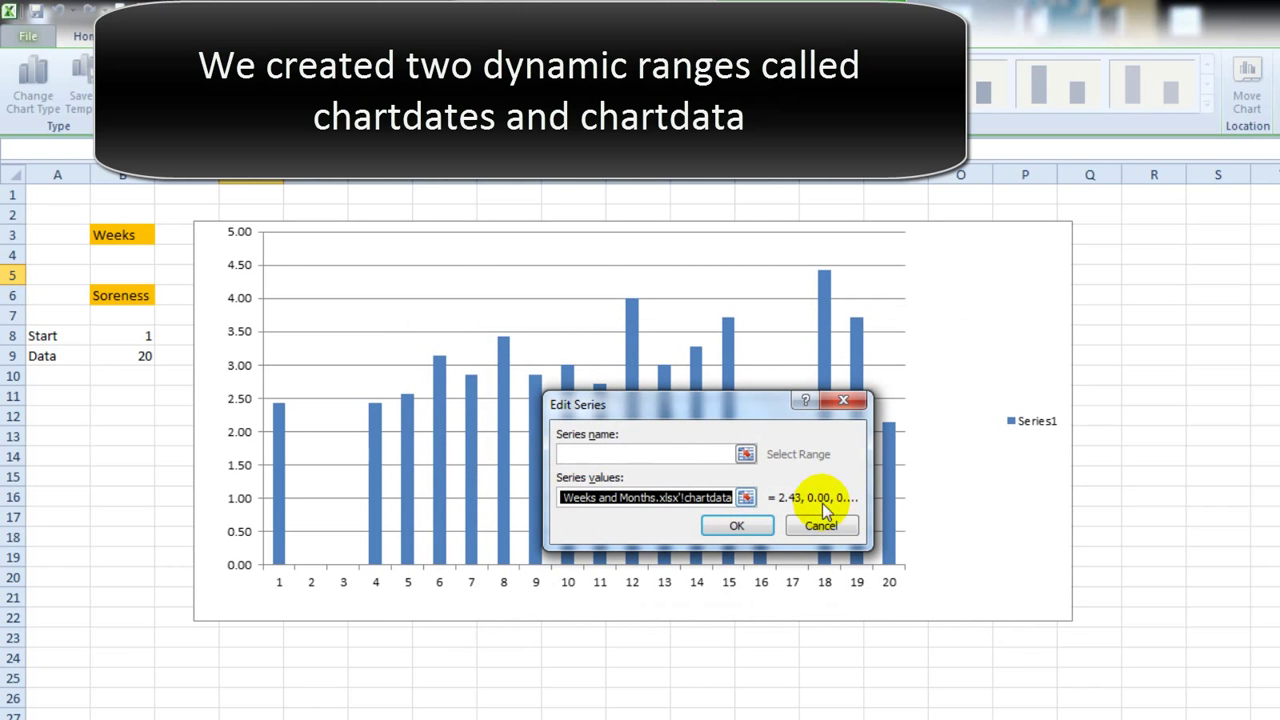
click(737, 525)
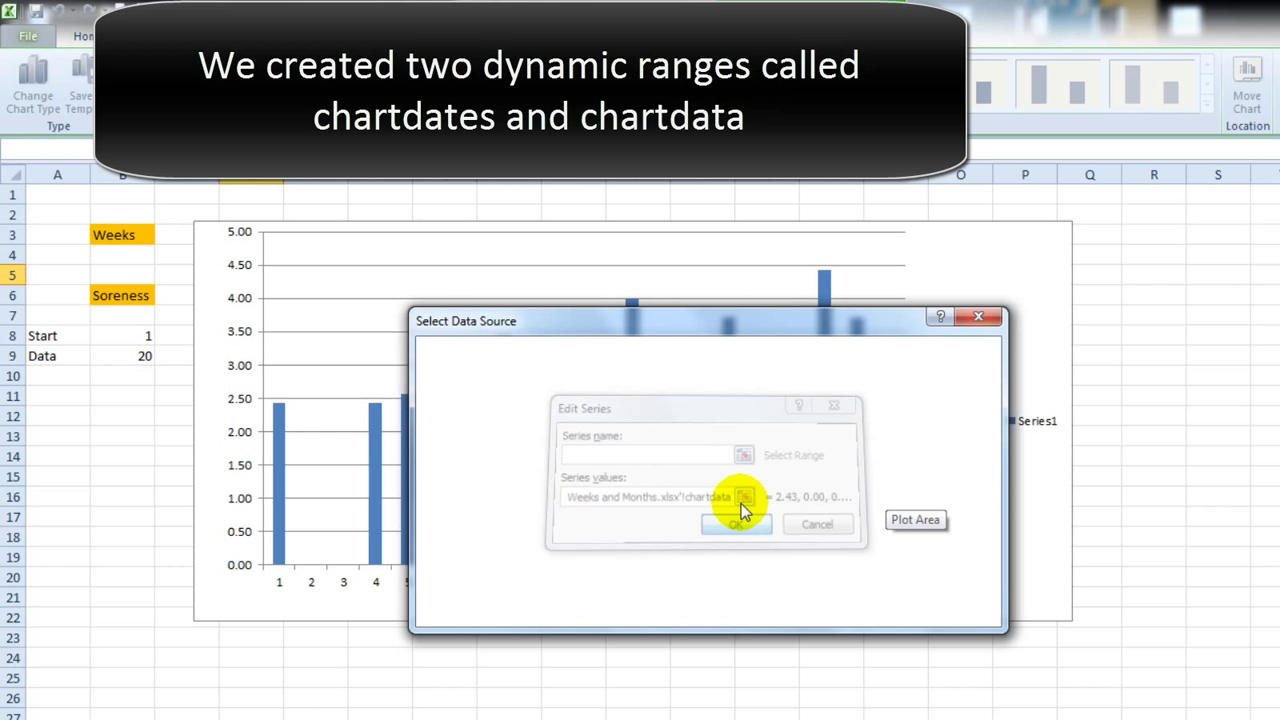
click(737, 524)
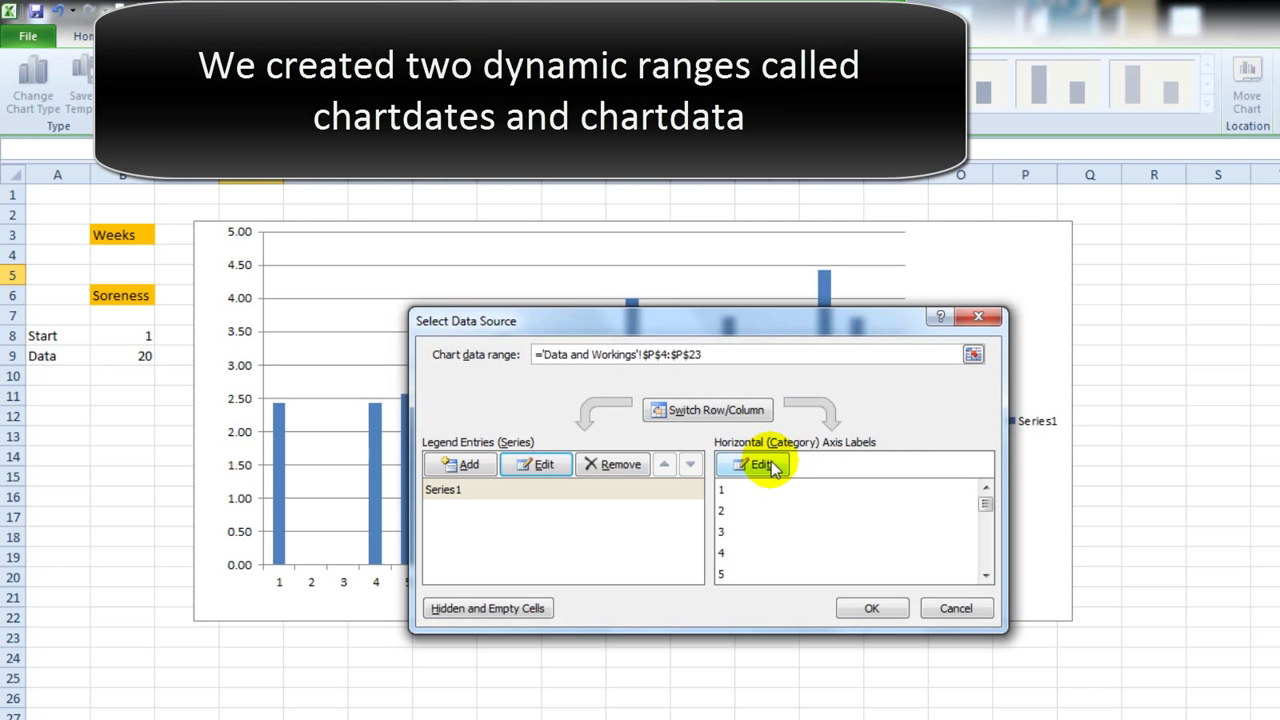
click(758, 464)
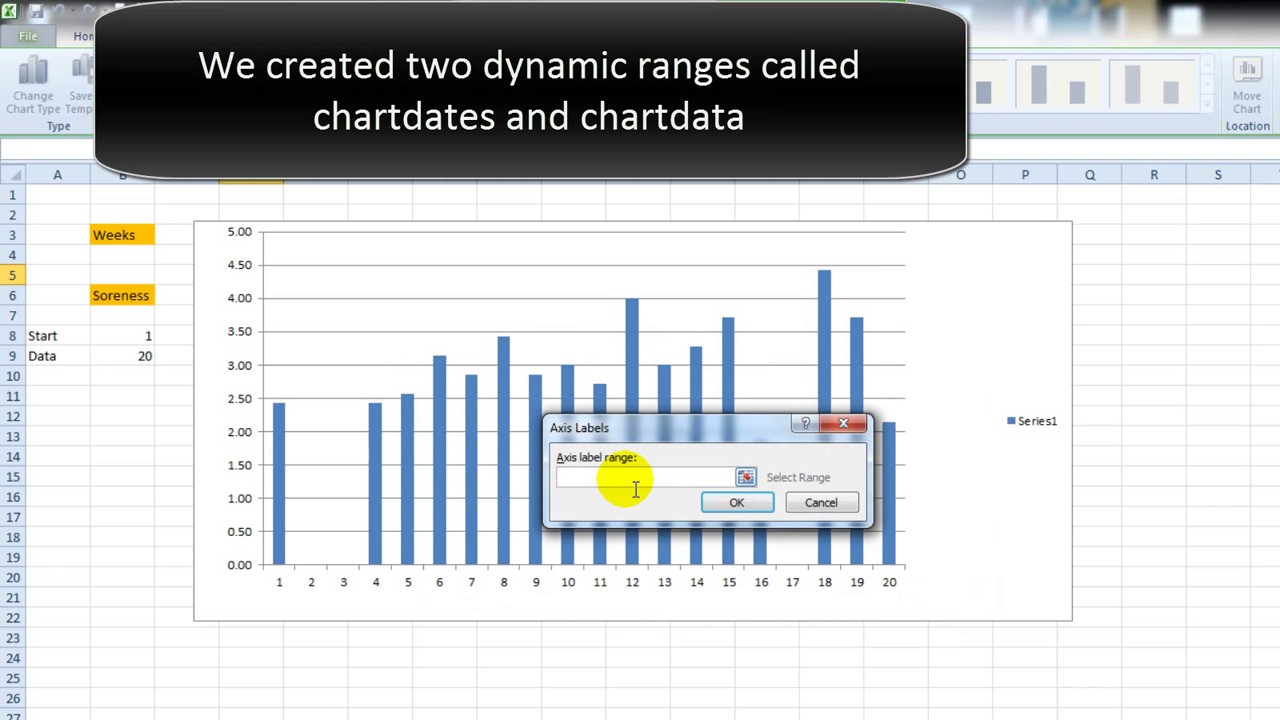
text(nd Months.xlsx'!chartdates)
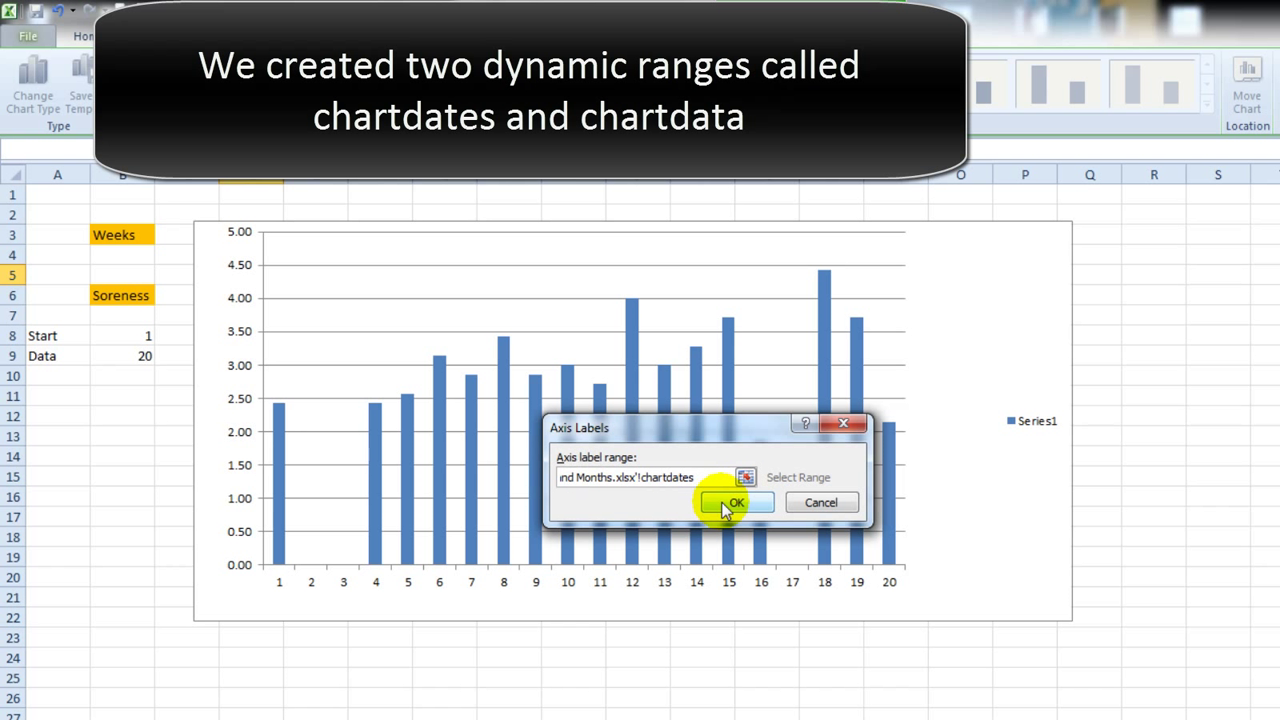
click(735, 502)
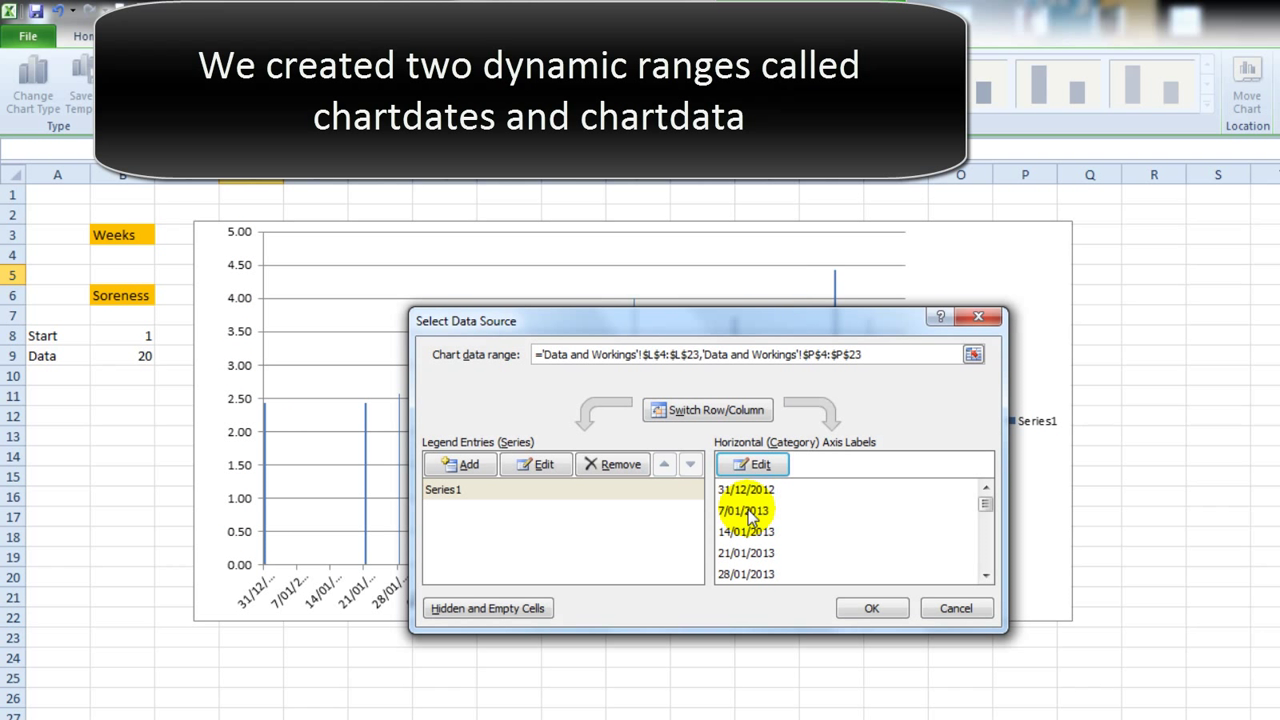
click(871, 608)
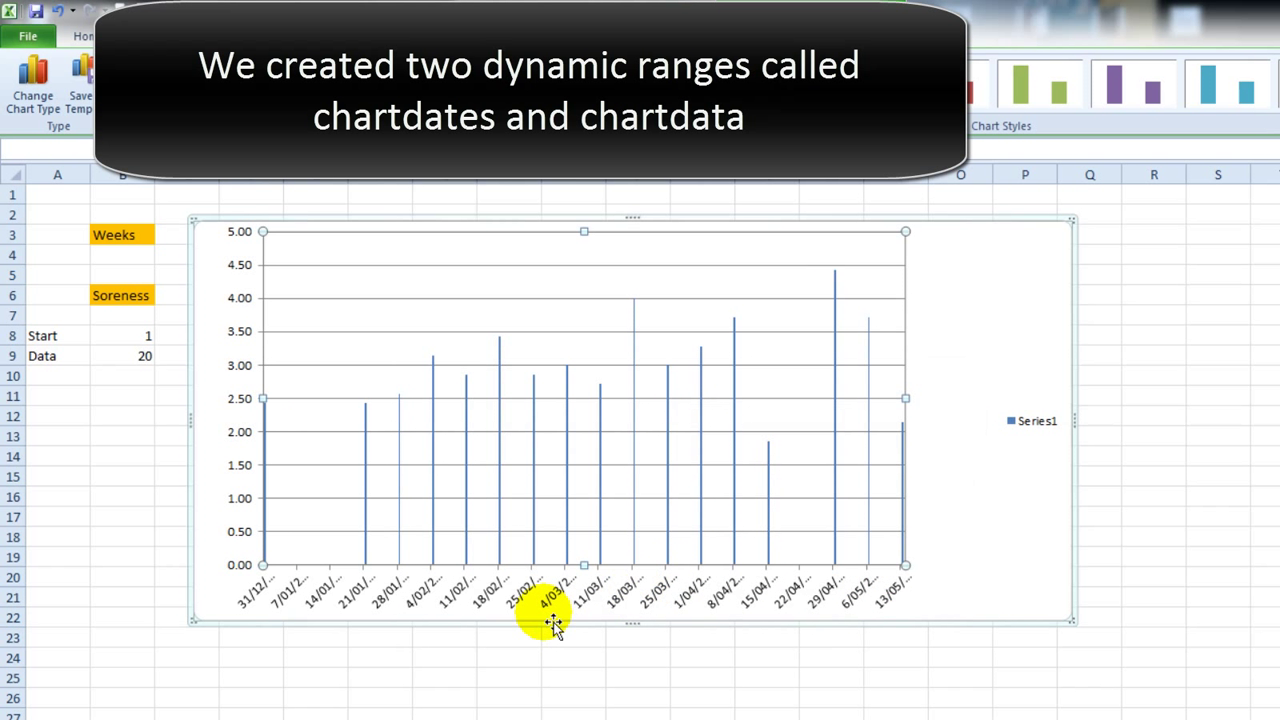
right_click(553, 600)
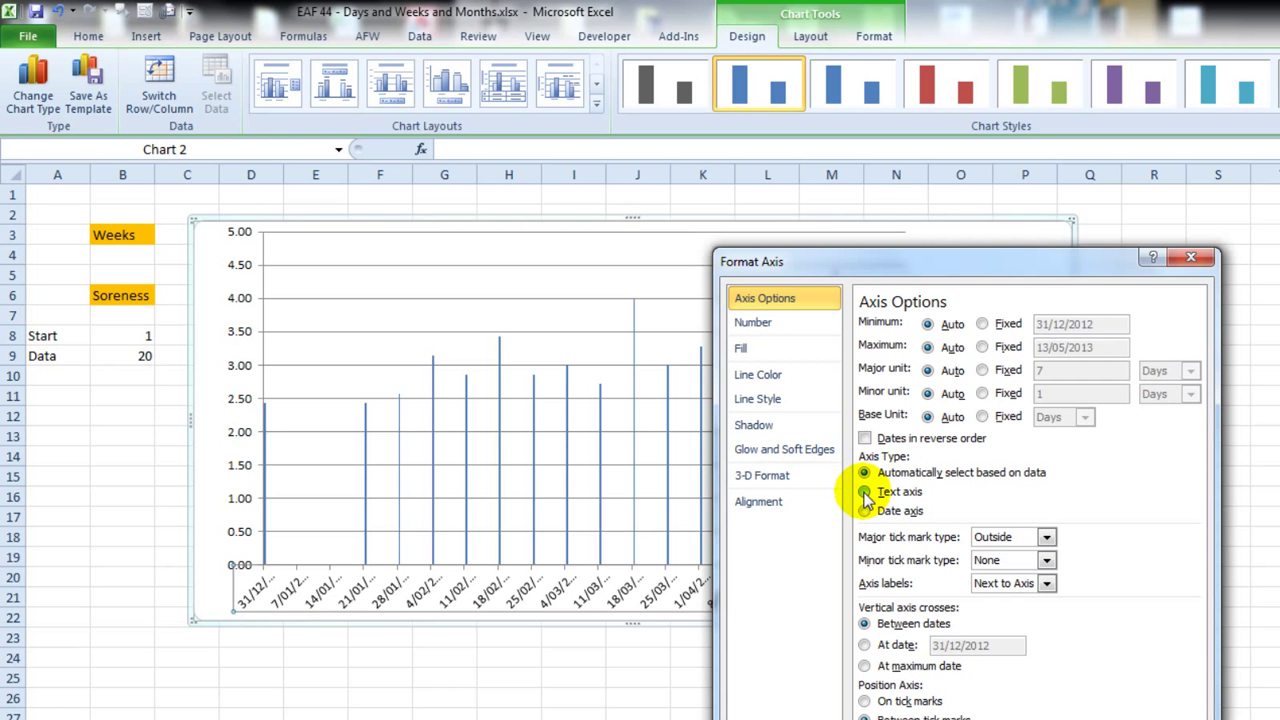
Step: Make the horizontal axis a text axis and widen the chart rightward
click(865, 491)
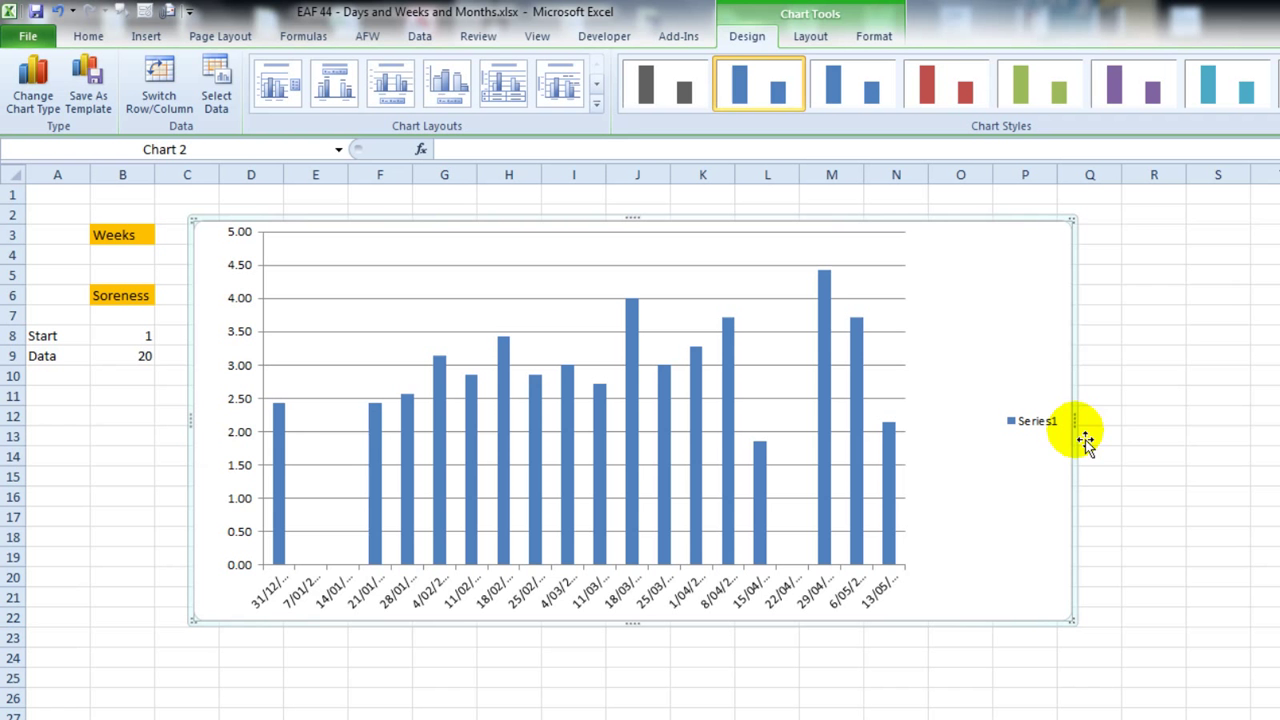
drag(1072, 420, 1279, 420)
text(12)
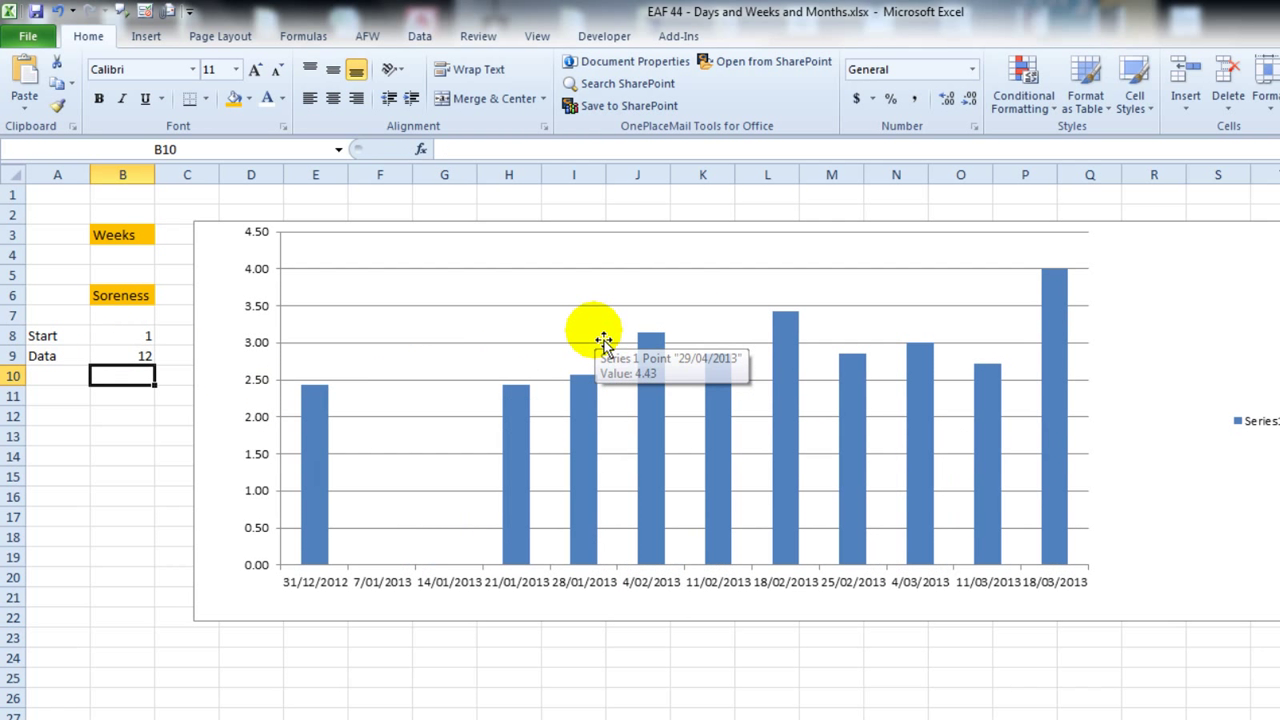
Step: Set Data to 12, Period B3 to Months, and measure B6 to RPE Load
click(122, 234)
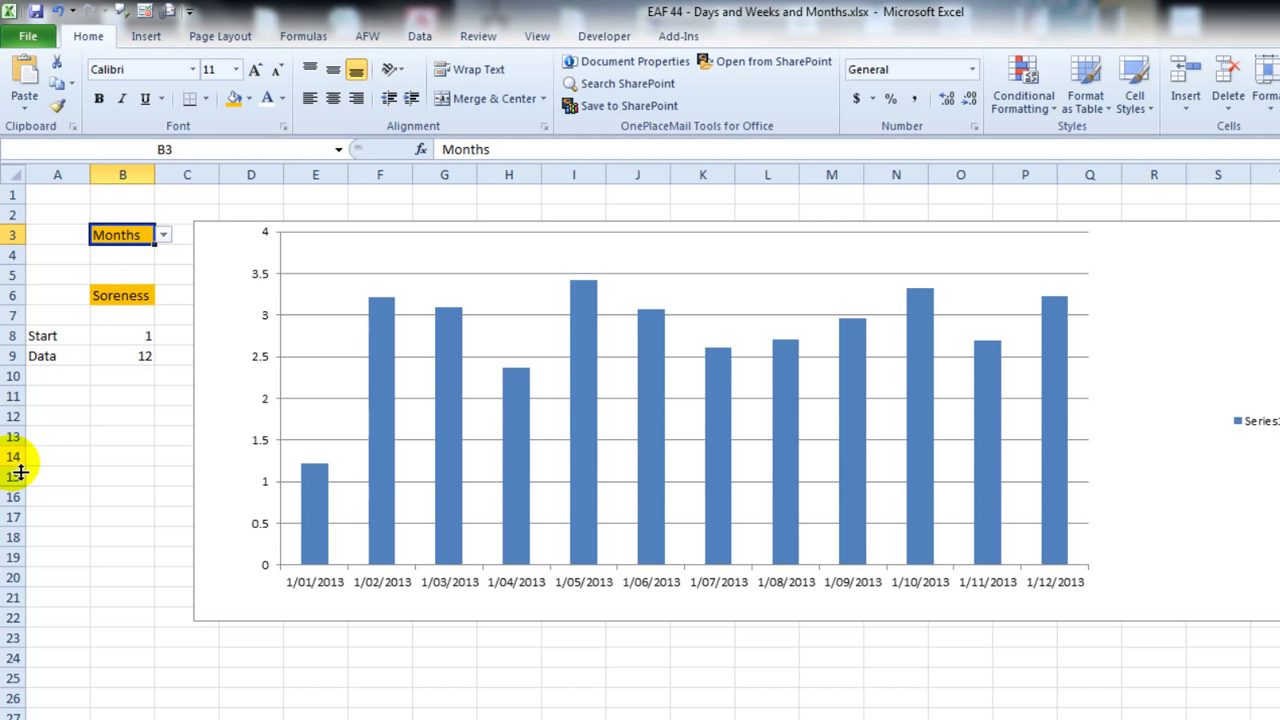
click(120, 295)
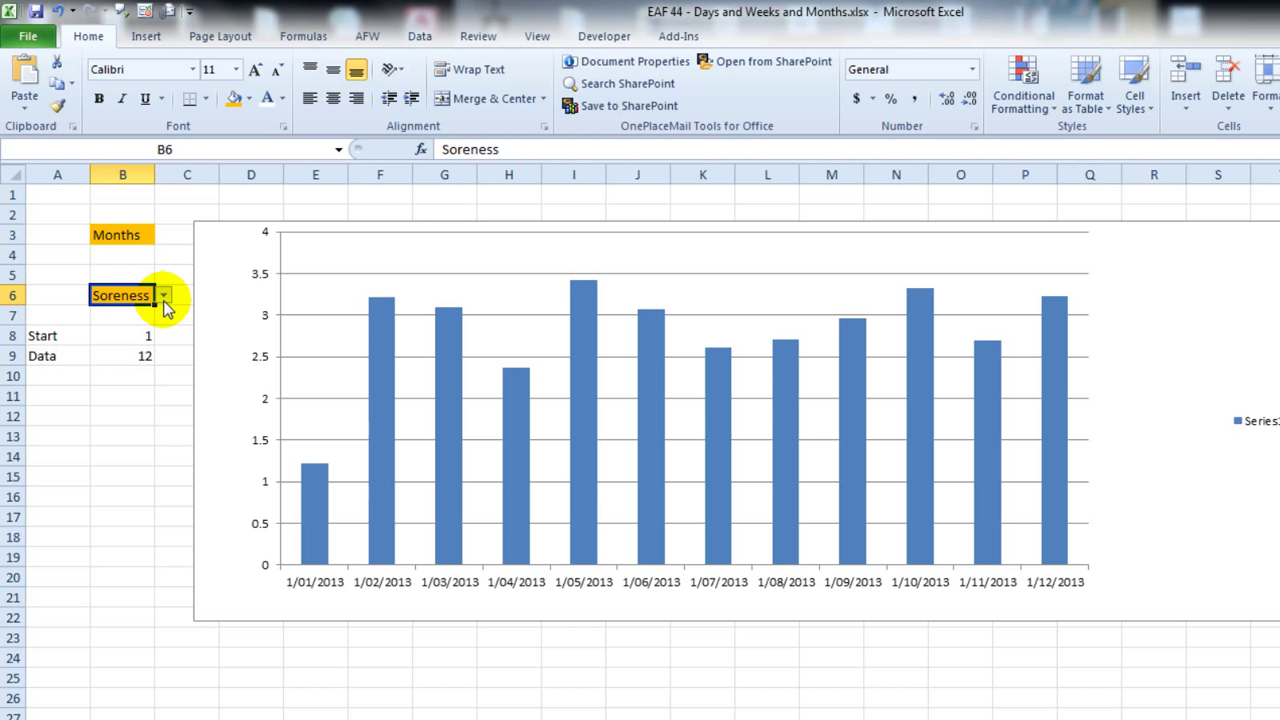
click(163, 295)
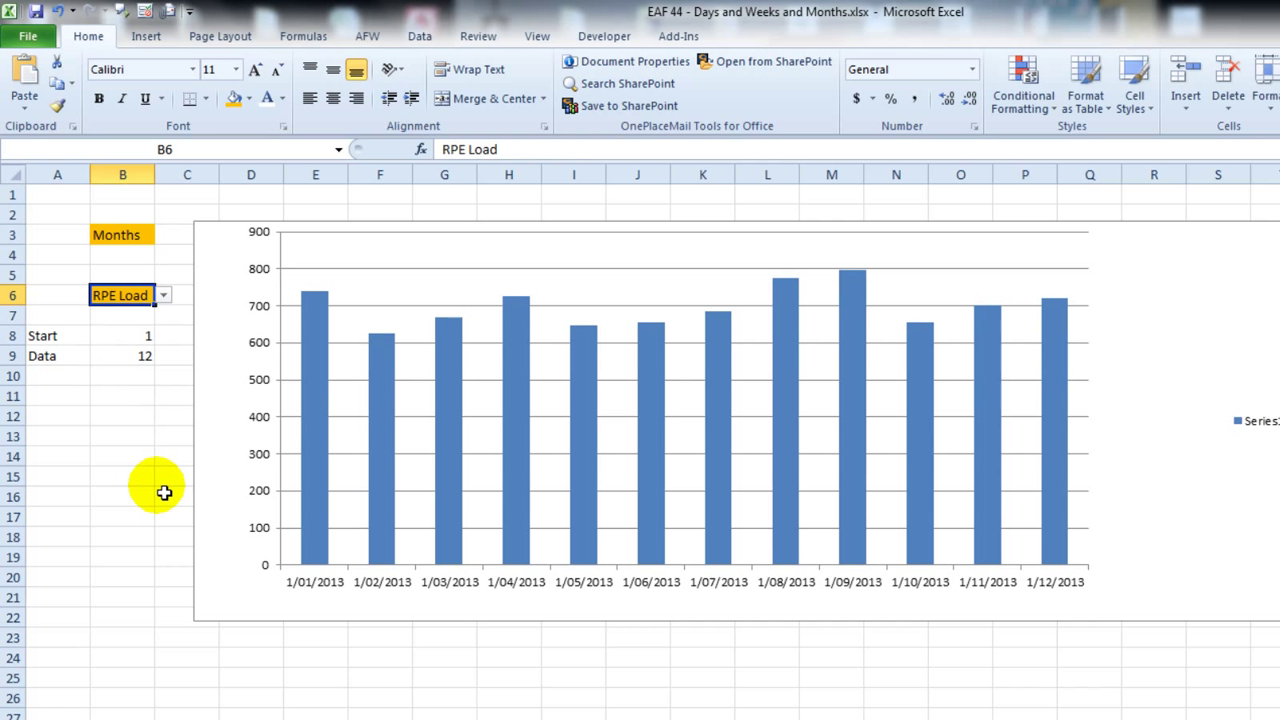
click(122, 435)
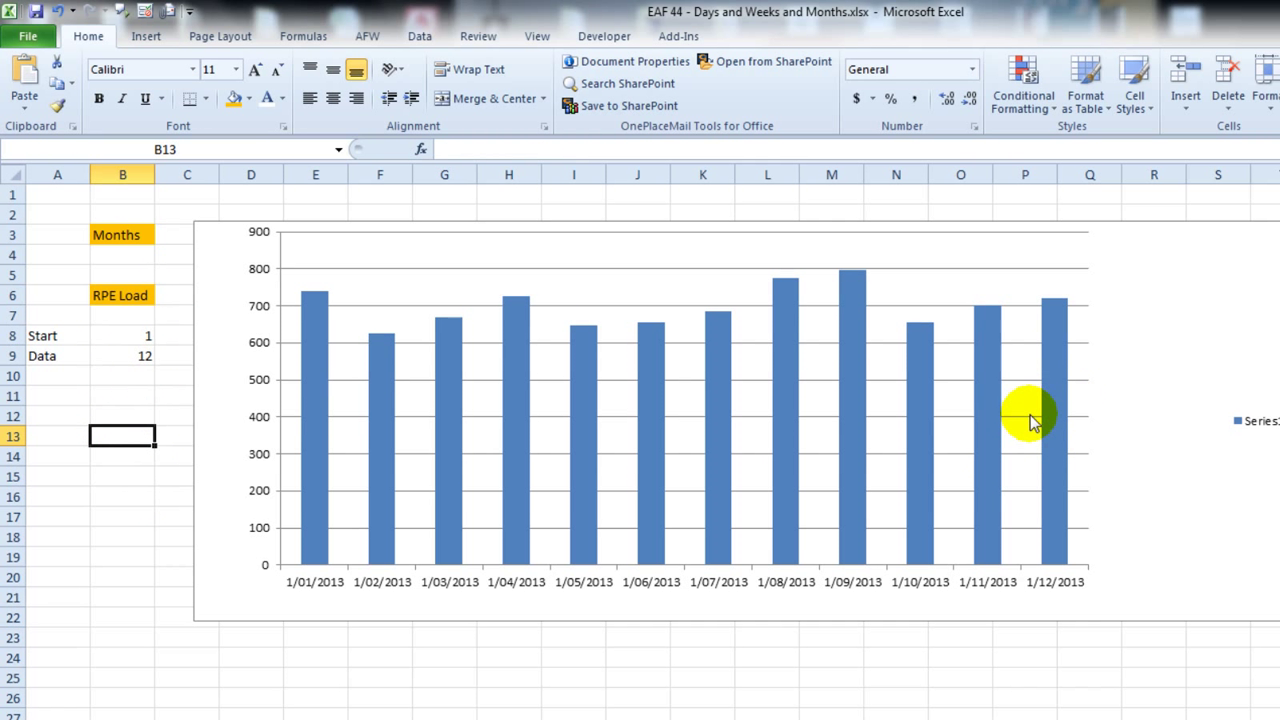
click(1030, 413)
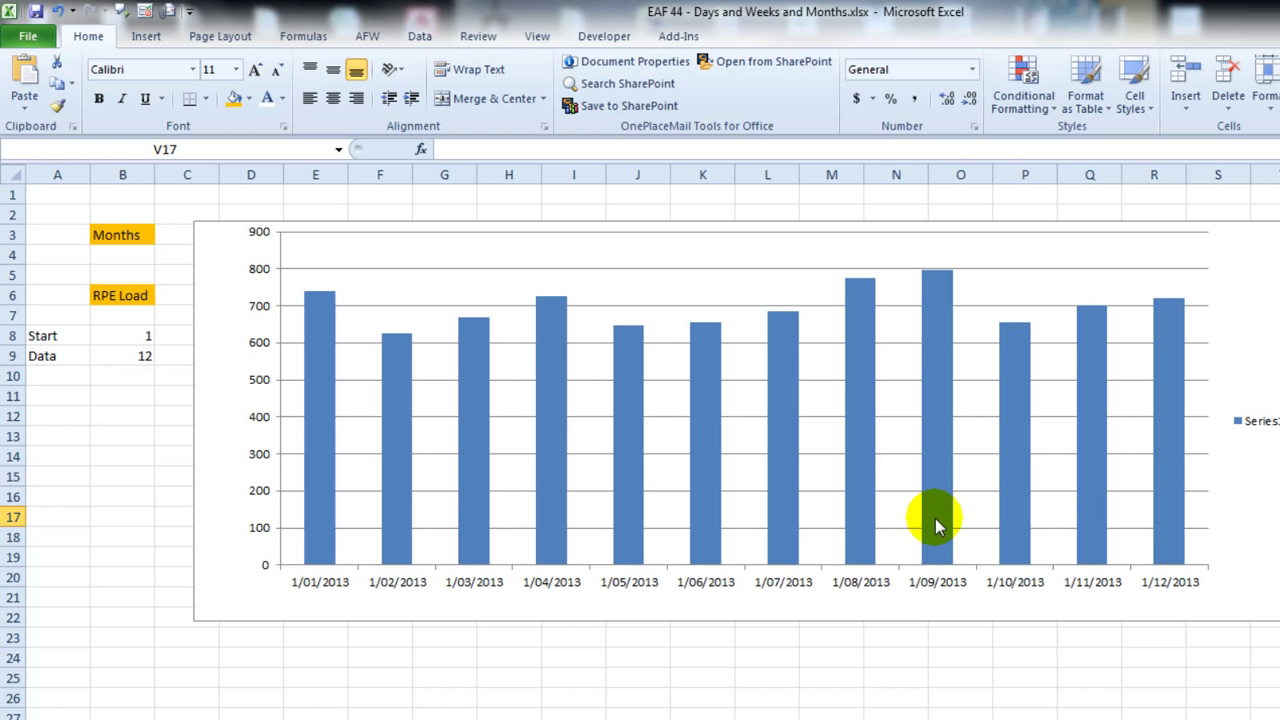
mouse_move(820, 525)
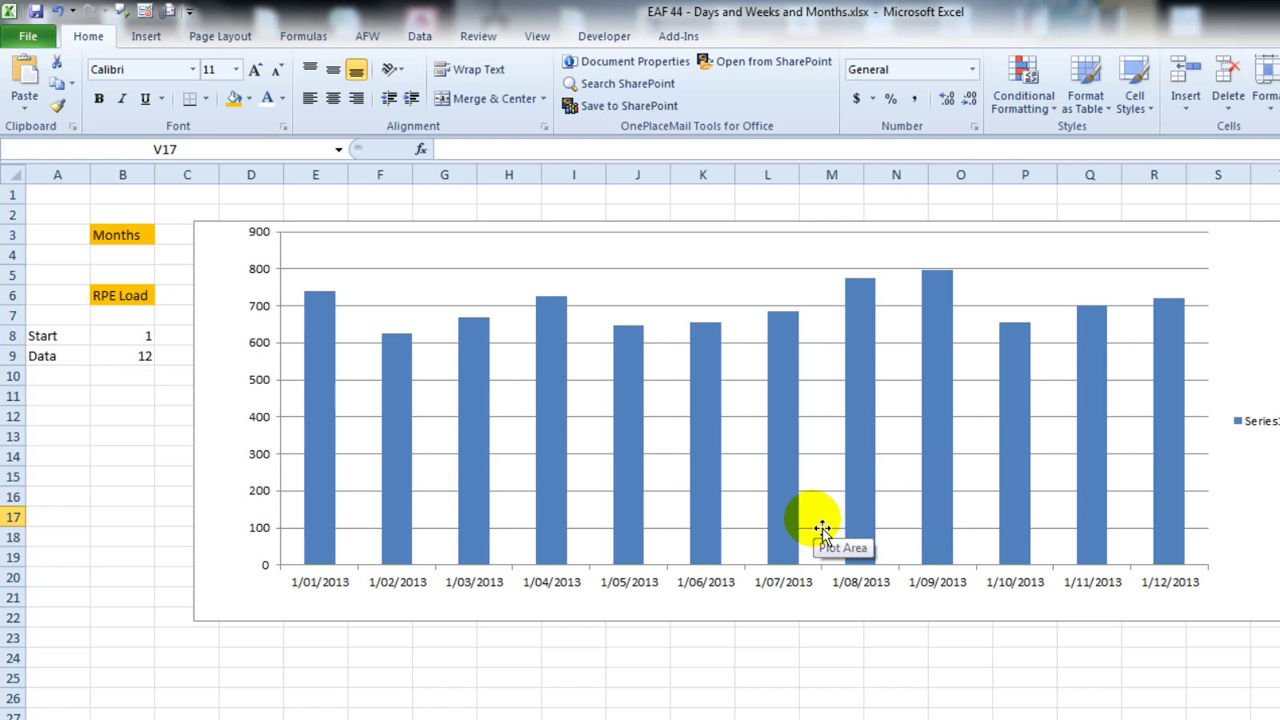
mouse_move(450, 456)
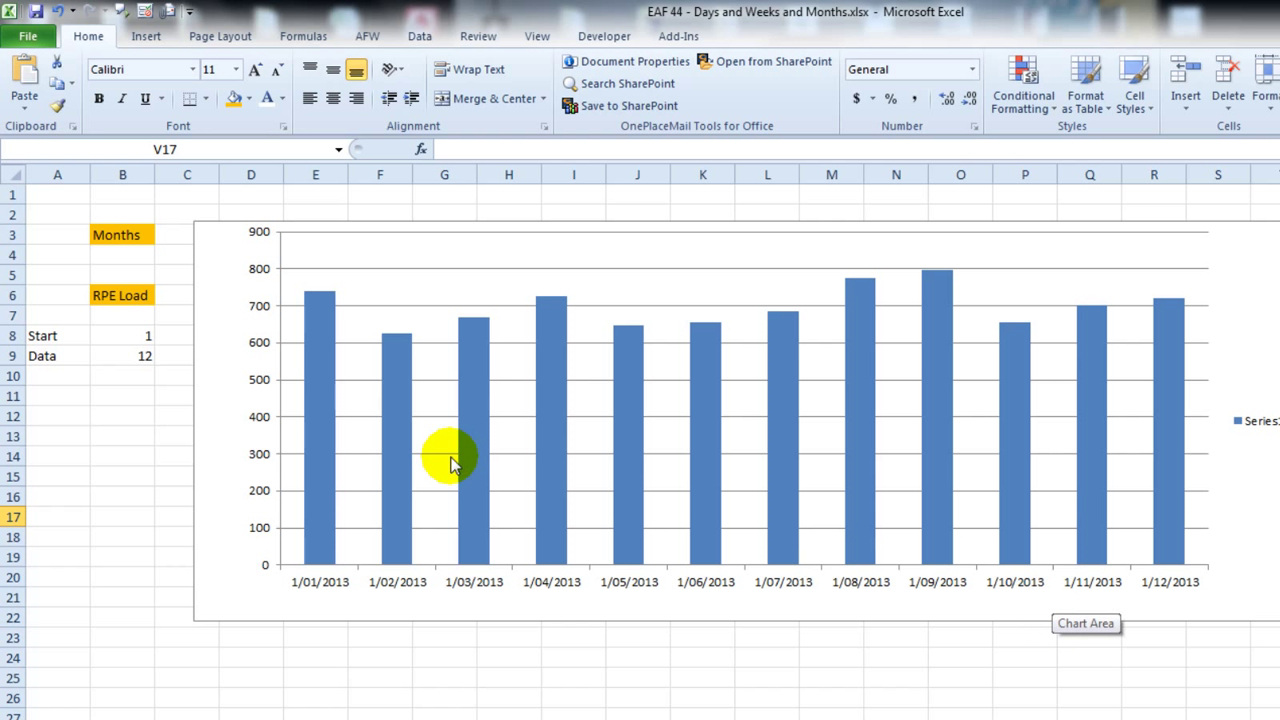
Step: Insert a Form Control spin button below Start and Data, linked to $B$8, ranging 1–355
click(603, 36)
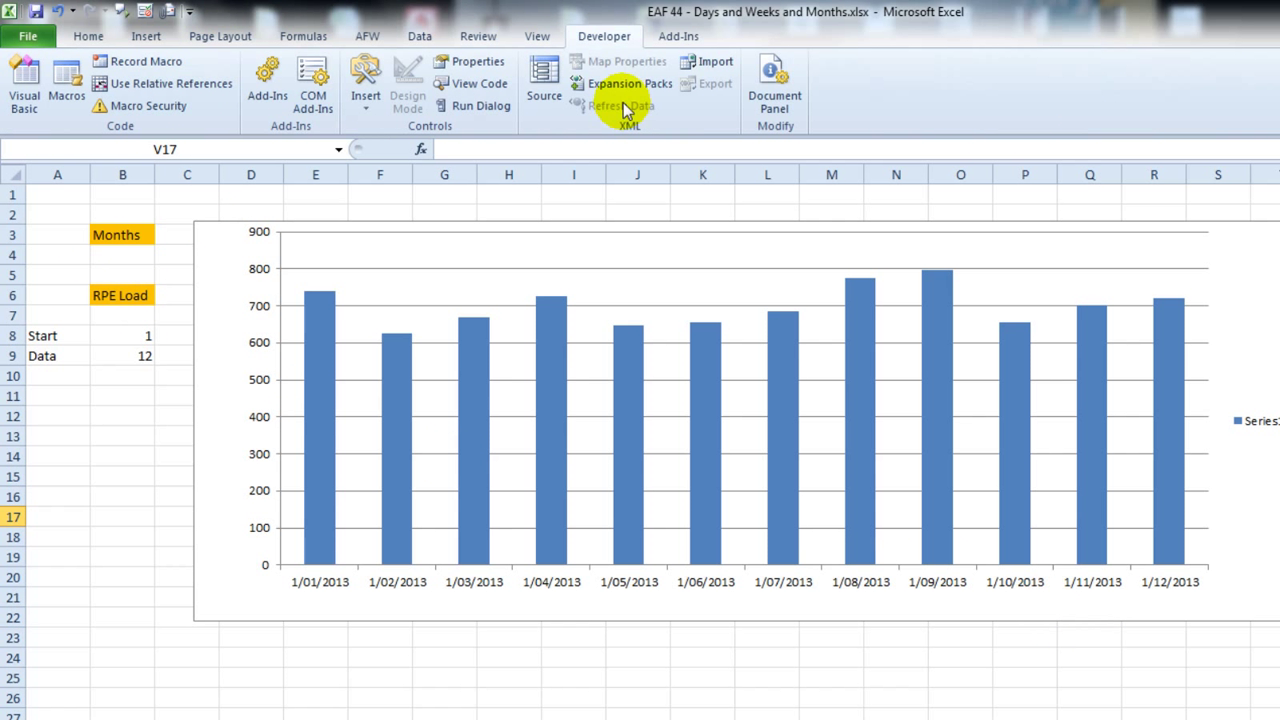
click(365, 80)
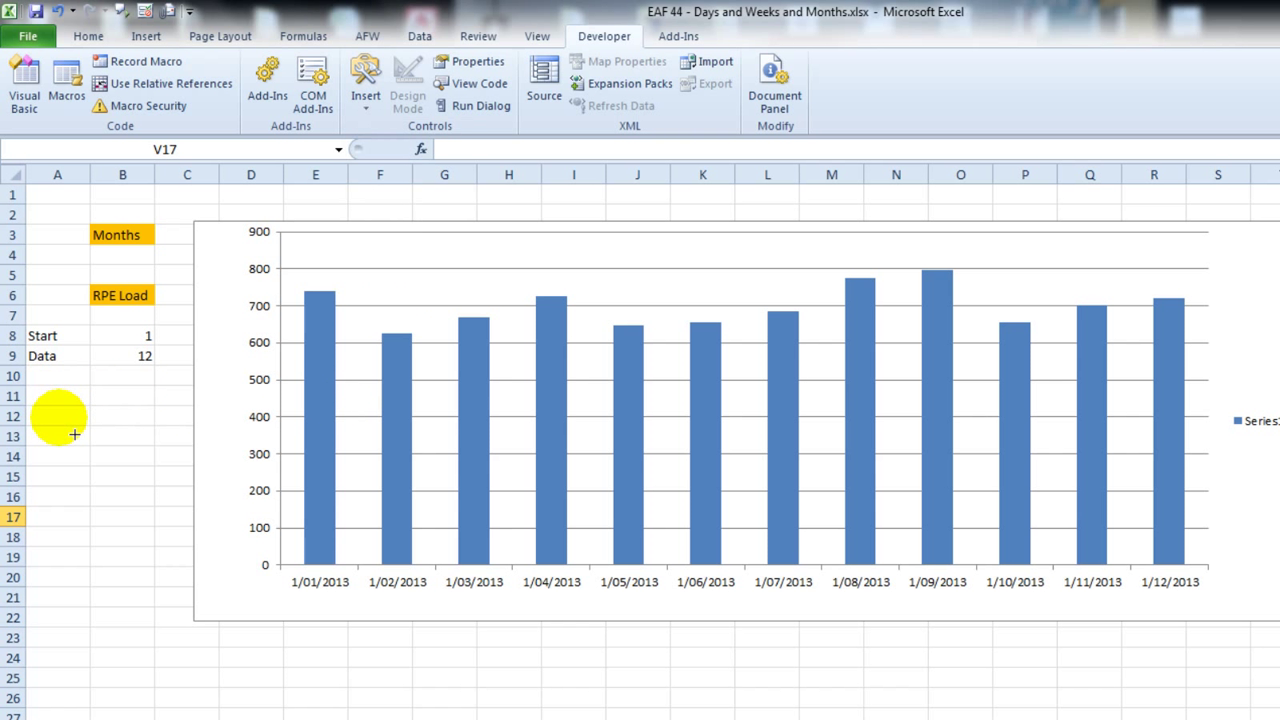
mouse_move(137, 469)
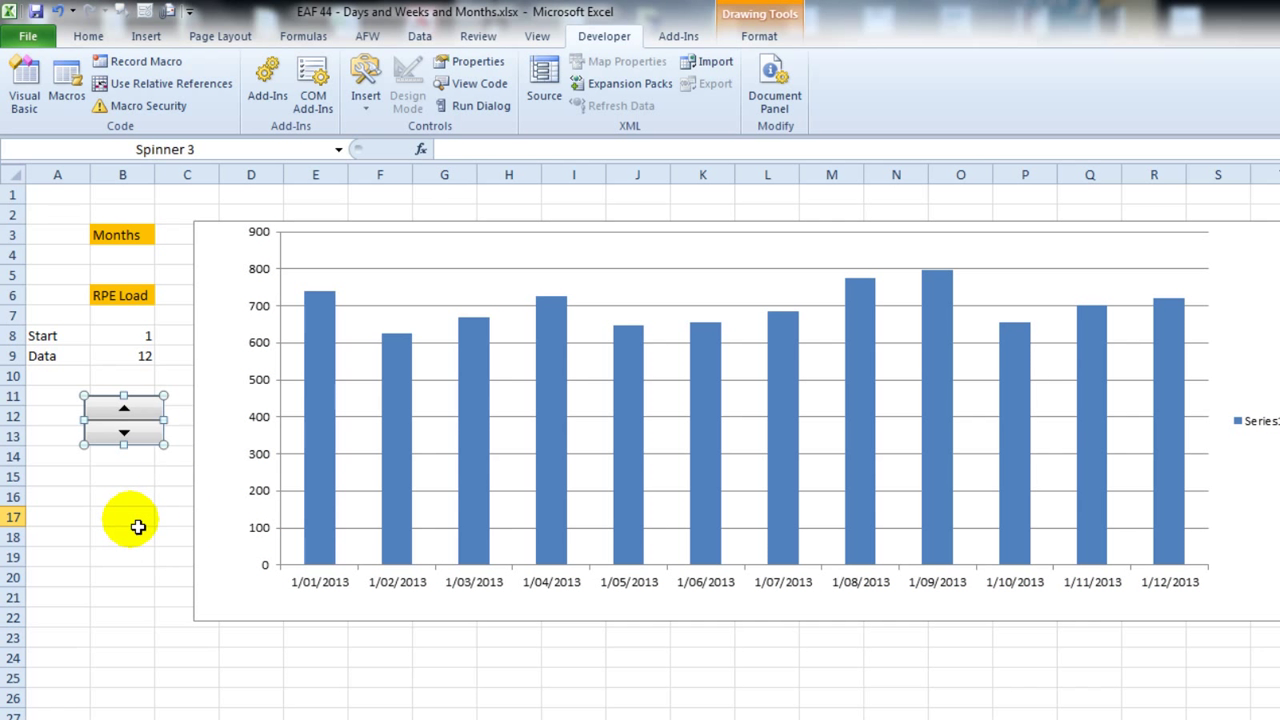
right_click(123, 415)
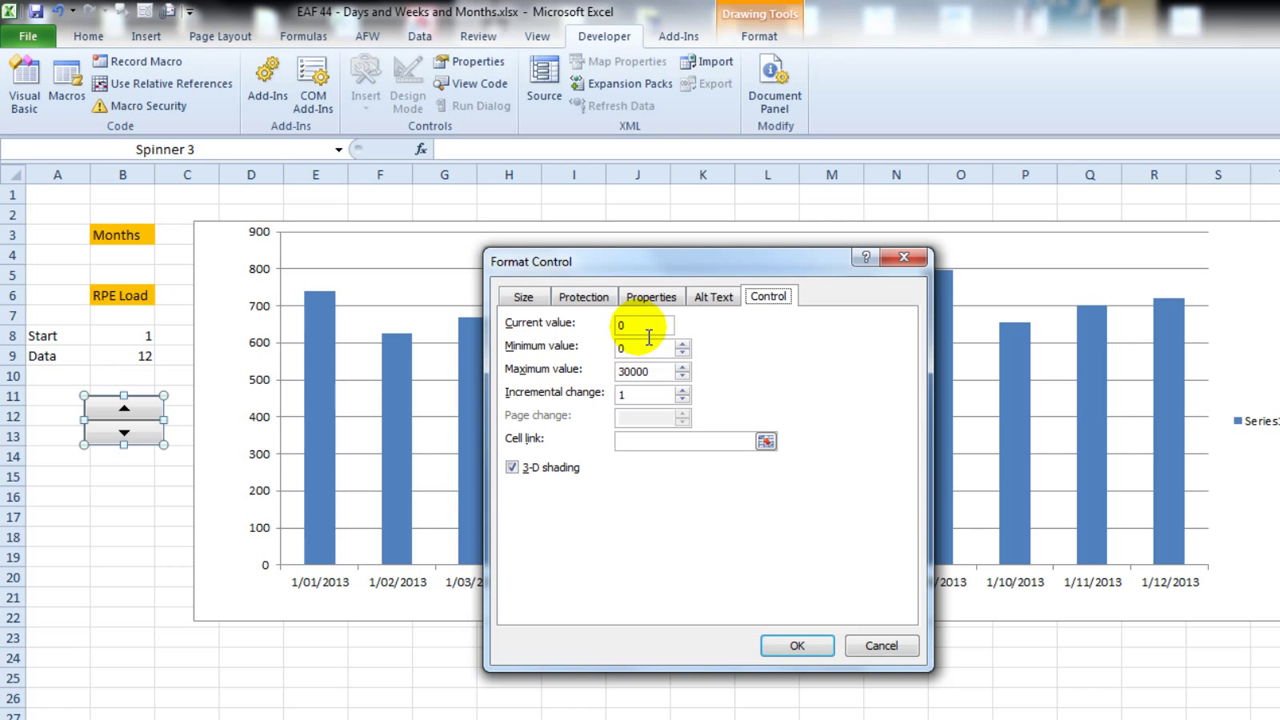
text(1)
text(3)
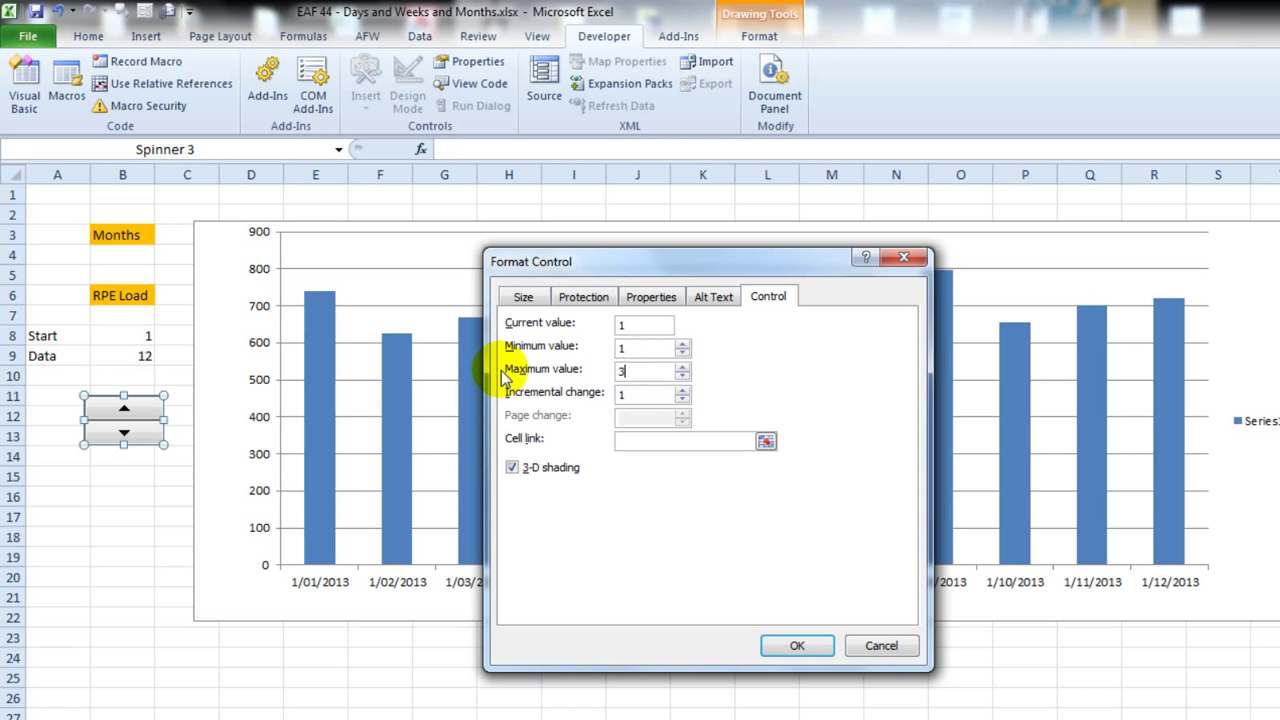
text(55)
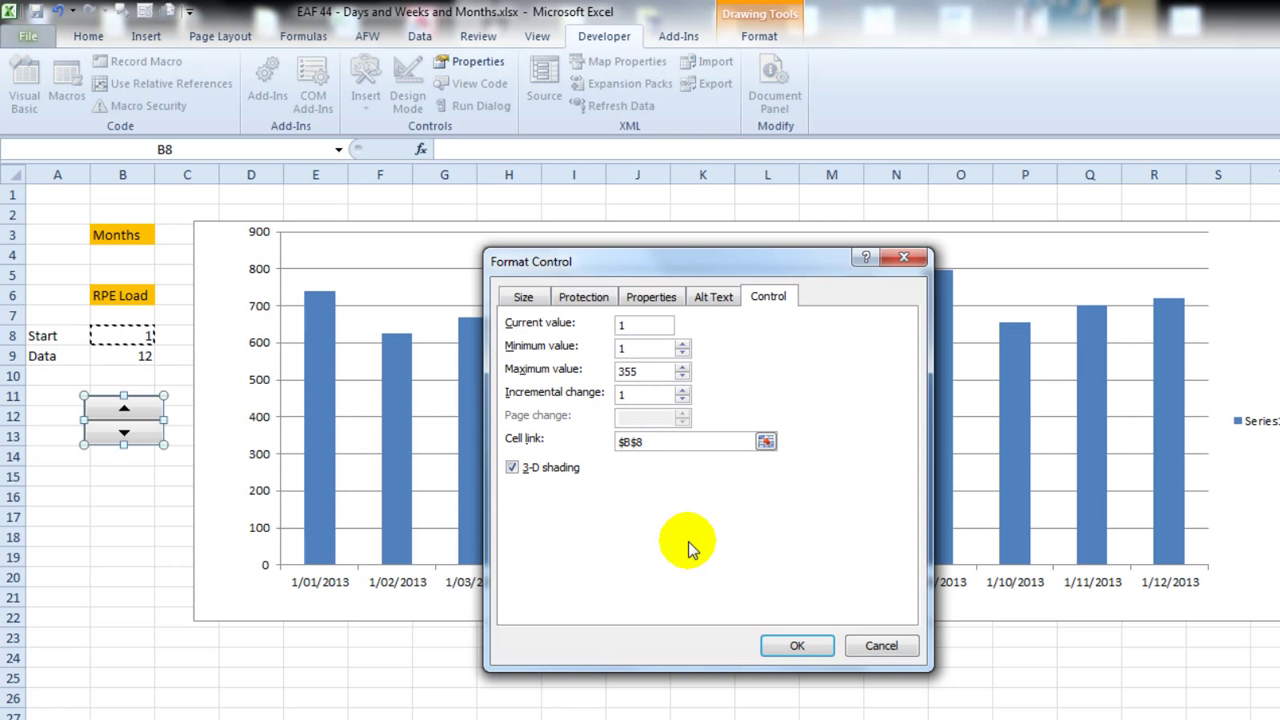
click(797, 645)
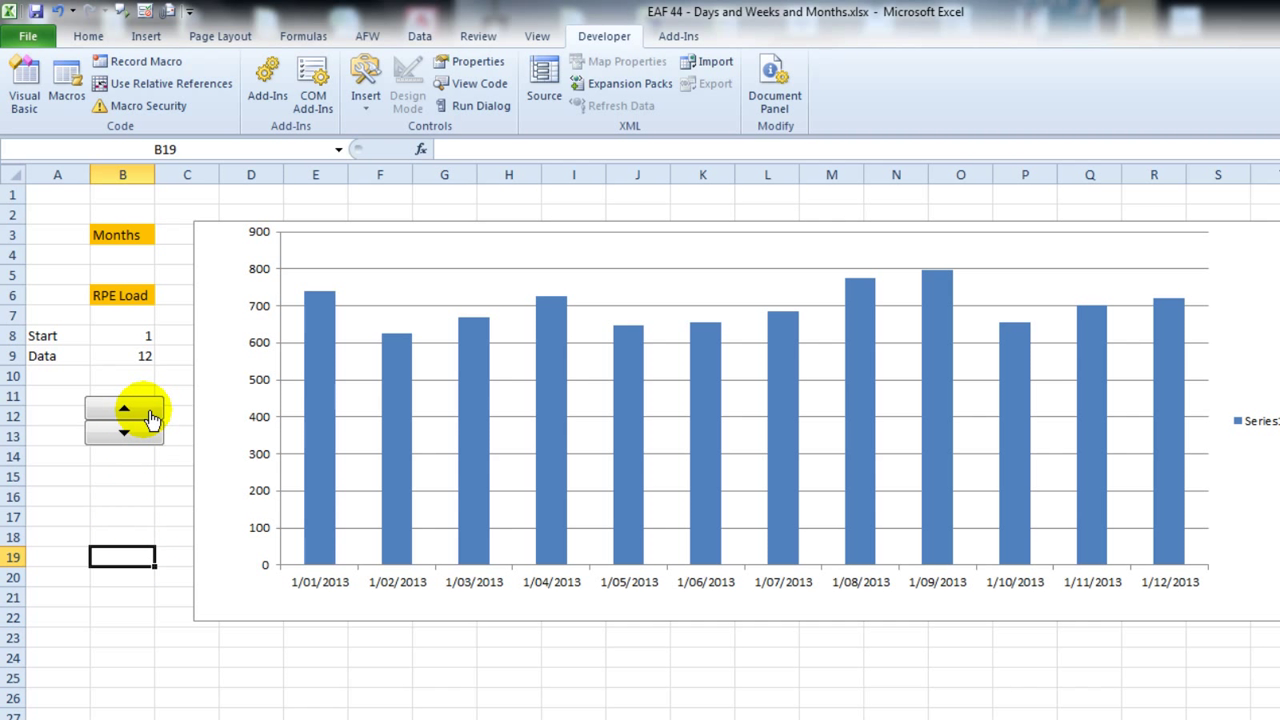
Step: Use the Start spinner with Period on Days so the 40-day chart begins at day 22
click(124, 408)
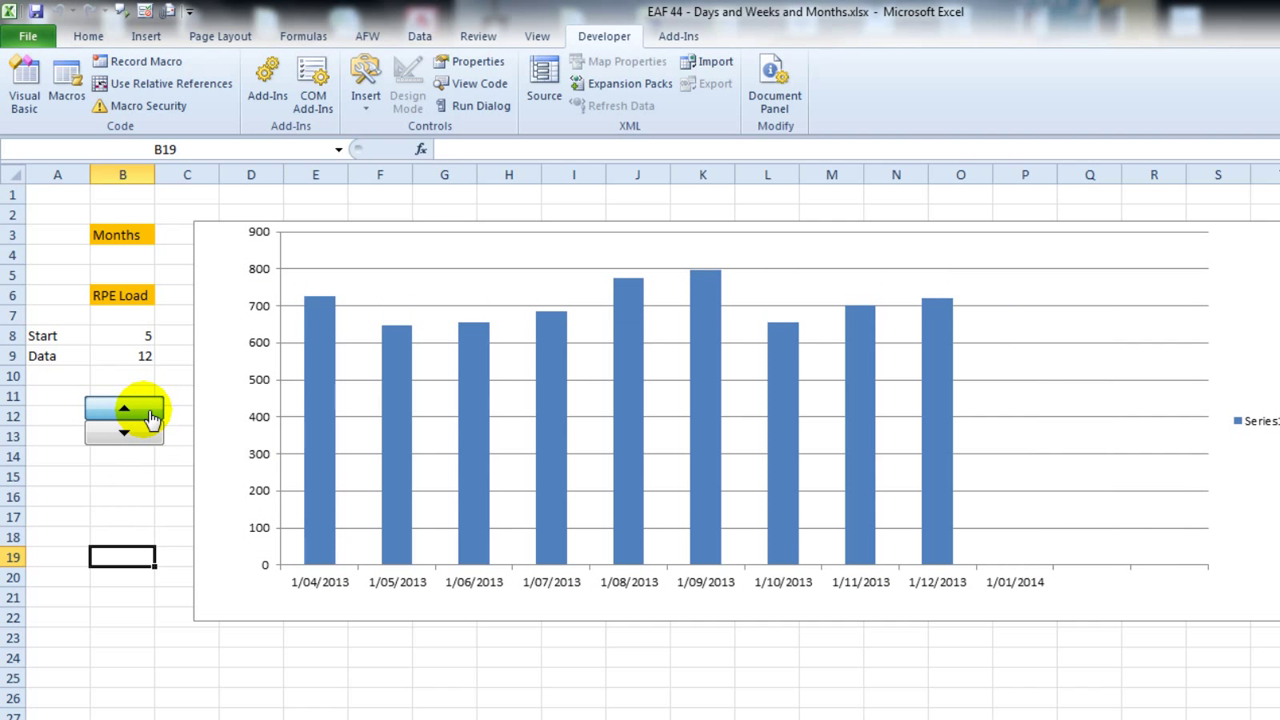
click(124, 430)
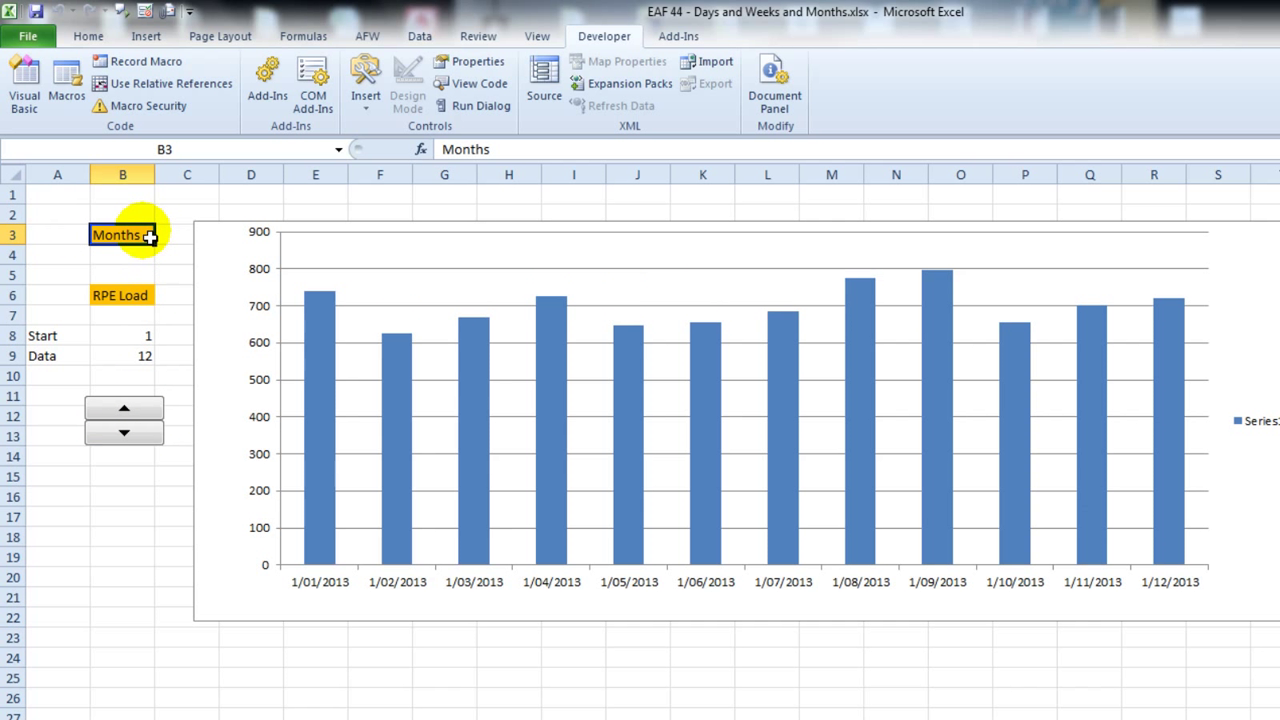
click(123, 433)
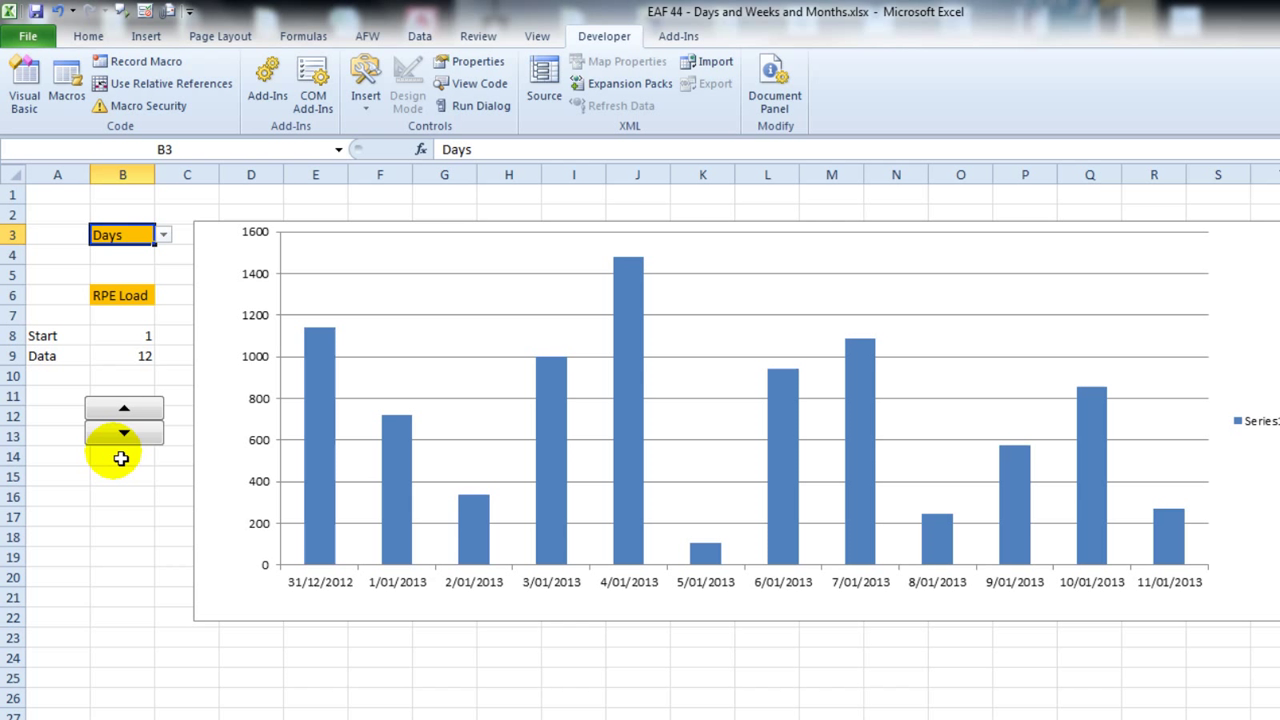
click(123, 407)
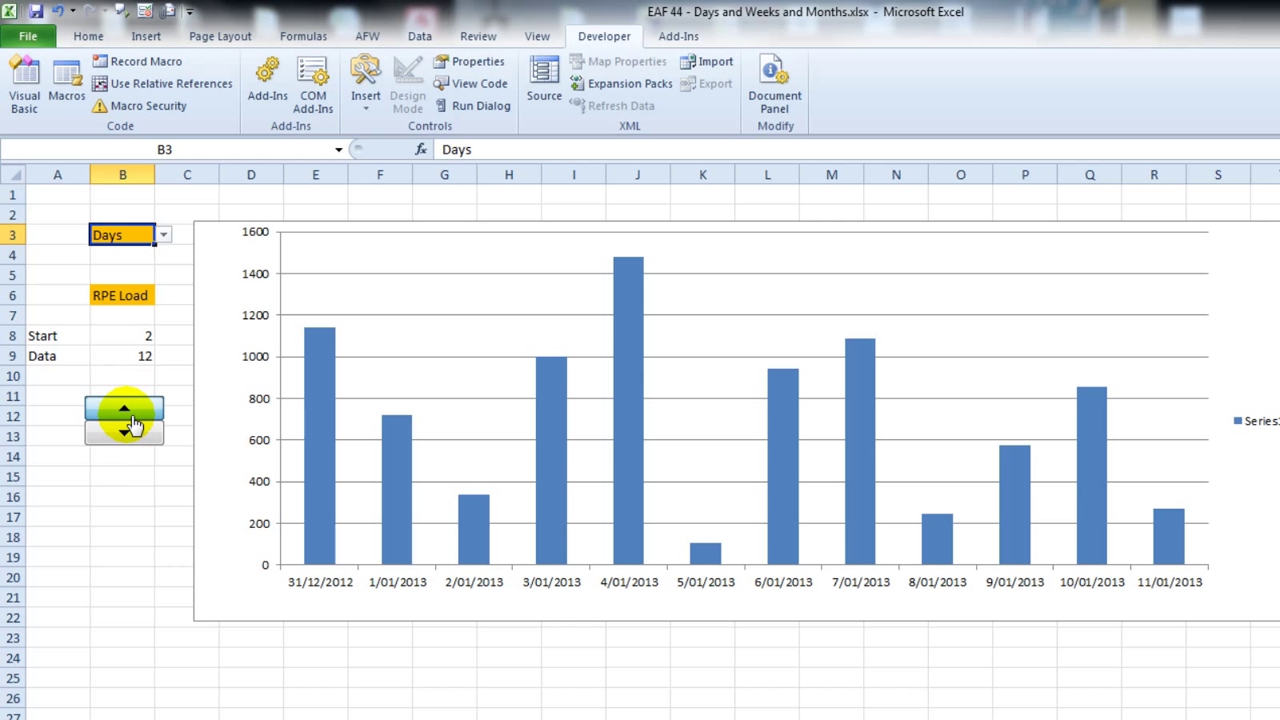
click(124, 408)
text(40)
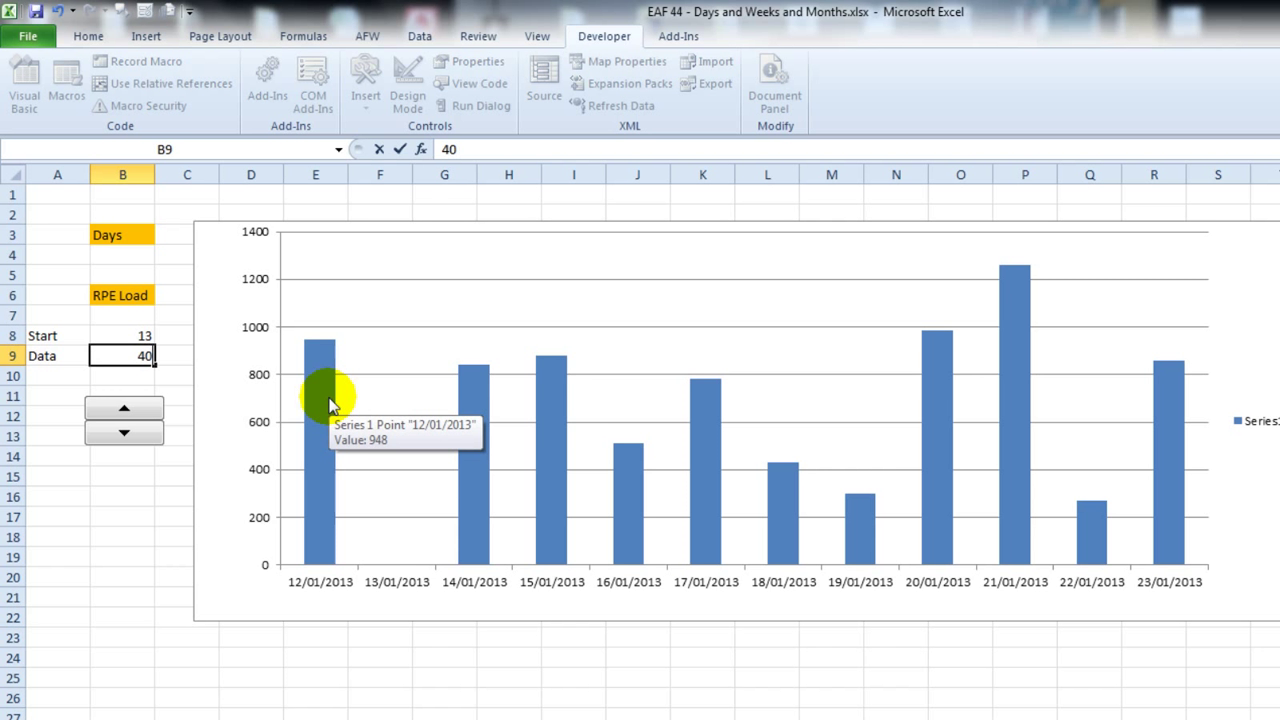
click(124, 408)
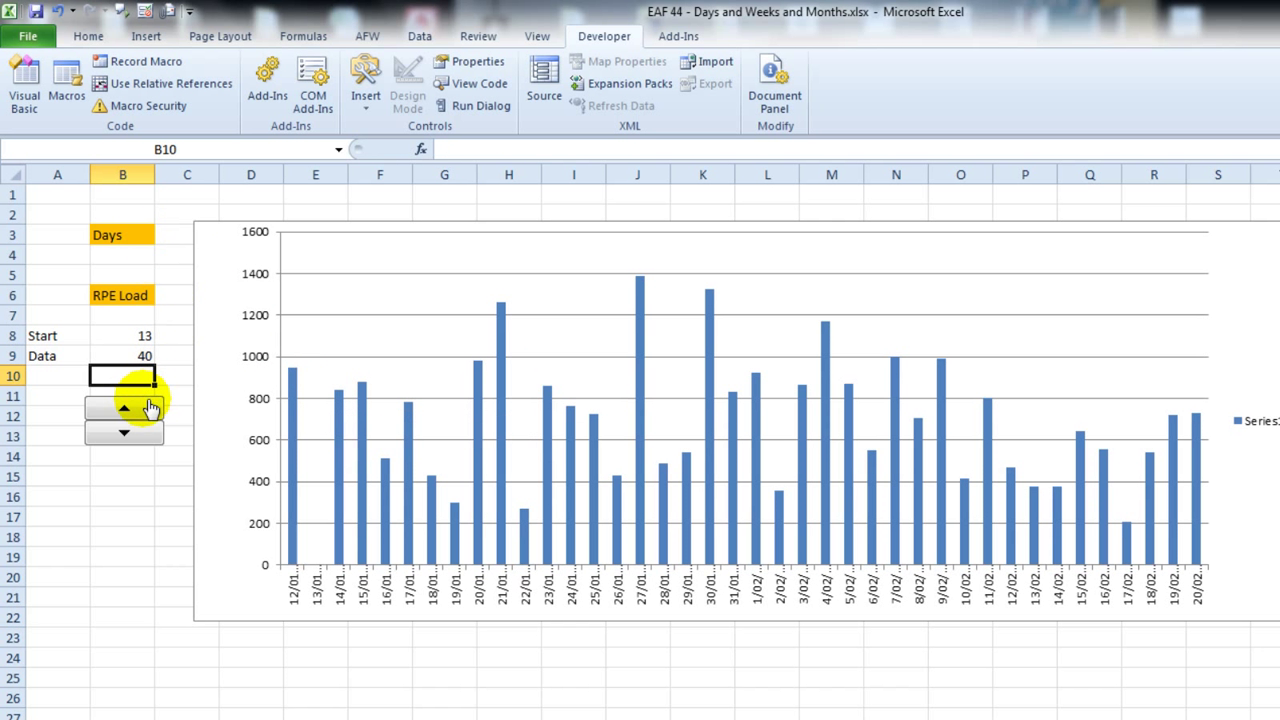
click(124, 407)
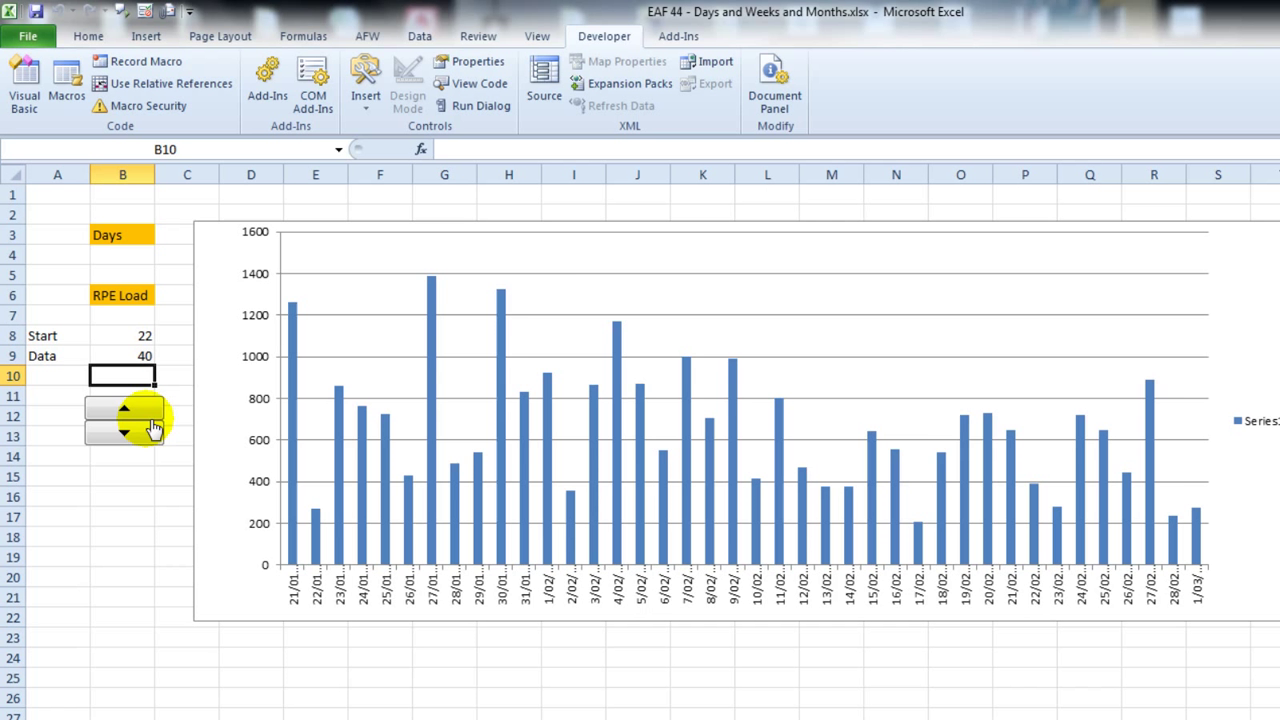
click(123, 432)
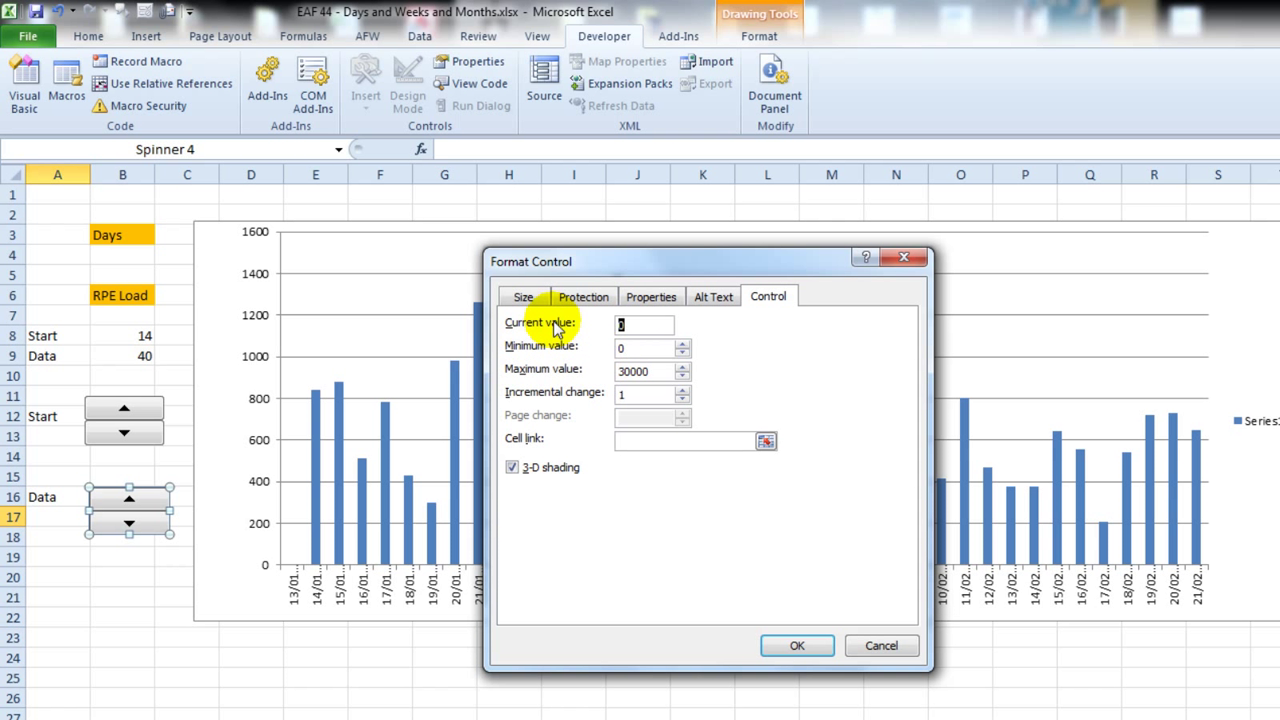
mouse_move(615, 335)
text(10)
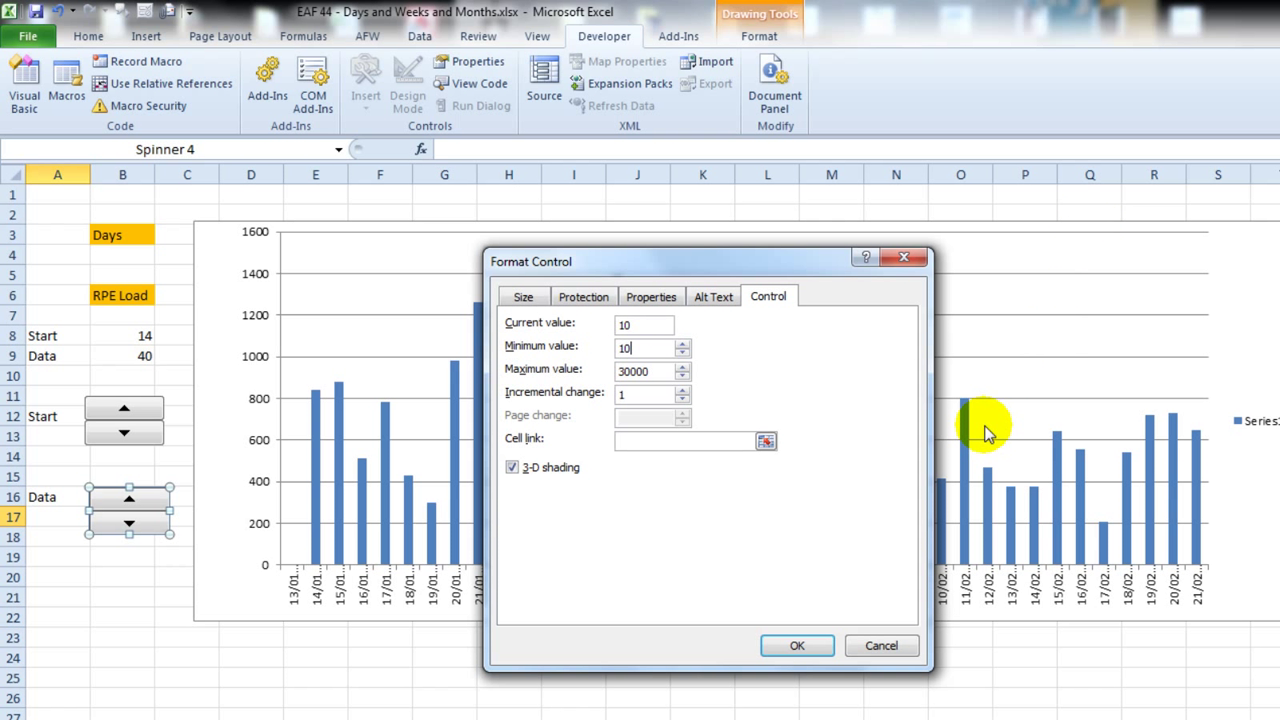
Step: Give the Data spinner a 10–100 range linked to B9, then set 27 days
triple_click(645, 371)
text(100)
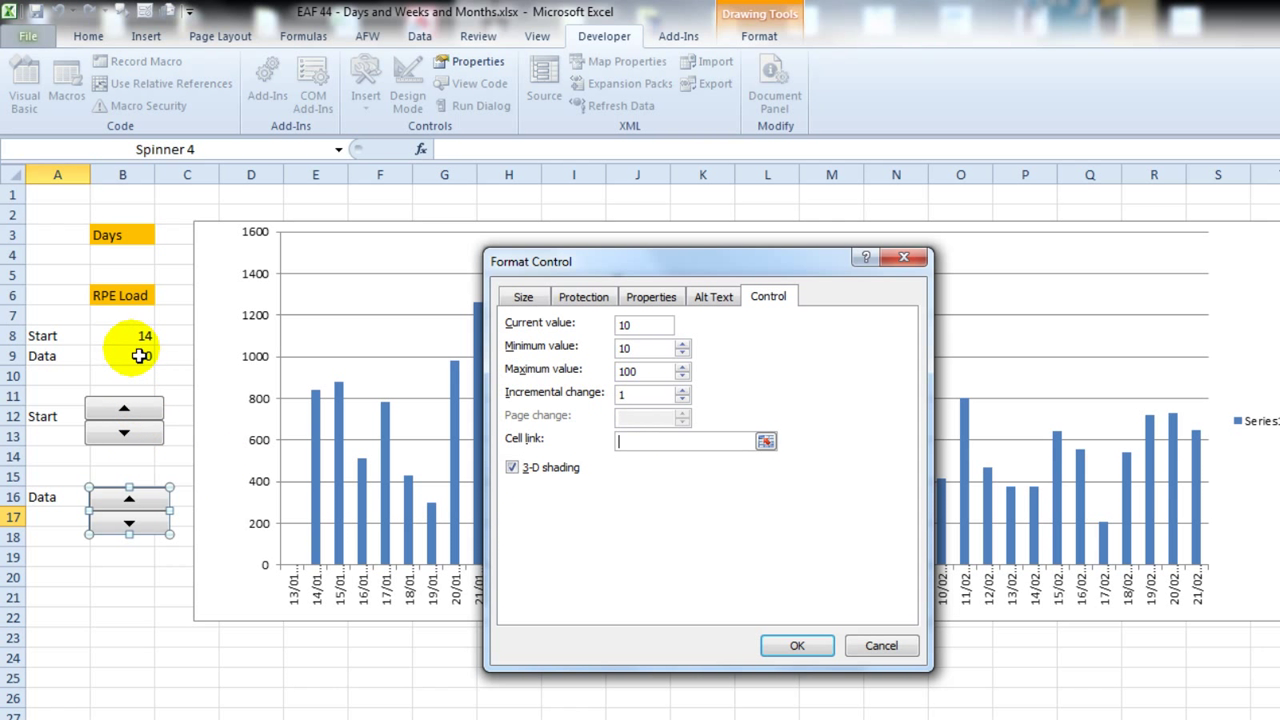
click(797, 645)
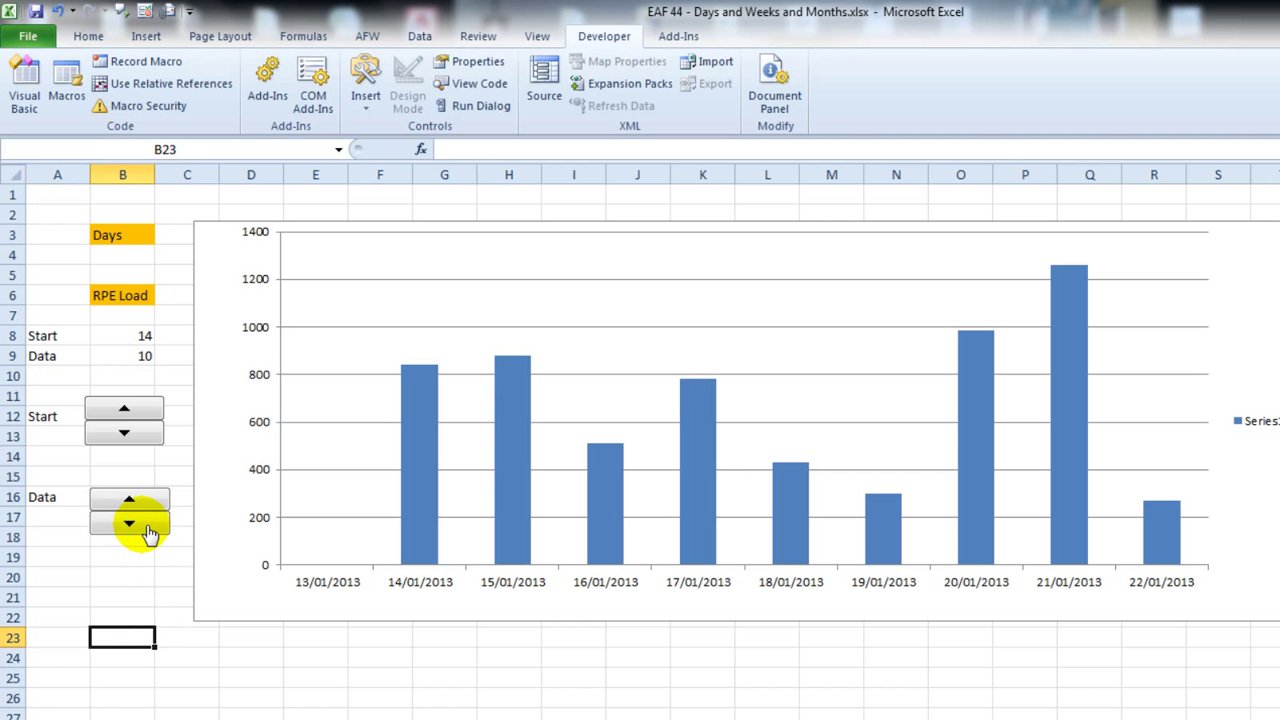
click(129, 499)
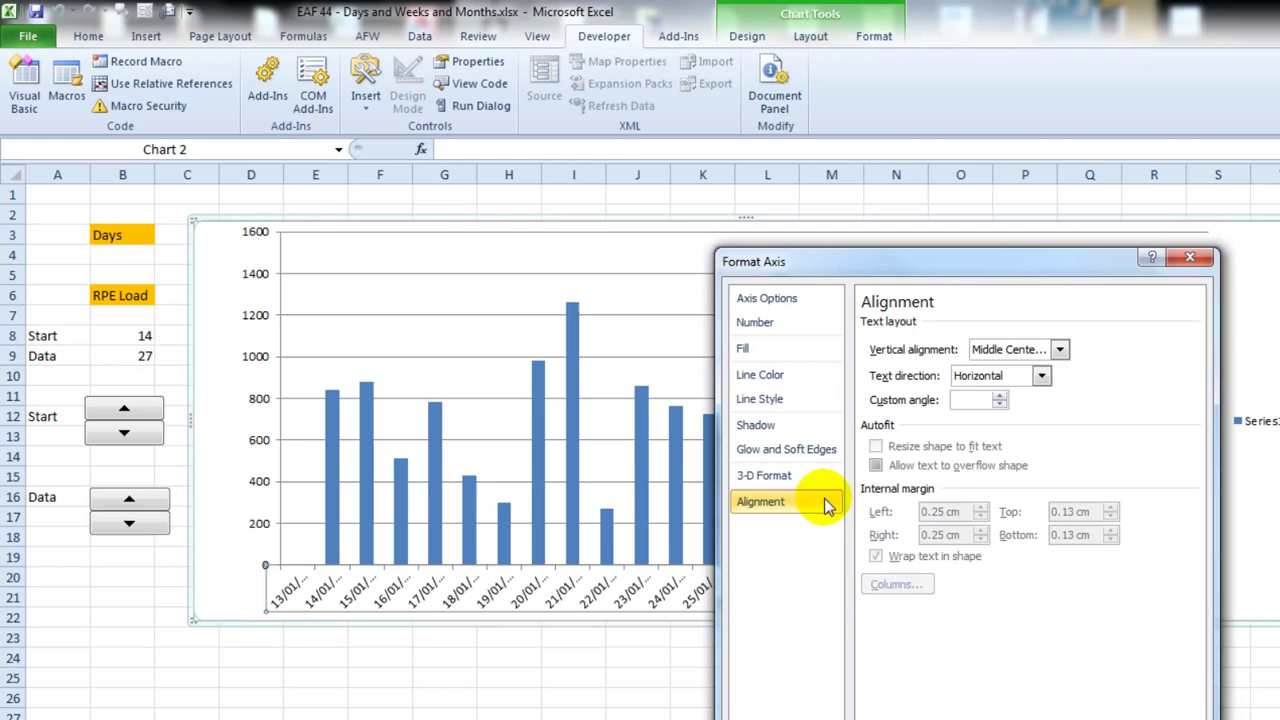
Step: Angle the date axis labels vertically and give them a custom dd/mm number format
click(970, 399)
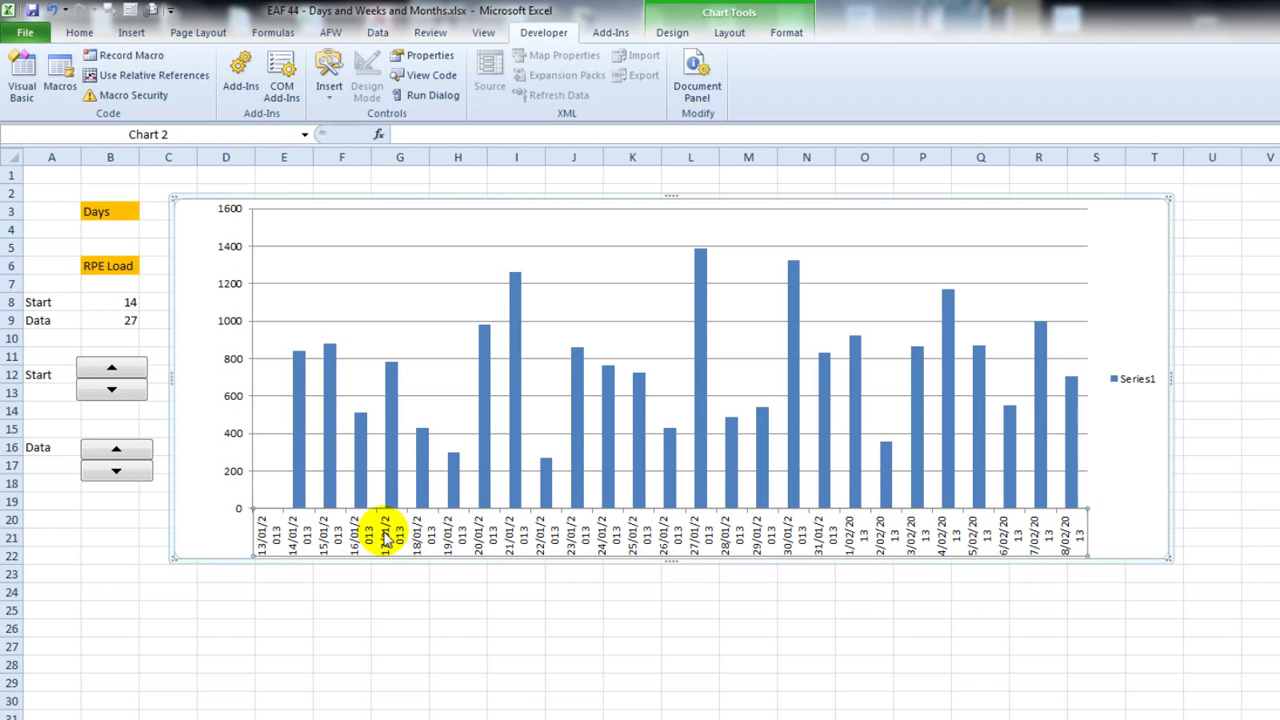
mouse_move(540, 530)
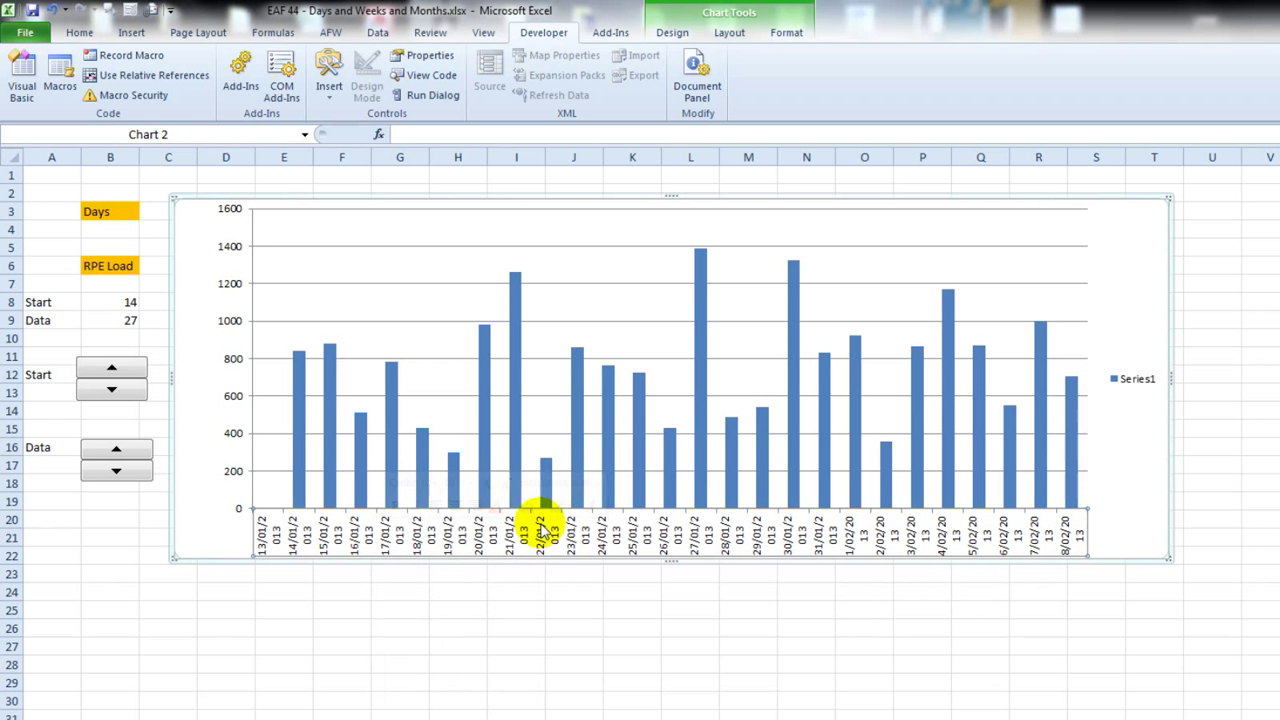
double_click(540, 525)
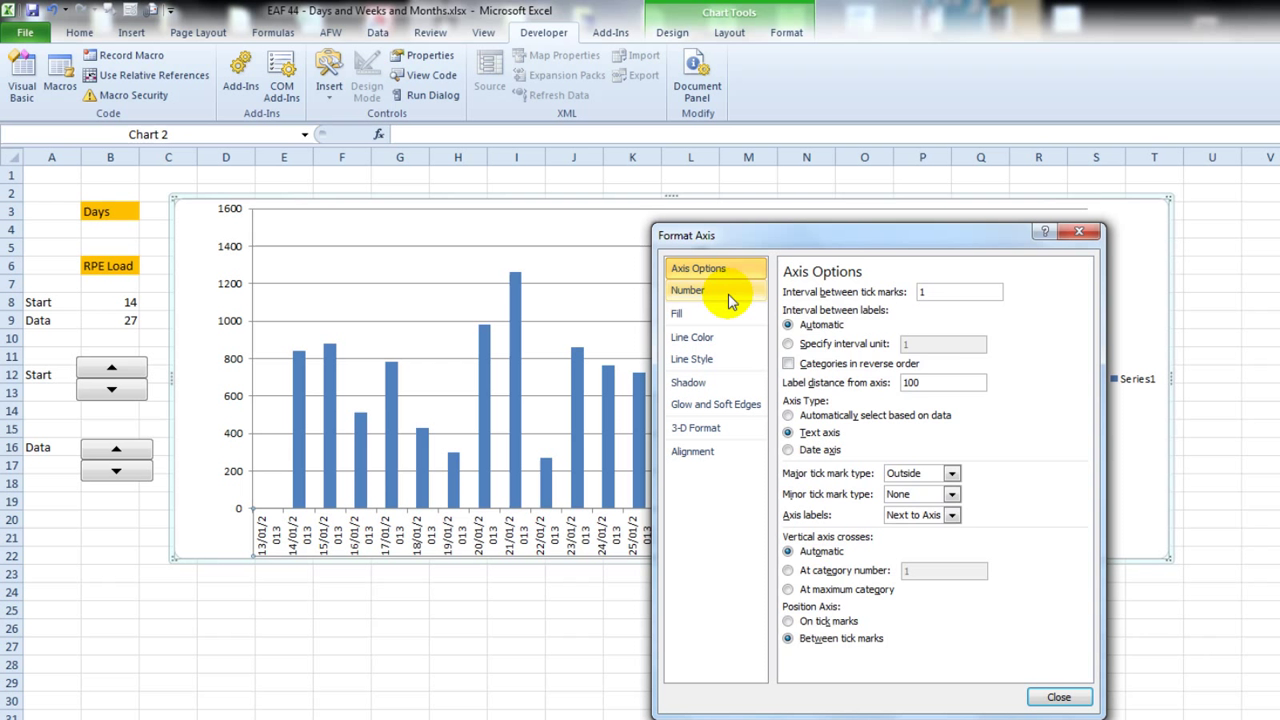
click(687, 290)
text(dd/)
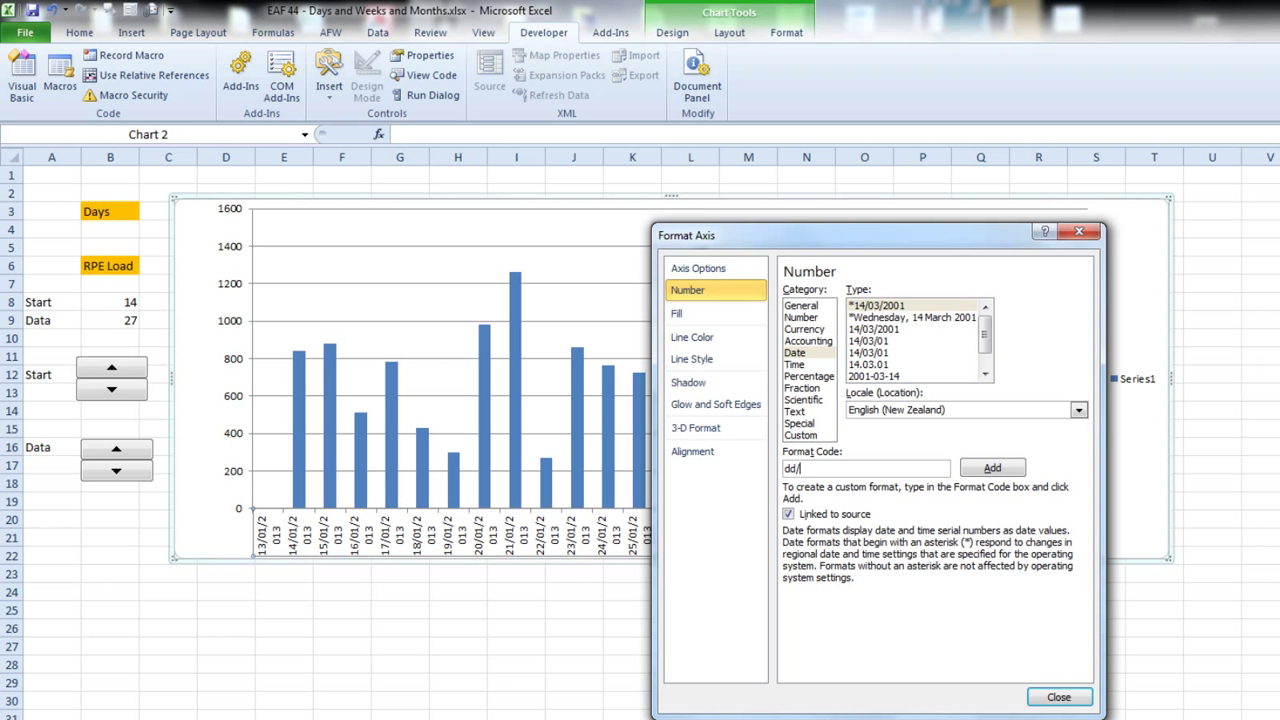
text(mm)
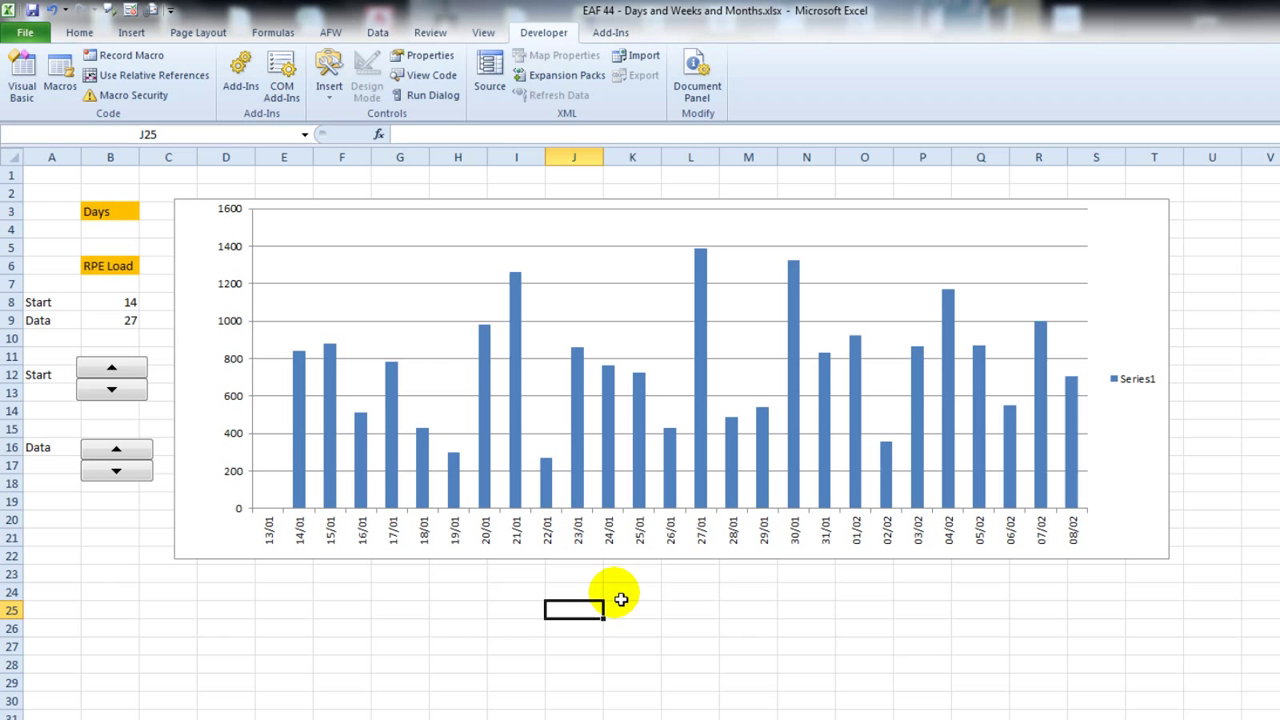
mouse_move(878, 548)
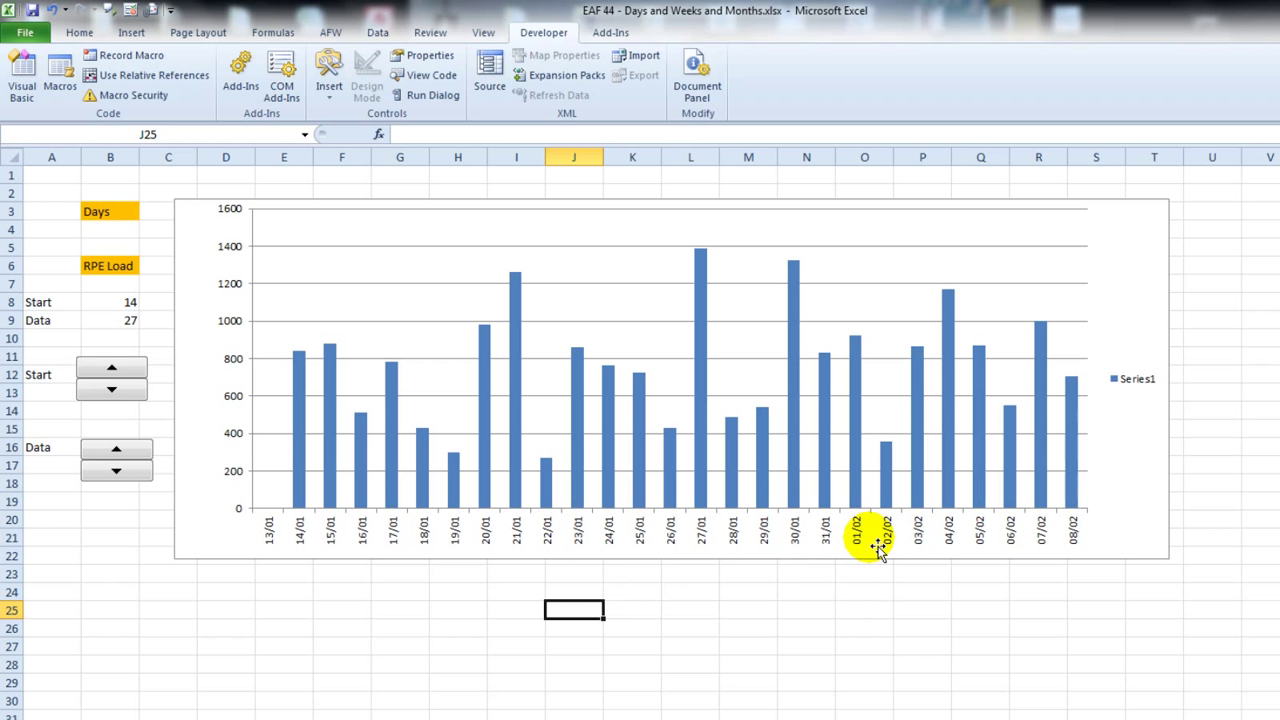
Step: Set Period to Weeks, then adjust the spinners to Data 29 and Start 13 (25/03–07/10)
click(110, 211)
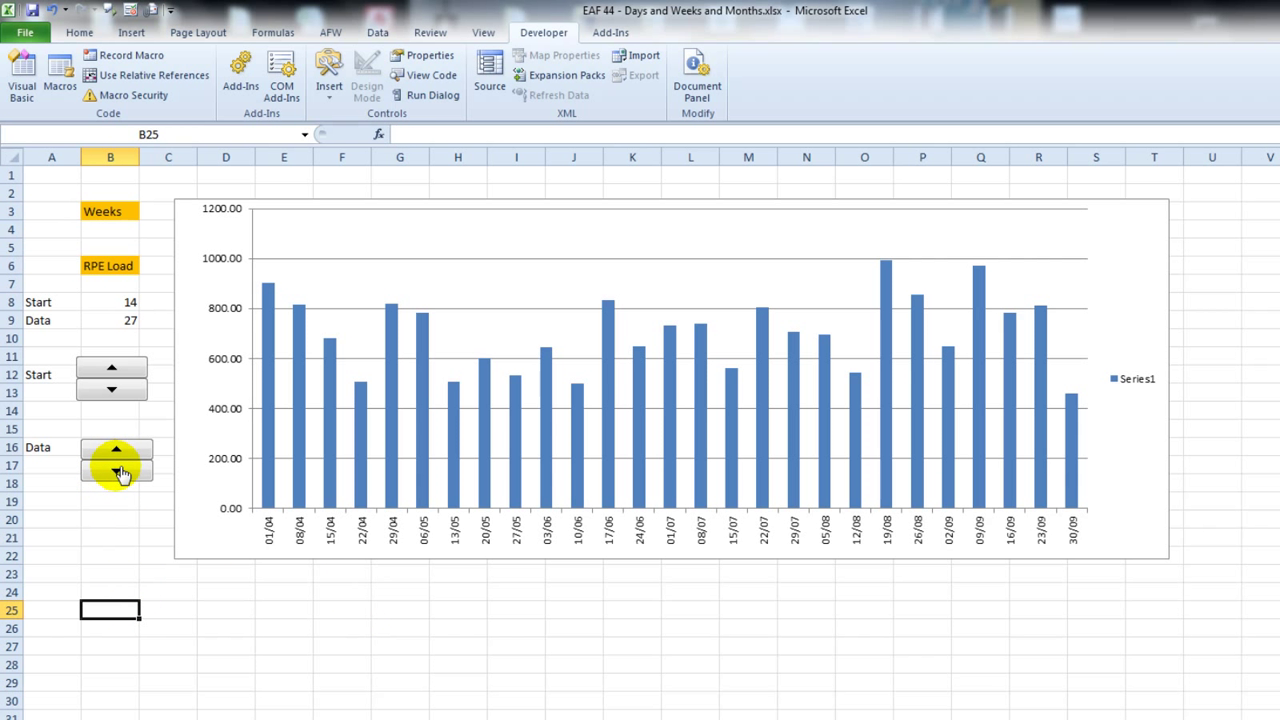
click(116, 470)
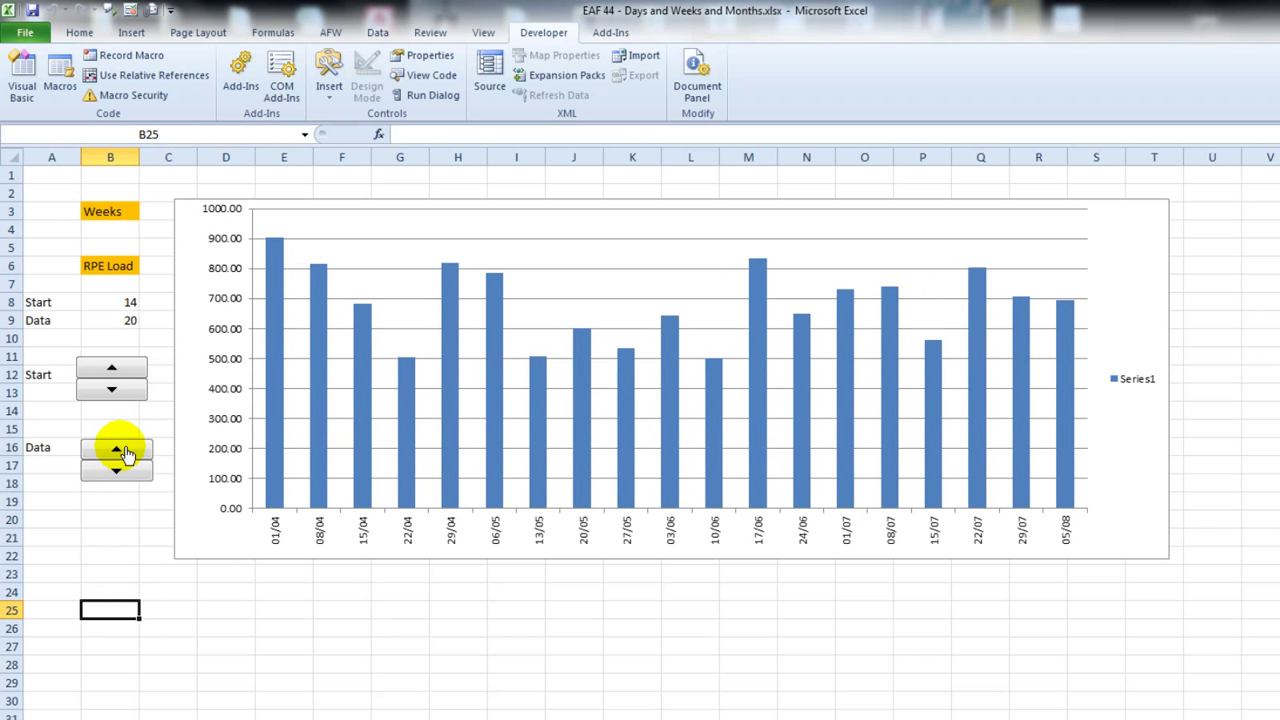
click(112, 447)
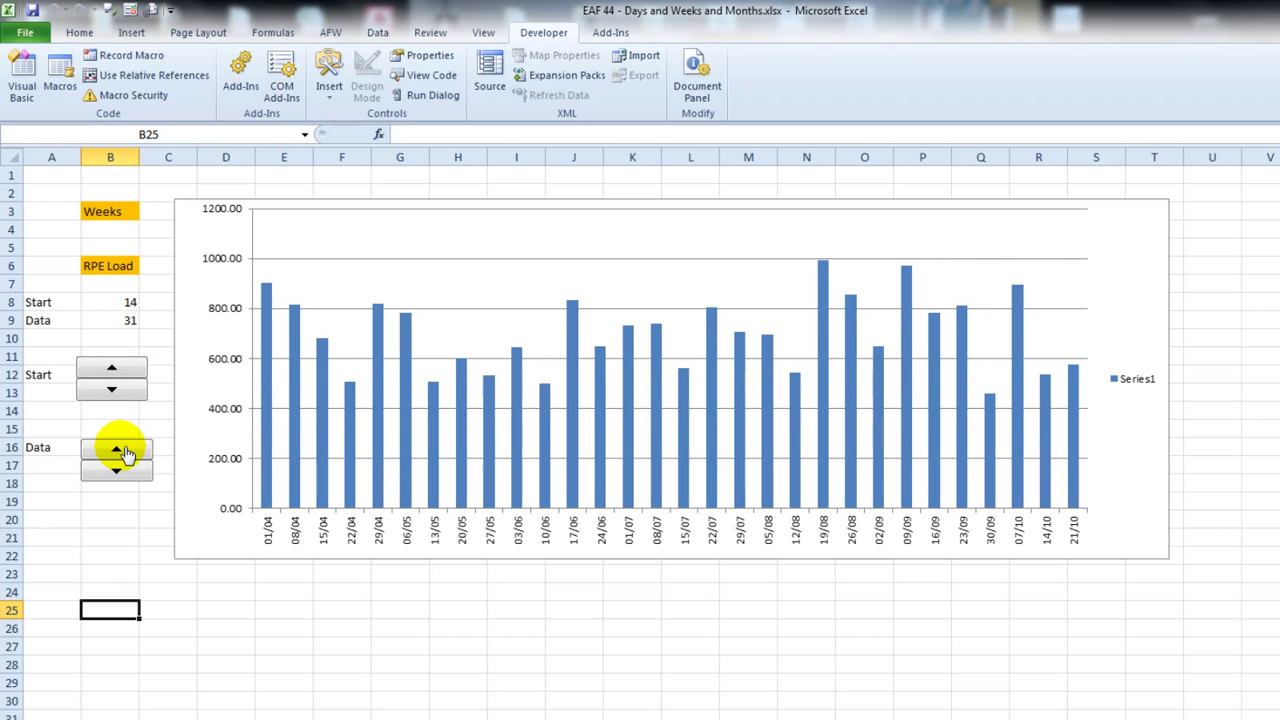
click(112, 368)
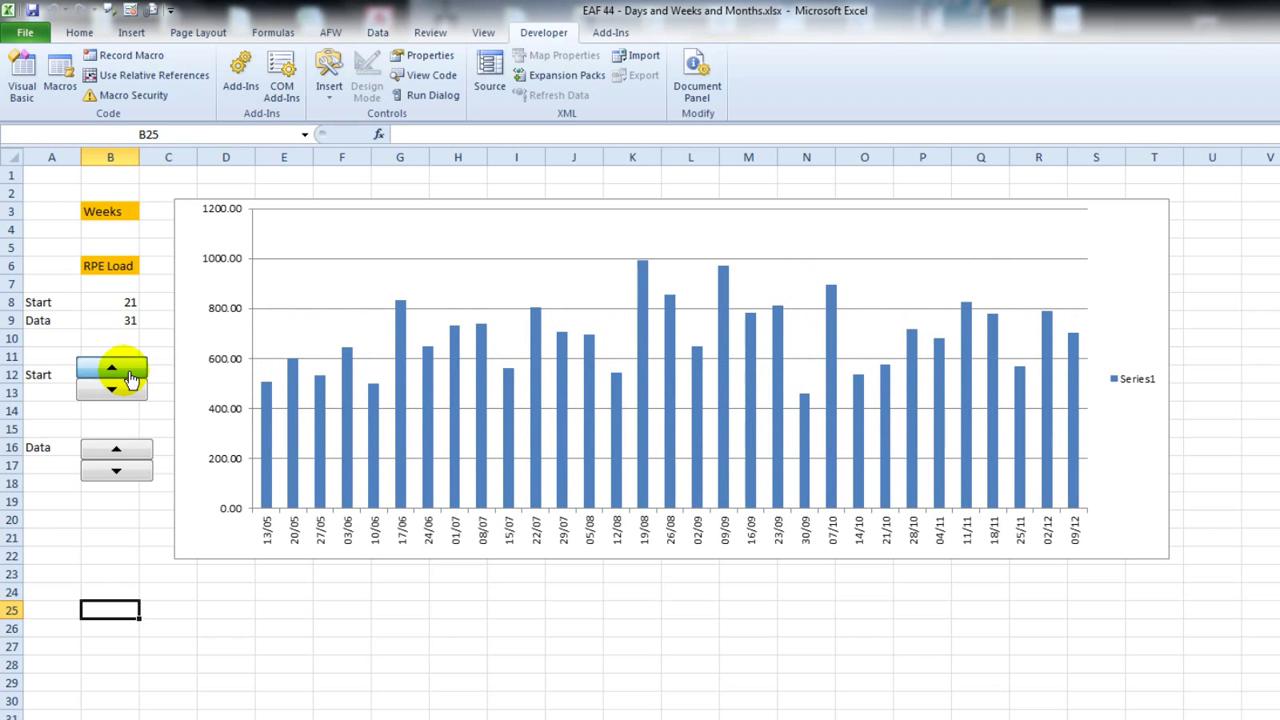
click(112, 390)
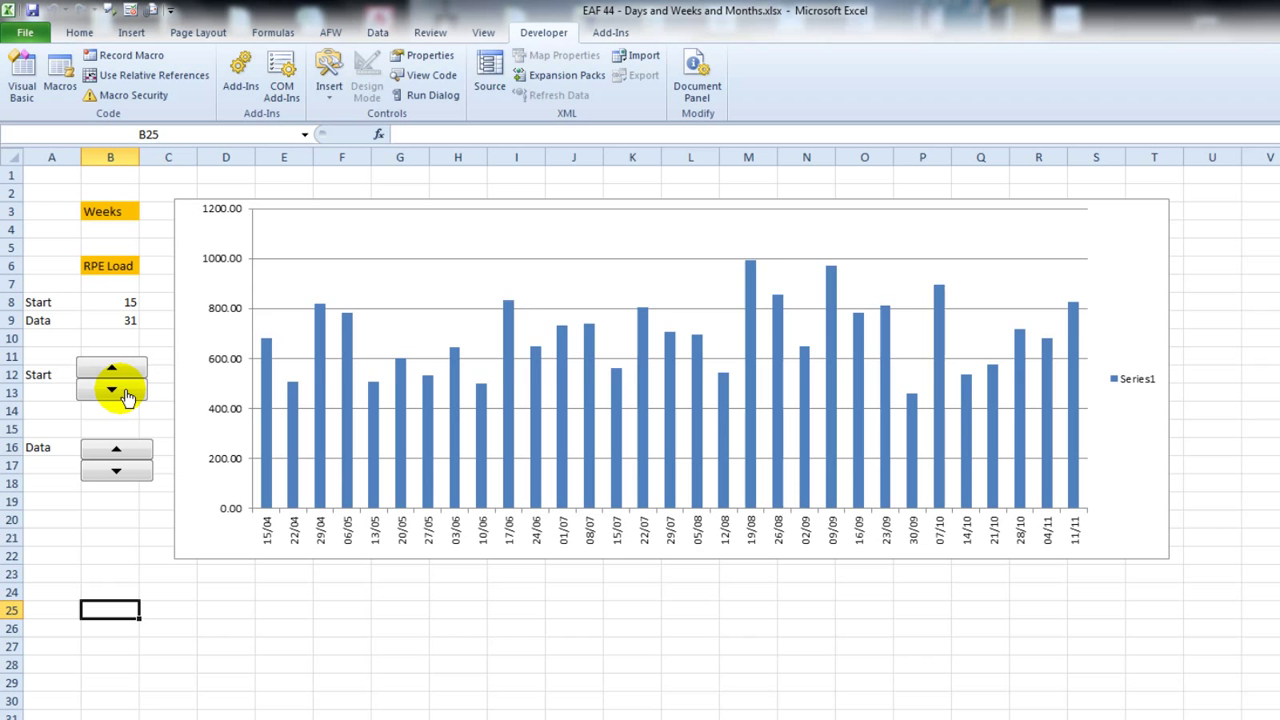
click(112, 389)
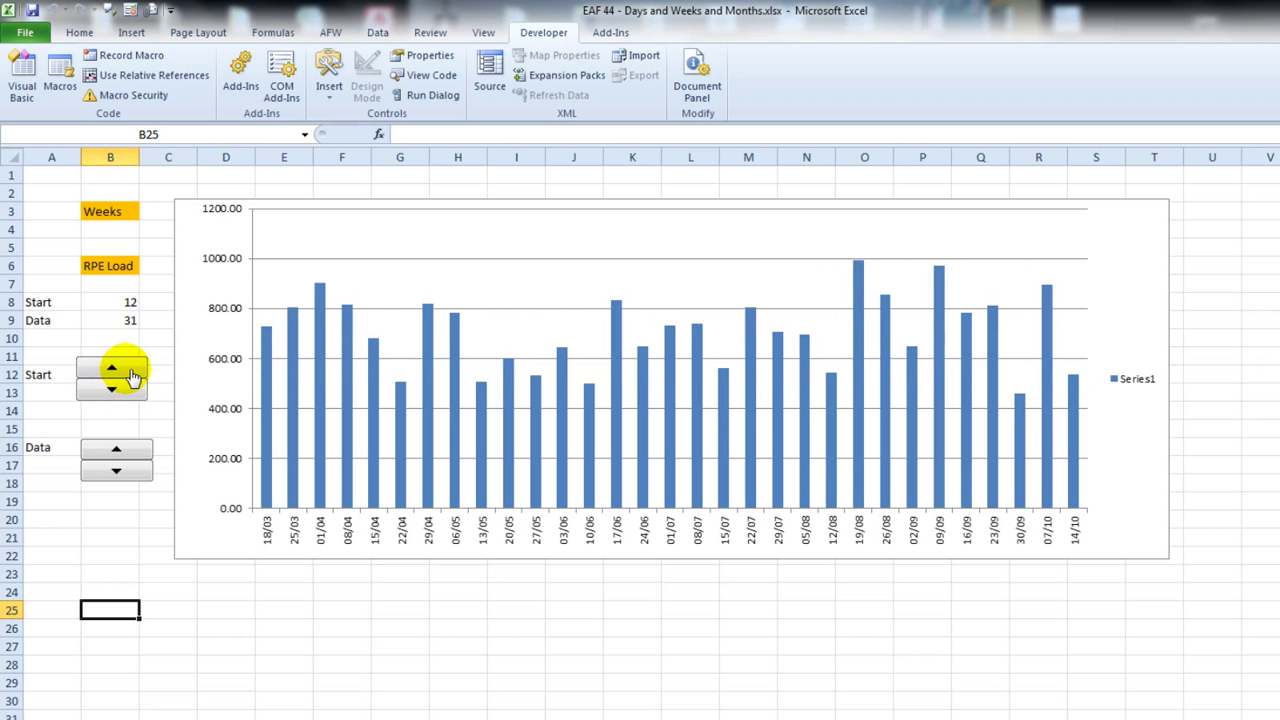
click(111, 367)
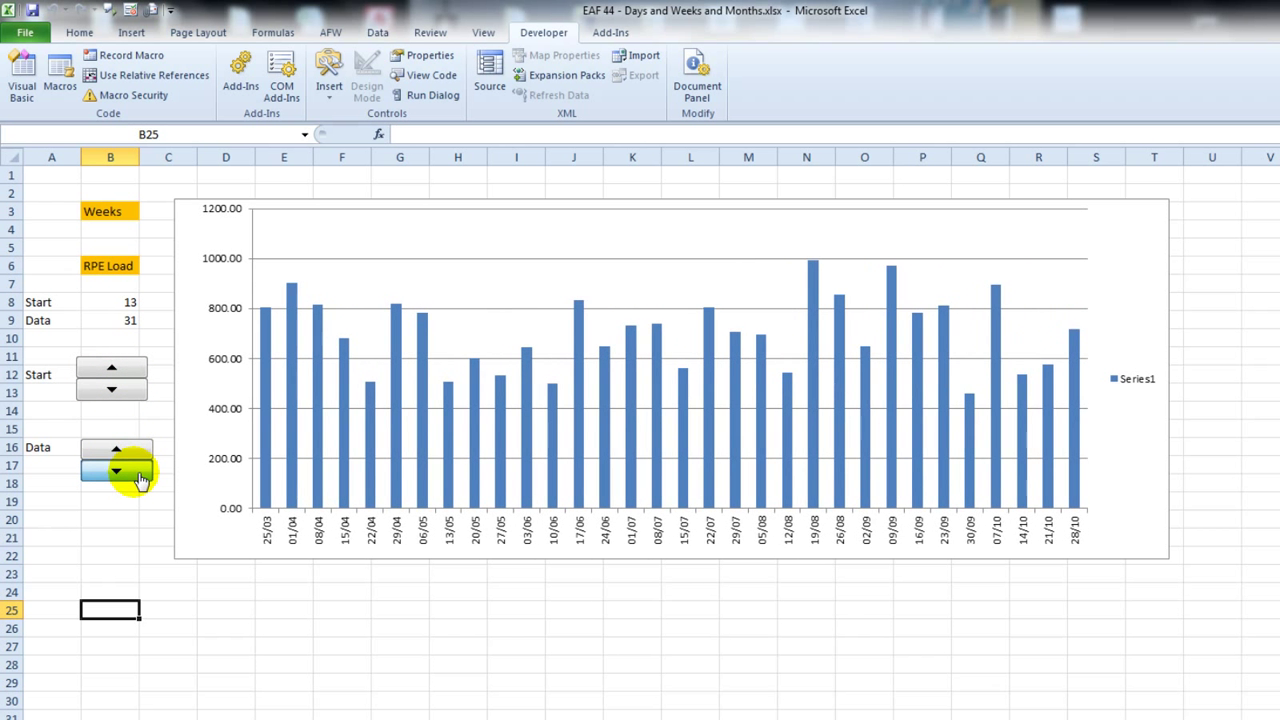
click(116, 471)
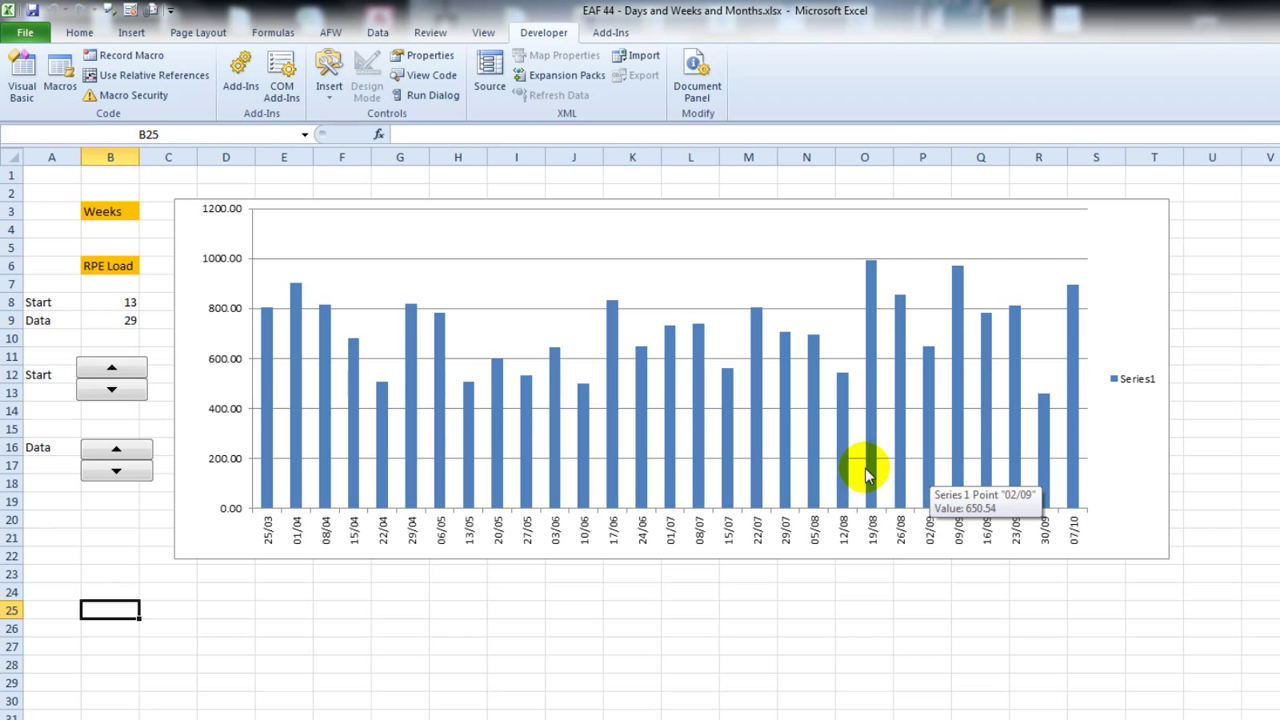
mouse_move(323, 390)
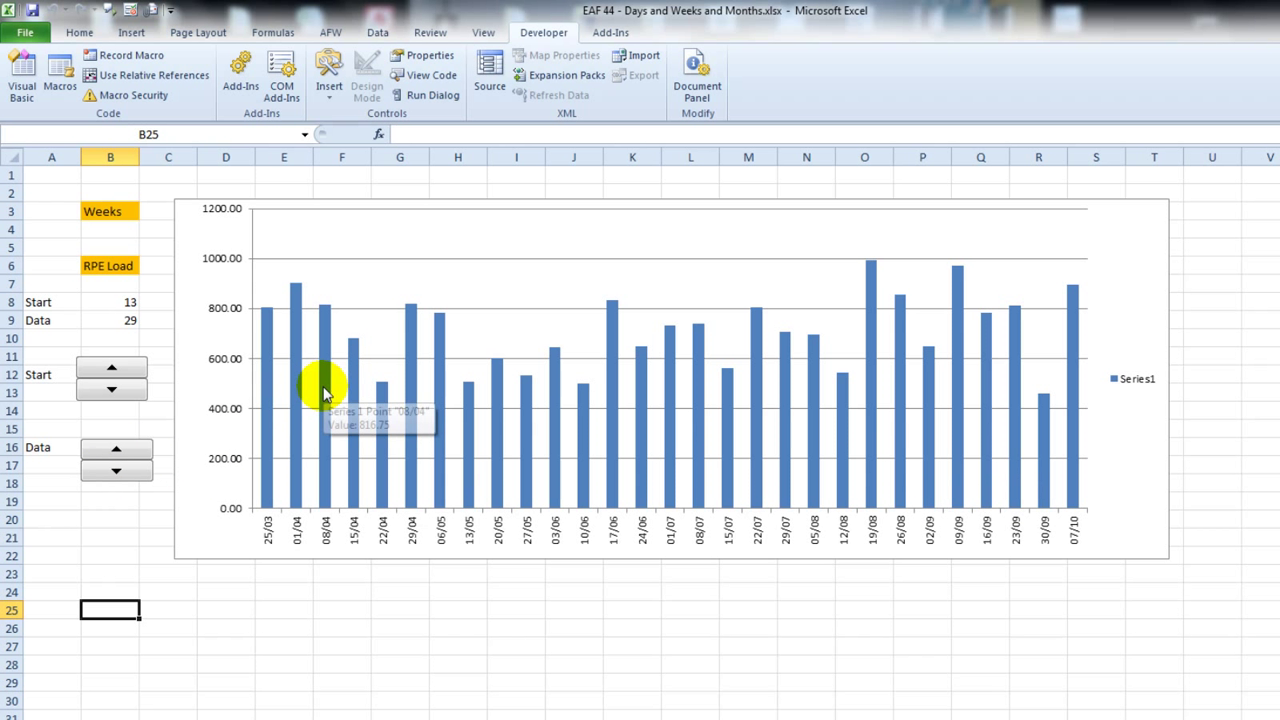
Step: Add a 4-period Moving Average trendline to the RPE load data series
right_click(323, 388)
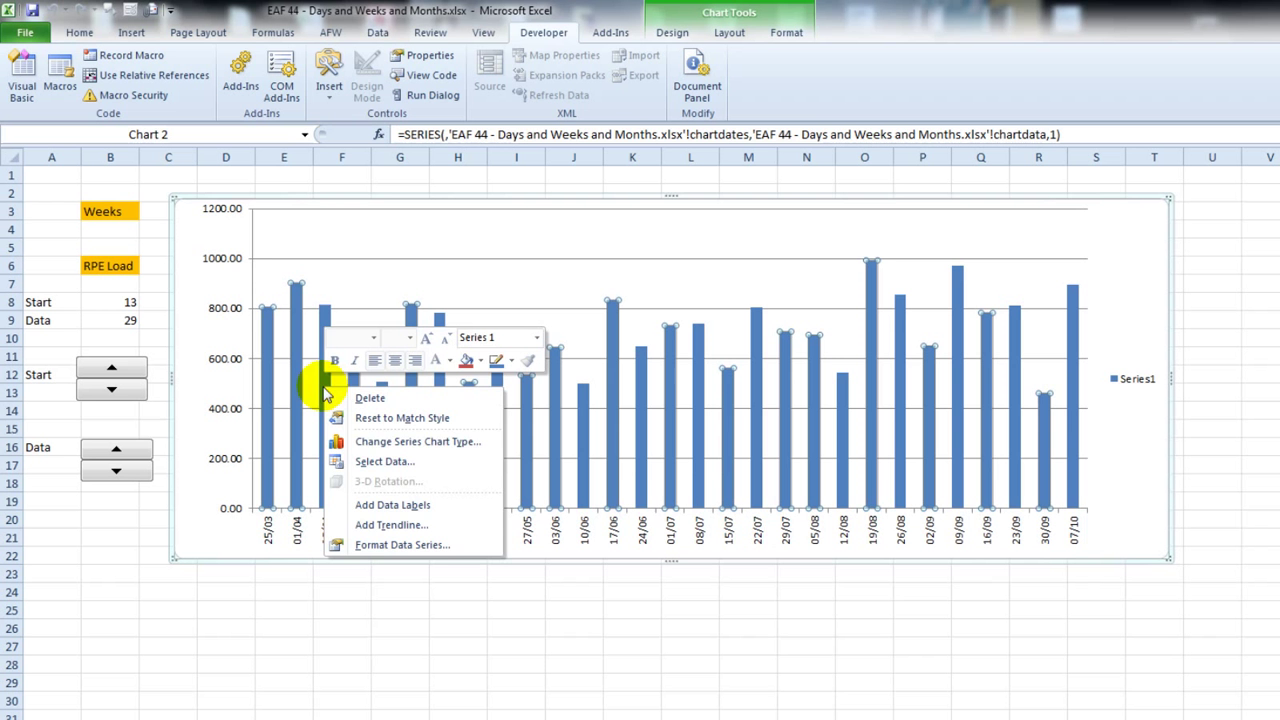
click(391, 525)
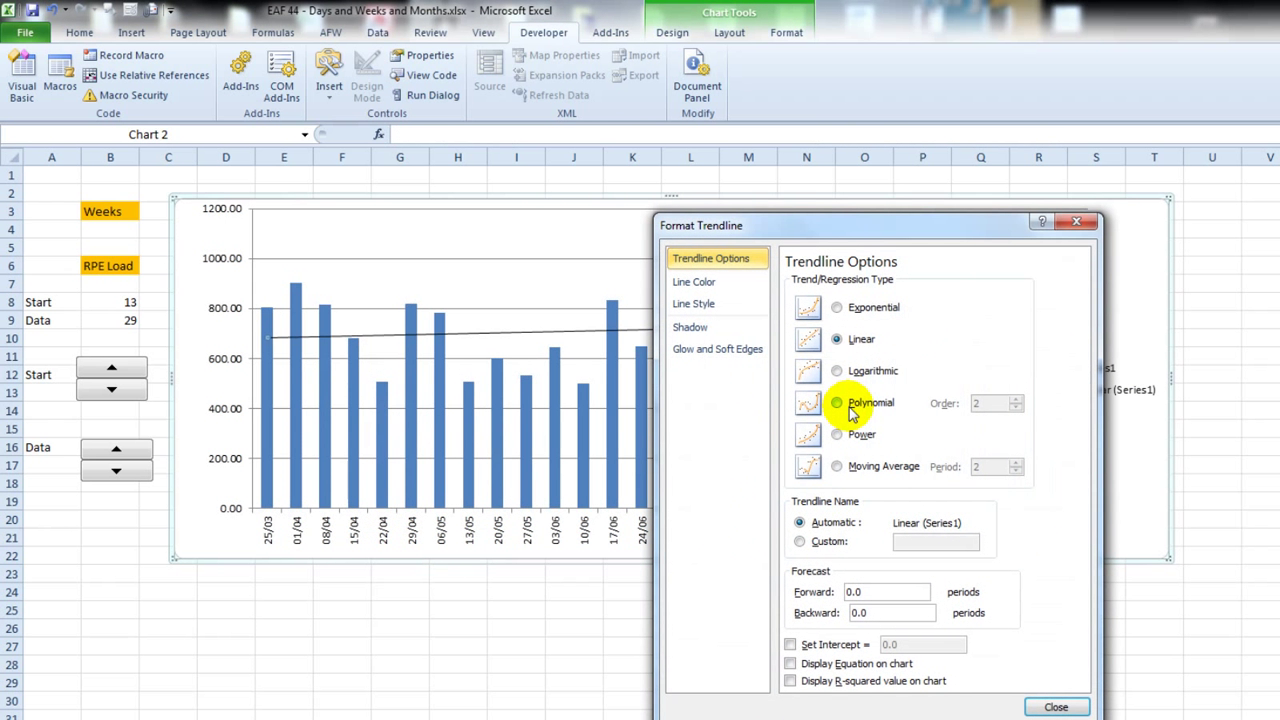
click(836, 466)
text(4)
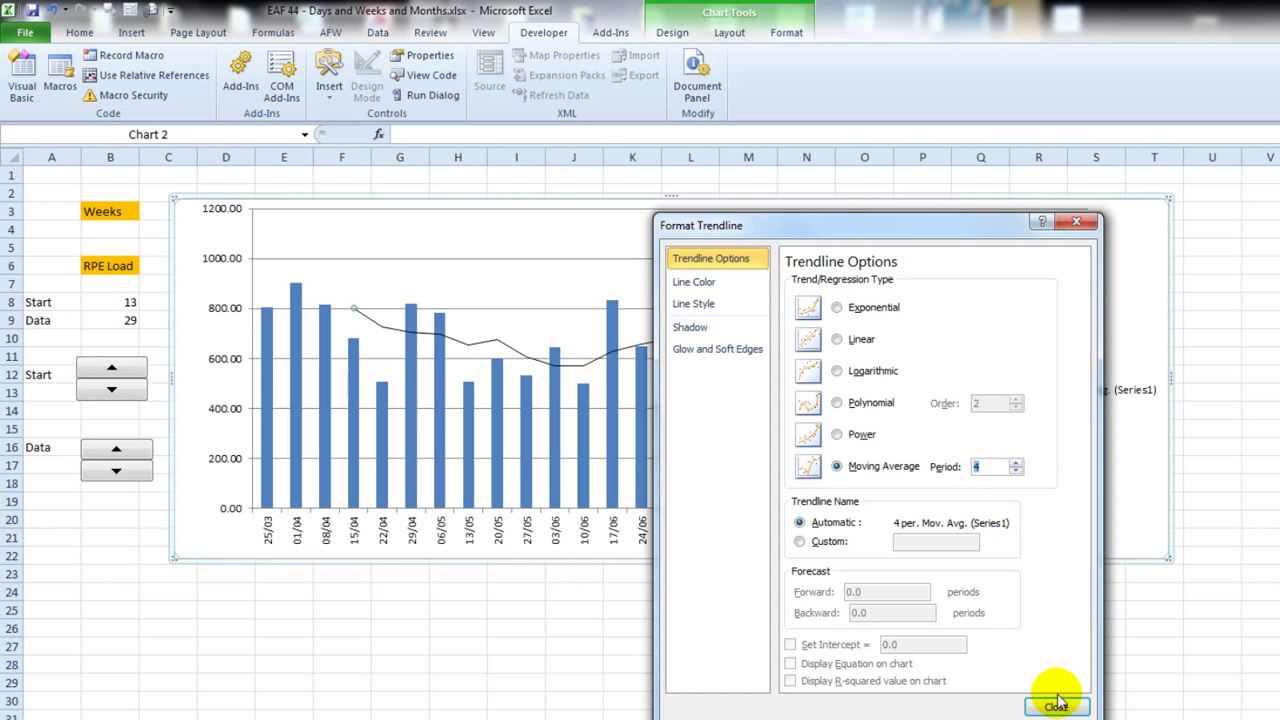
click(1056, 707)
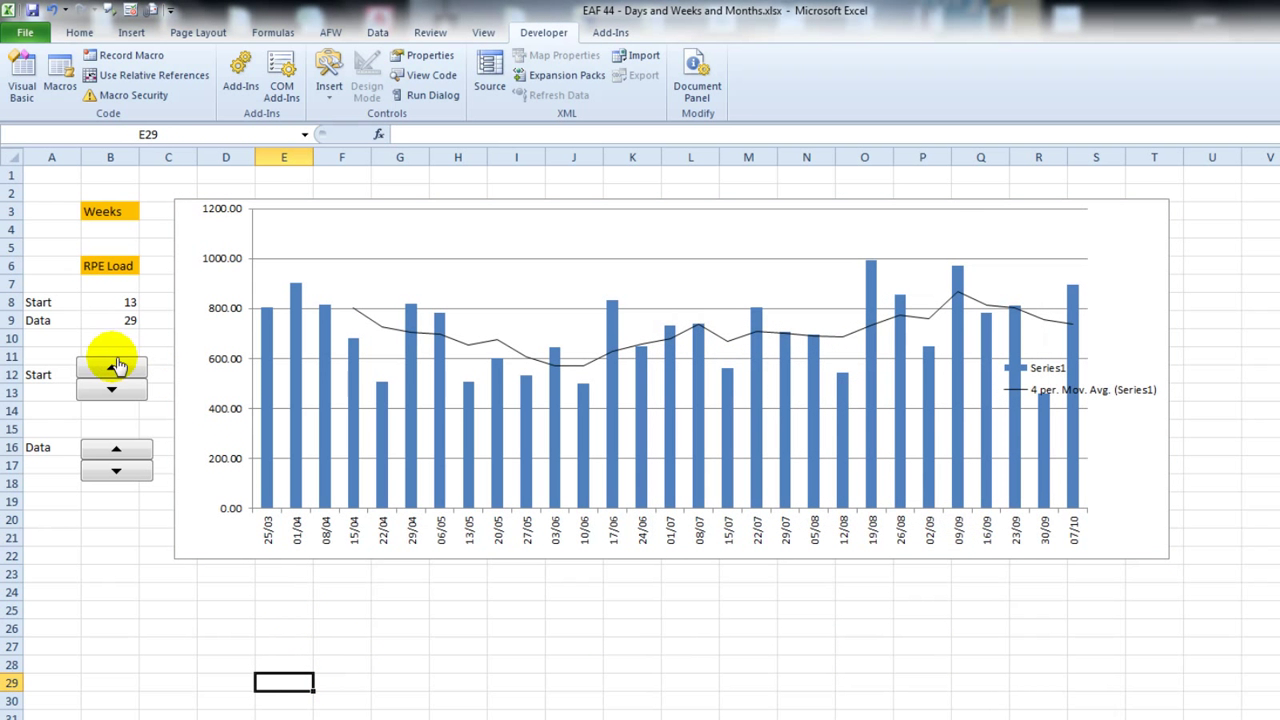
Step: Raise Start to 14 and lower Data to 21, charting weeks 01/04–19/08
click(112, 367)
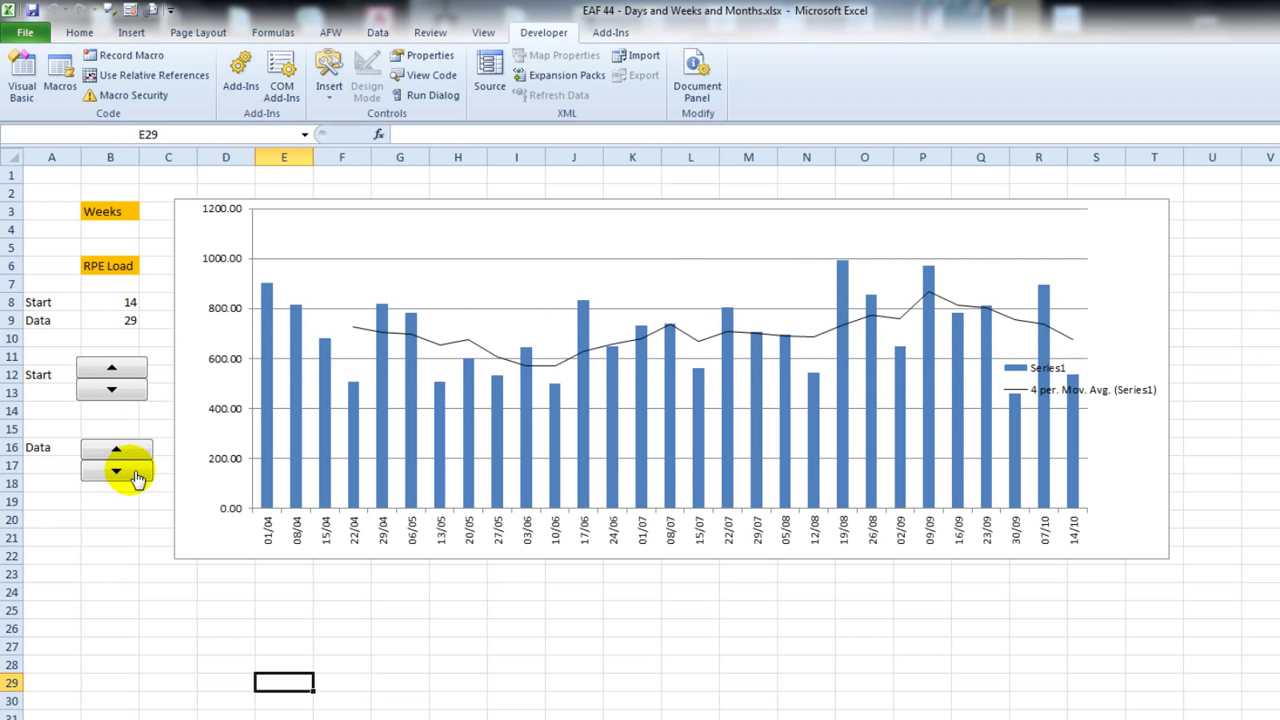
click(116, 472)
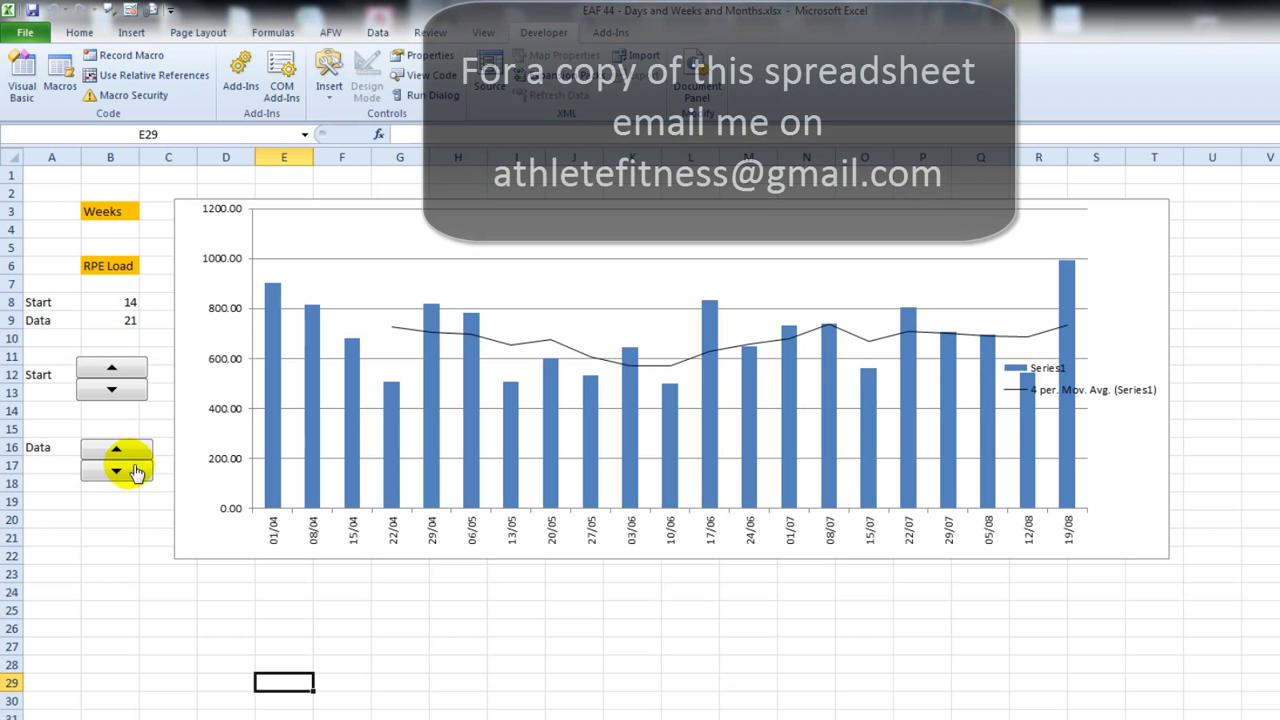
mouse_move(124, 672)
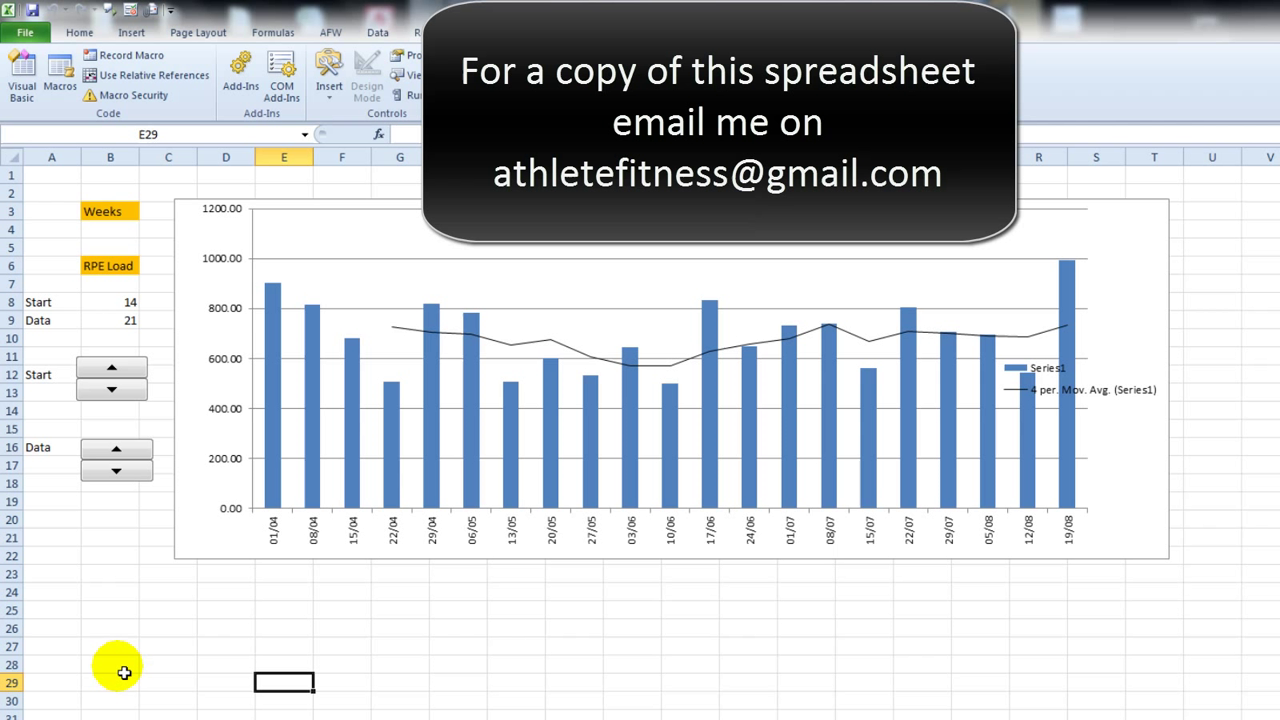